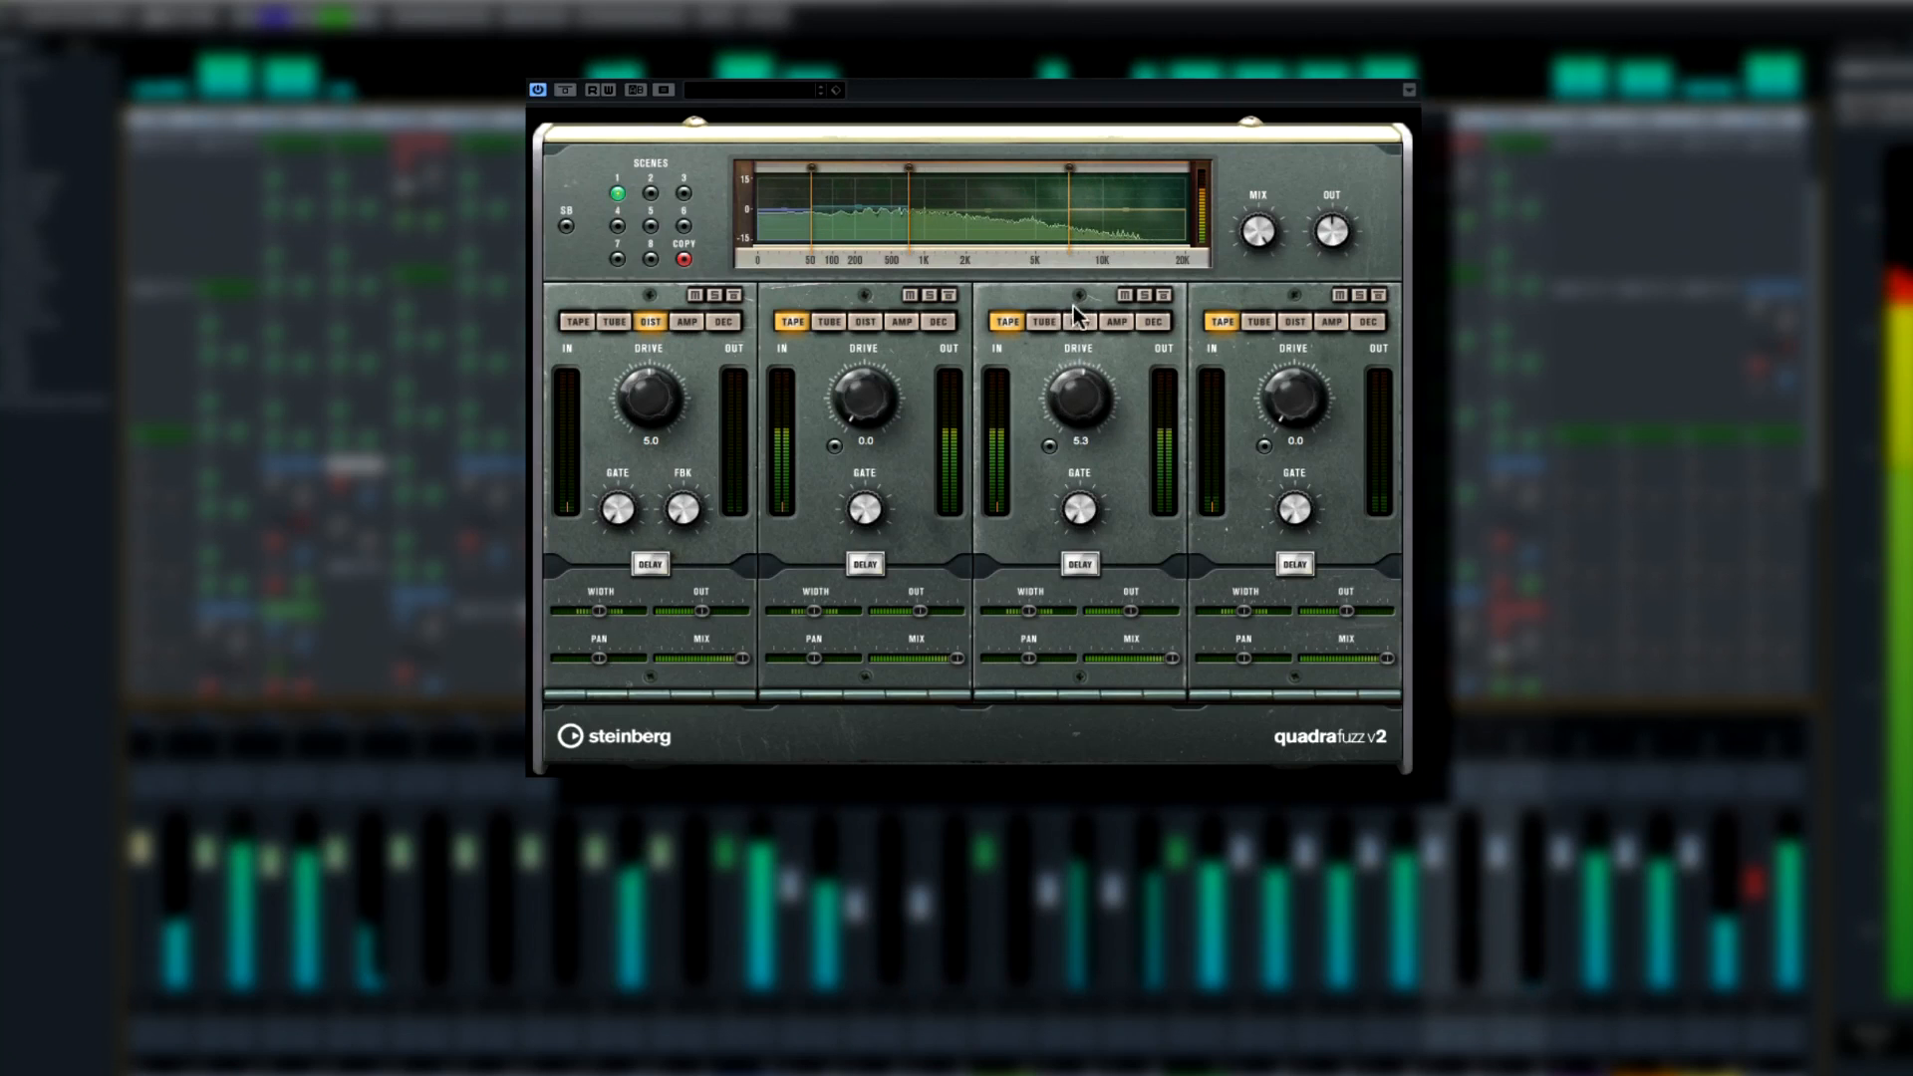
Set QuadraFuzz band 3 to distortion and band 1 to amp, and enable band 2's delay
click(939, 321)
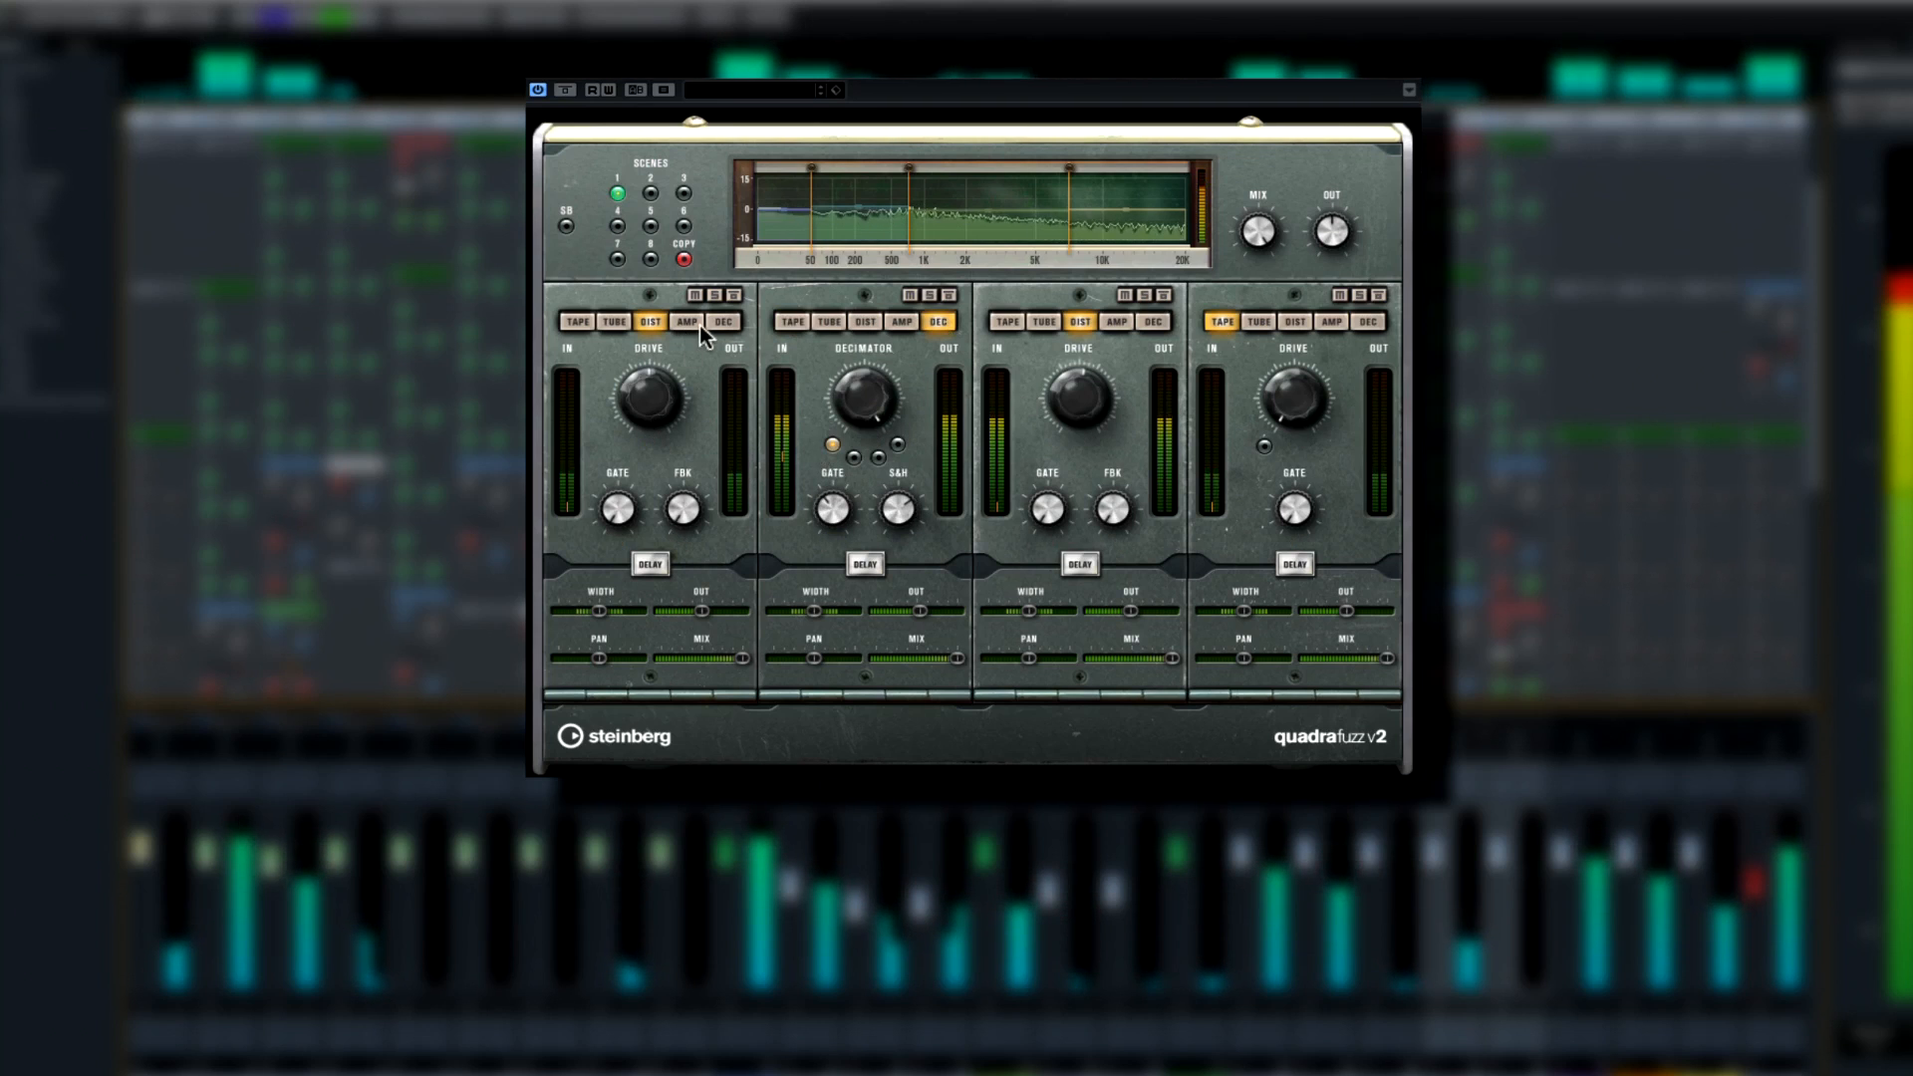
click(685, 320)
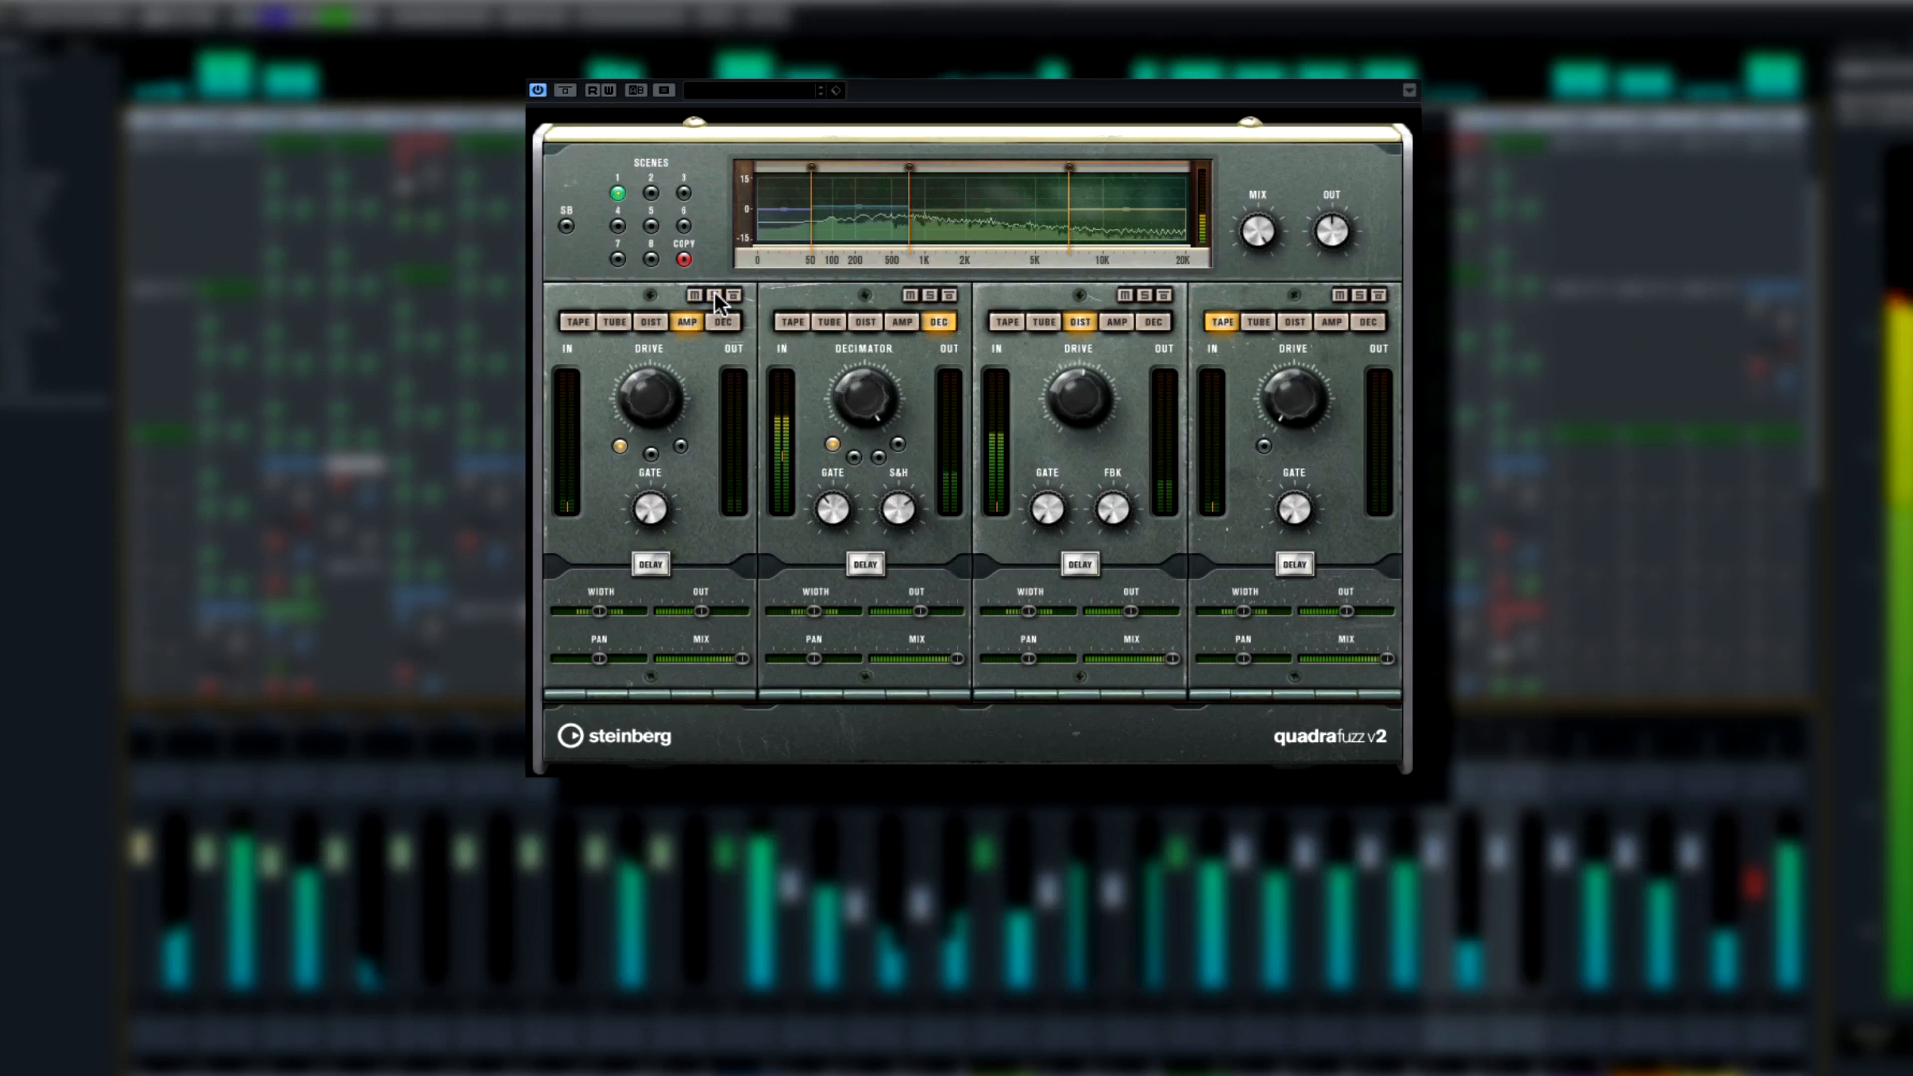
click(1077, 564)
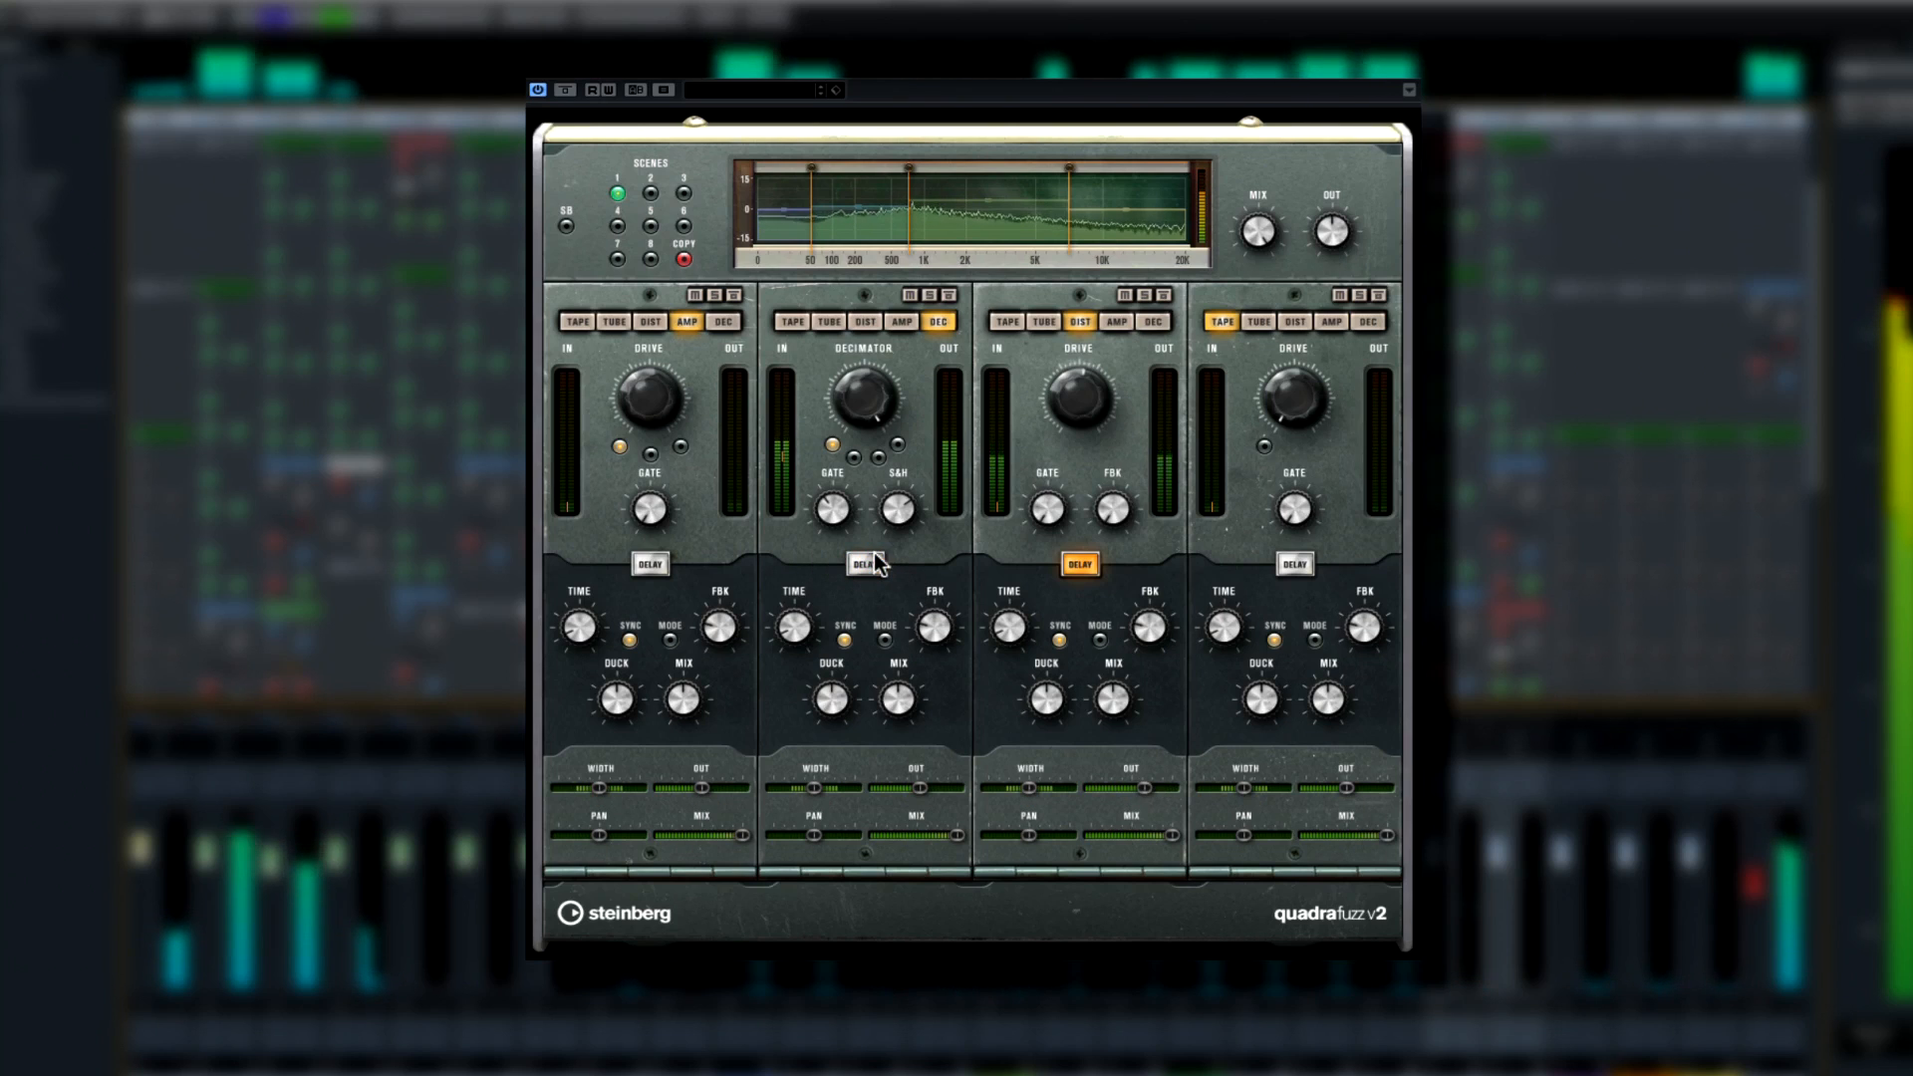
click(864, 564)
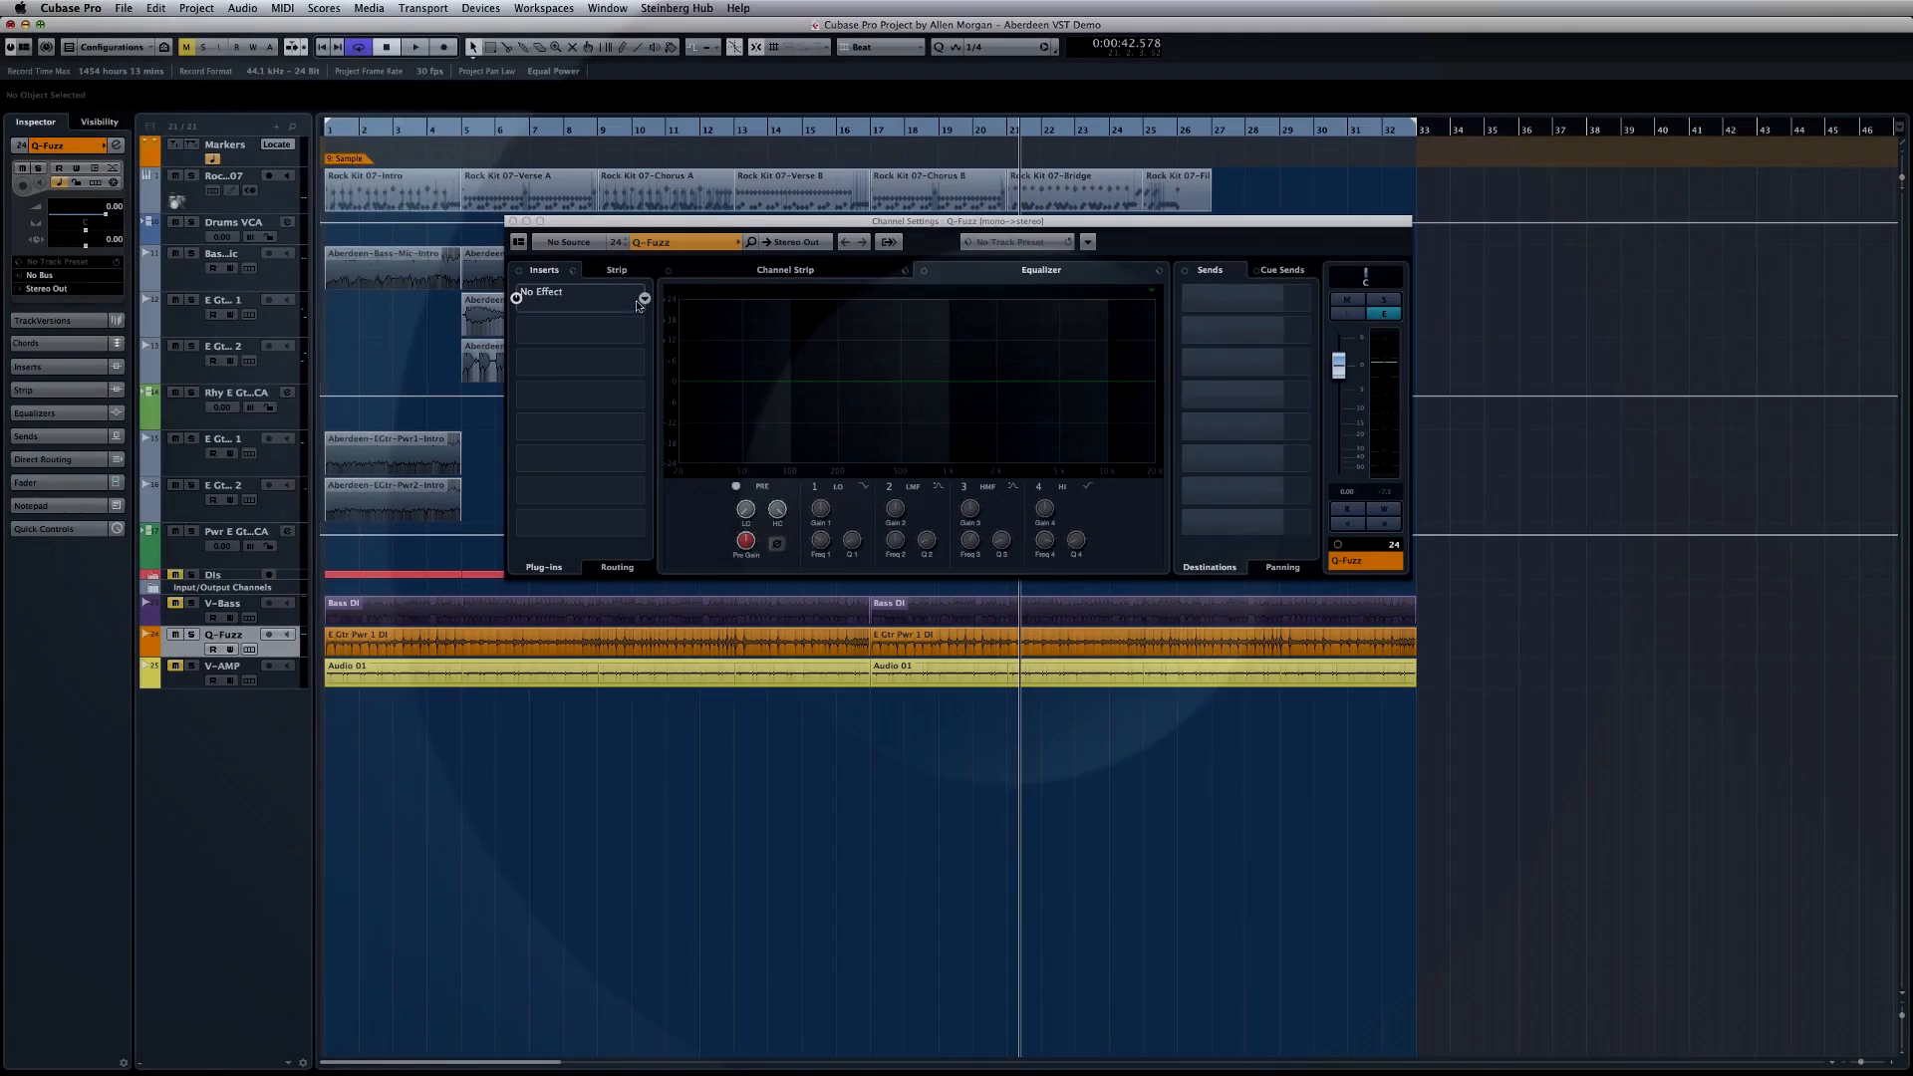
Load Quadrafuzz v2 from Steinberg > Distortion into the first insert slot
click(641, 297)
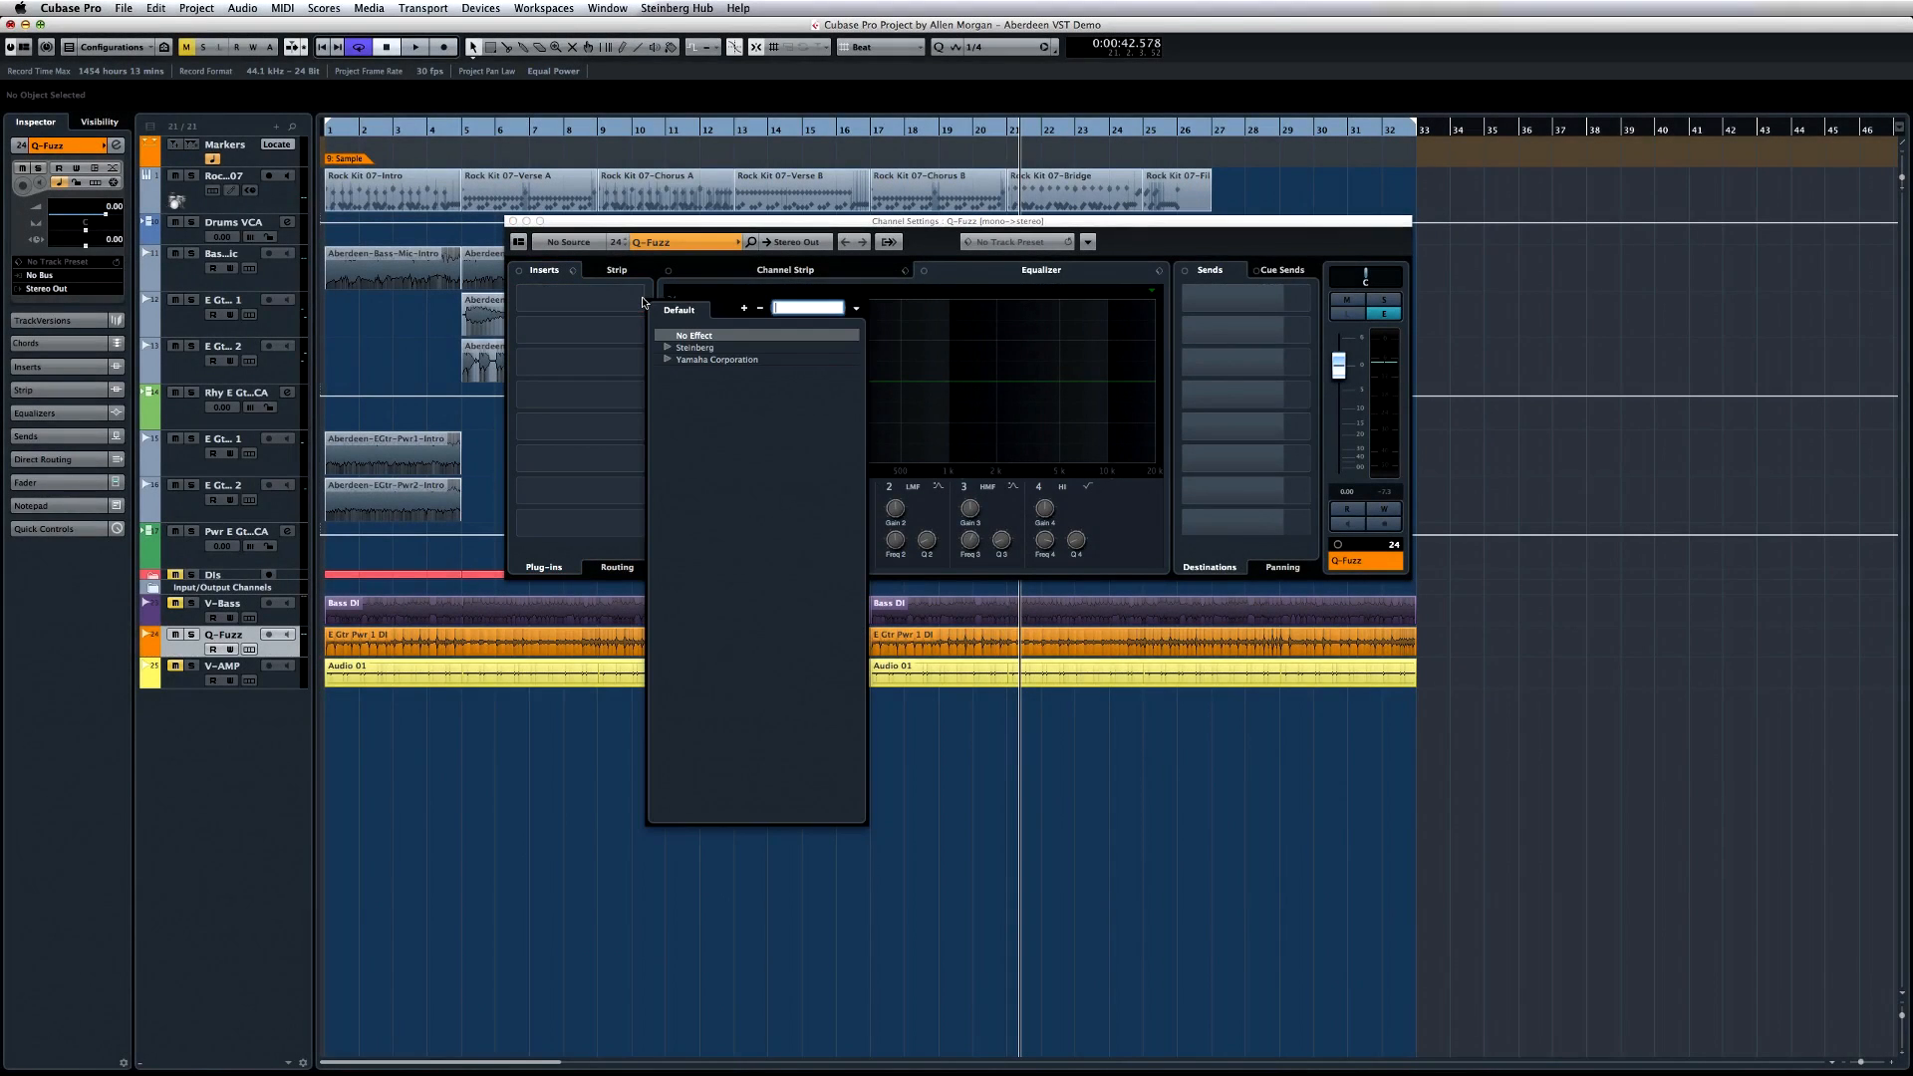
click(695, 347)
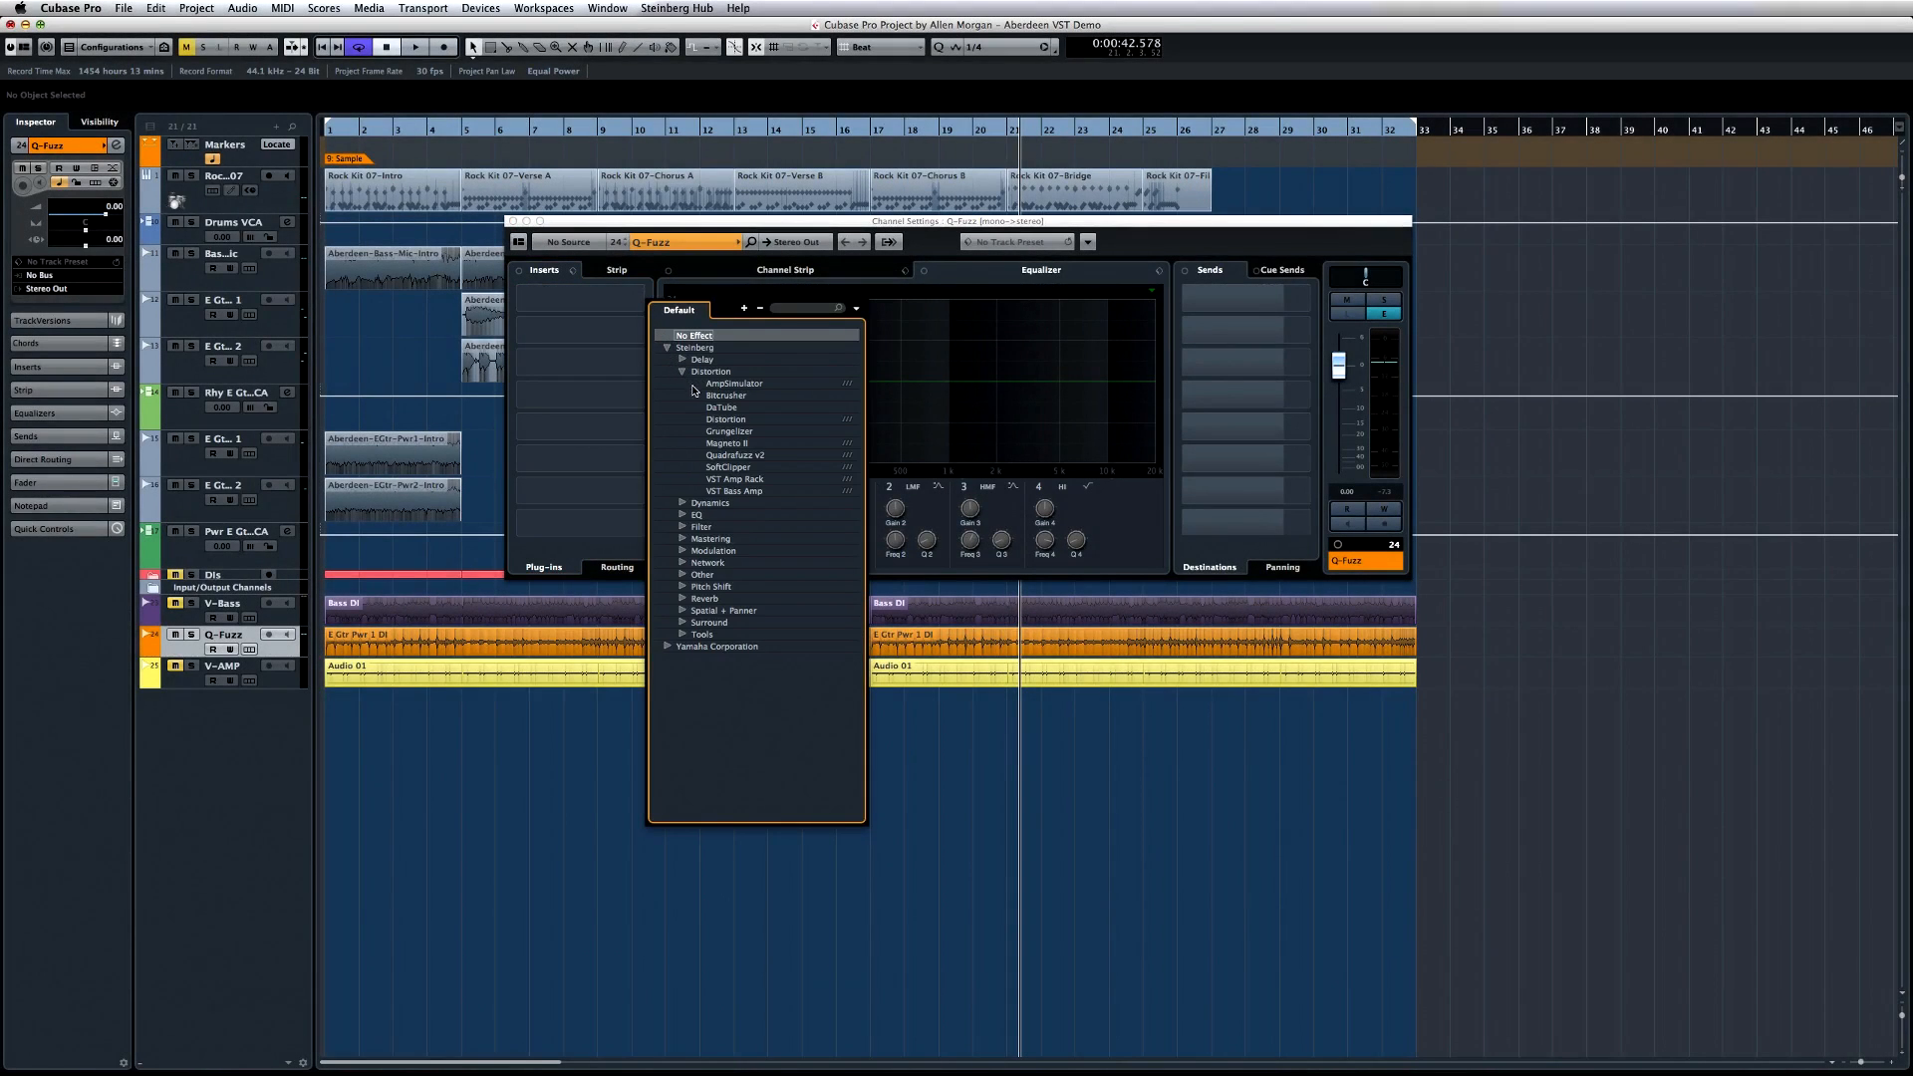
click(736, 455)
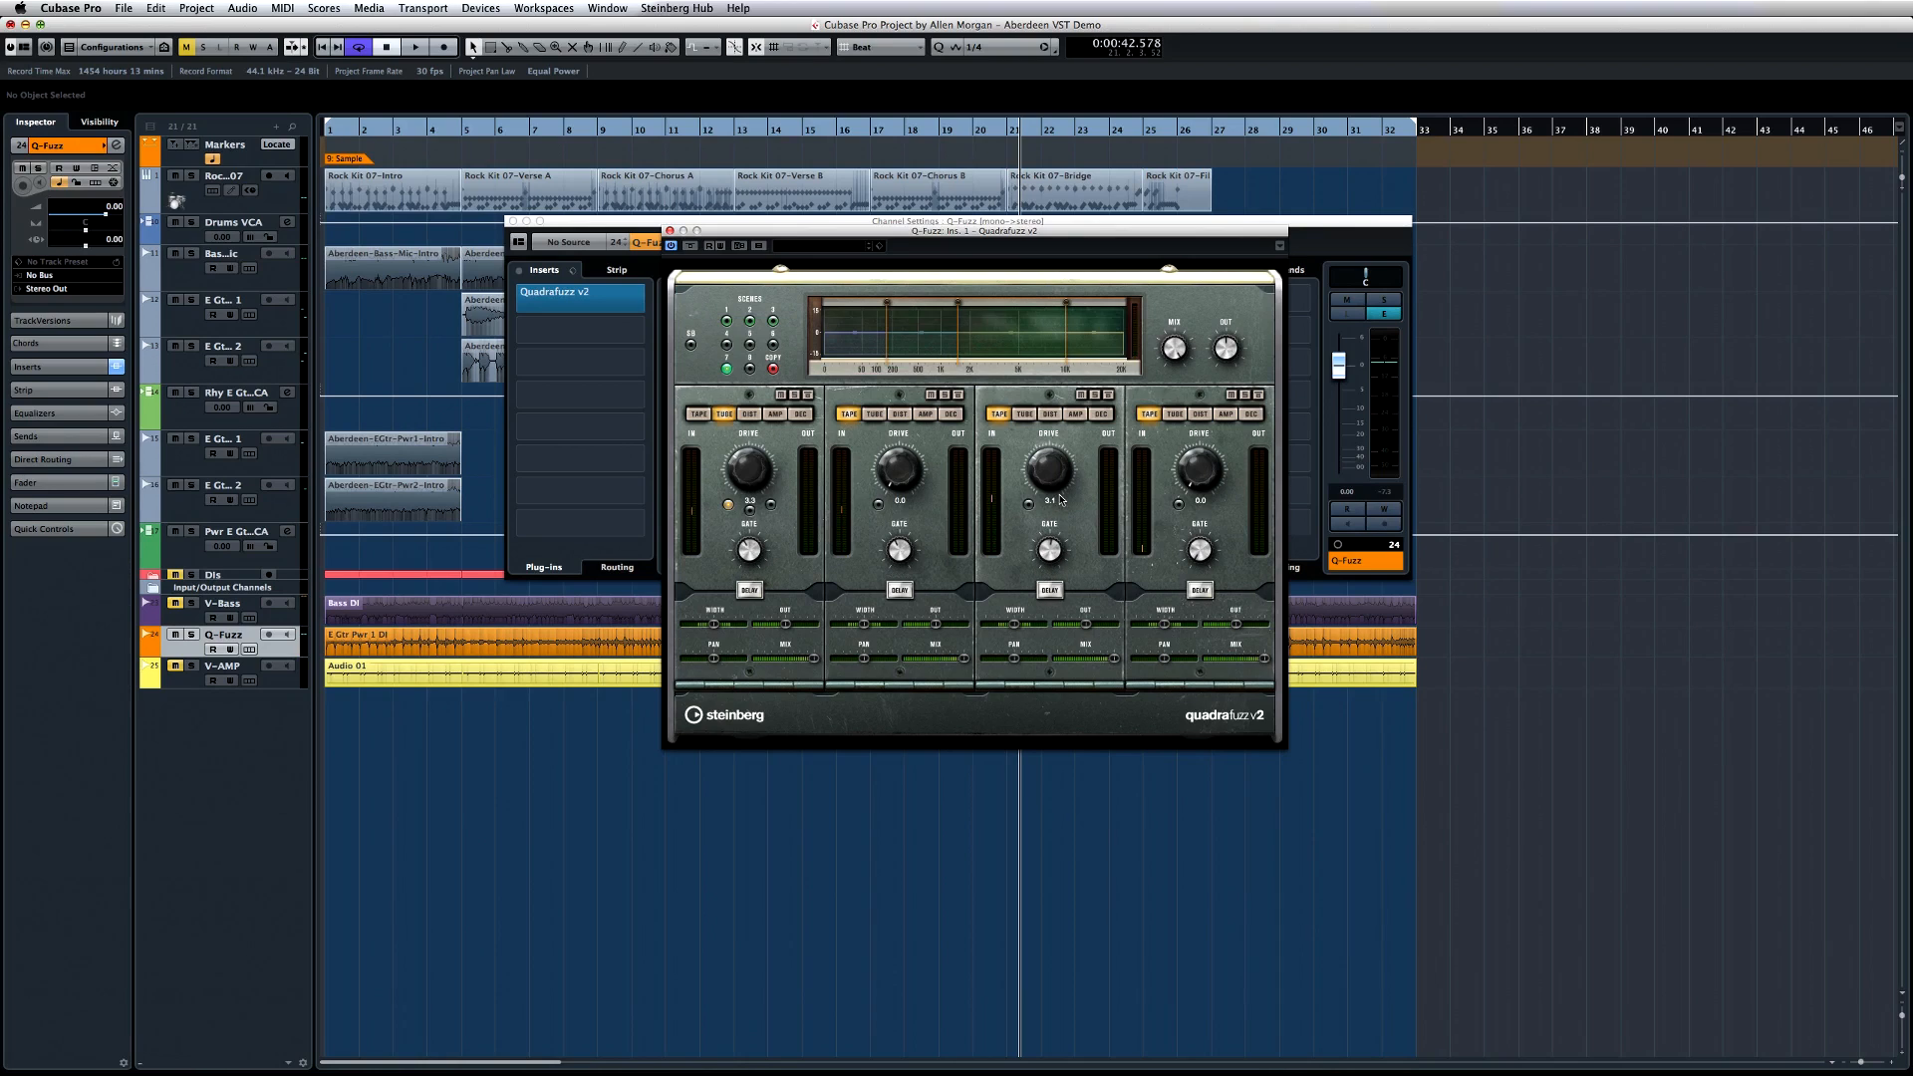
Switch the second QuadraFuzz band to decimator and start project playback
click(951, 413)
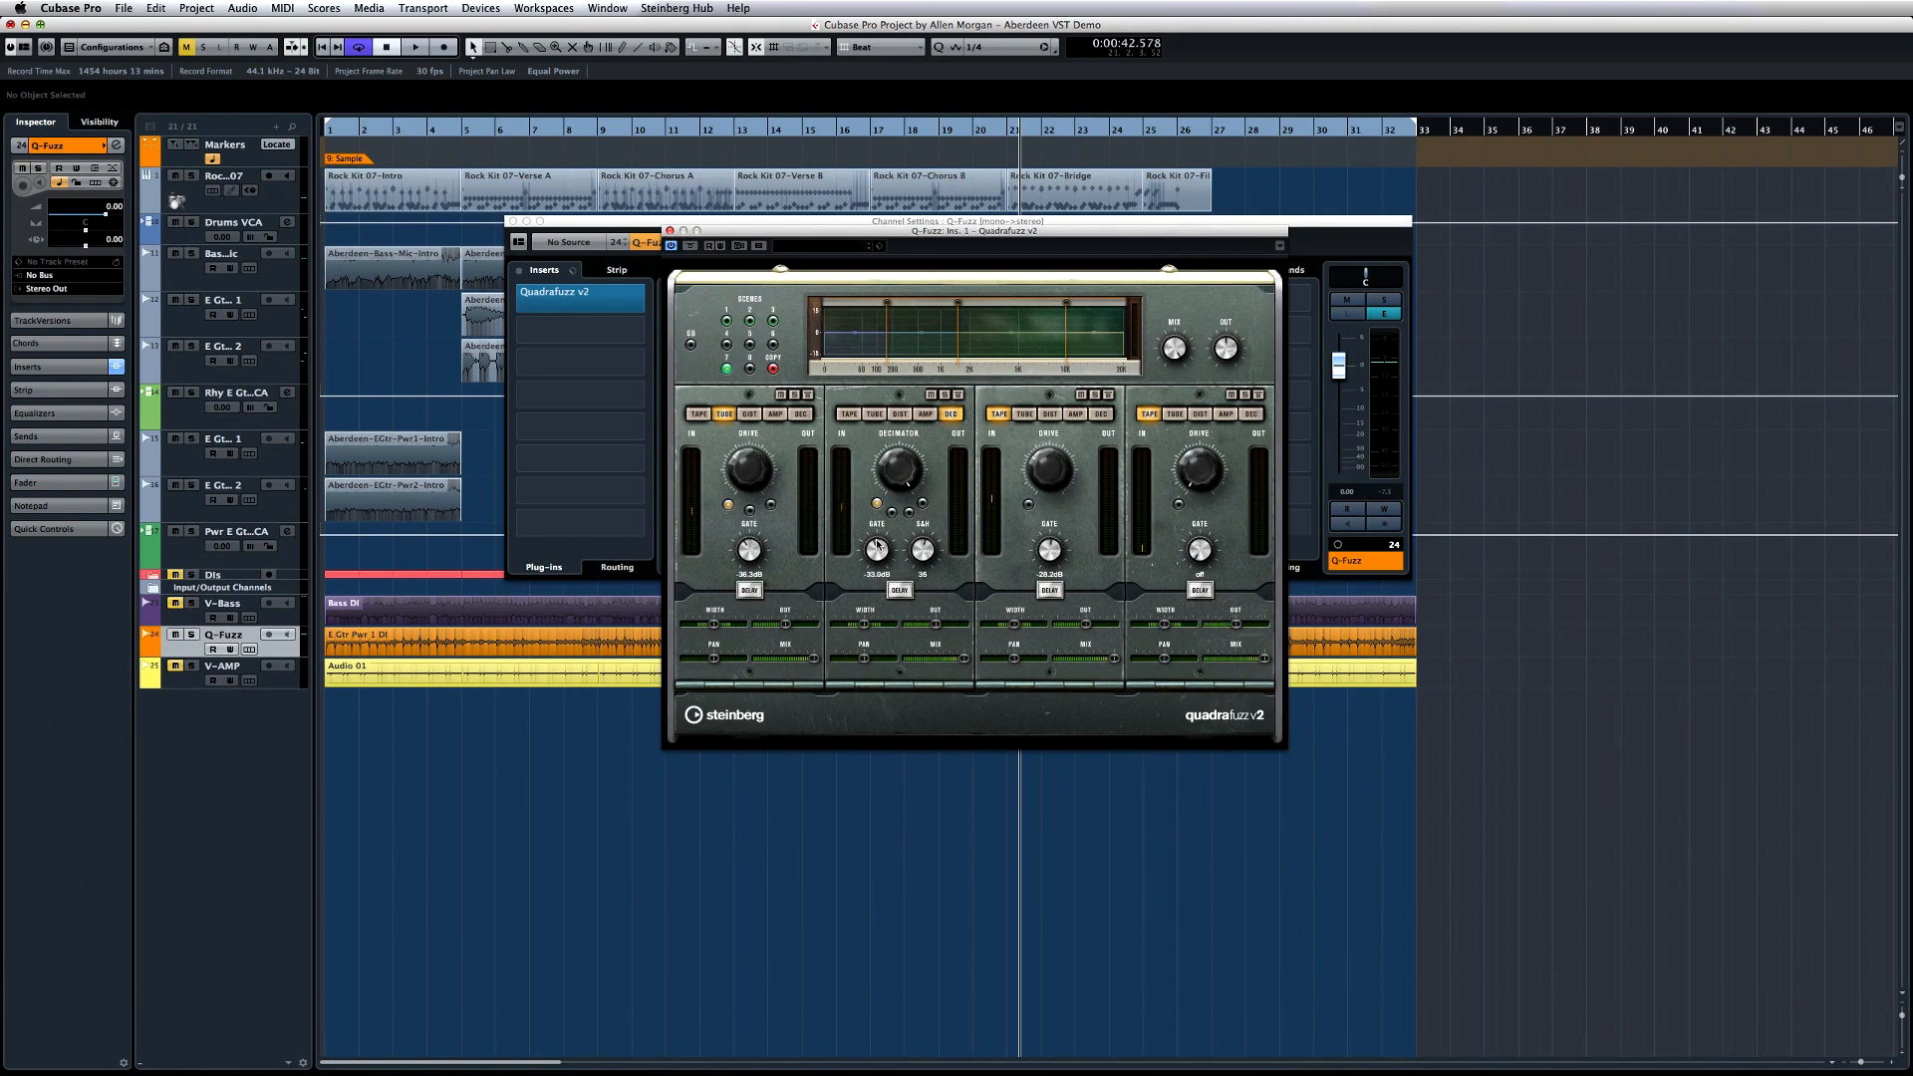
click(416, 47)
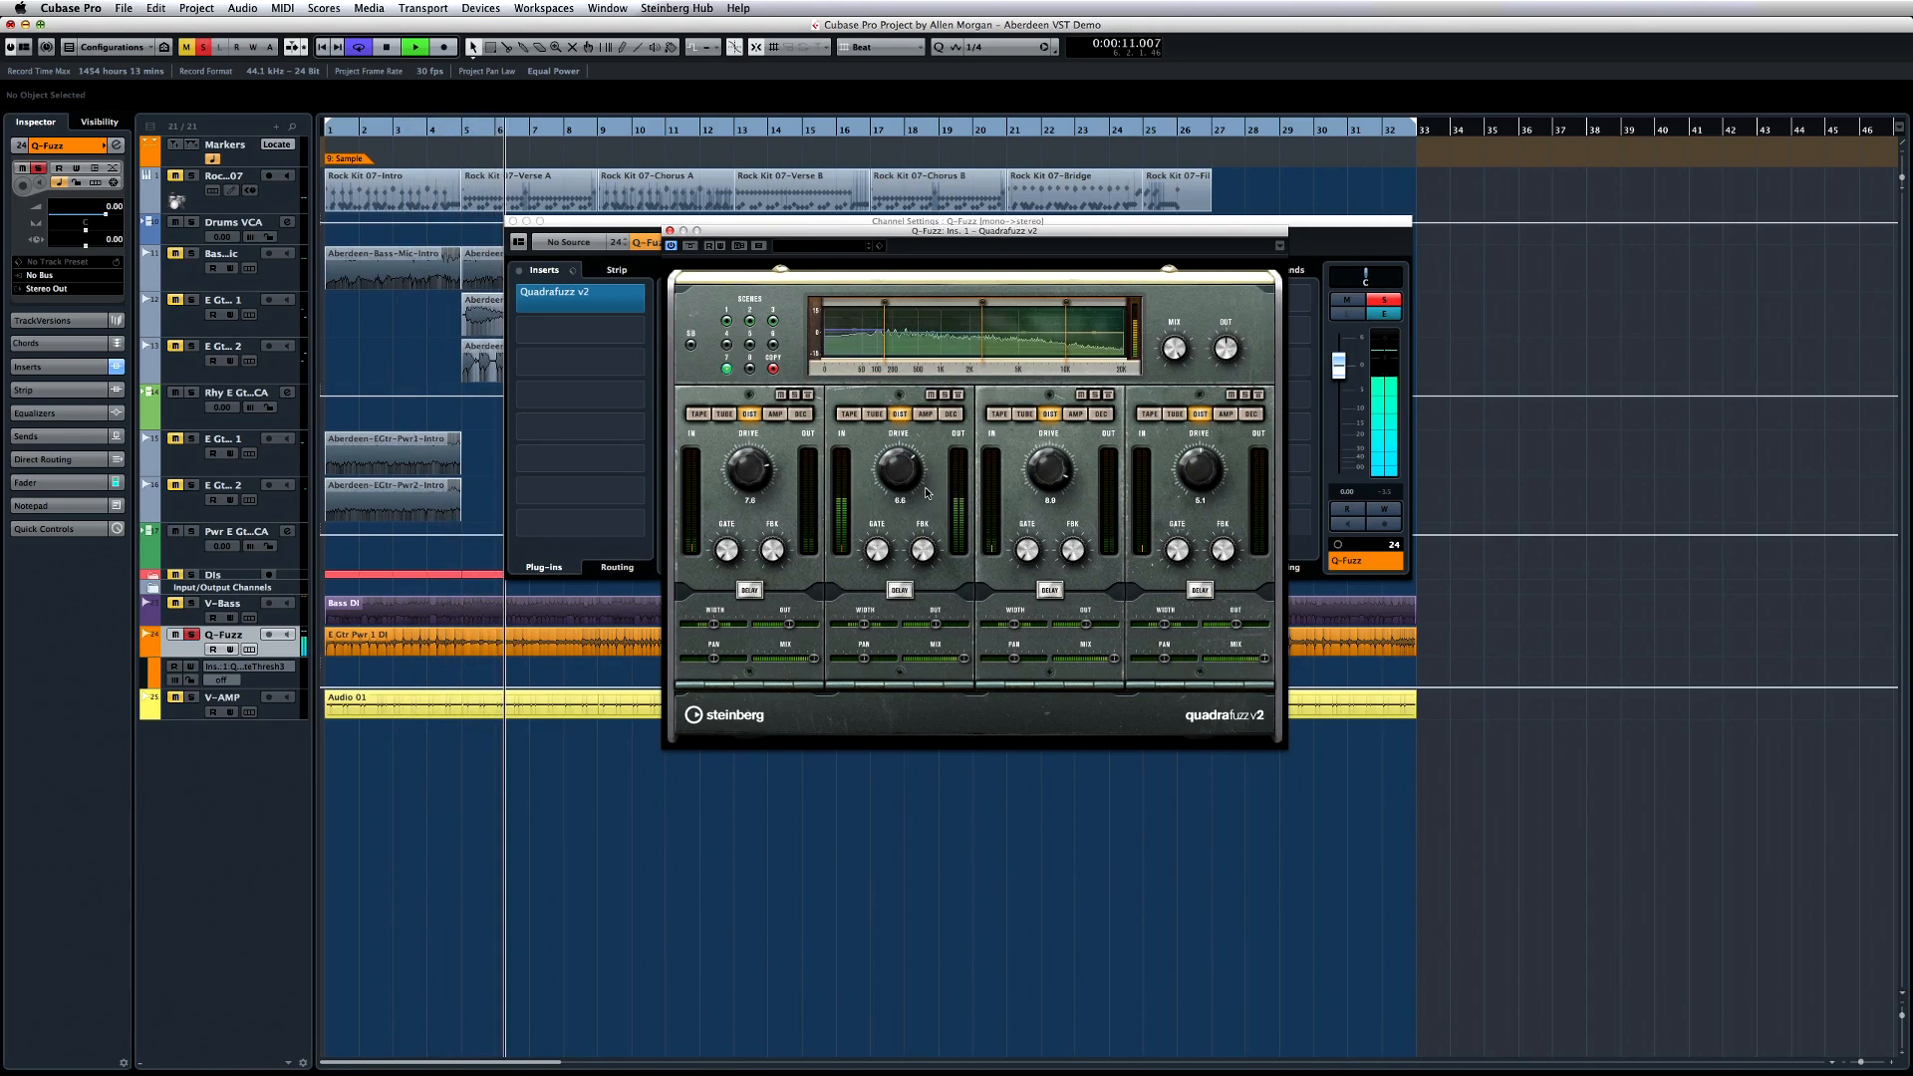
Expand the per-band delay settings and turn off the third band's delay
click(898, 589)
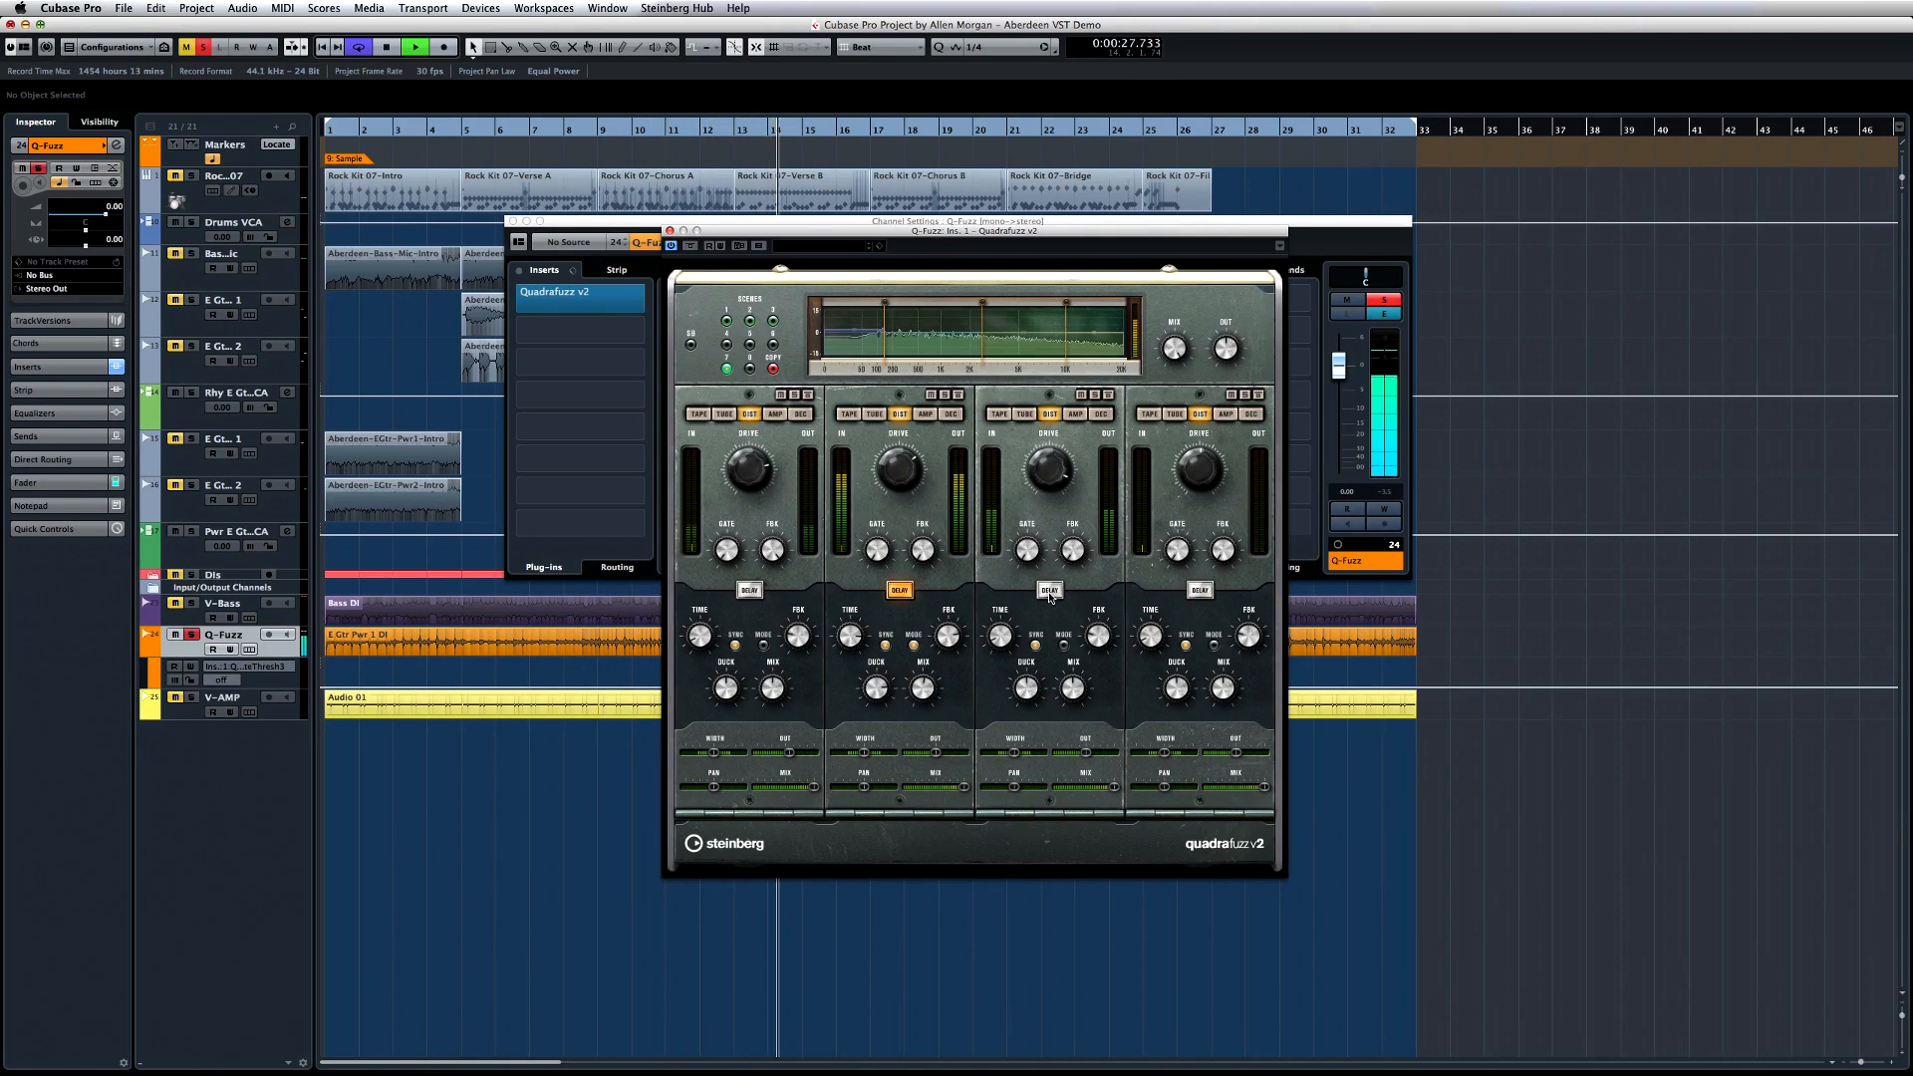
click(1048, 588)
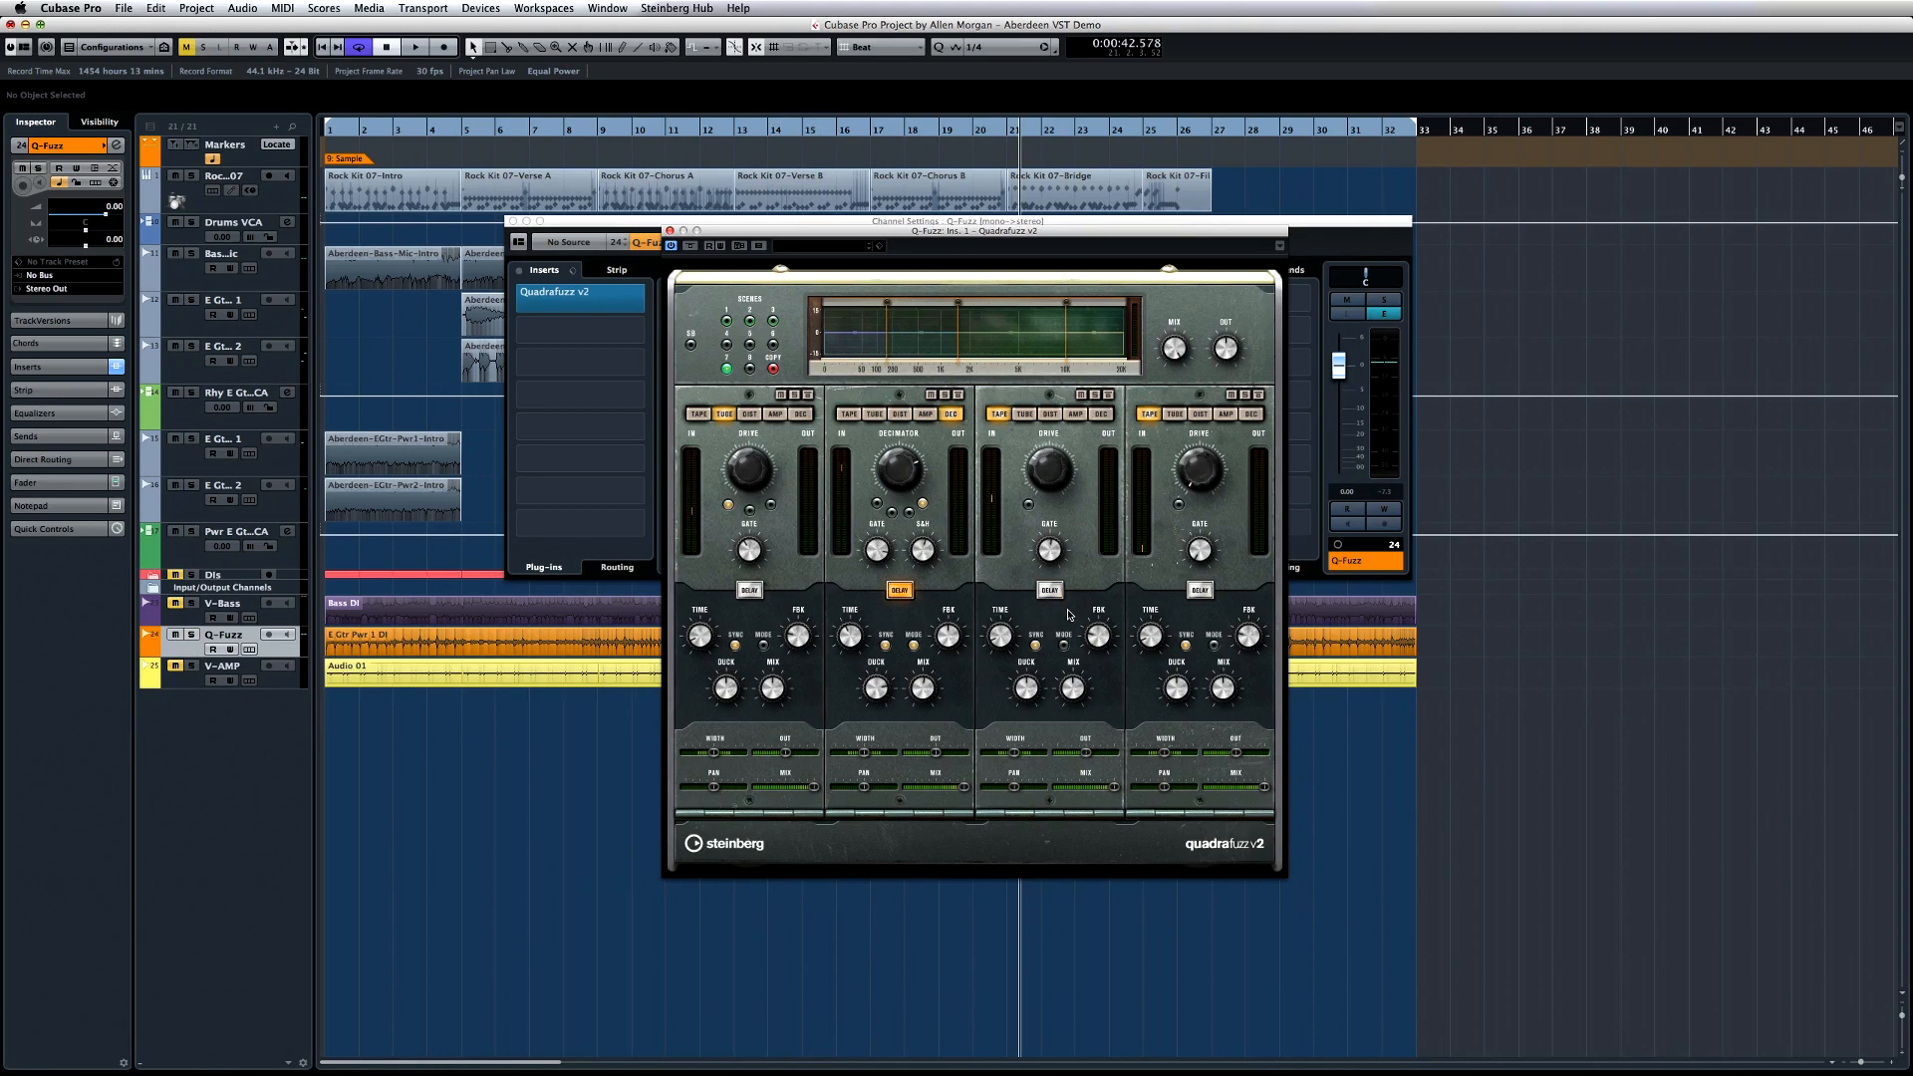
Assign band 3's gate threshold (GateThresh3) to a Quick Controls slot
right_click(1043, 551)
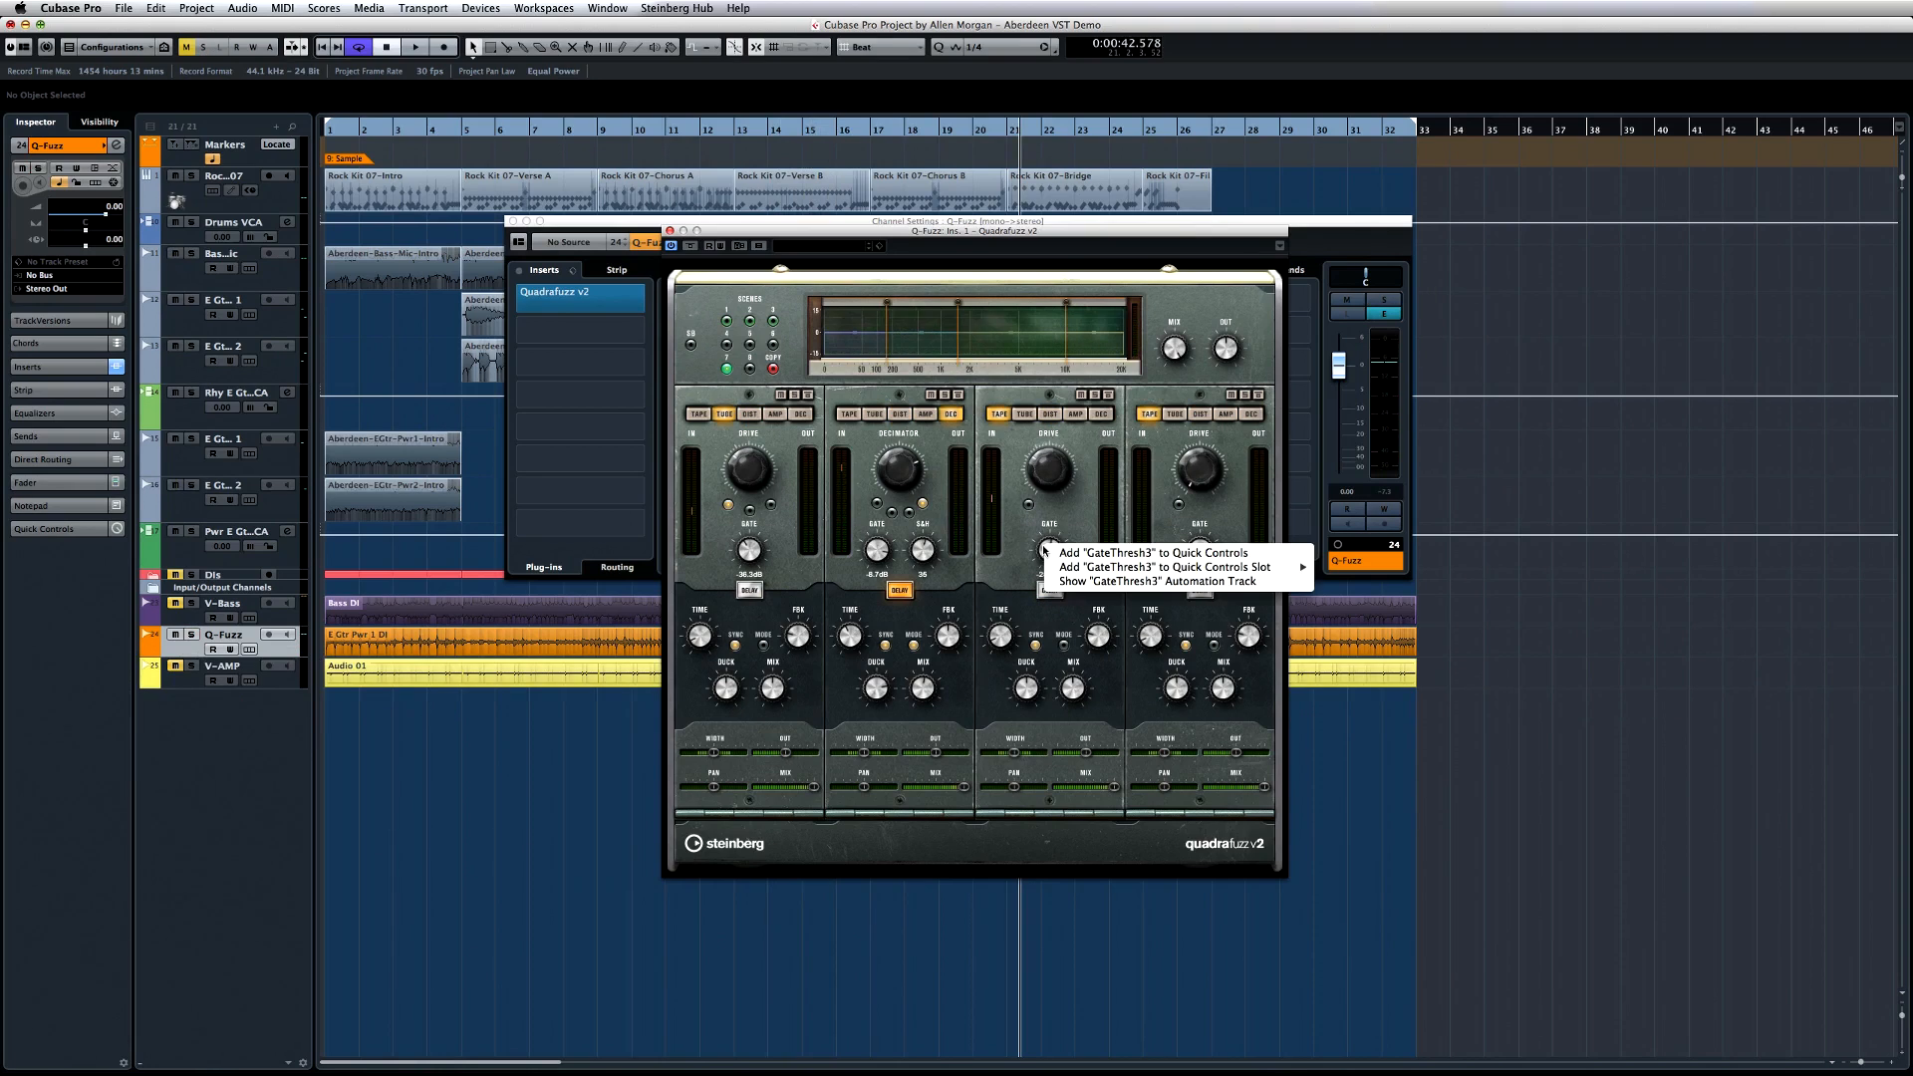
mouse_move(1163, 566)
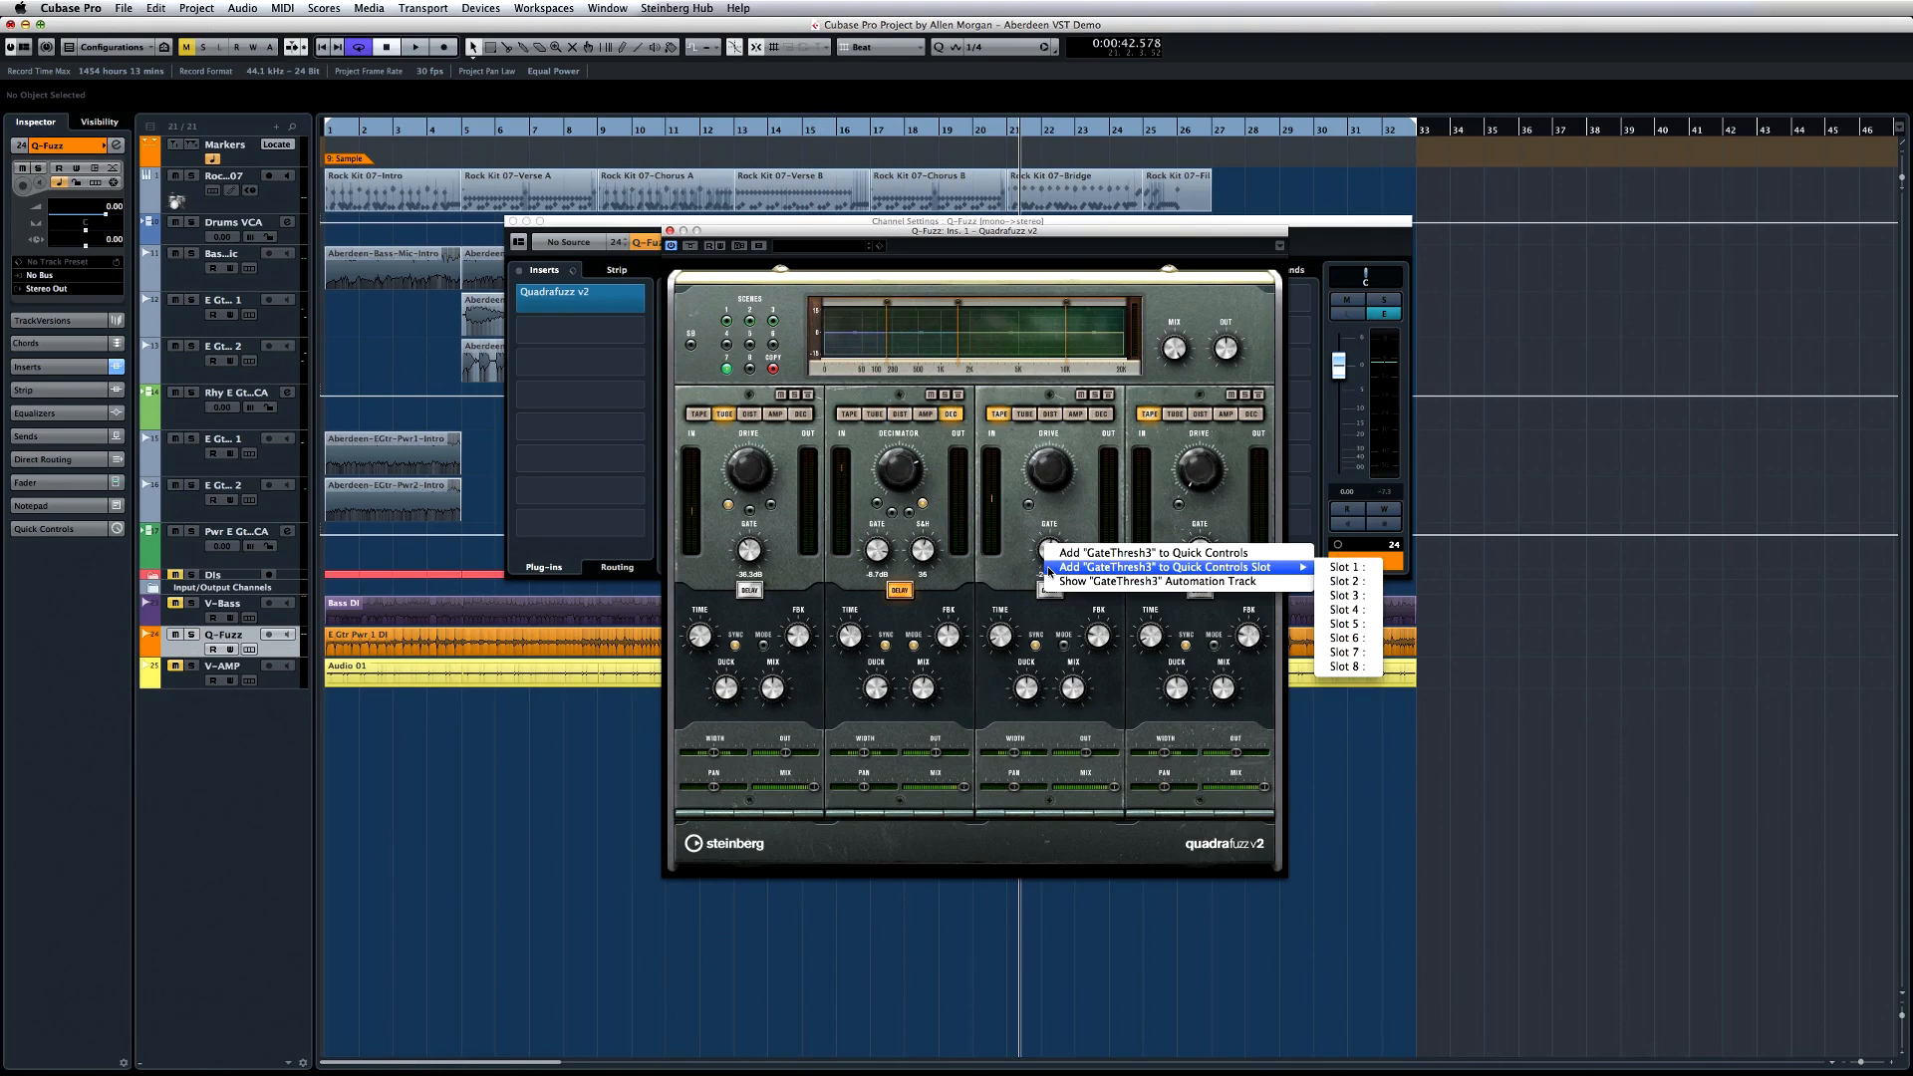
click(1339, 565)
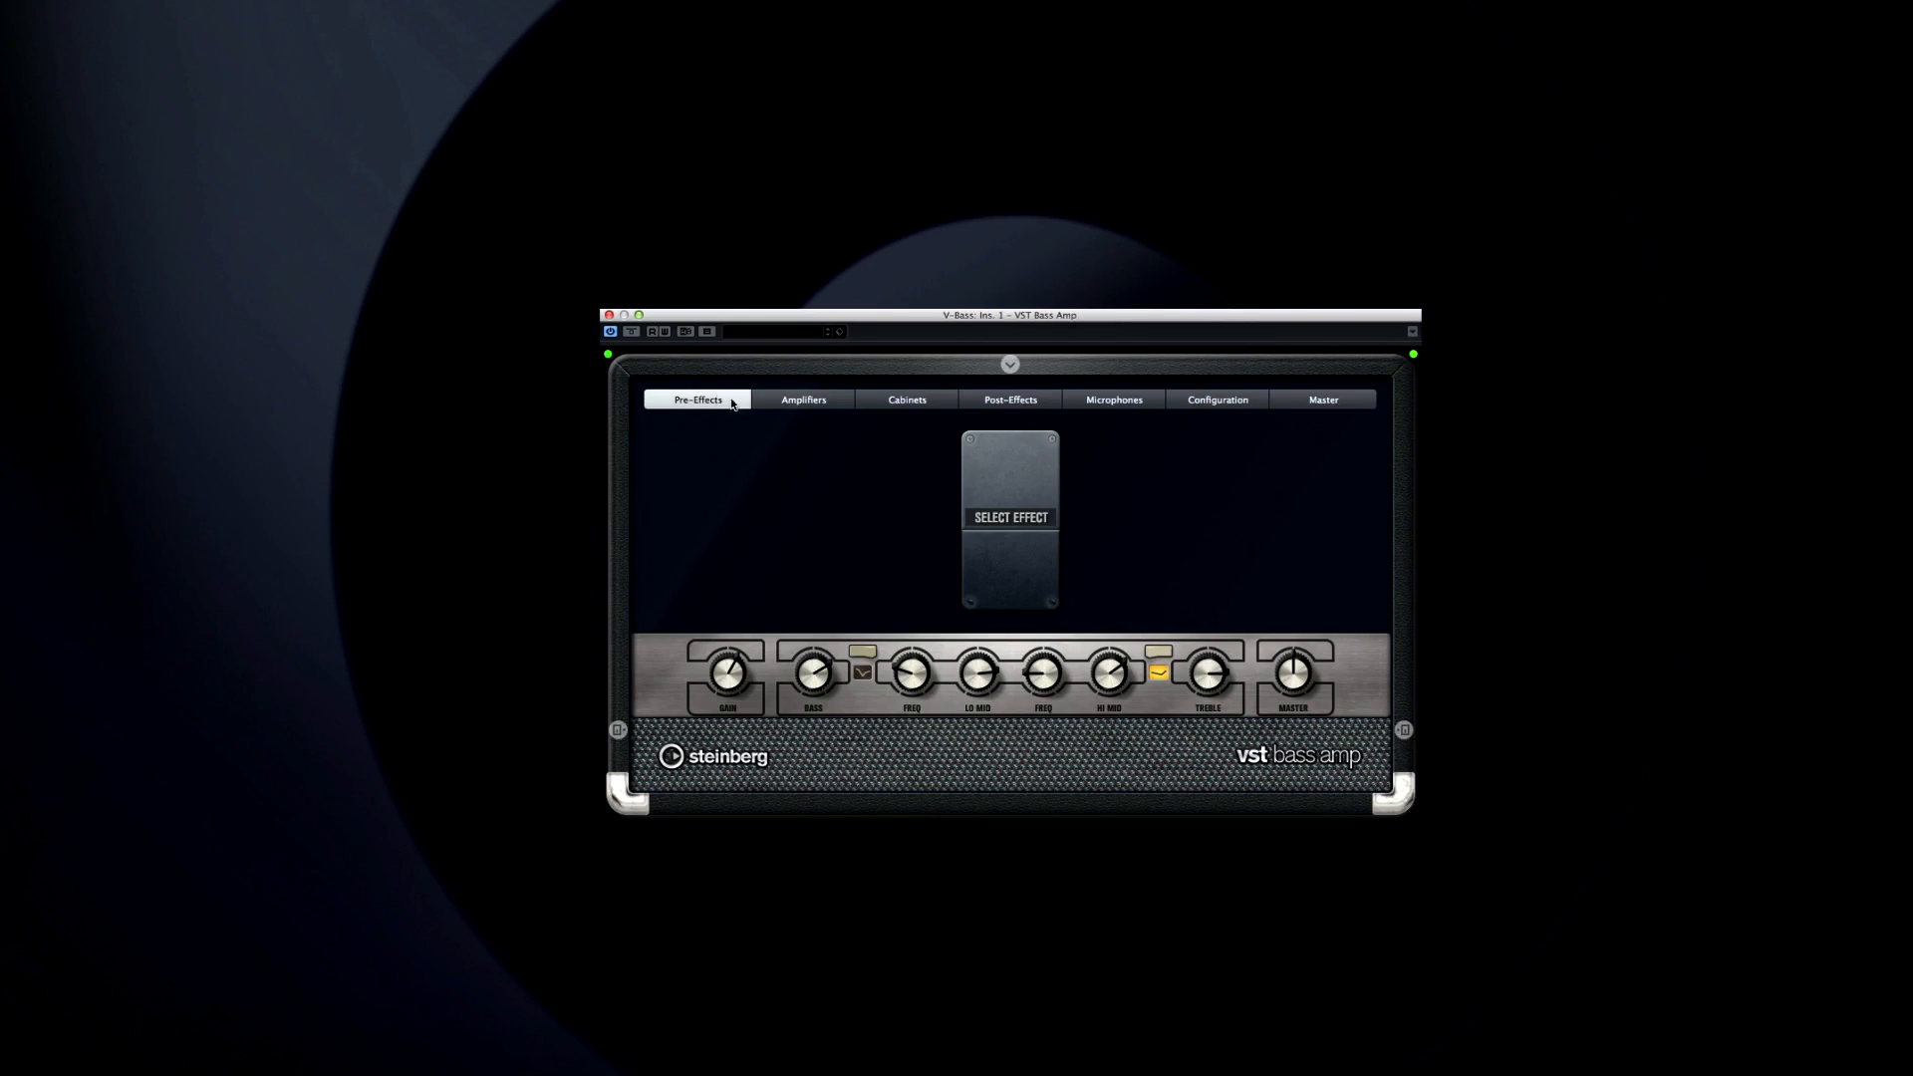
Browse the VST Bass Amp's Amplifiers, Cabinets, Post-Effects and Configuration pages
click(803, 399)
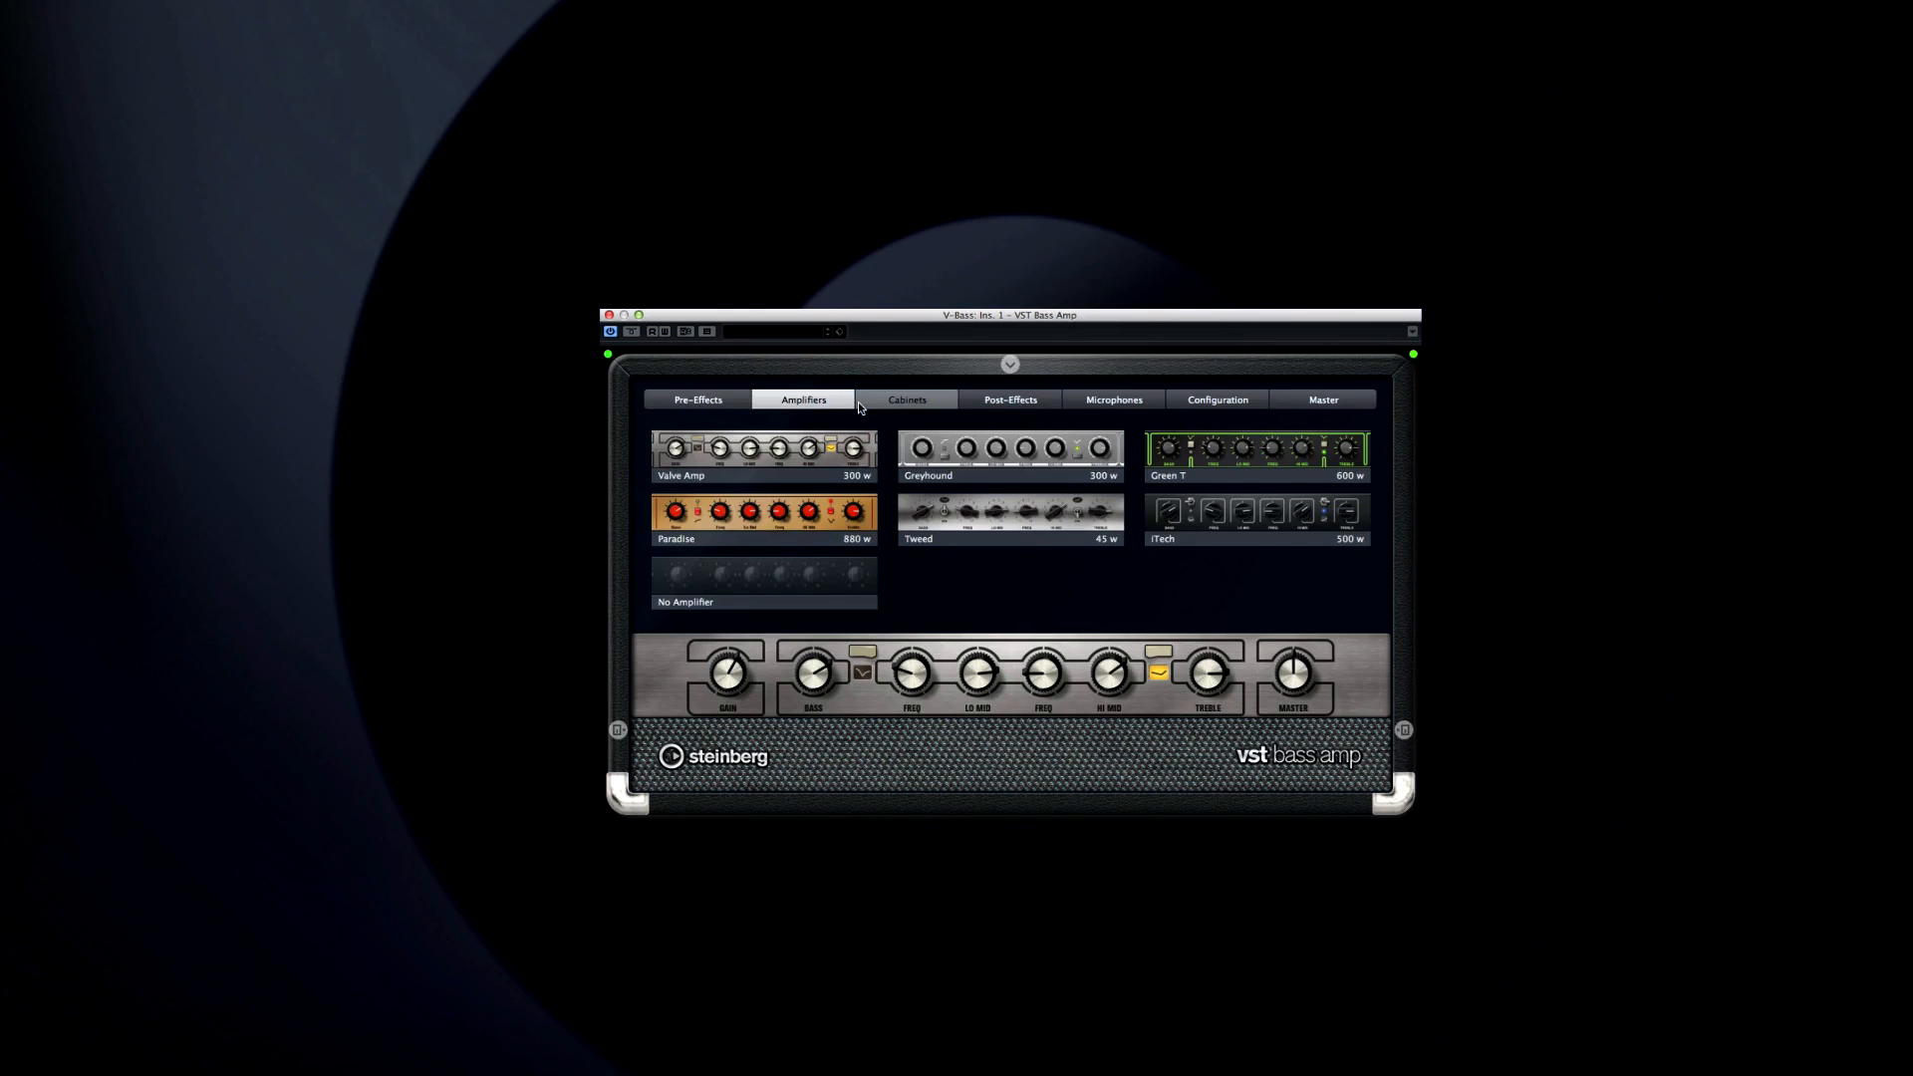
click(906, 398)
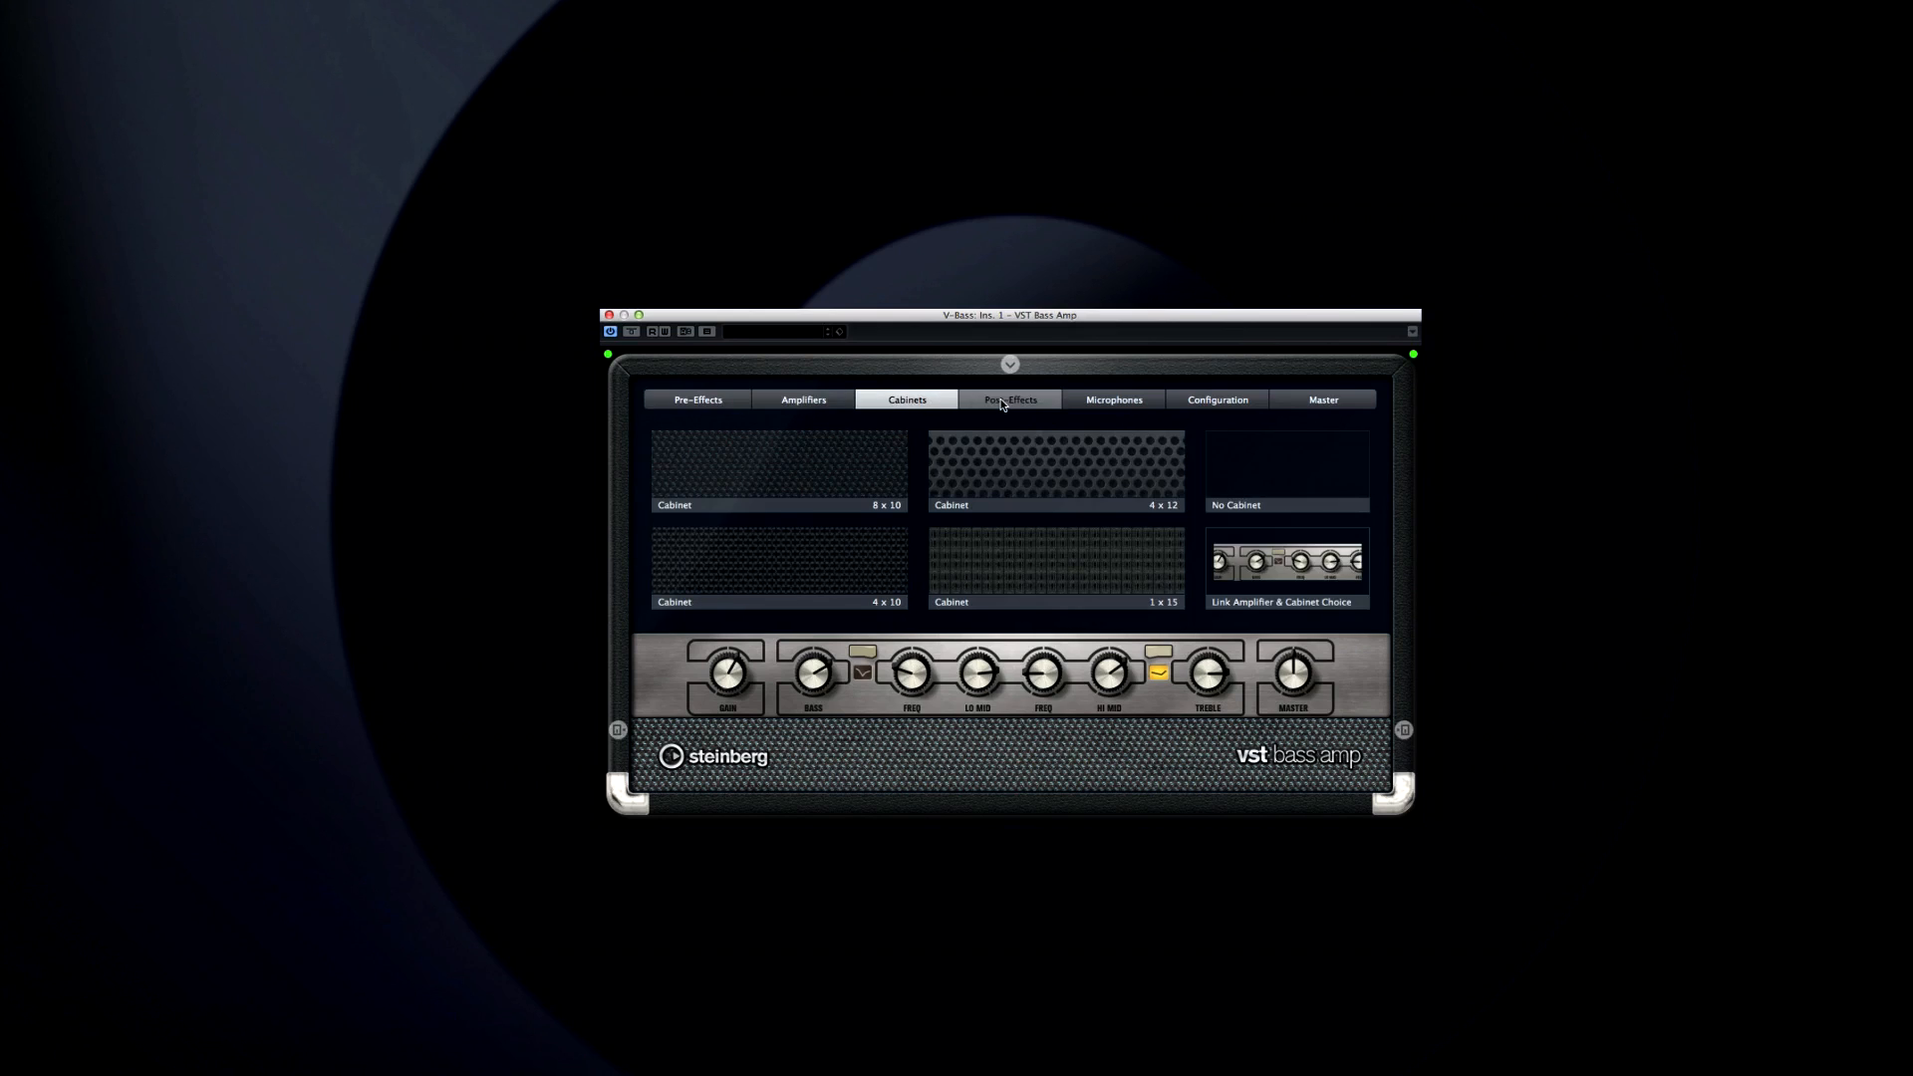
click(1112, 399)
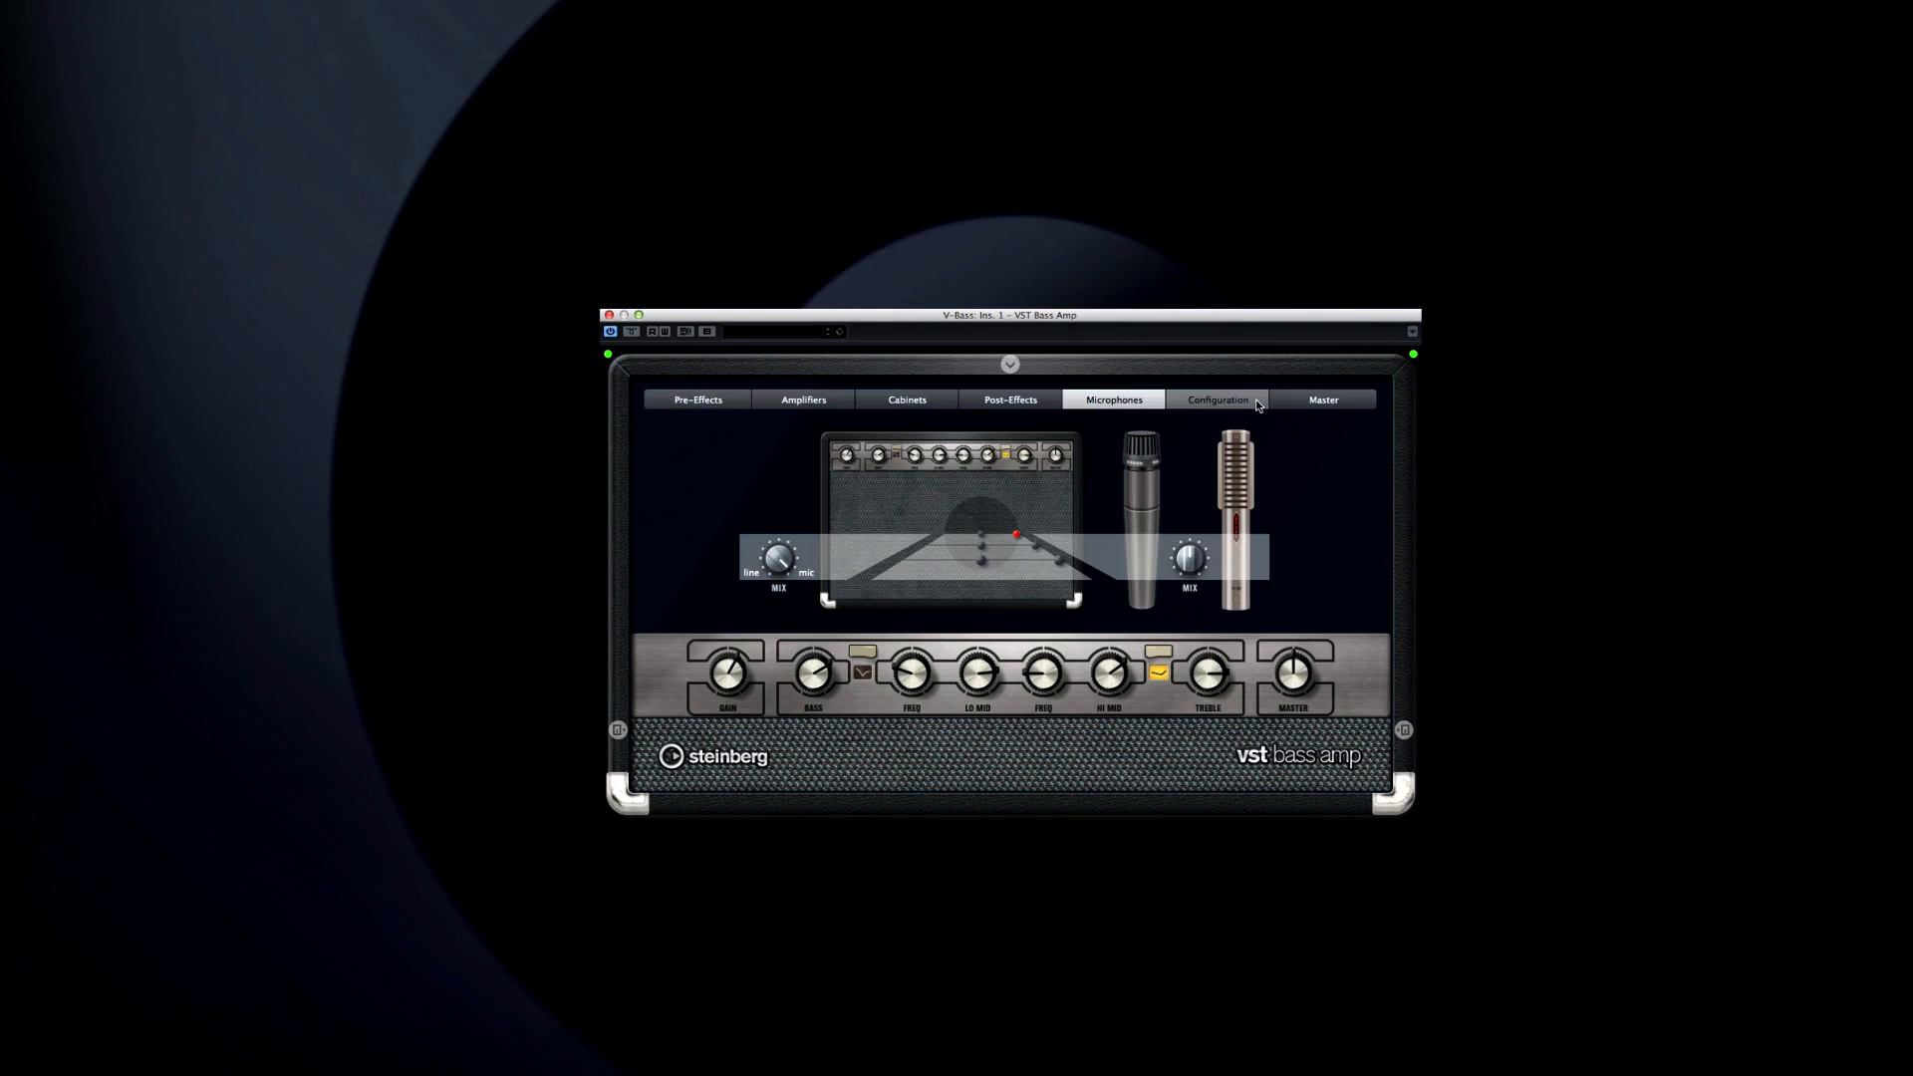
click(1322, 398)
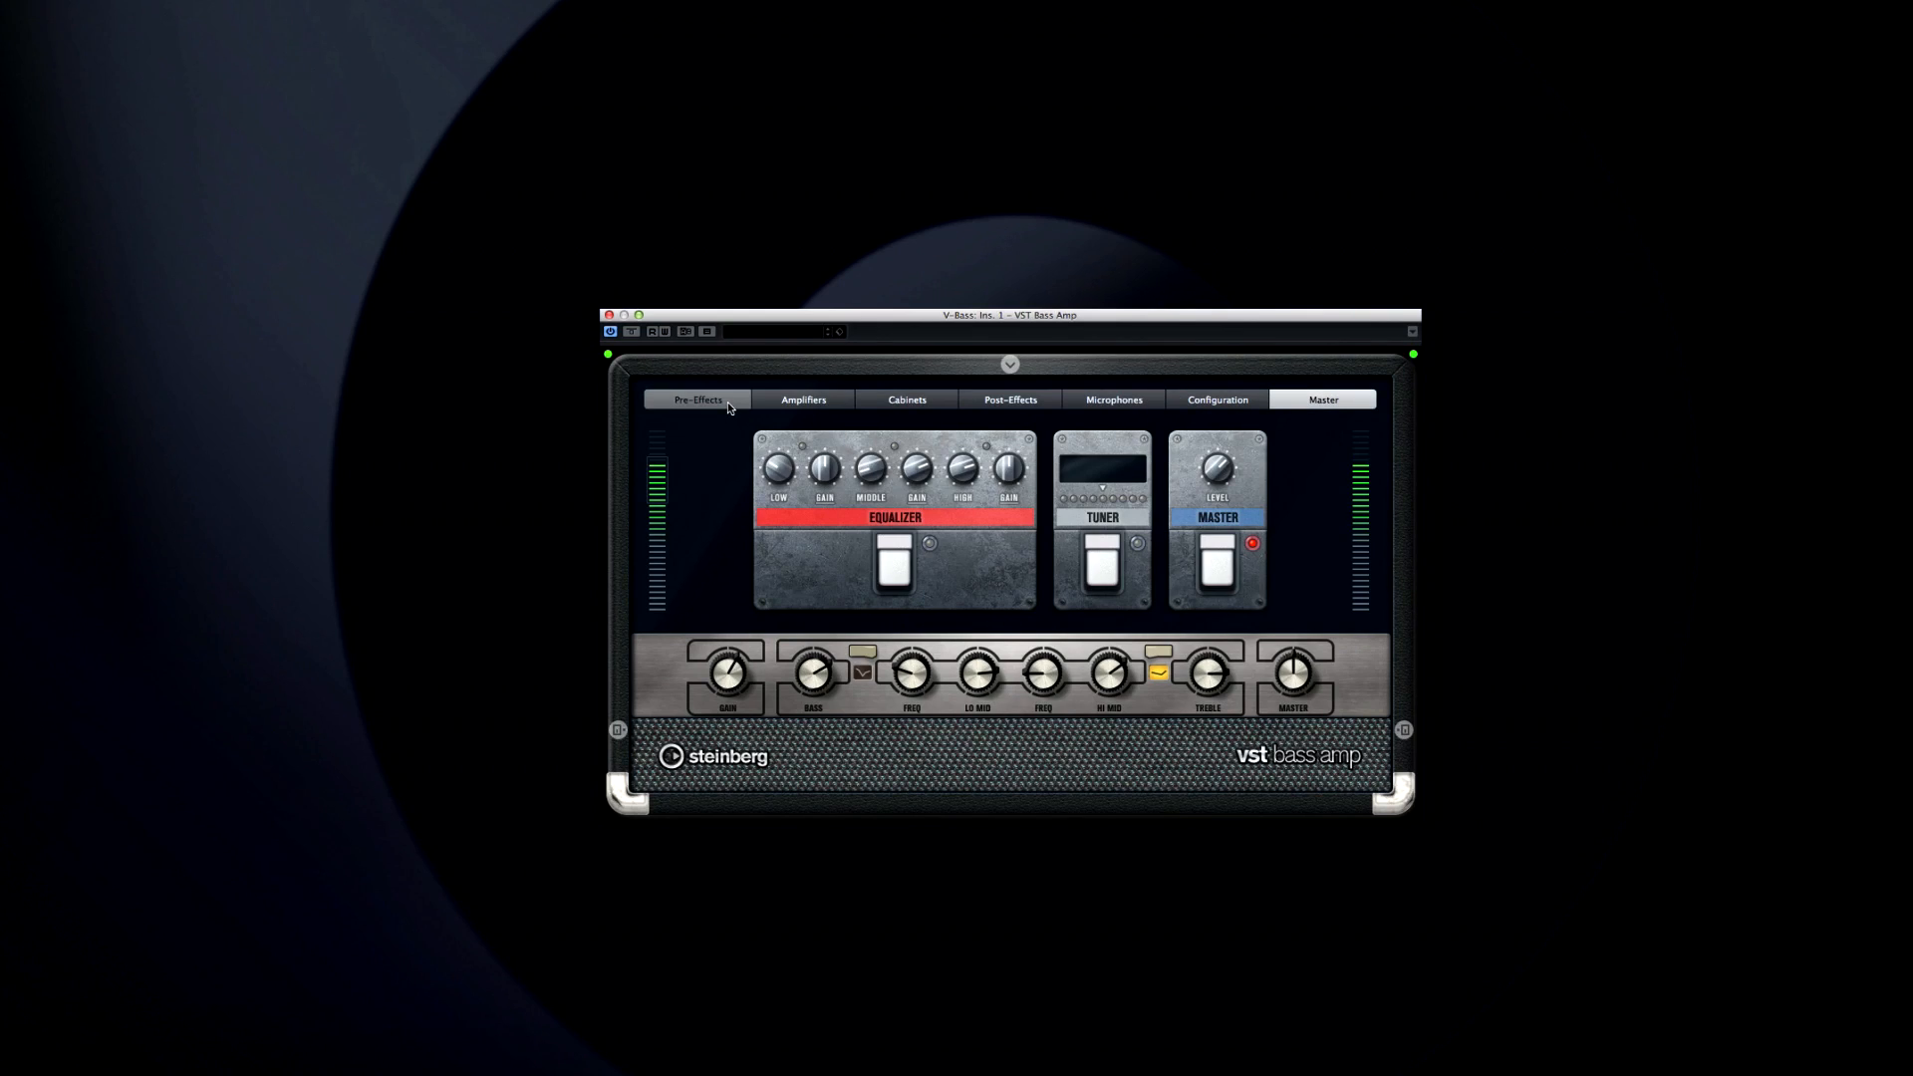
Audition the Valve Amp, Green T and Paradise amplifiers, settling on Green T
click(803, 399)
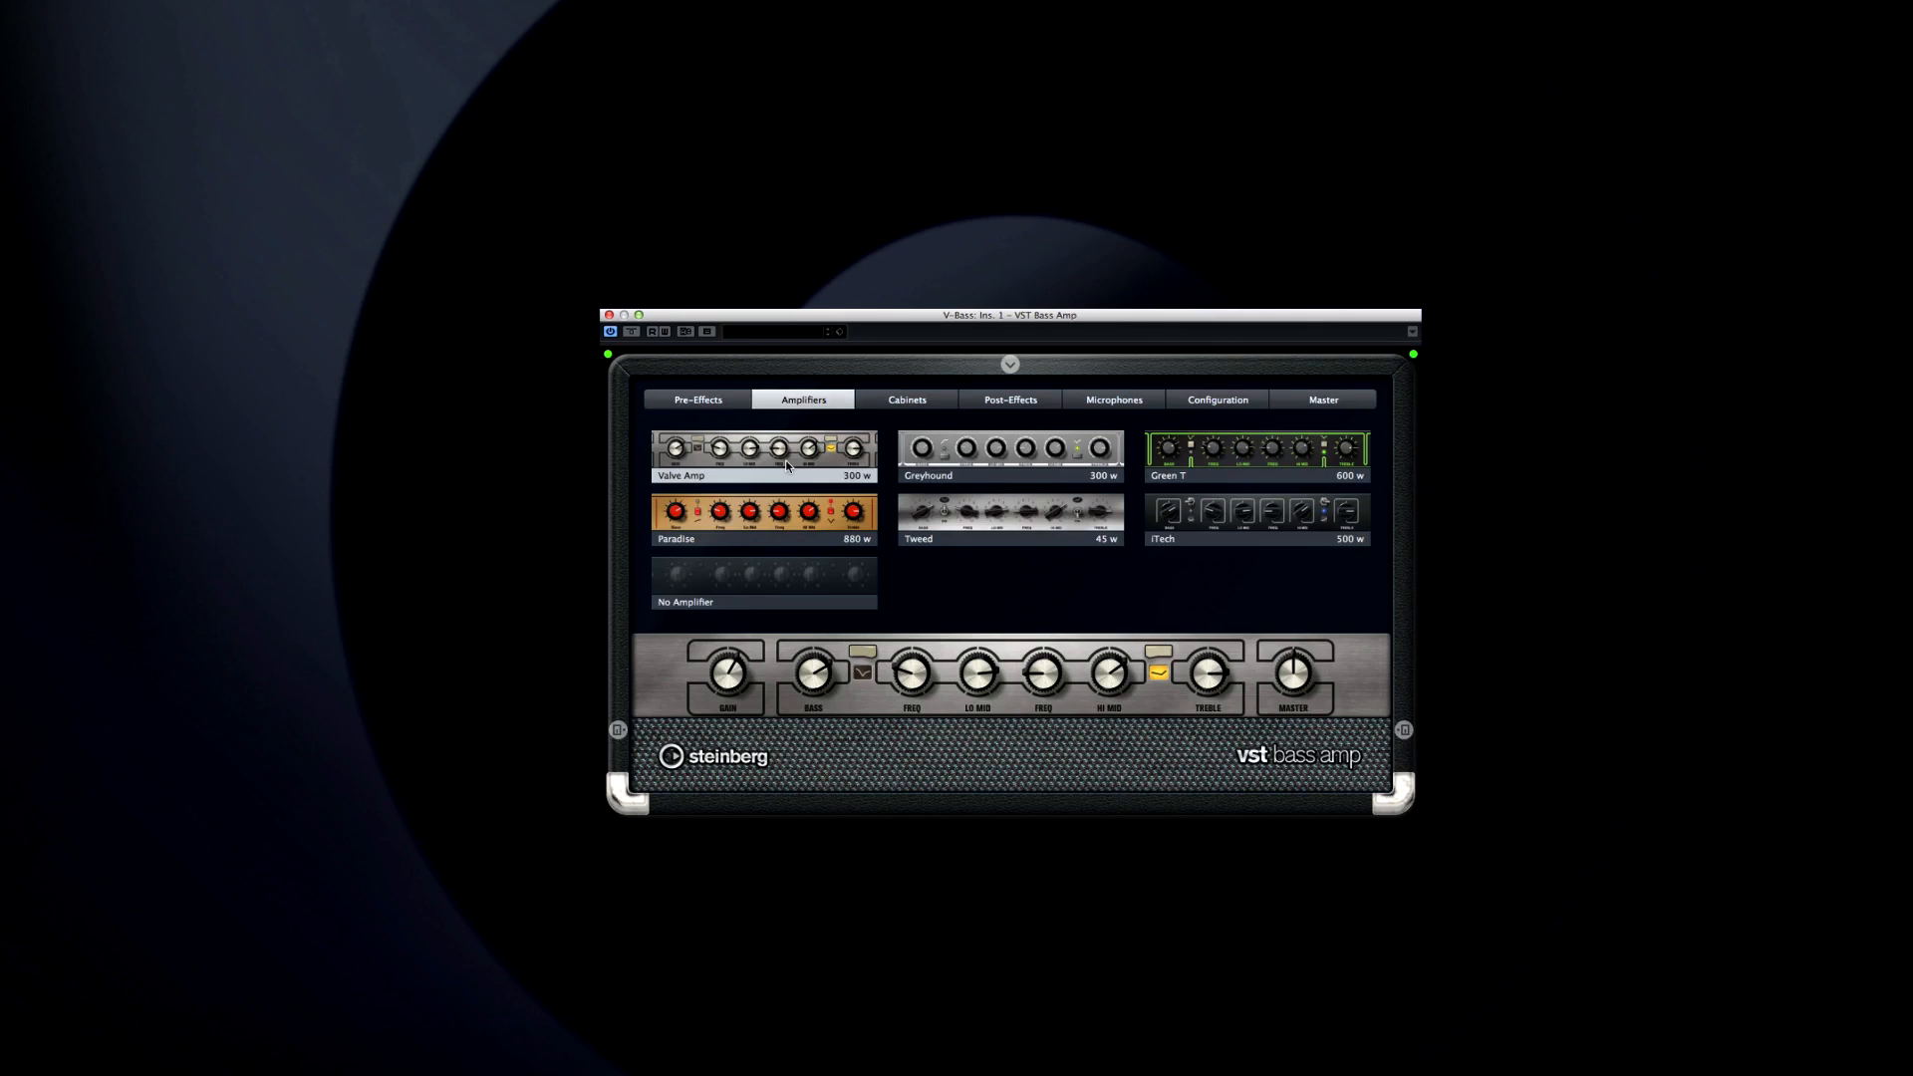
click(1010, 447)
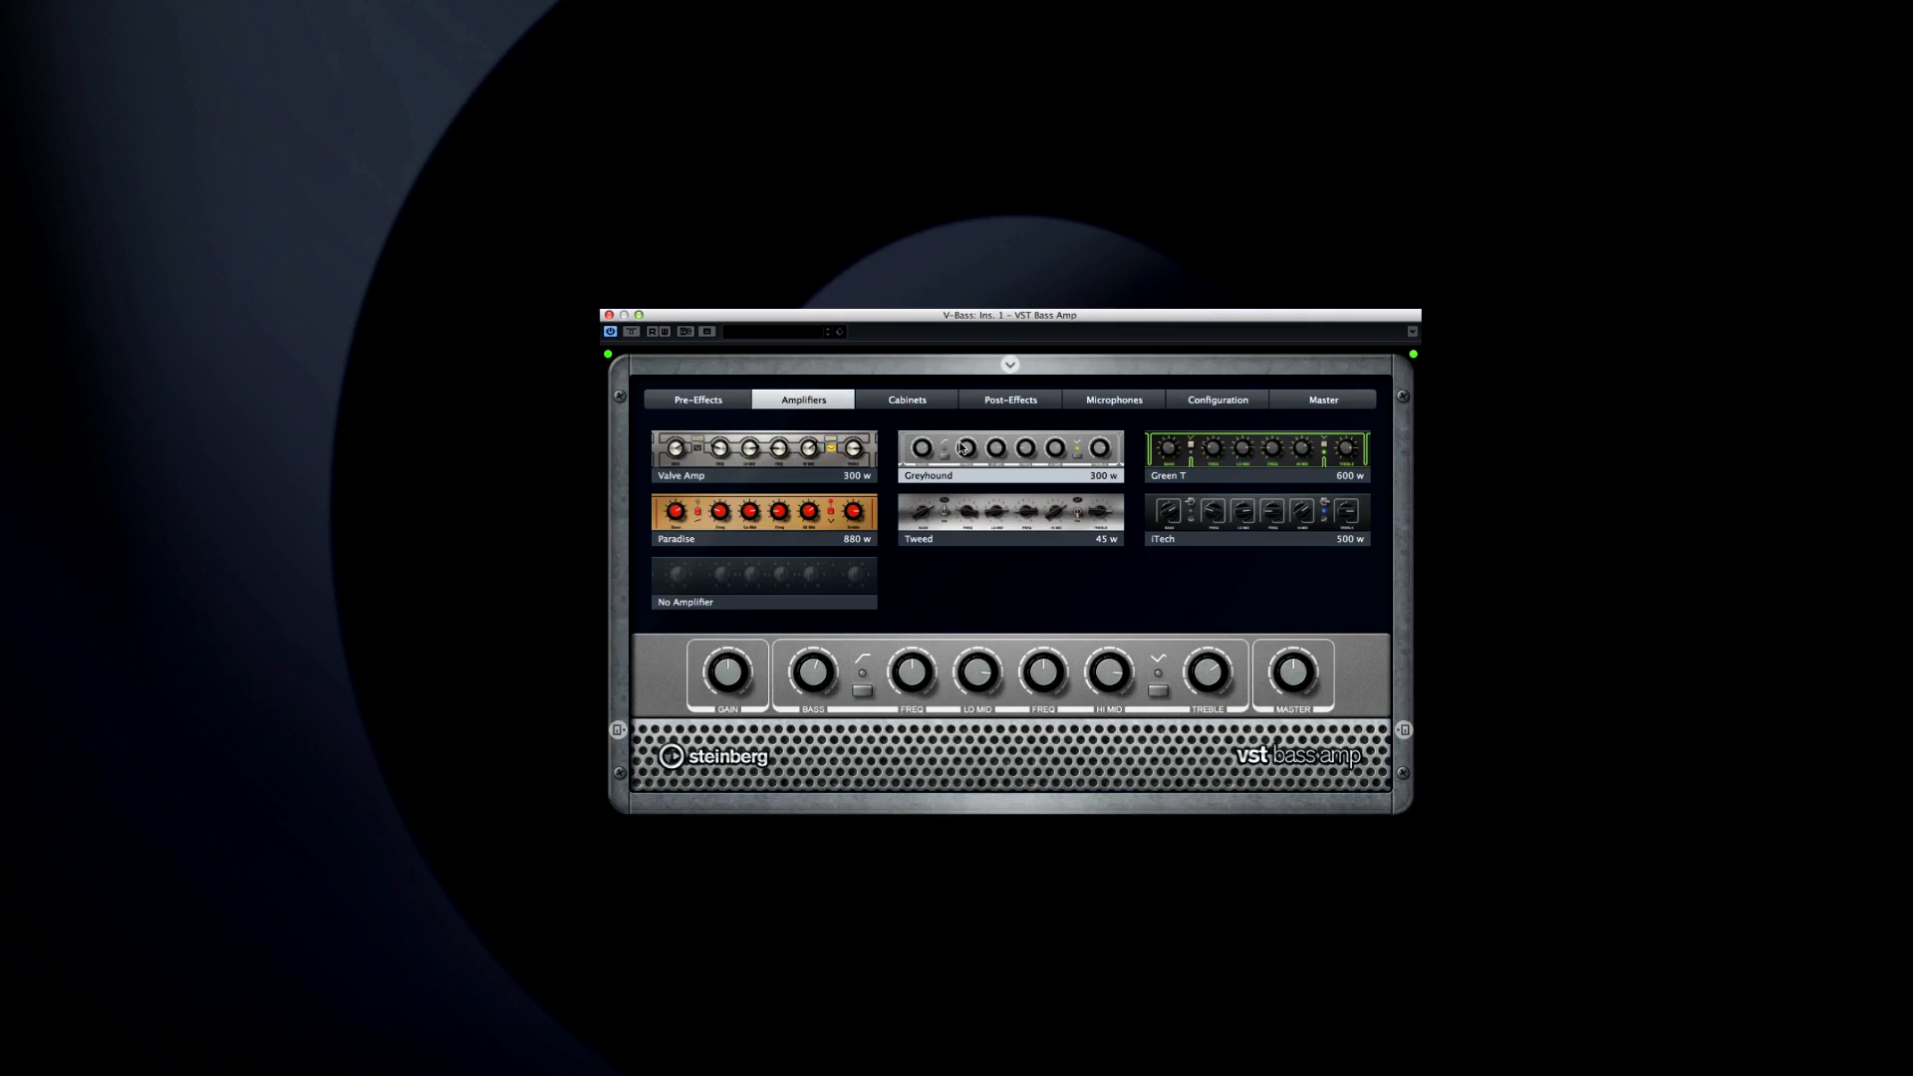
click(1256, 454)
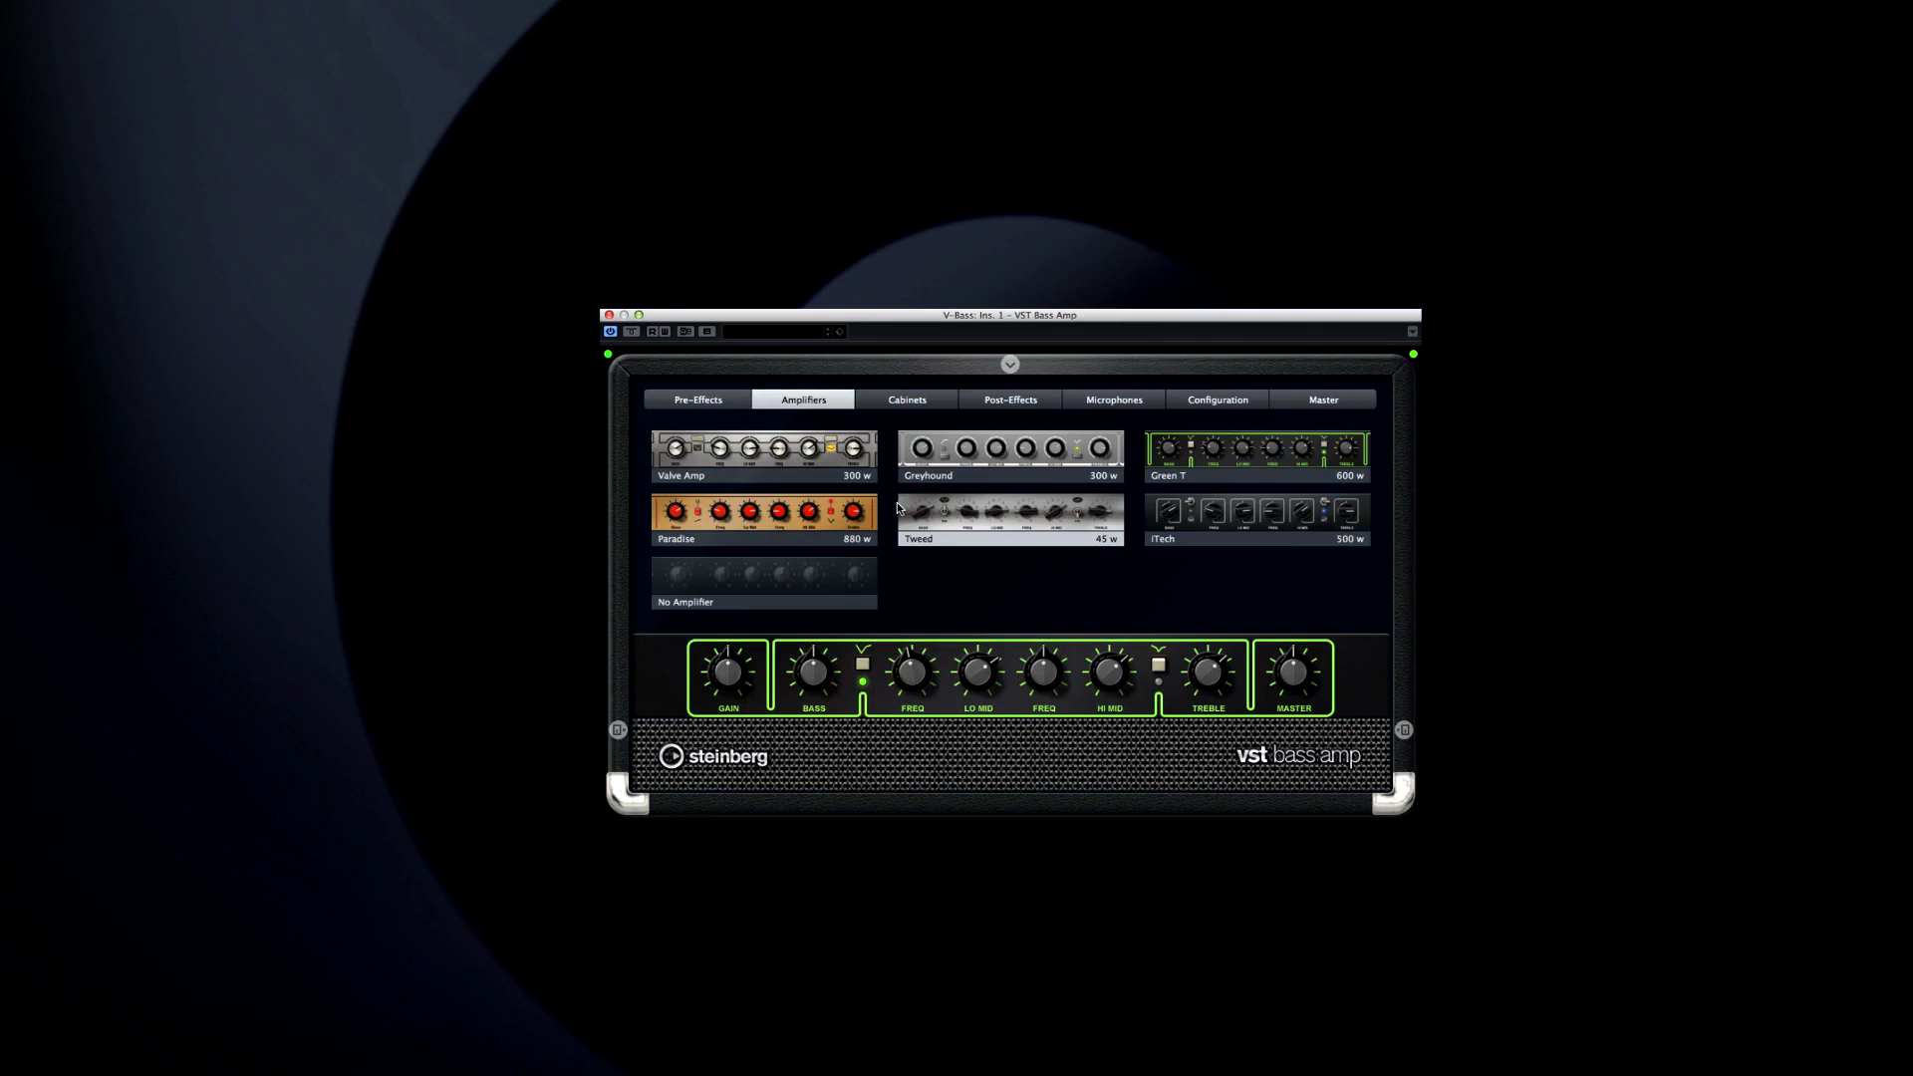
click(762, 515)
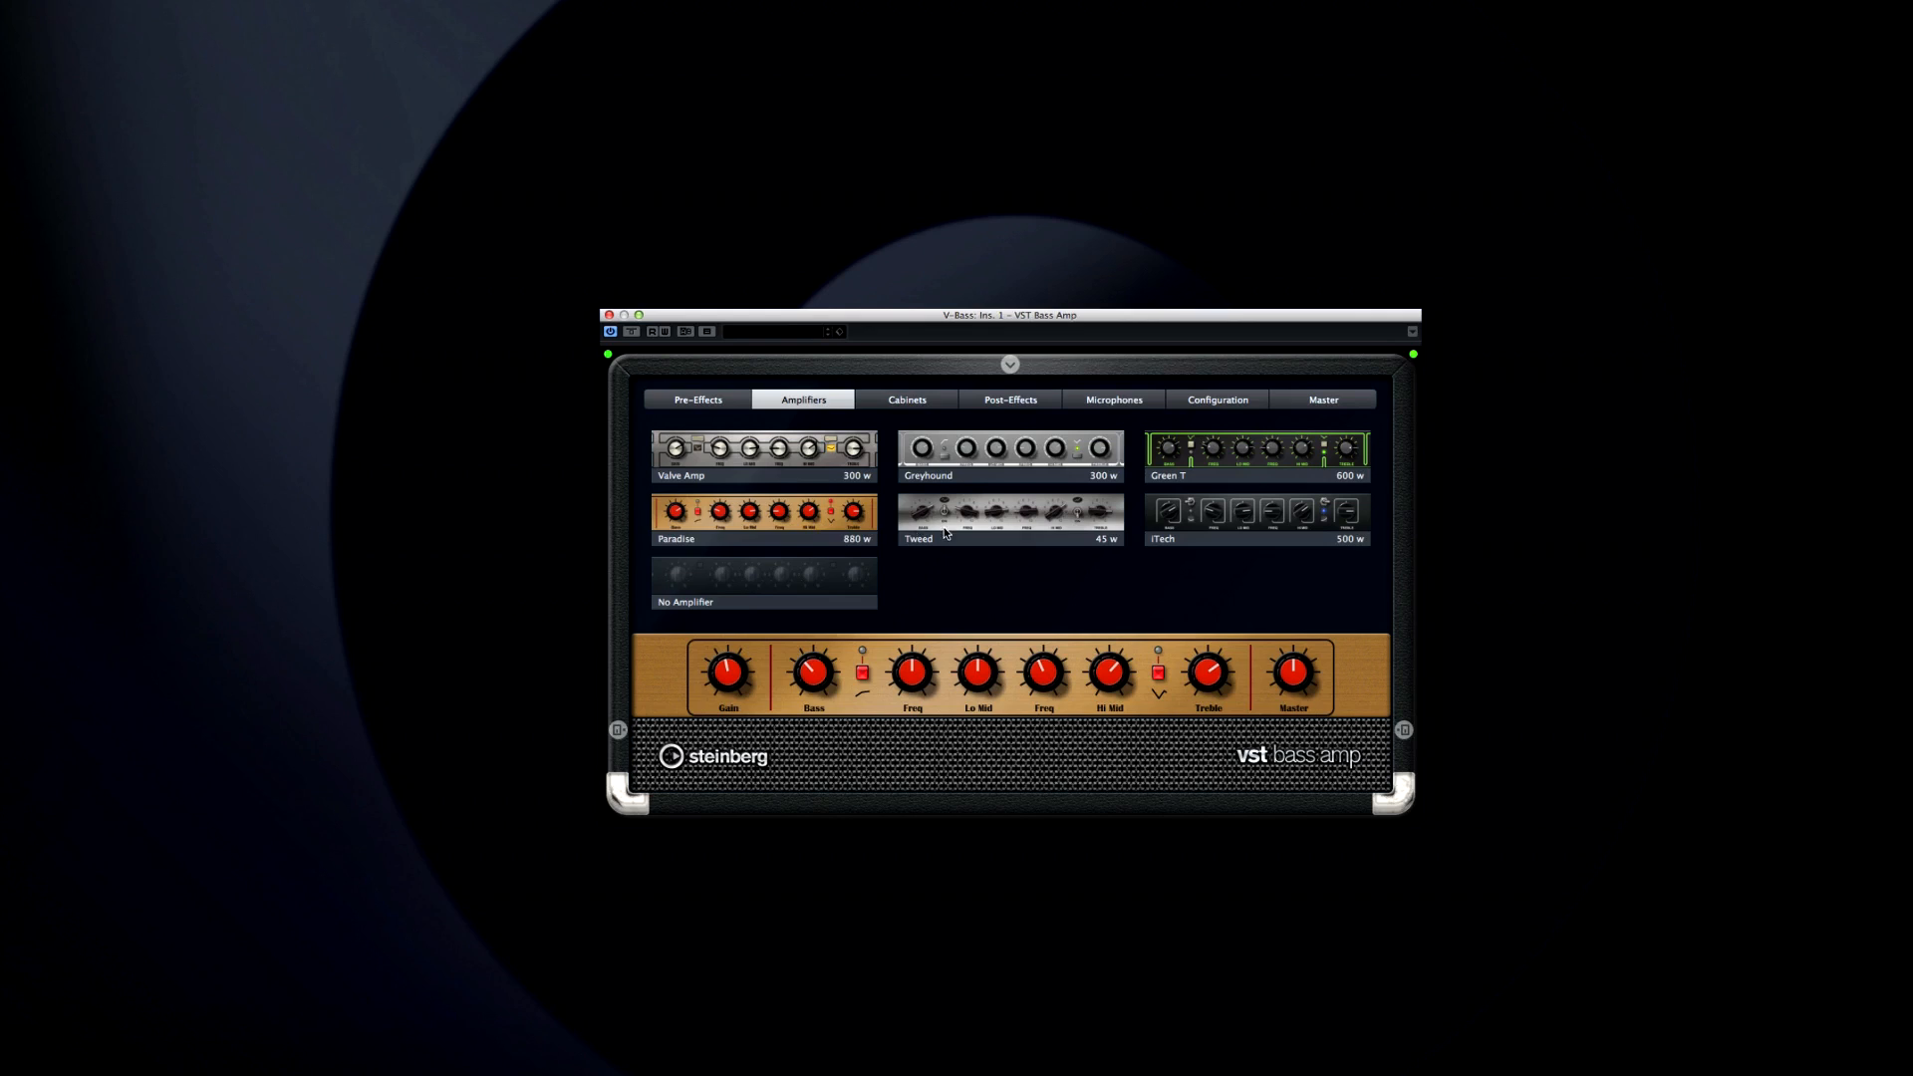
click(1010, 512)
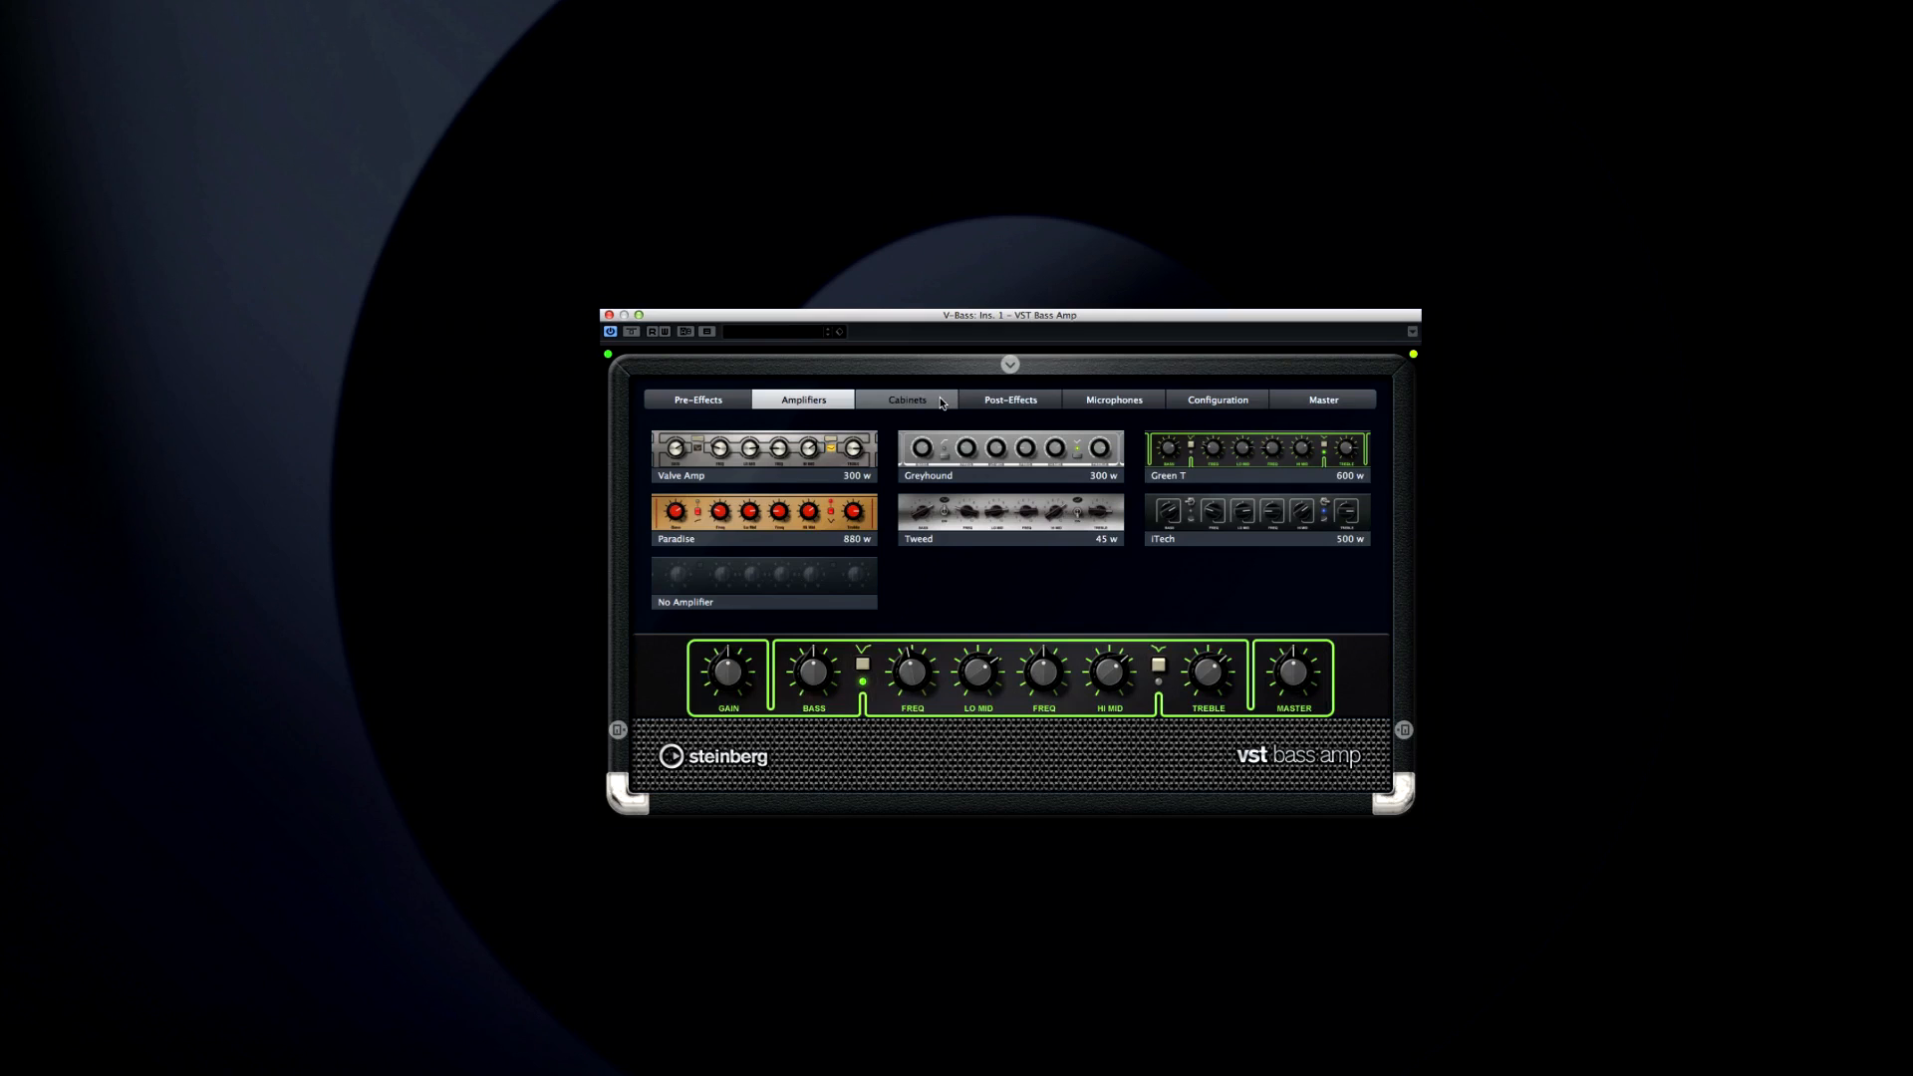
click(906, 398)
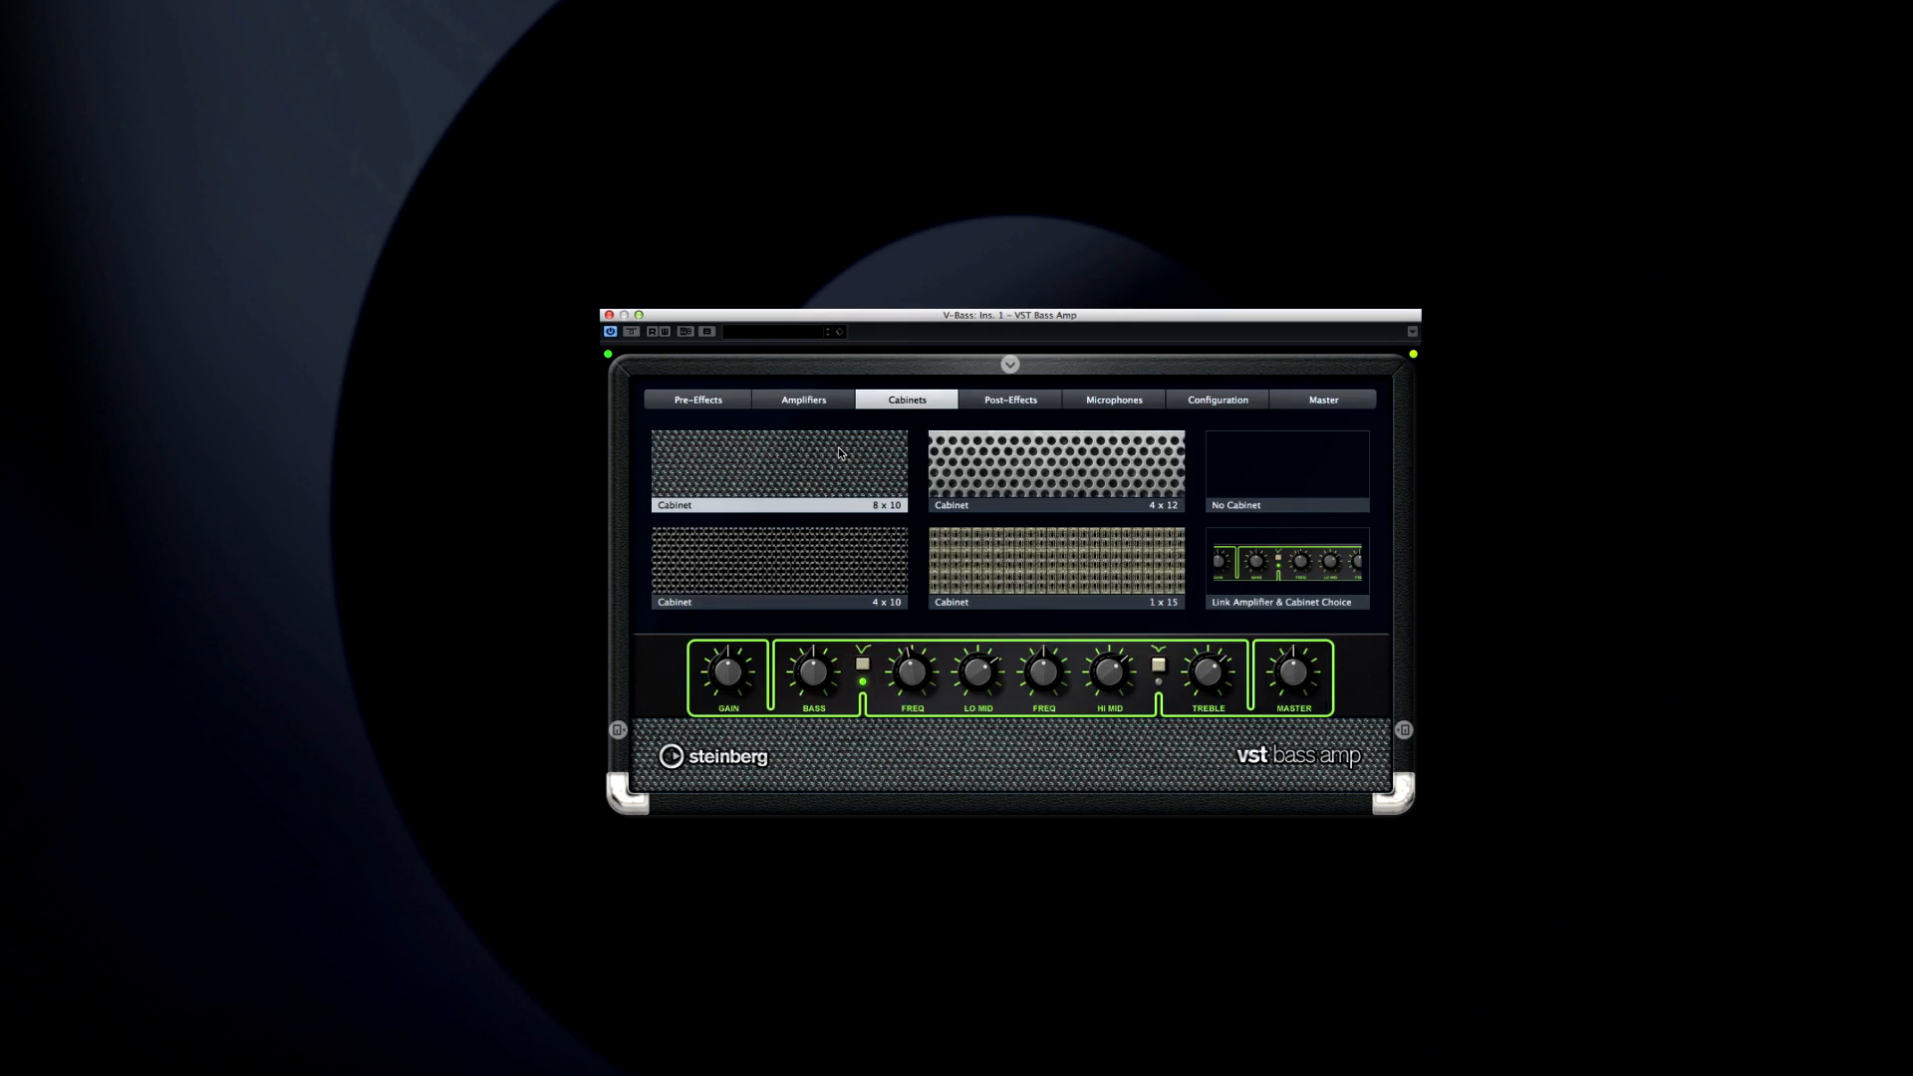
mouse_move(983, 473)
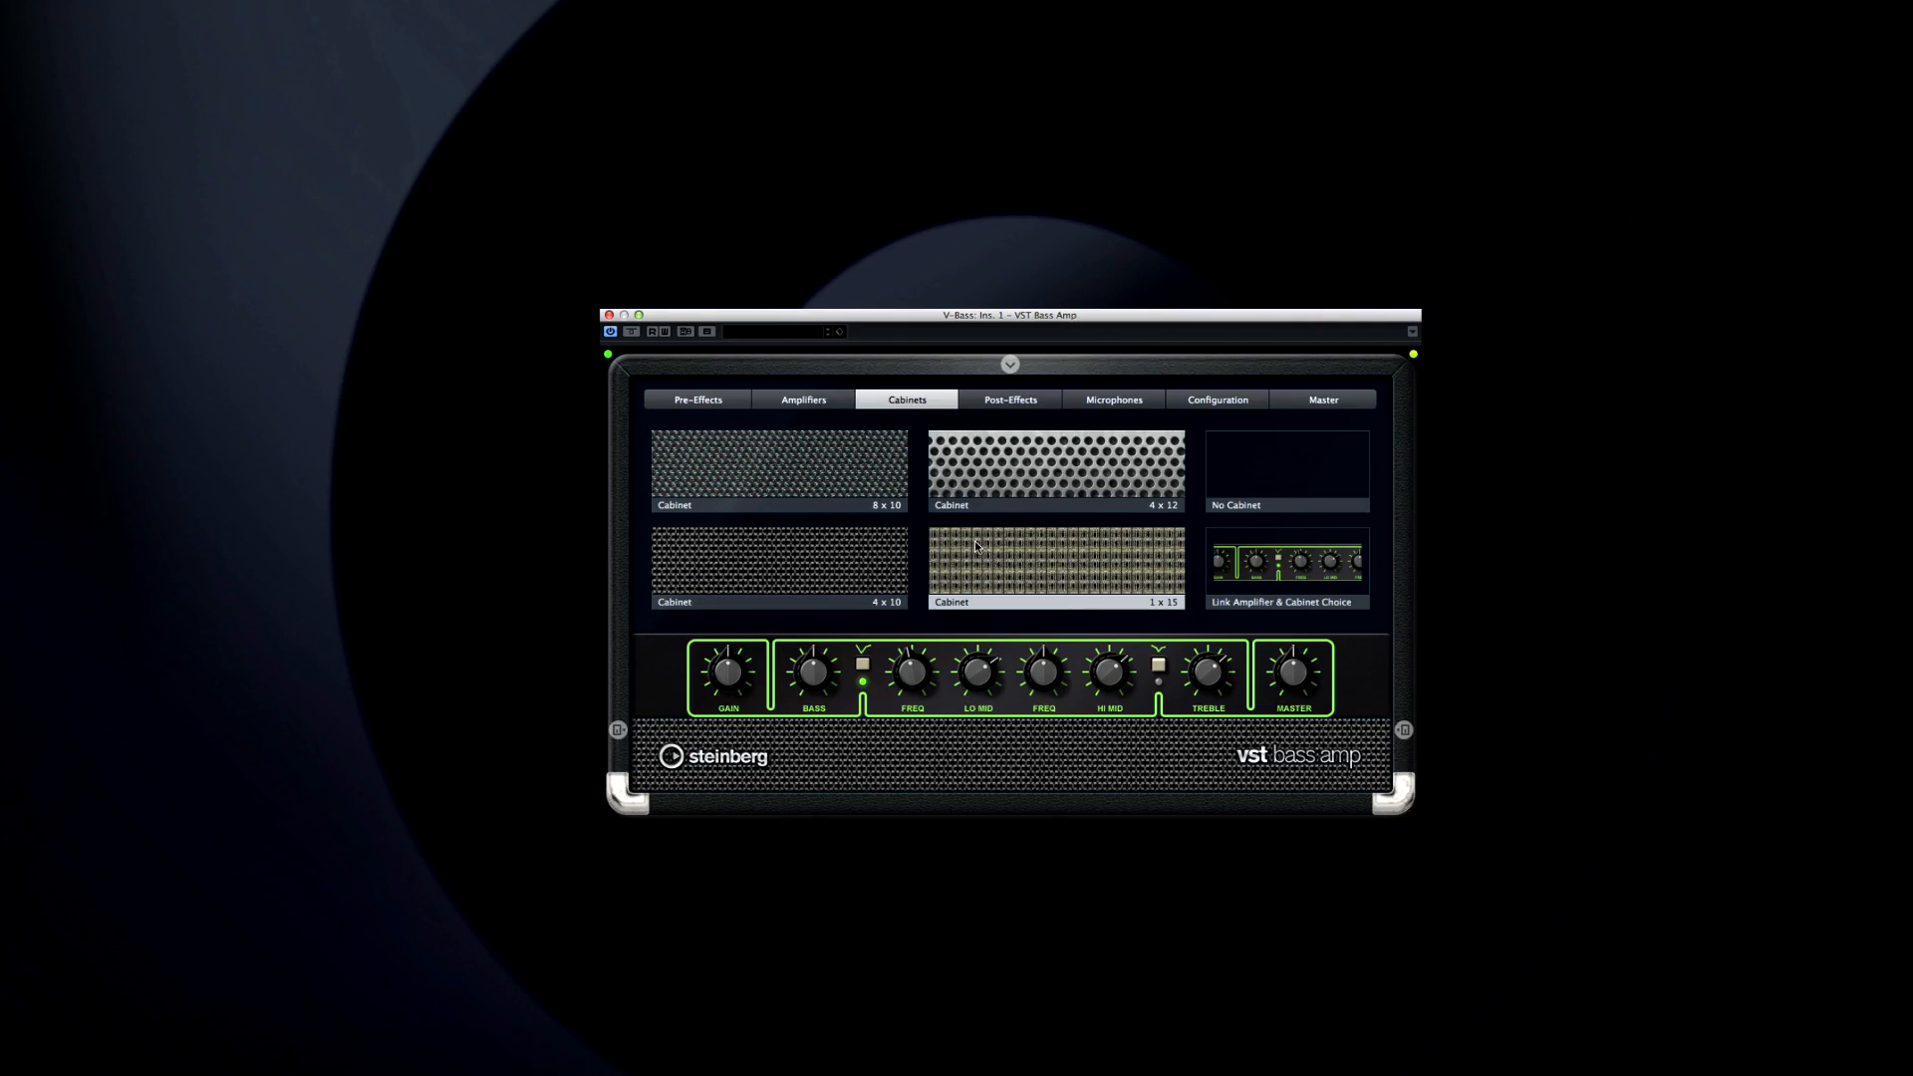
Select the 1 x 15 cabinet and show the microphone placement page
click(1054, 567)
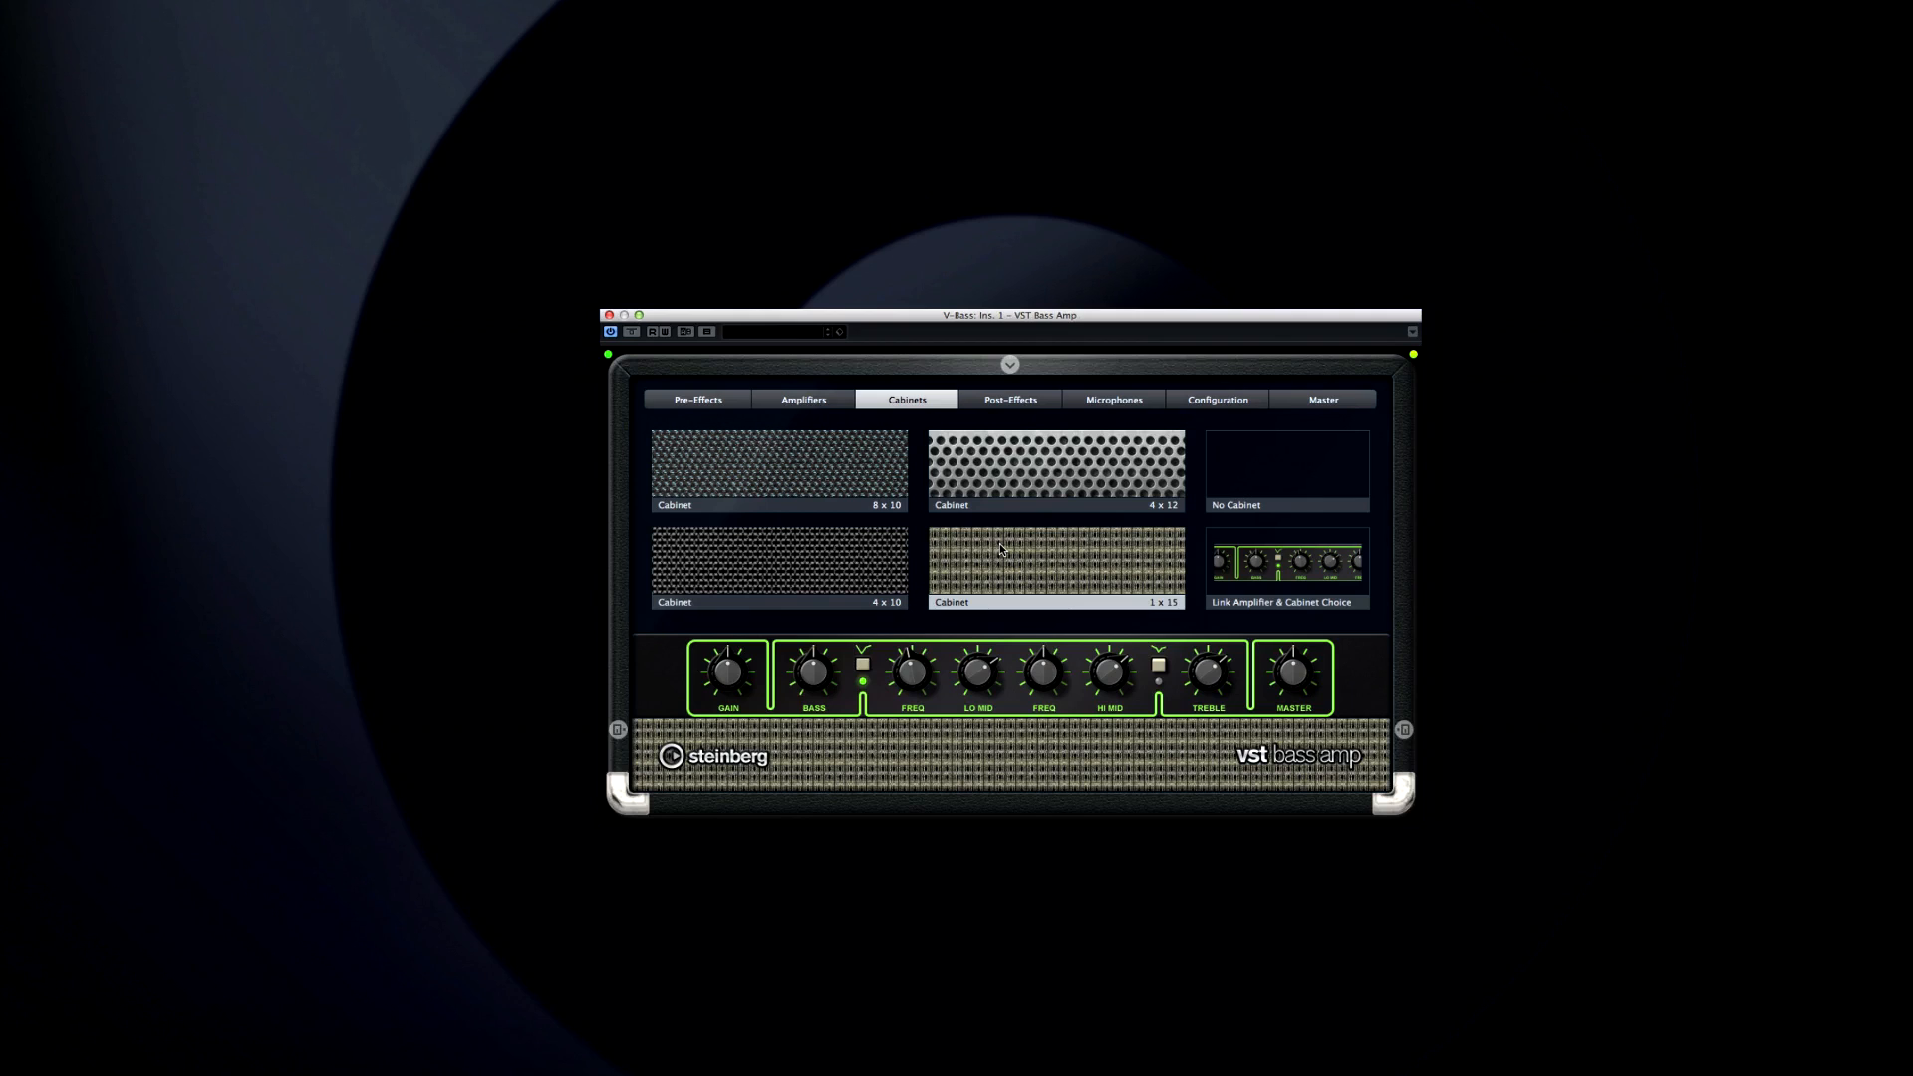
click(1113, 398)
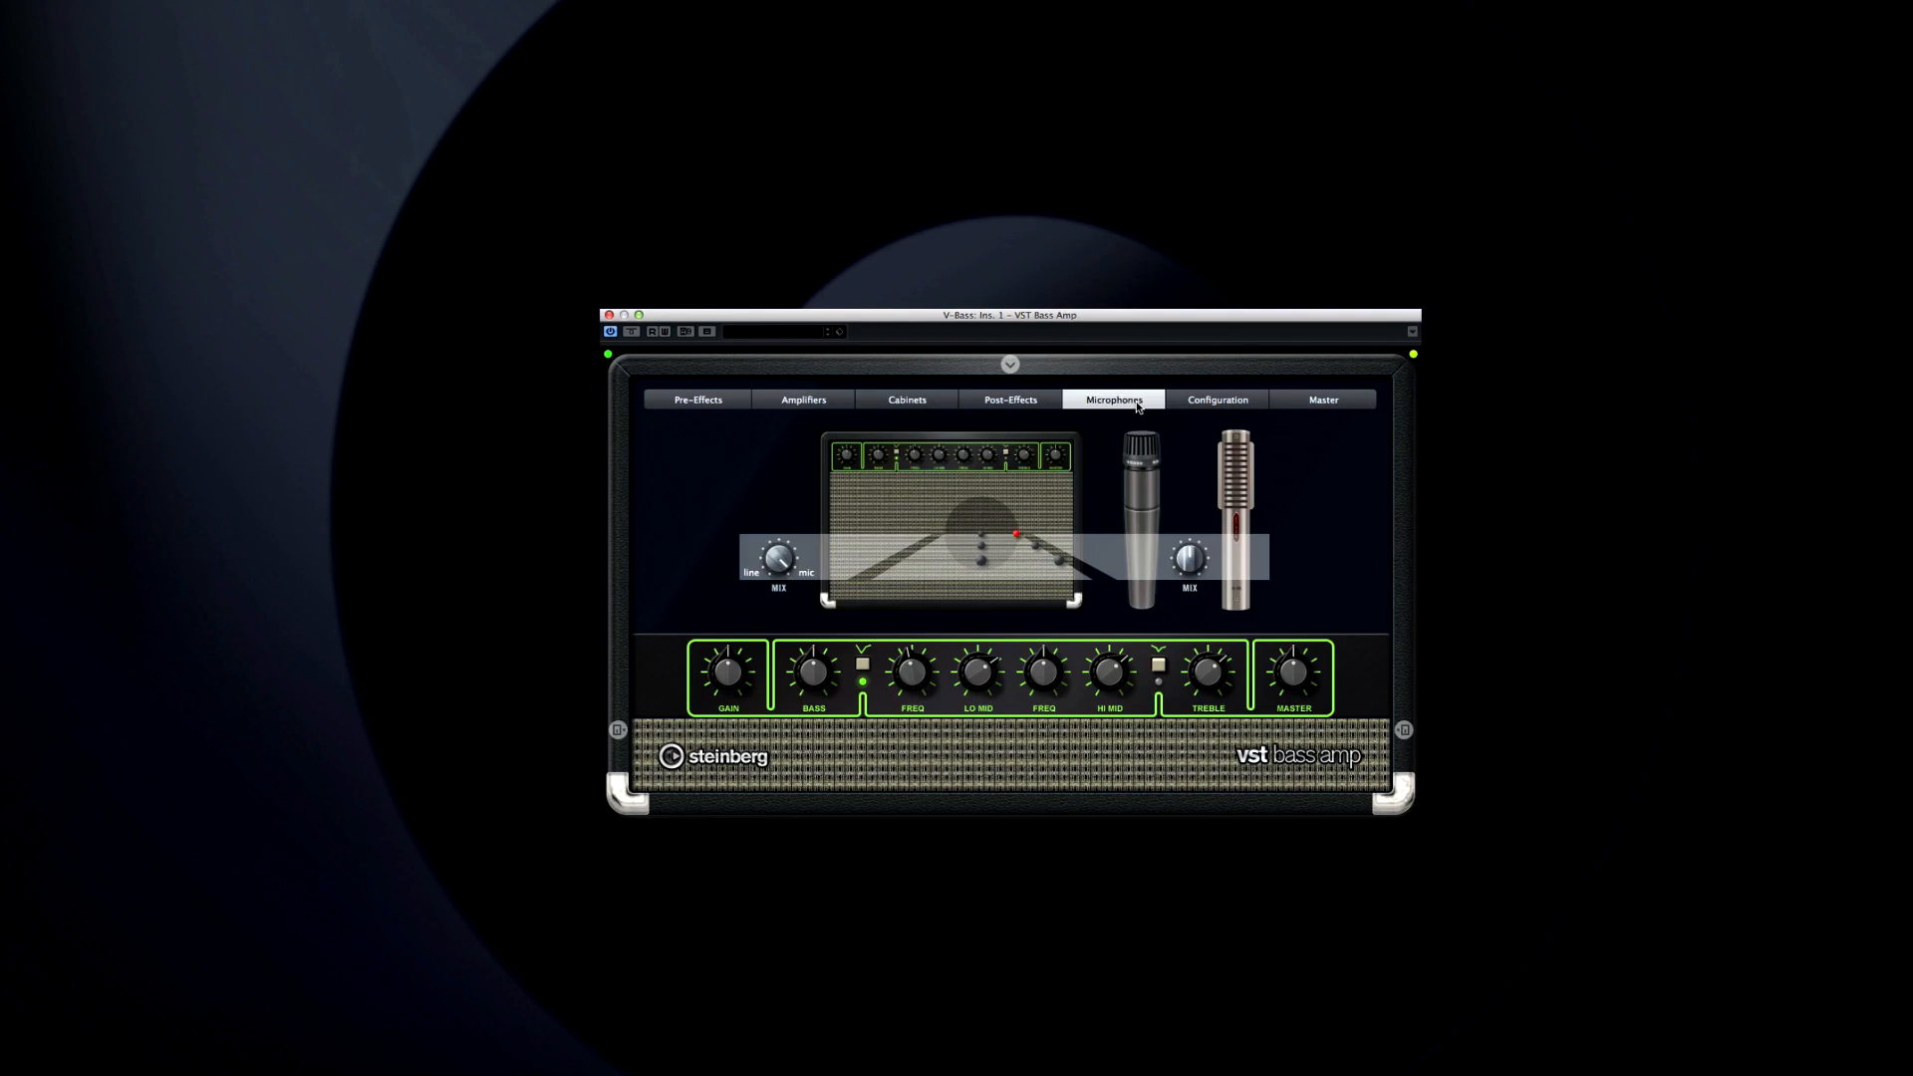
Set the first microphone to 421 after trying 409, and the second to 30
click(1140, 518)
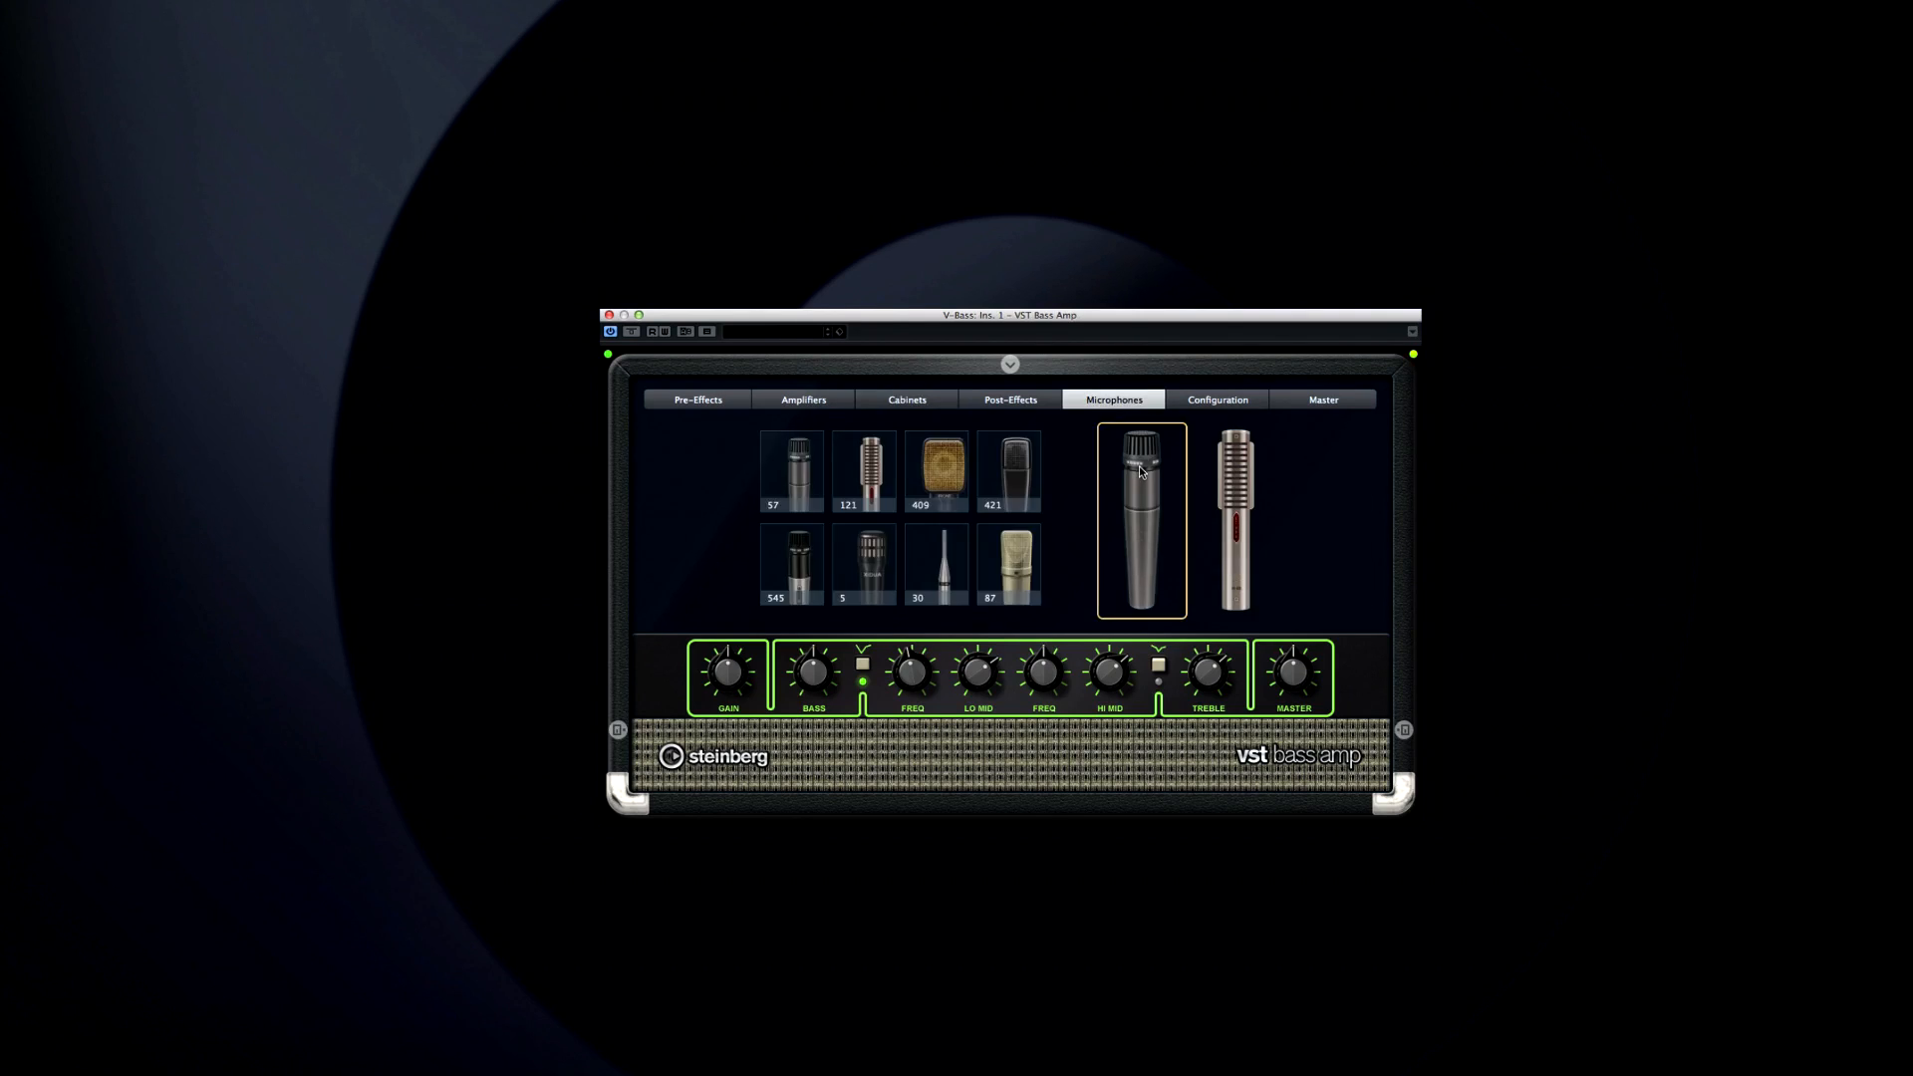
click(935, 472)
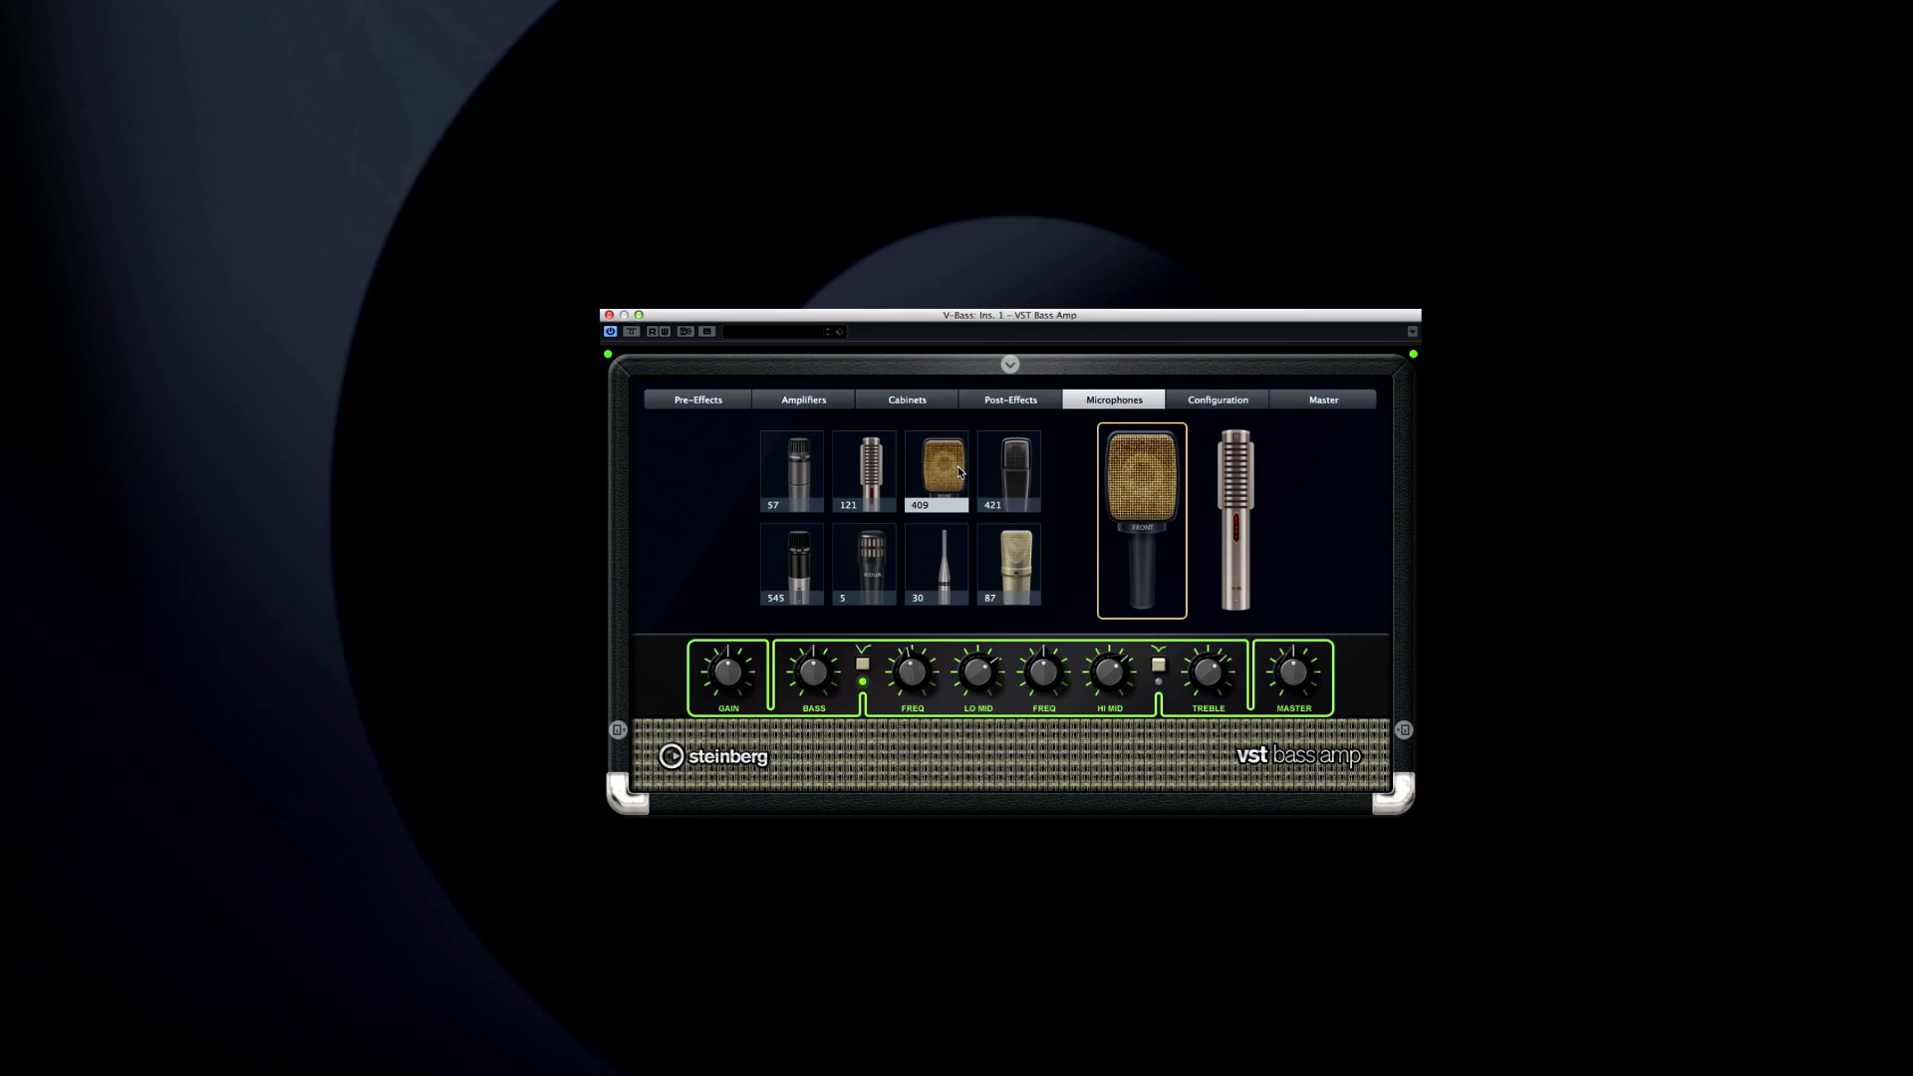
click(1008, 469)
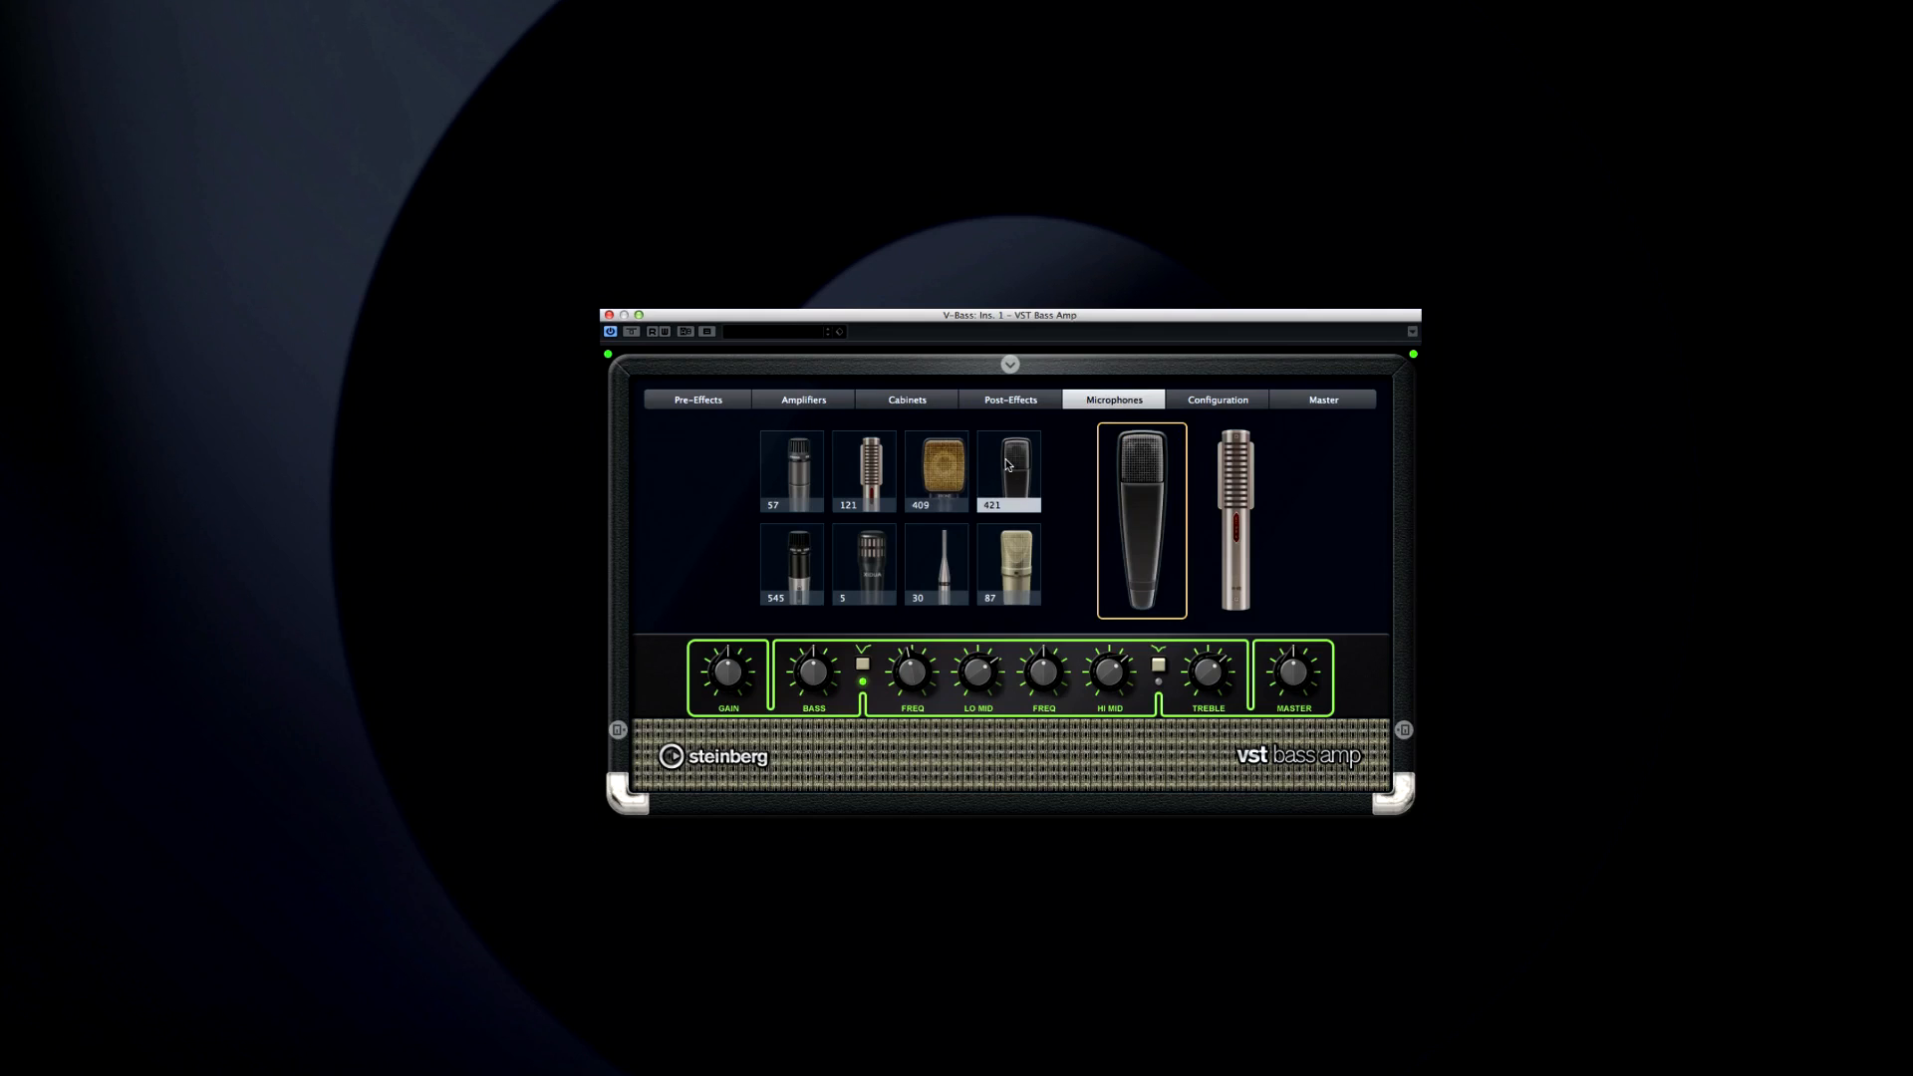
click(1233, 521)
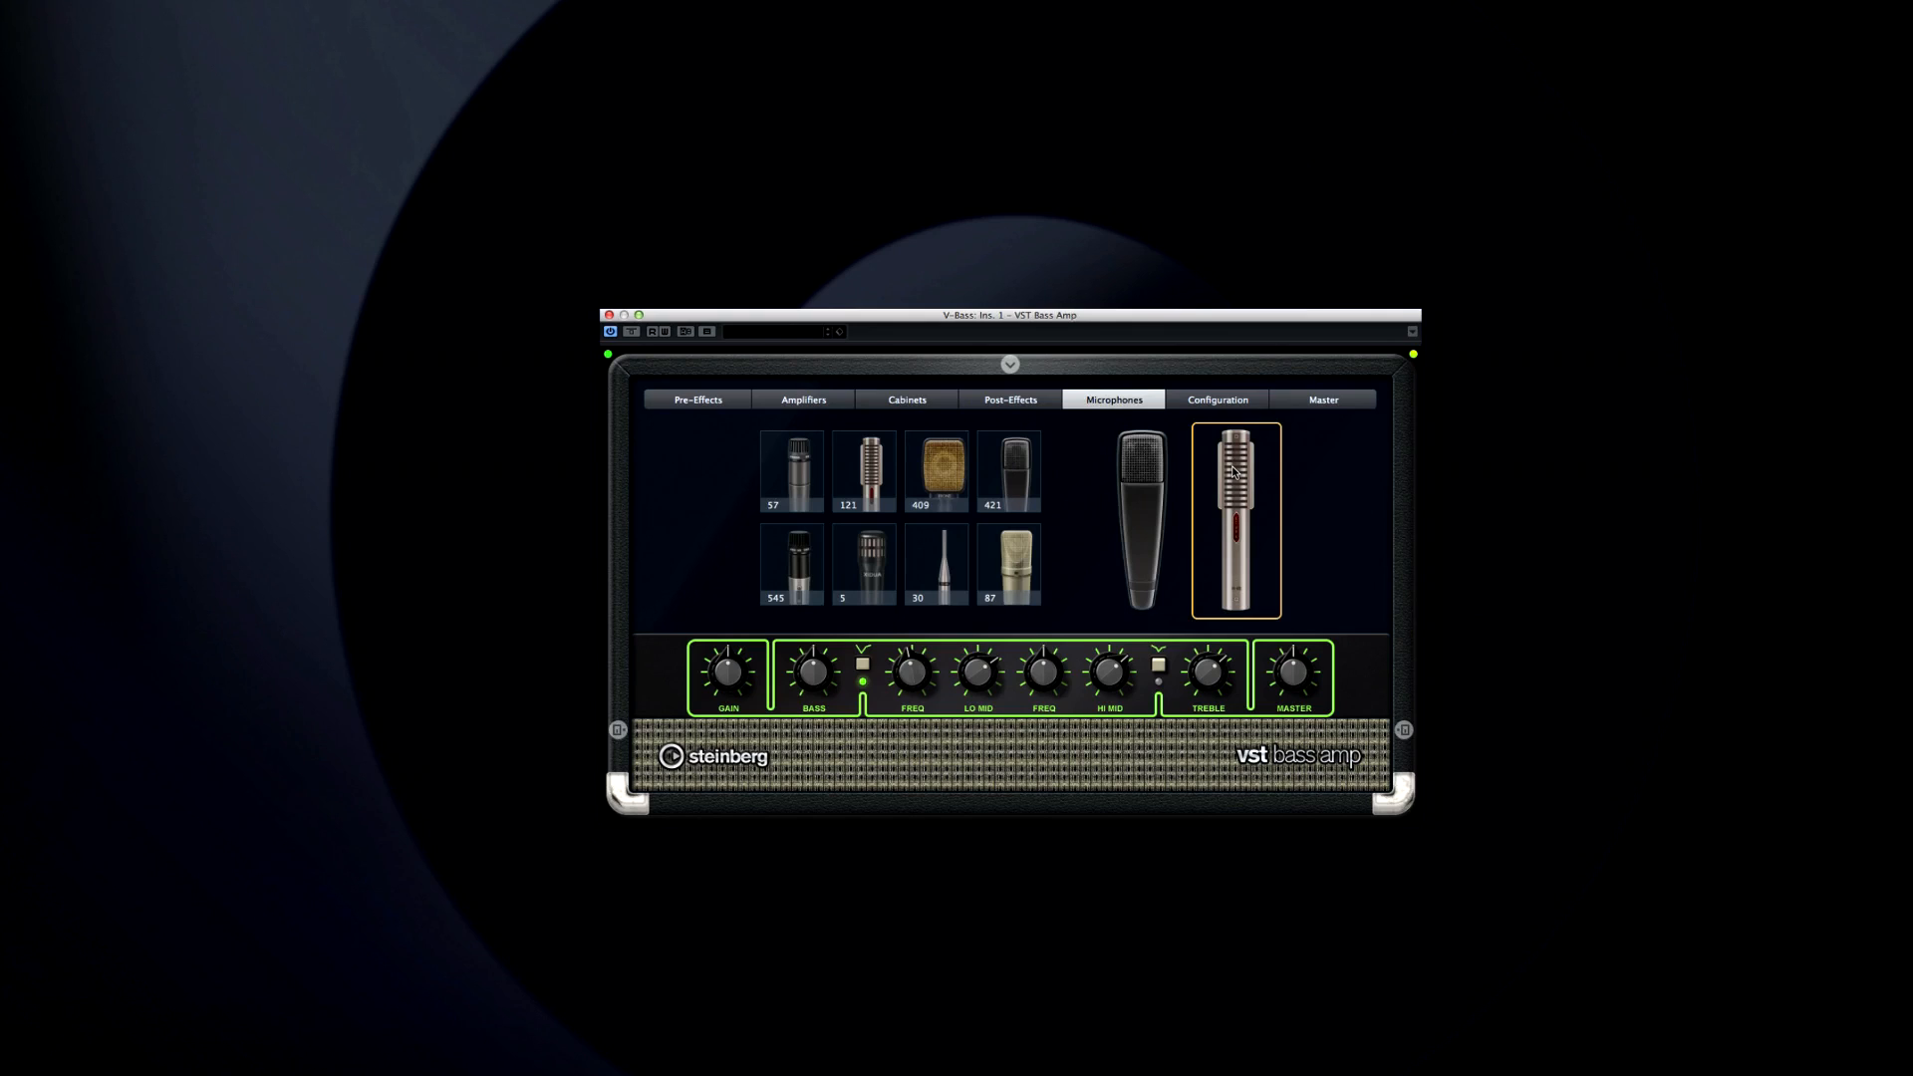
click(935, 565)
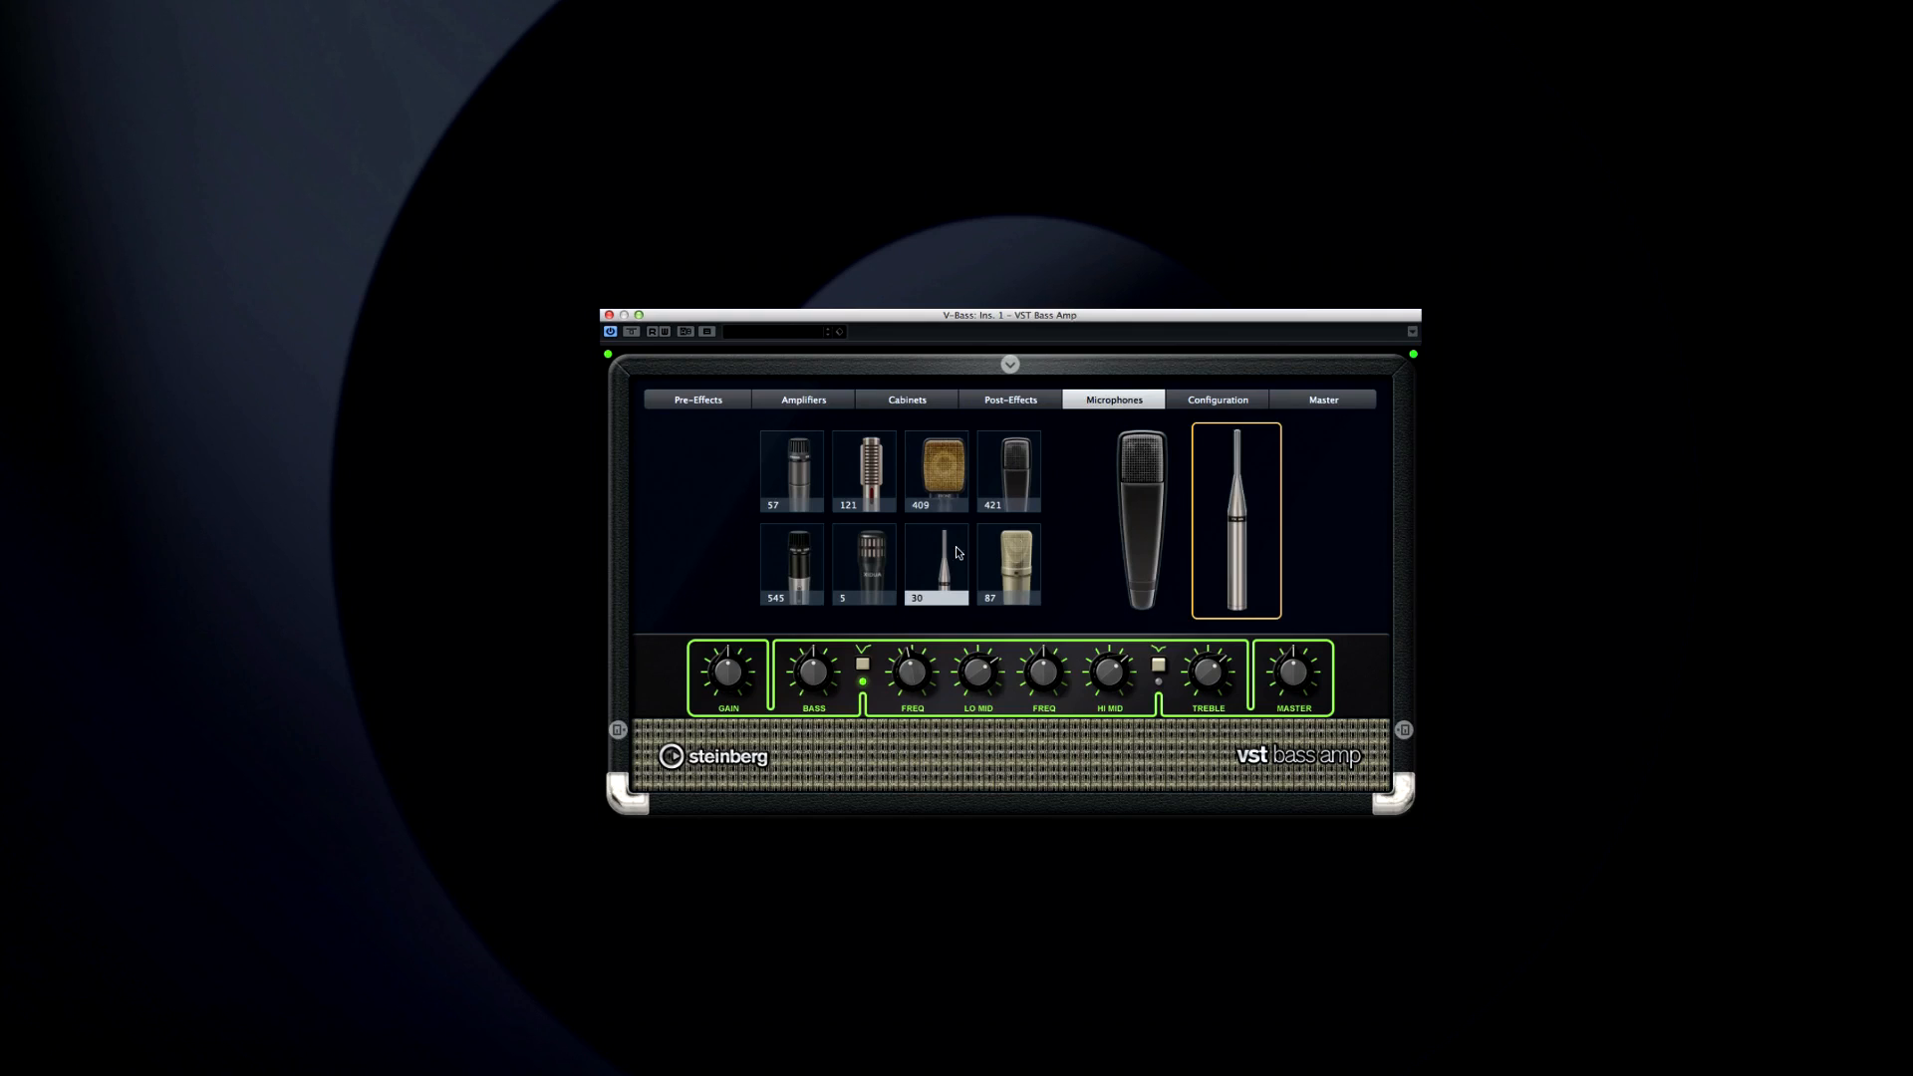
click(1141, 518)
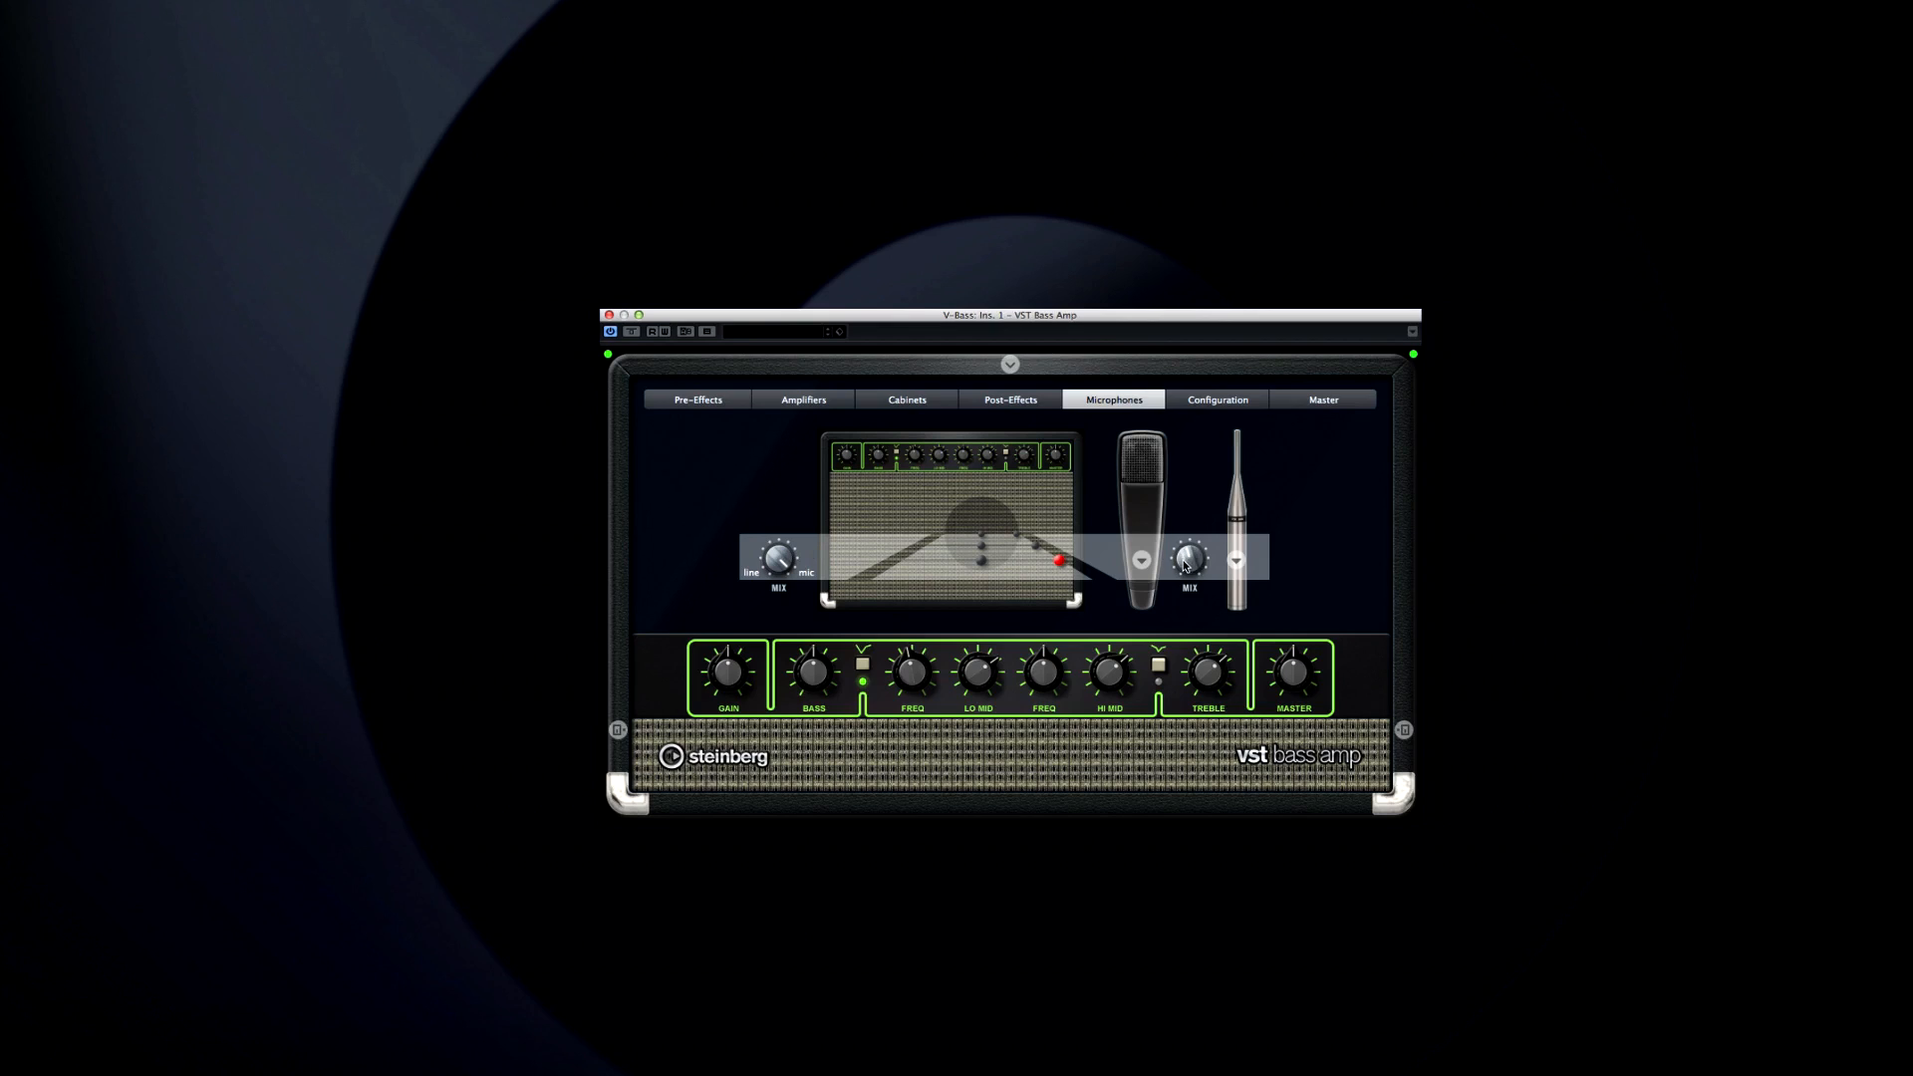
Switch the bass amp's signal path to stereo and show the Pre-Effects page
click(1216, 399)
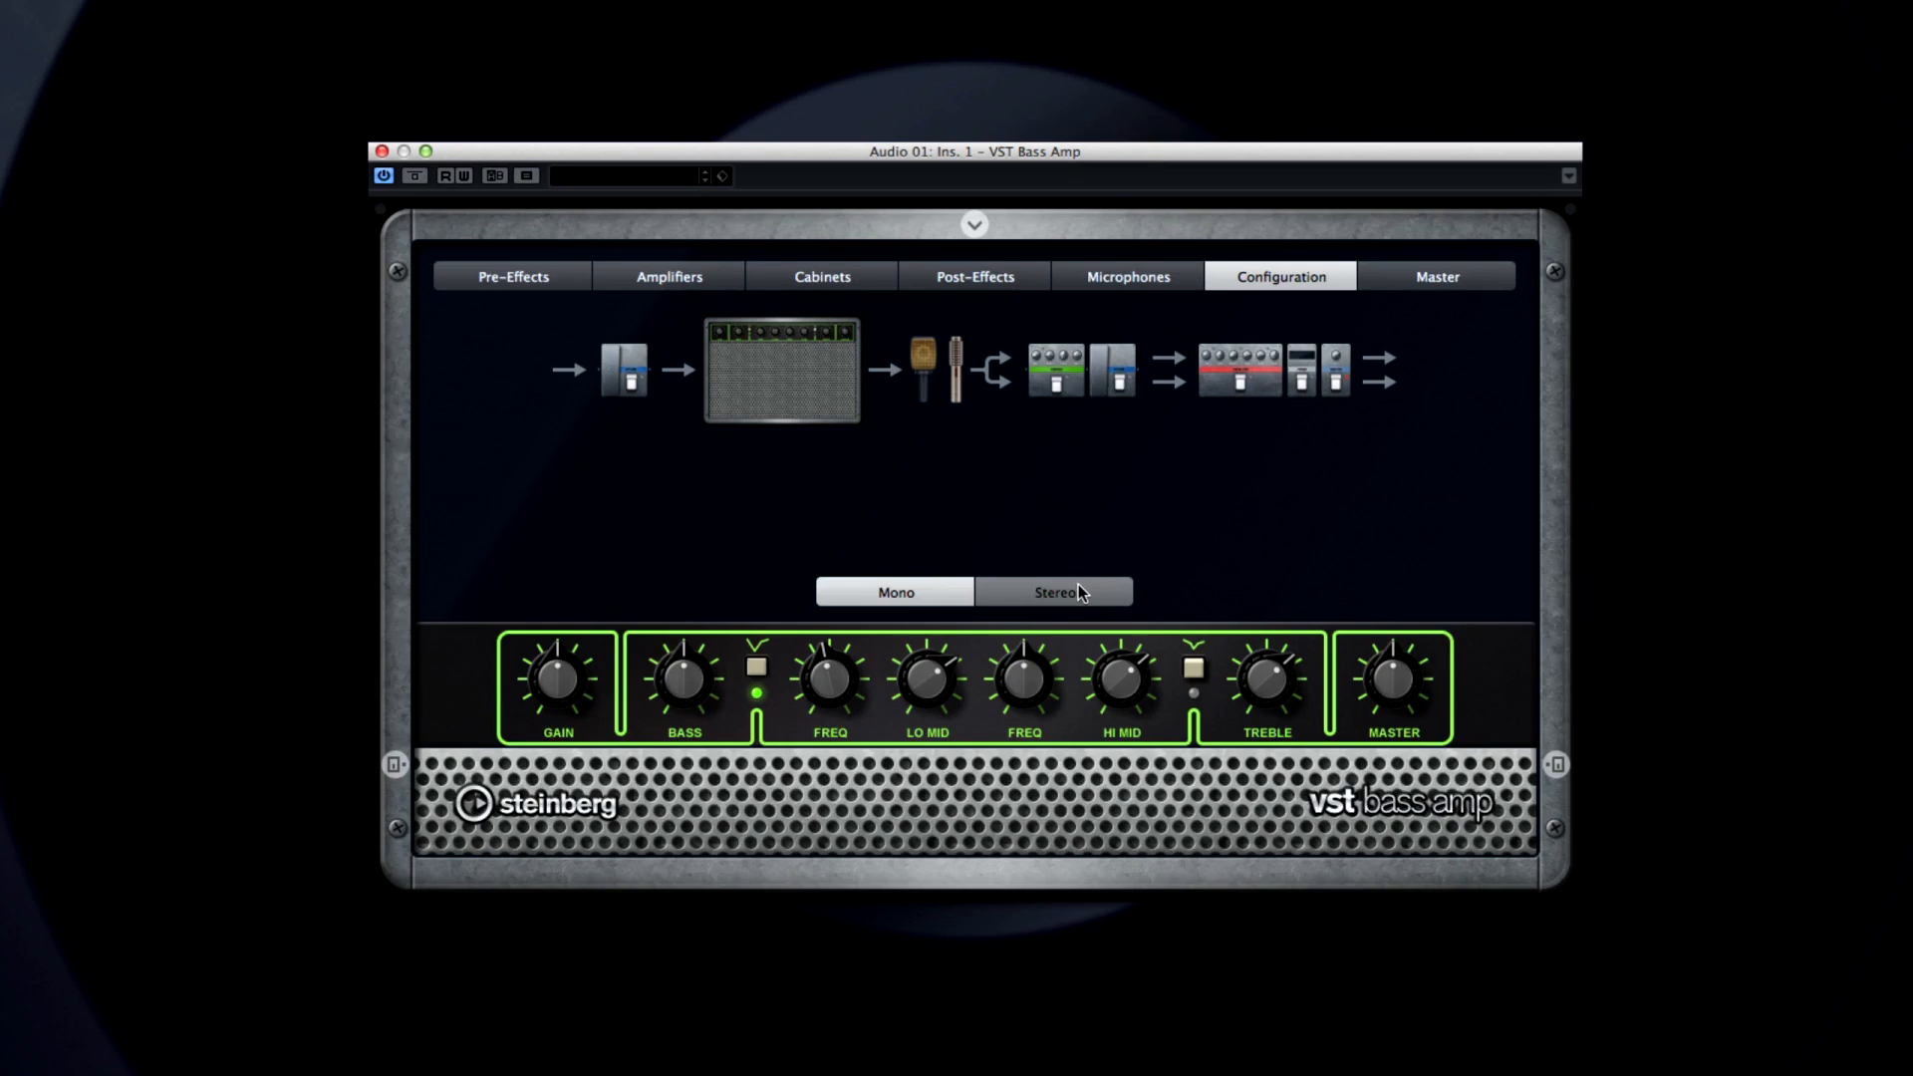
click(1053, 592)
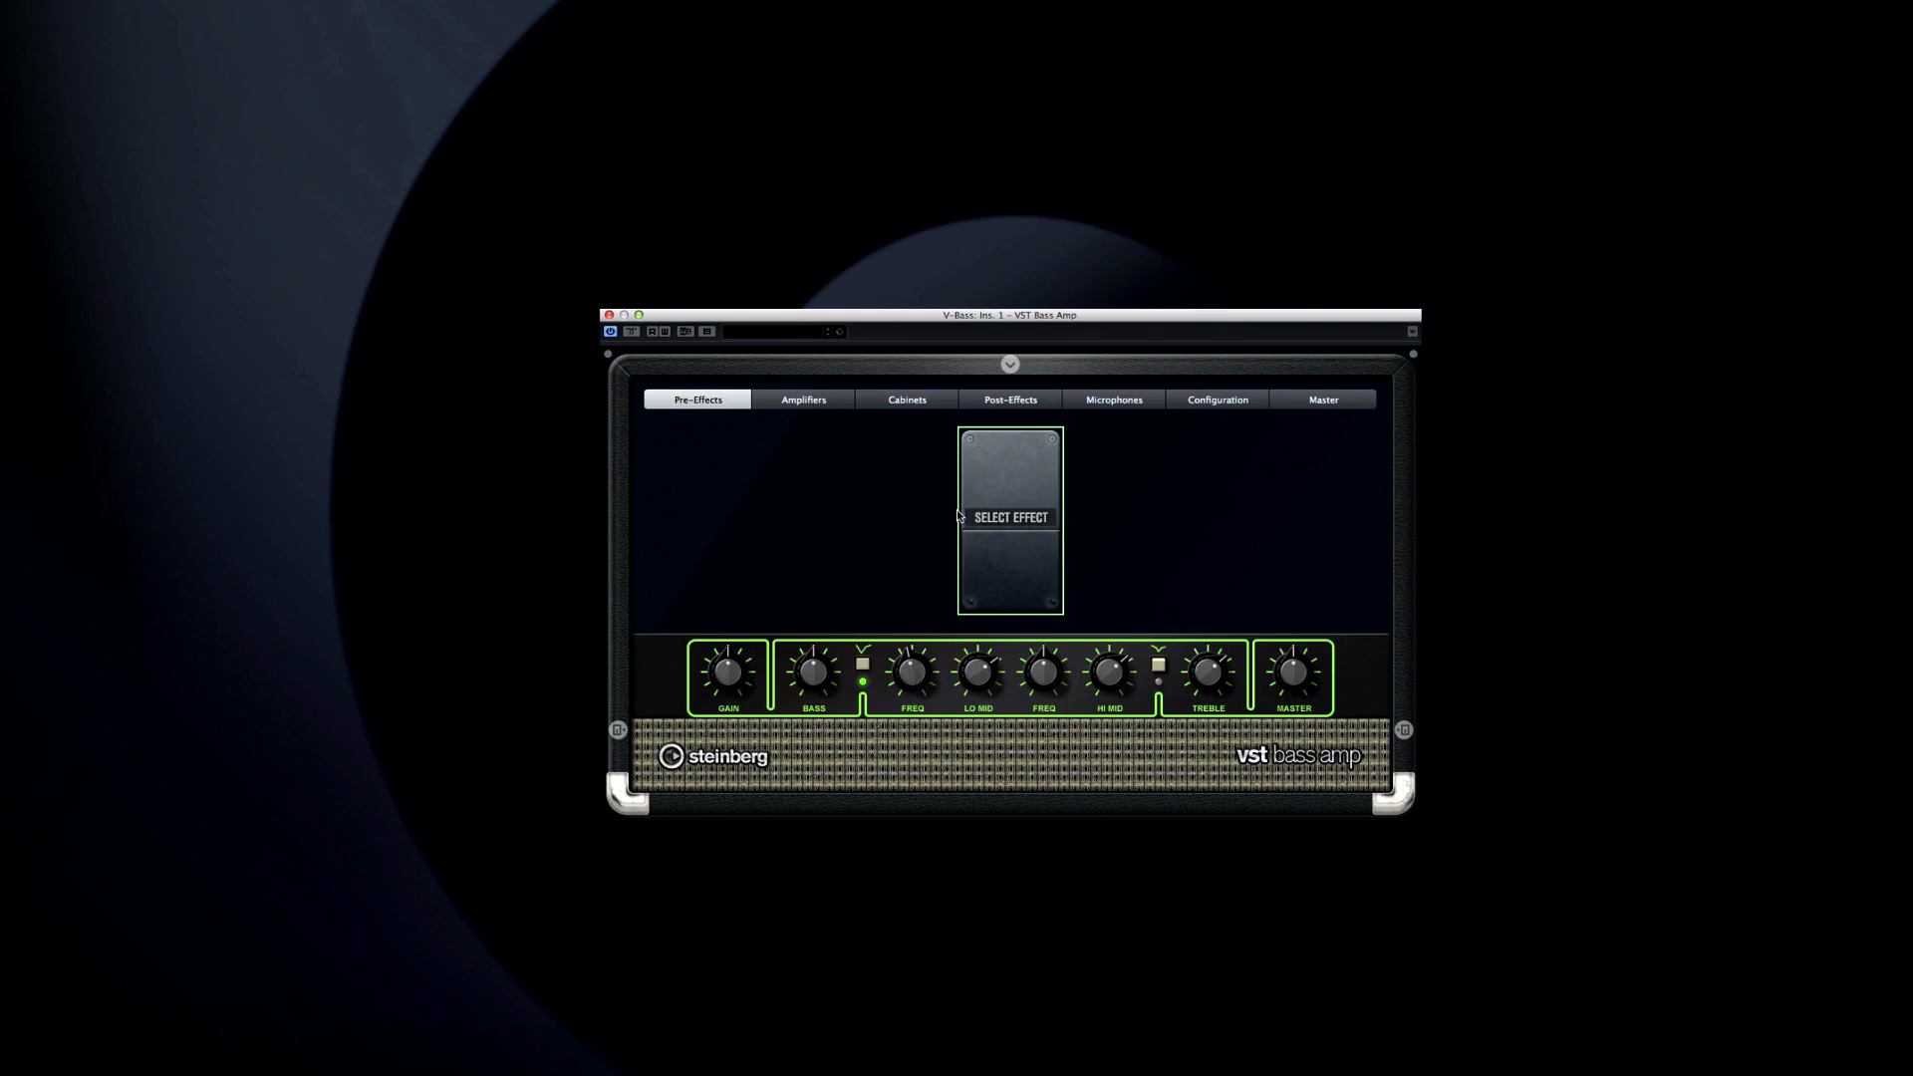
Add a Compressor pre-effect and insert a Volume pedal before it
click(1010, 517)
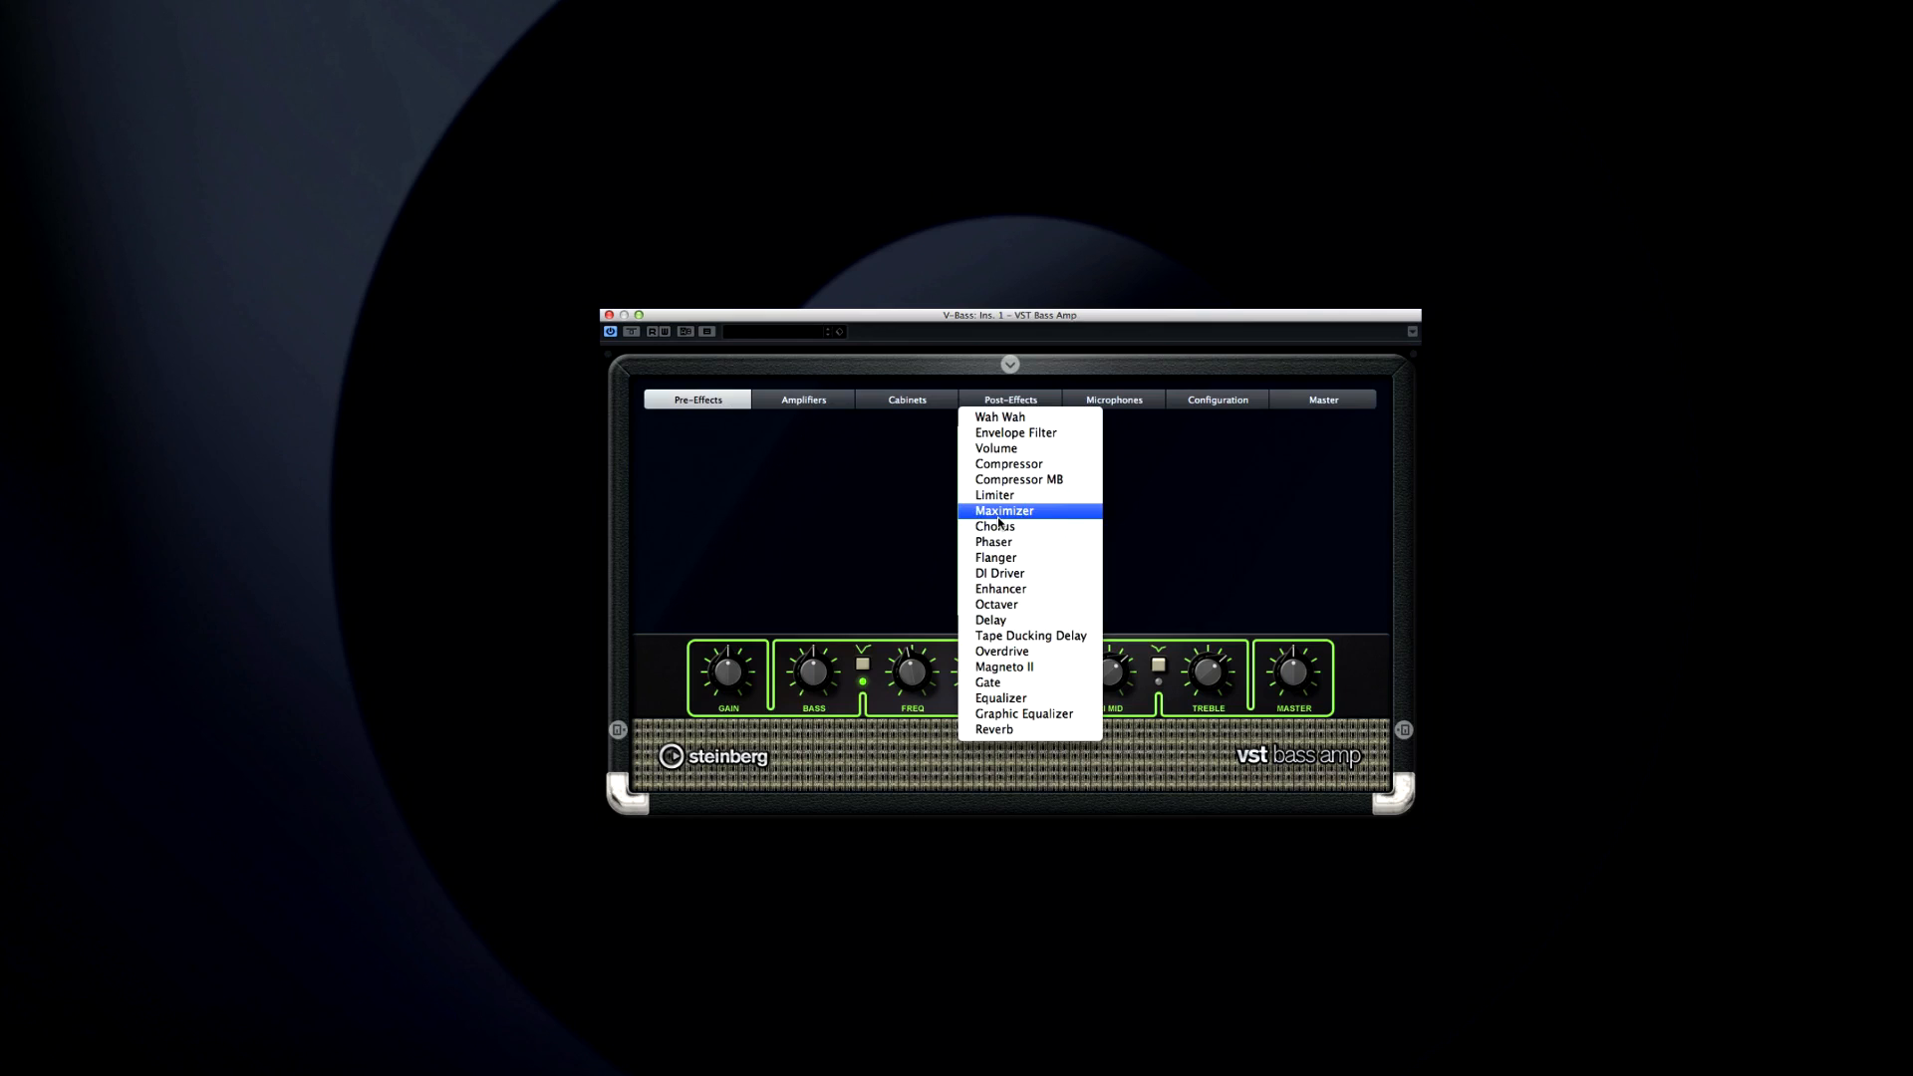
mouse_move(1007, 464)
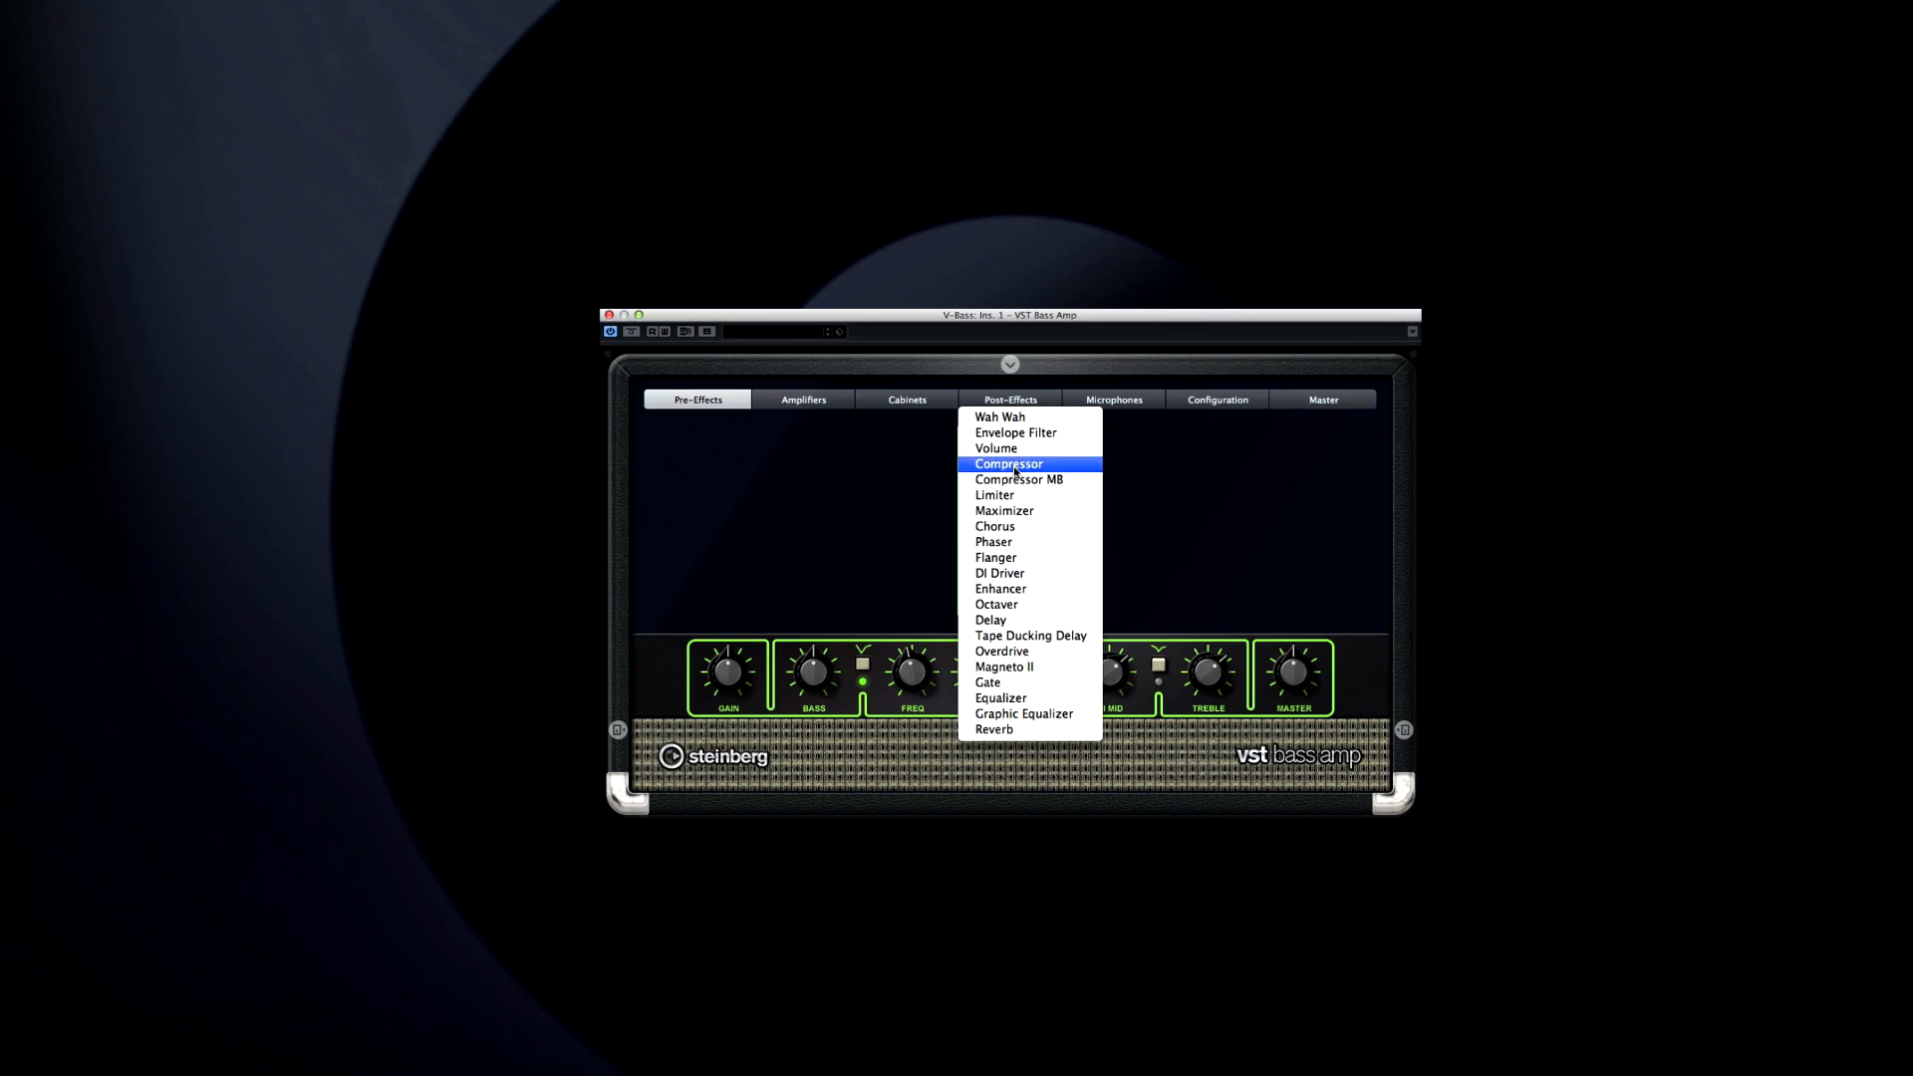
click(1007, 463)
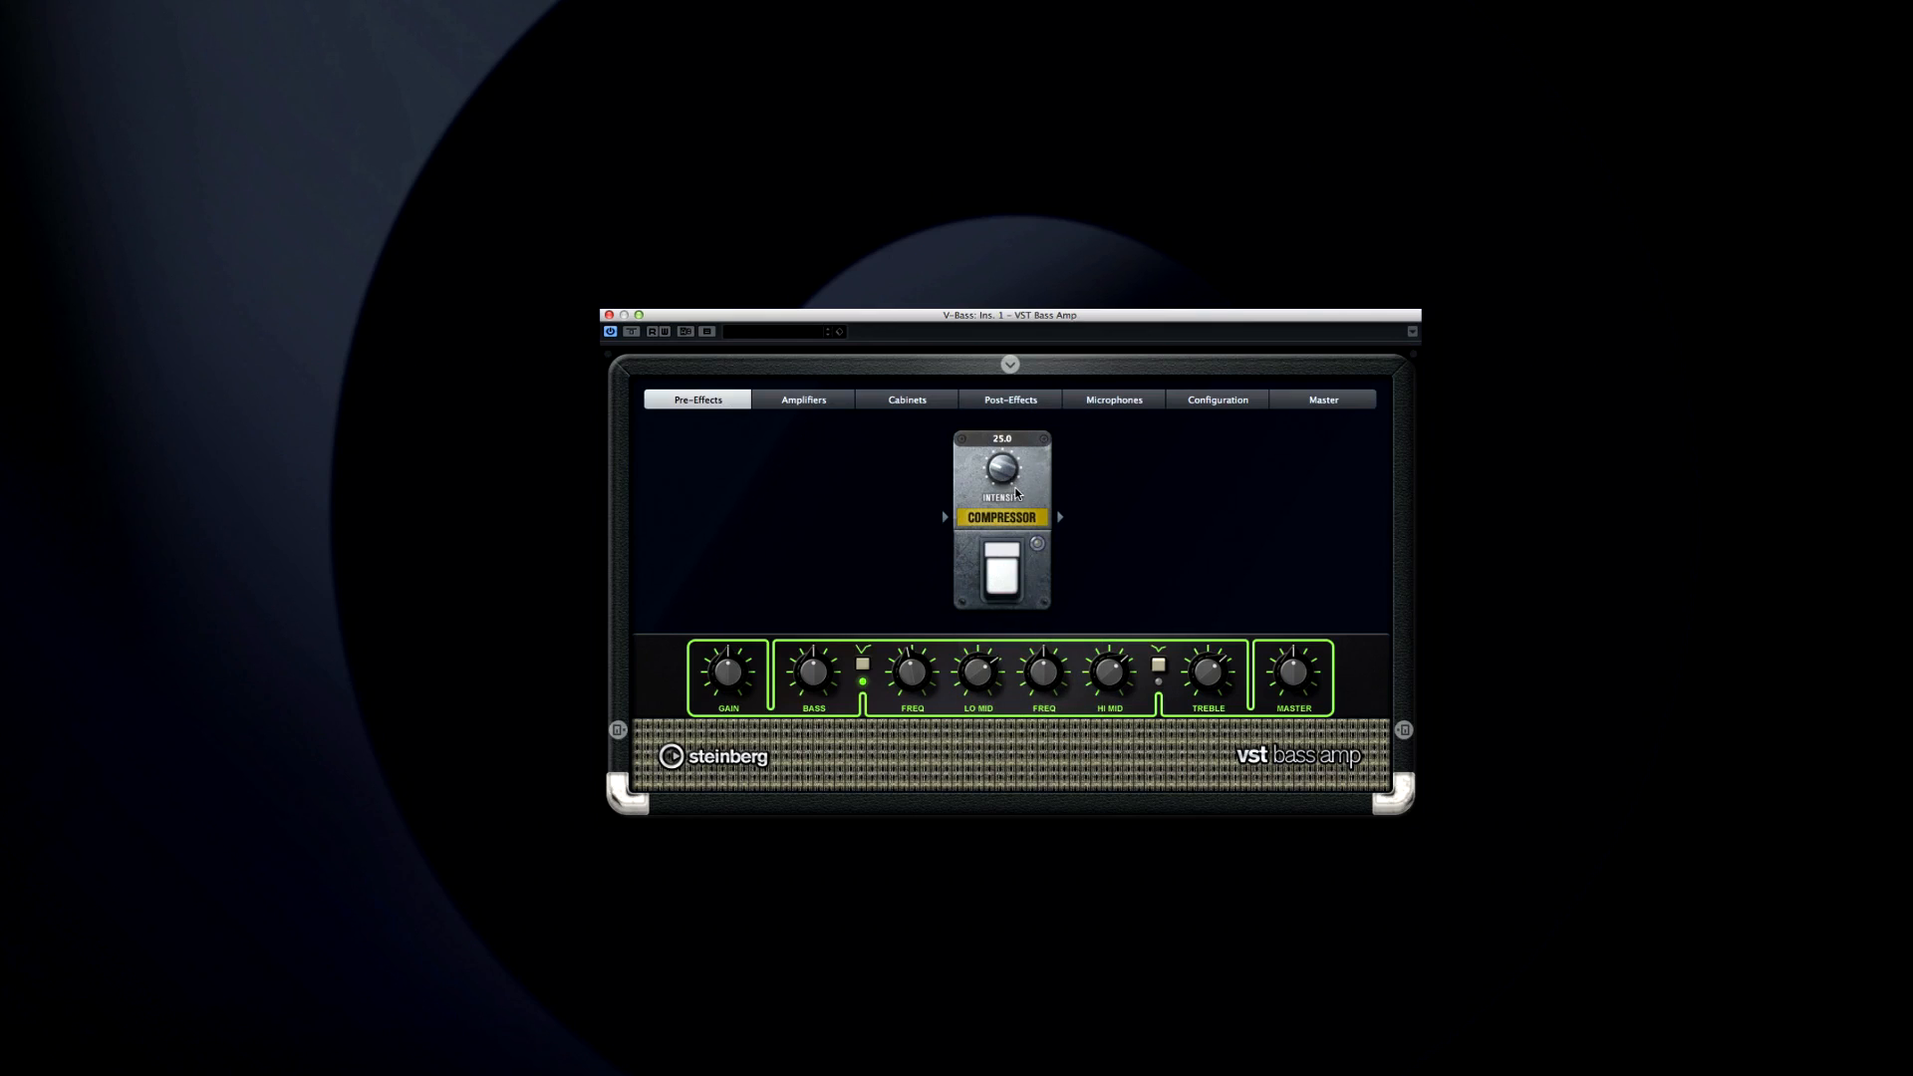
click(1002, 516)
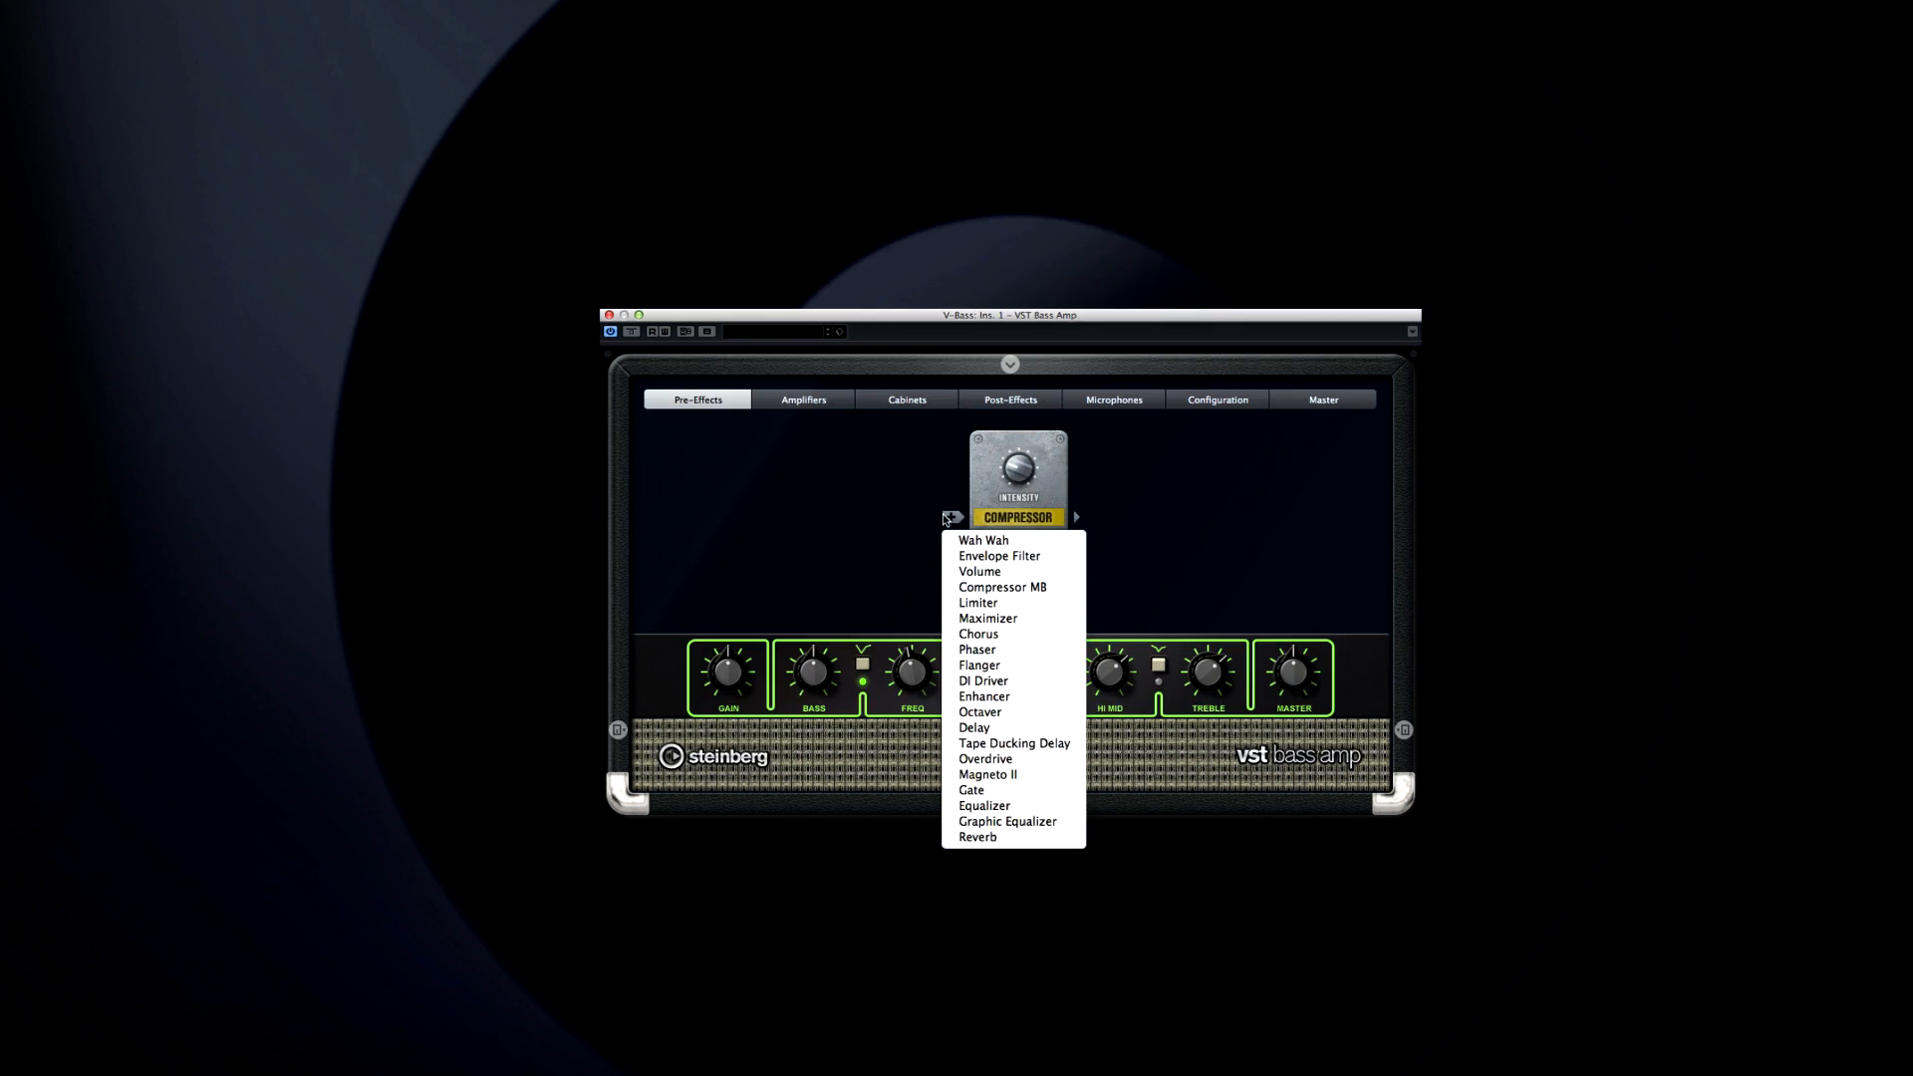
mouse_move(984, 540)
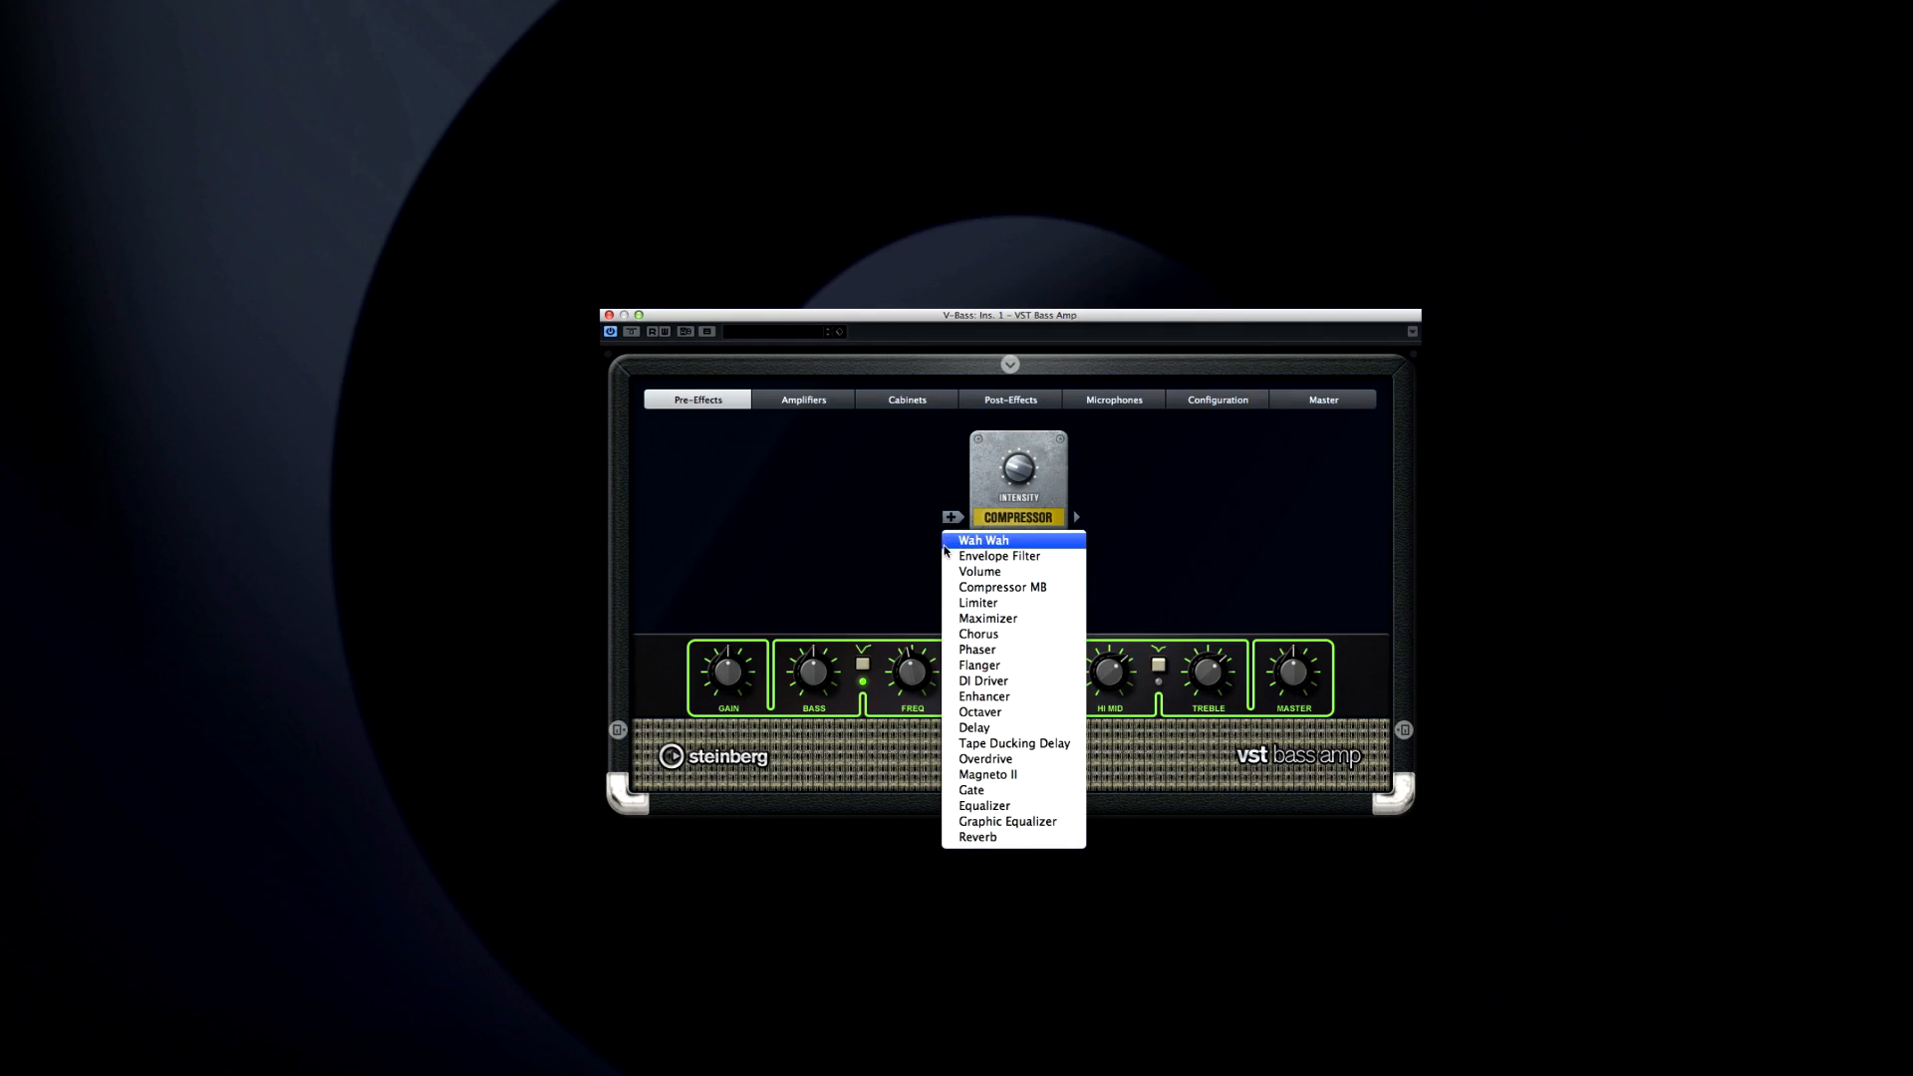
mouse_move(979, 571)
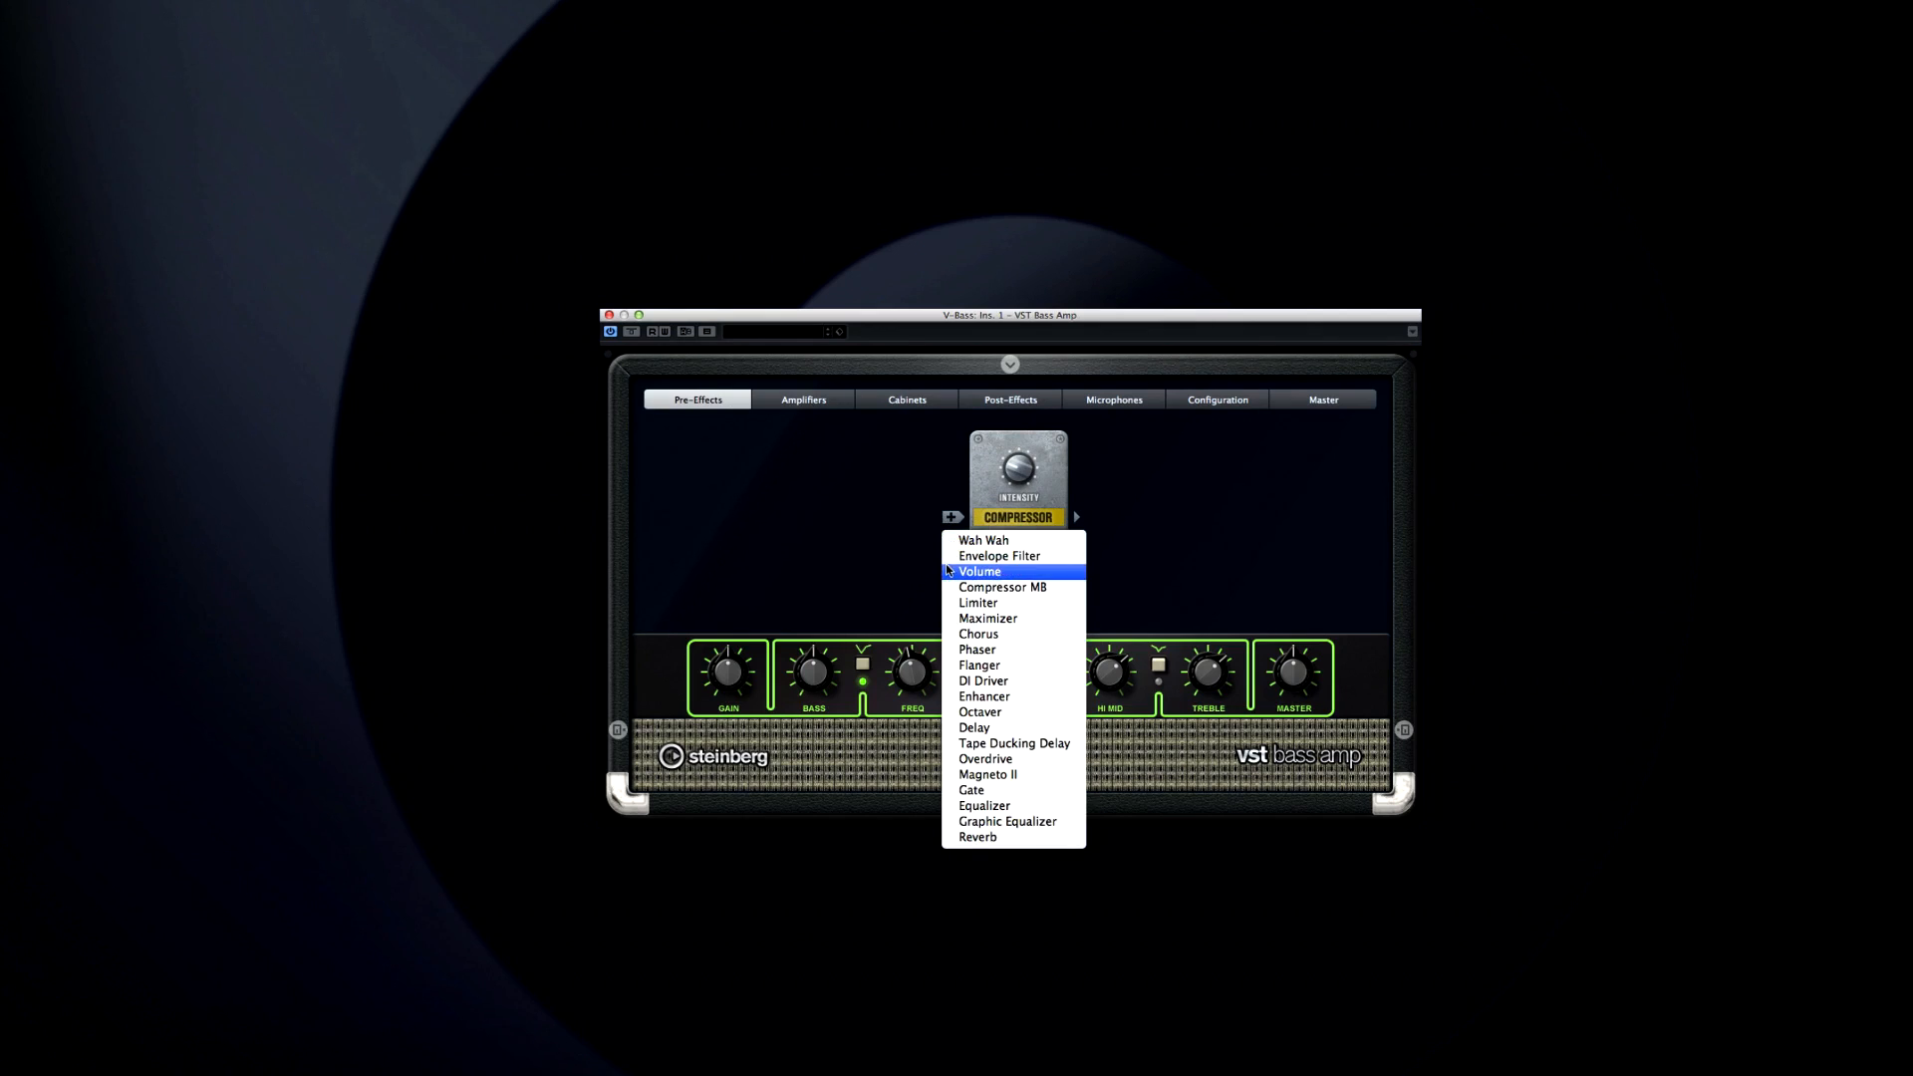
click(980, 571)
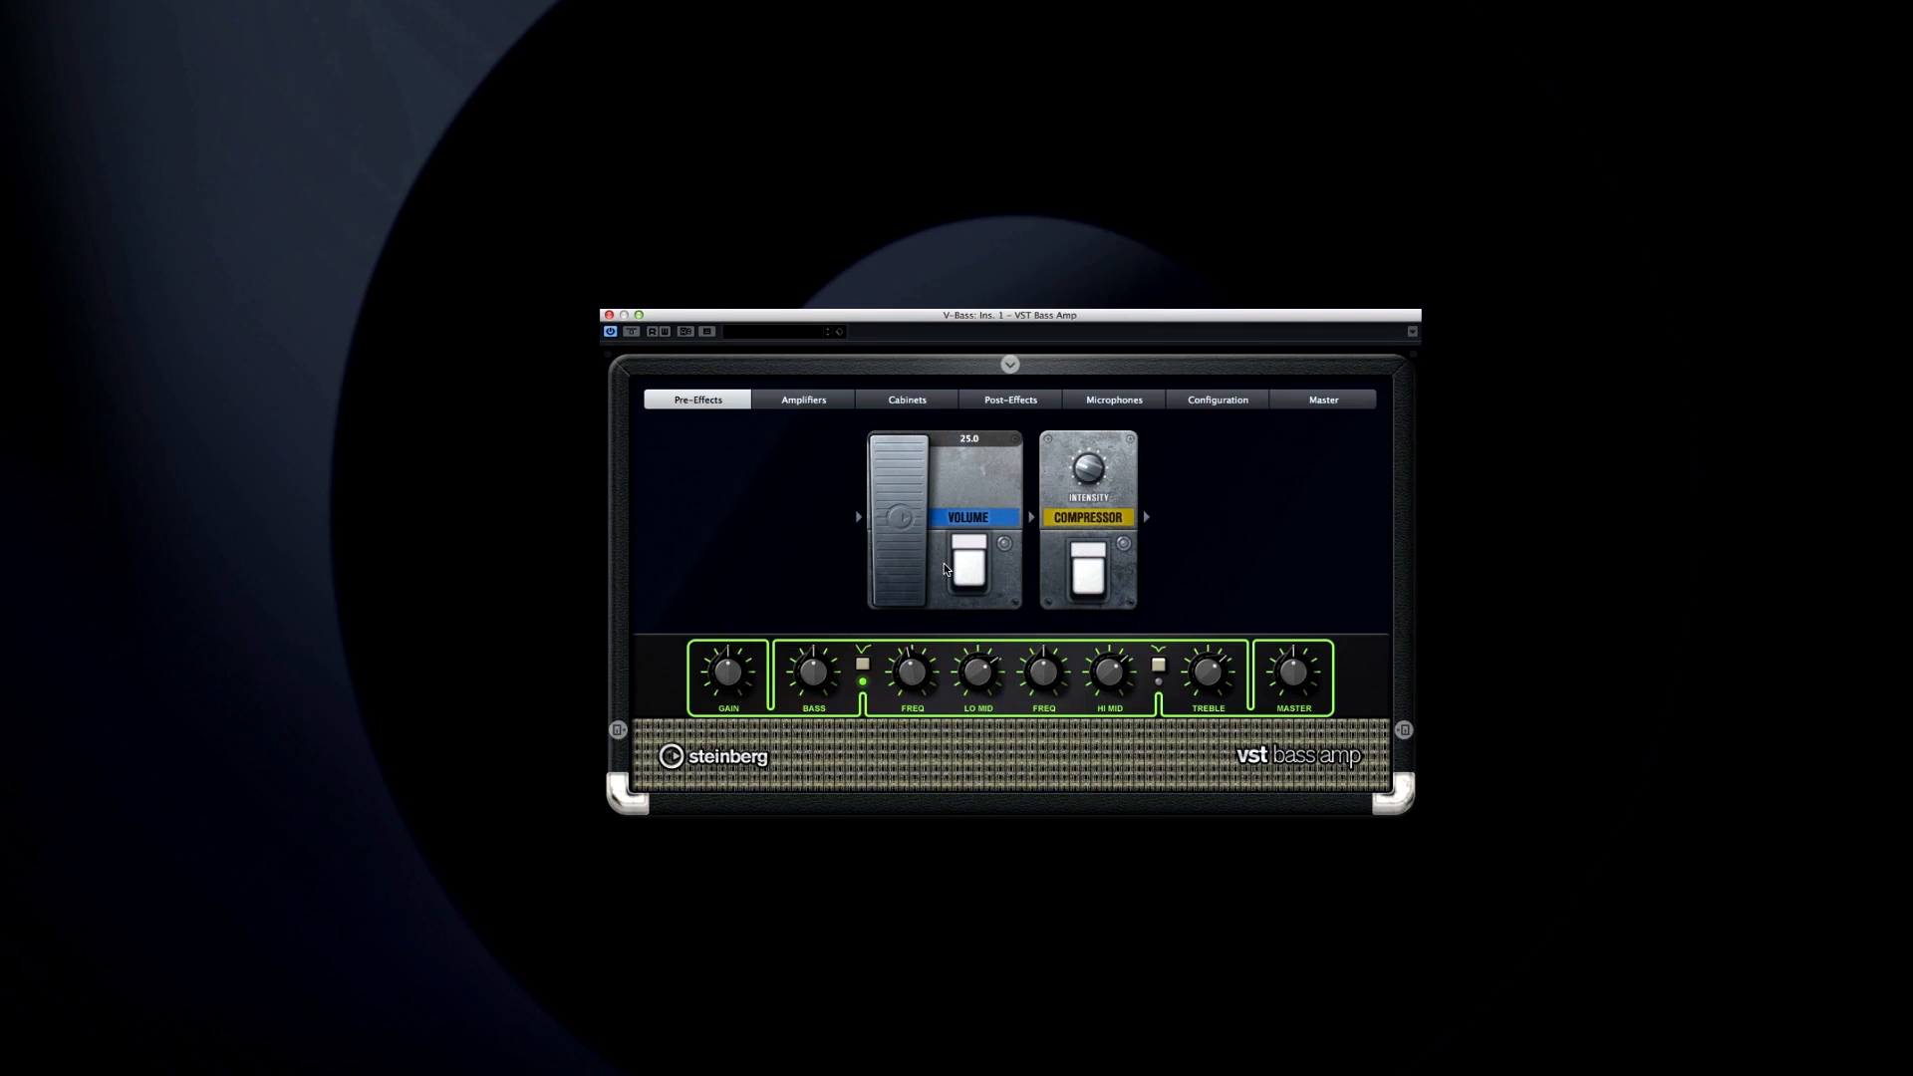
mouse_move(860, 427)
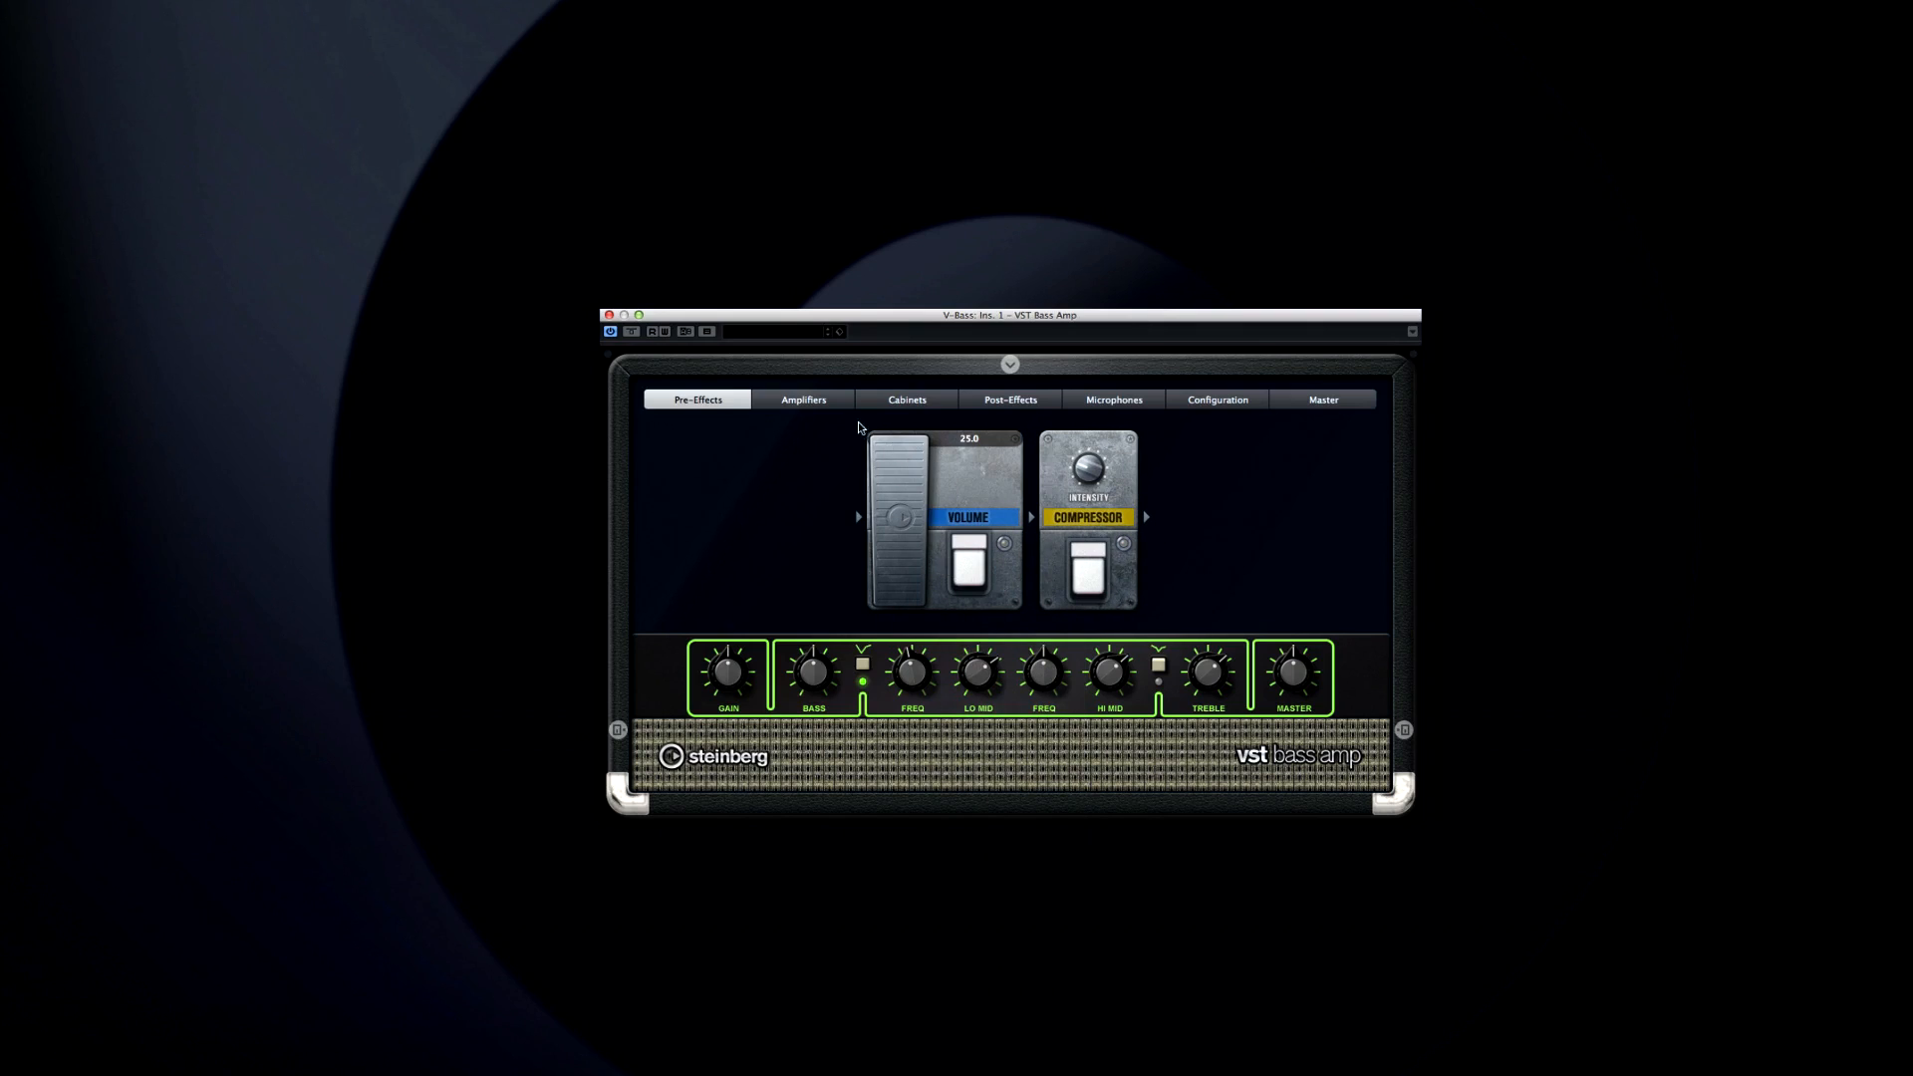
Switch VST Bass Amp to a grey-faced amp model, check cabinets, and show Post-Effects
click(804, 398)
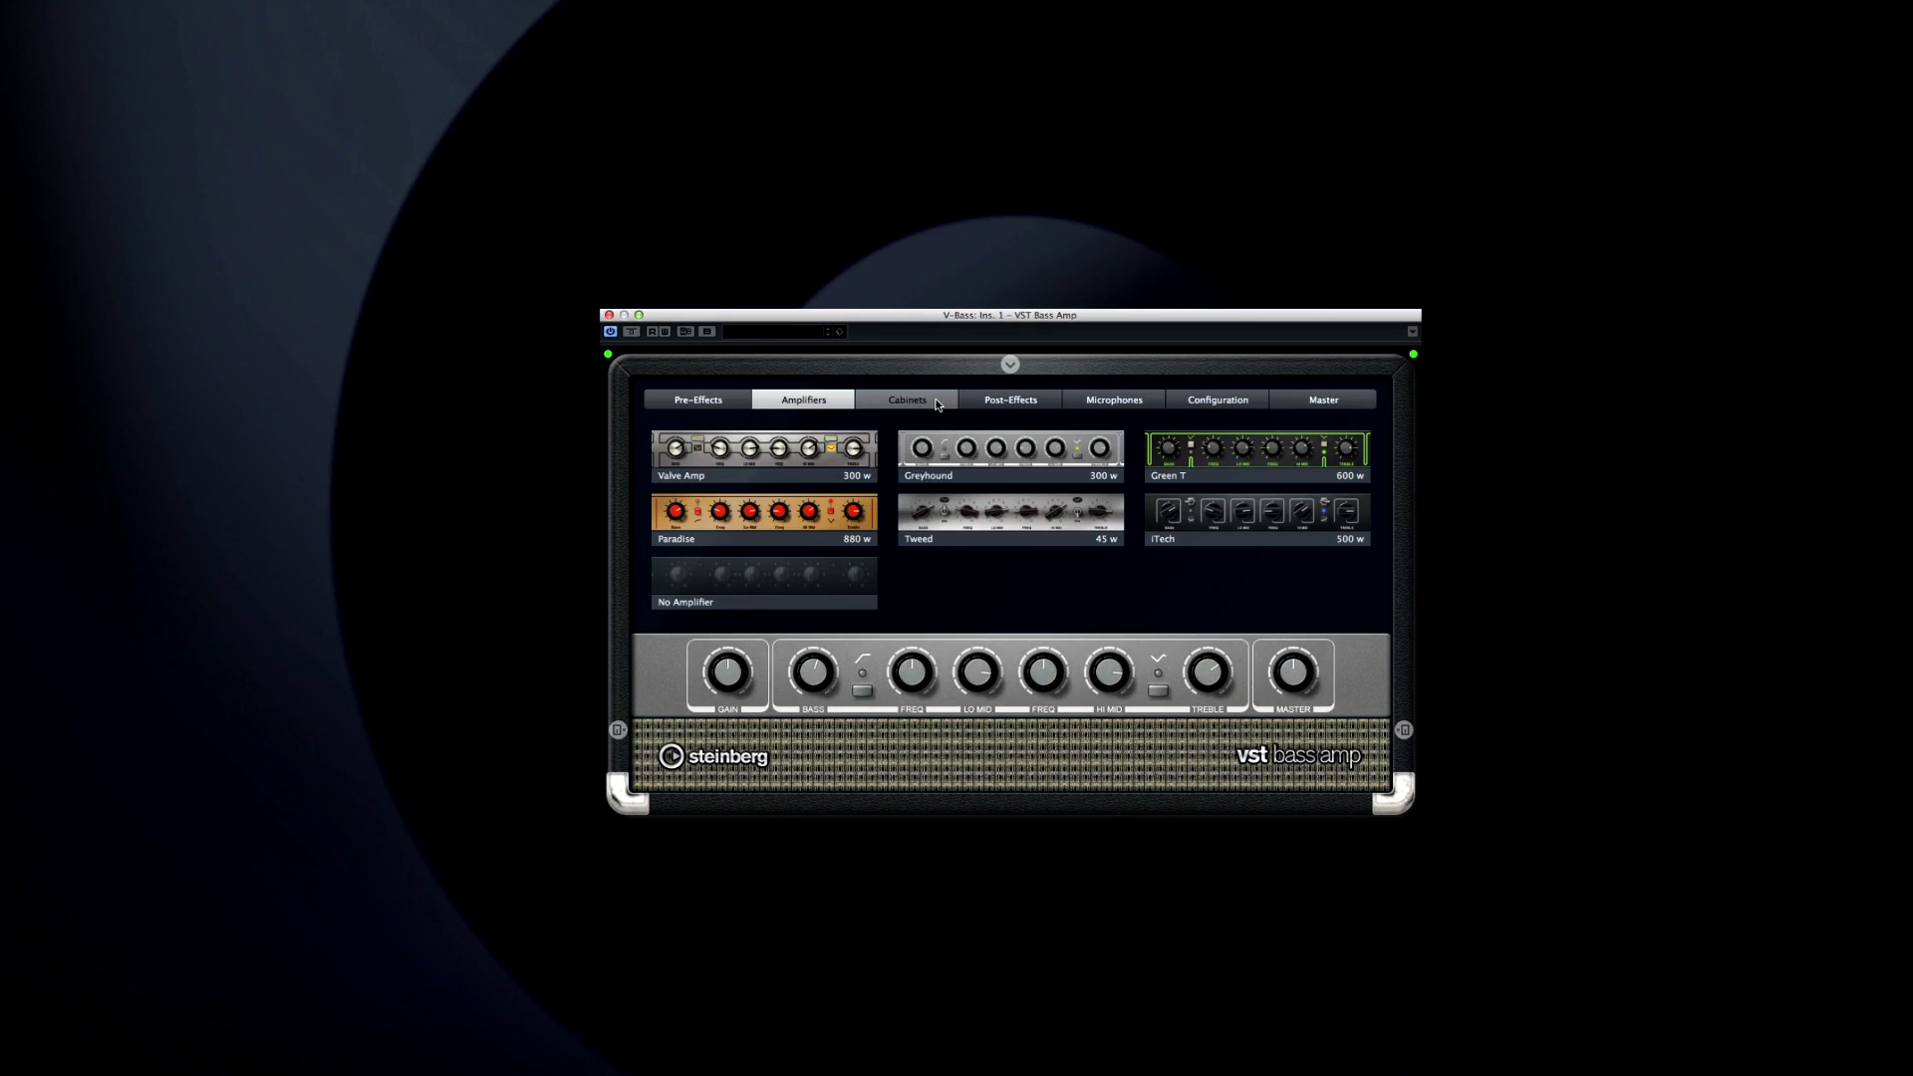
click(907, 399)
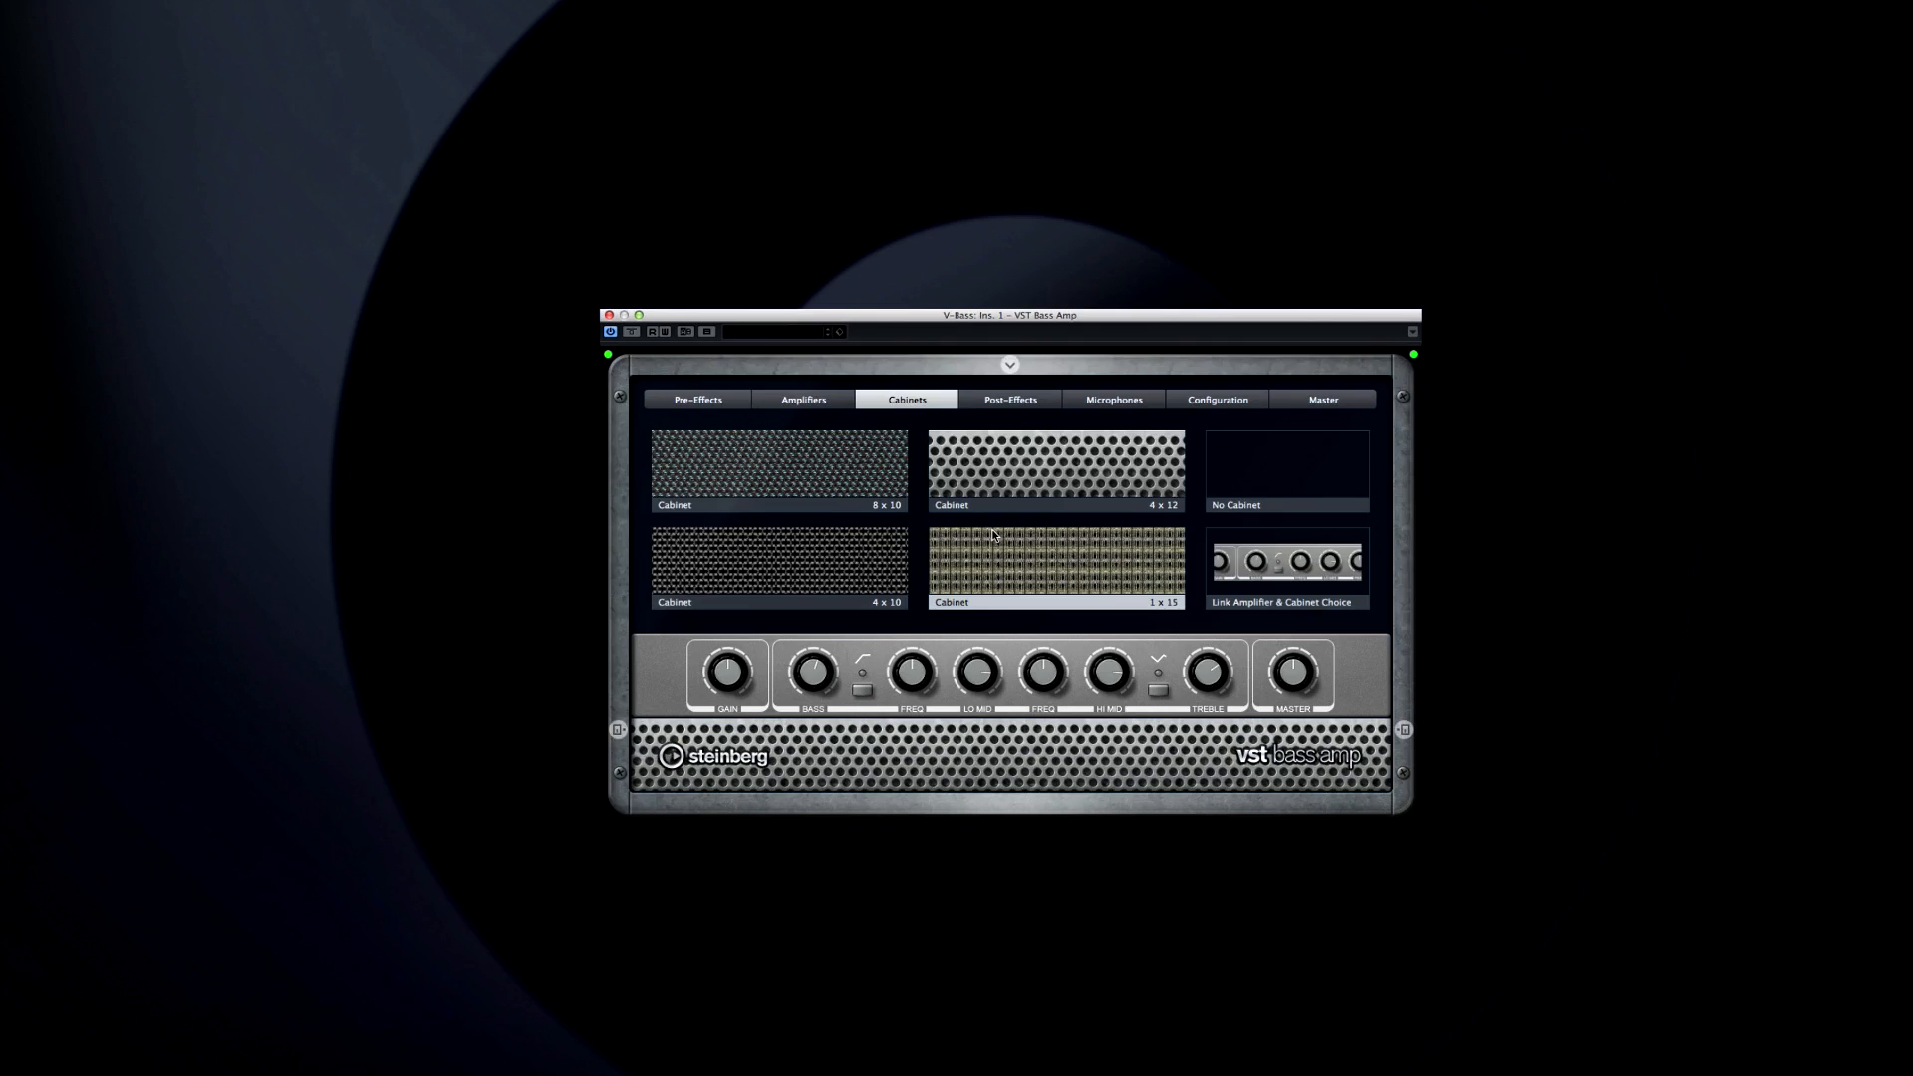
click(1010, 399)
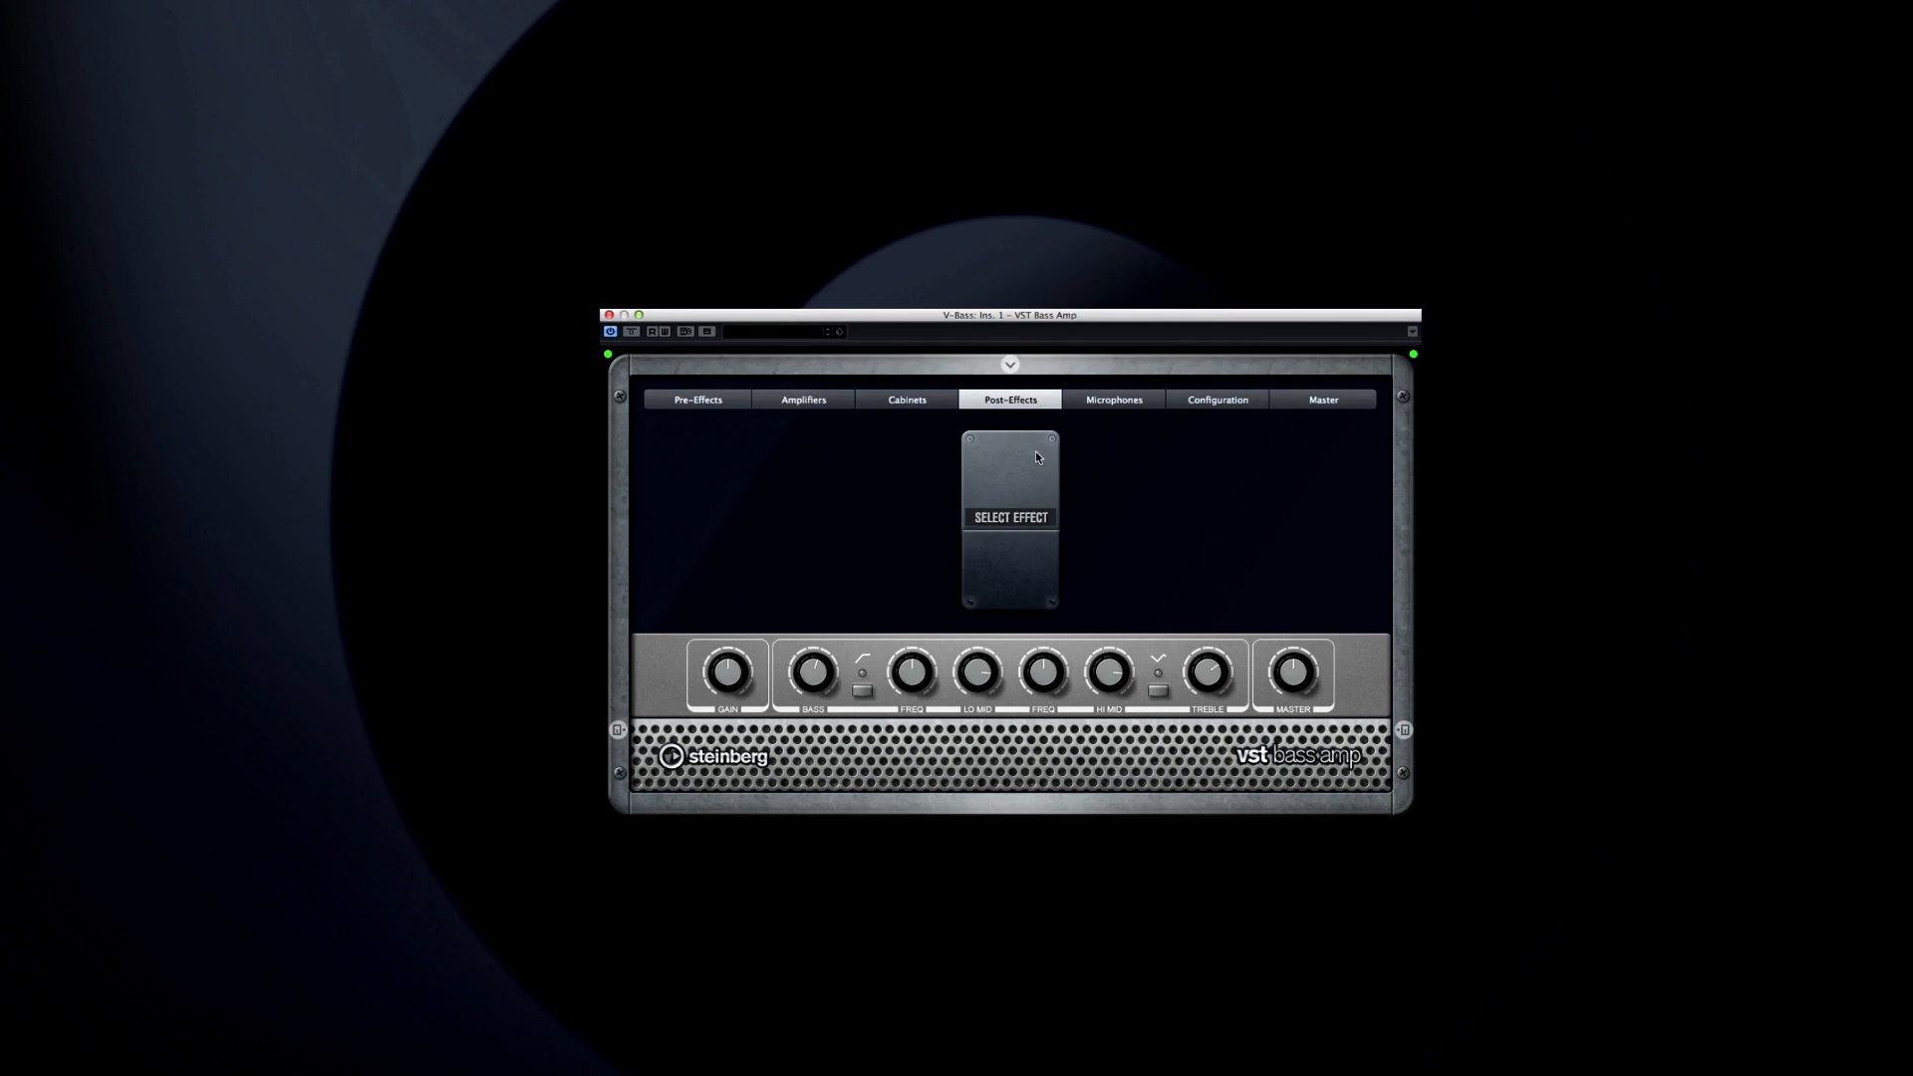
Load Chorus into VST Bass Amp's empty post-effects slot
click(1009, 516)
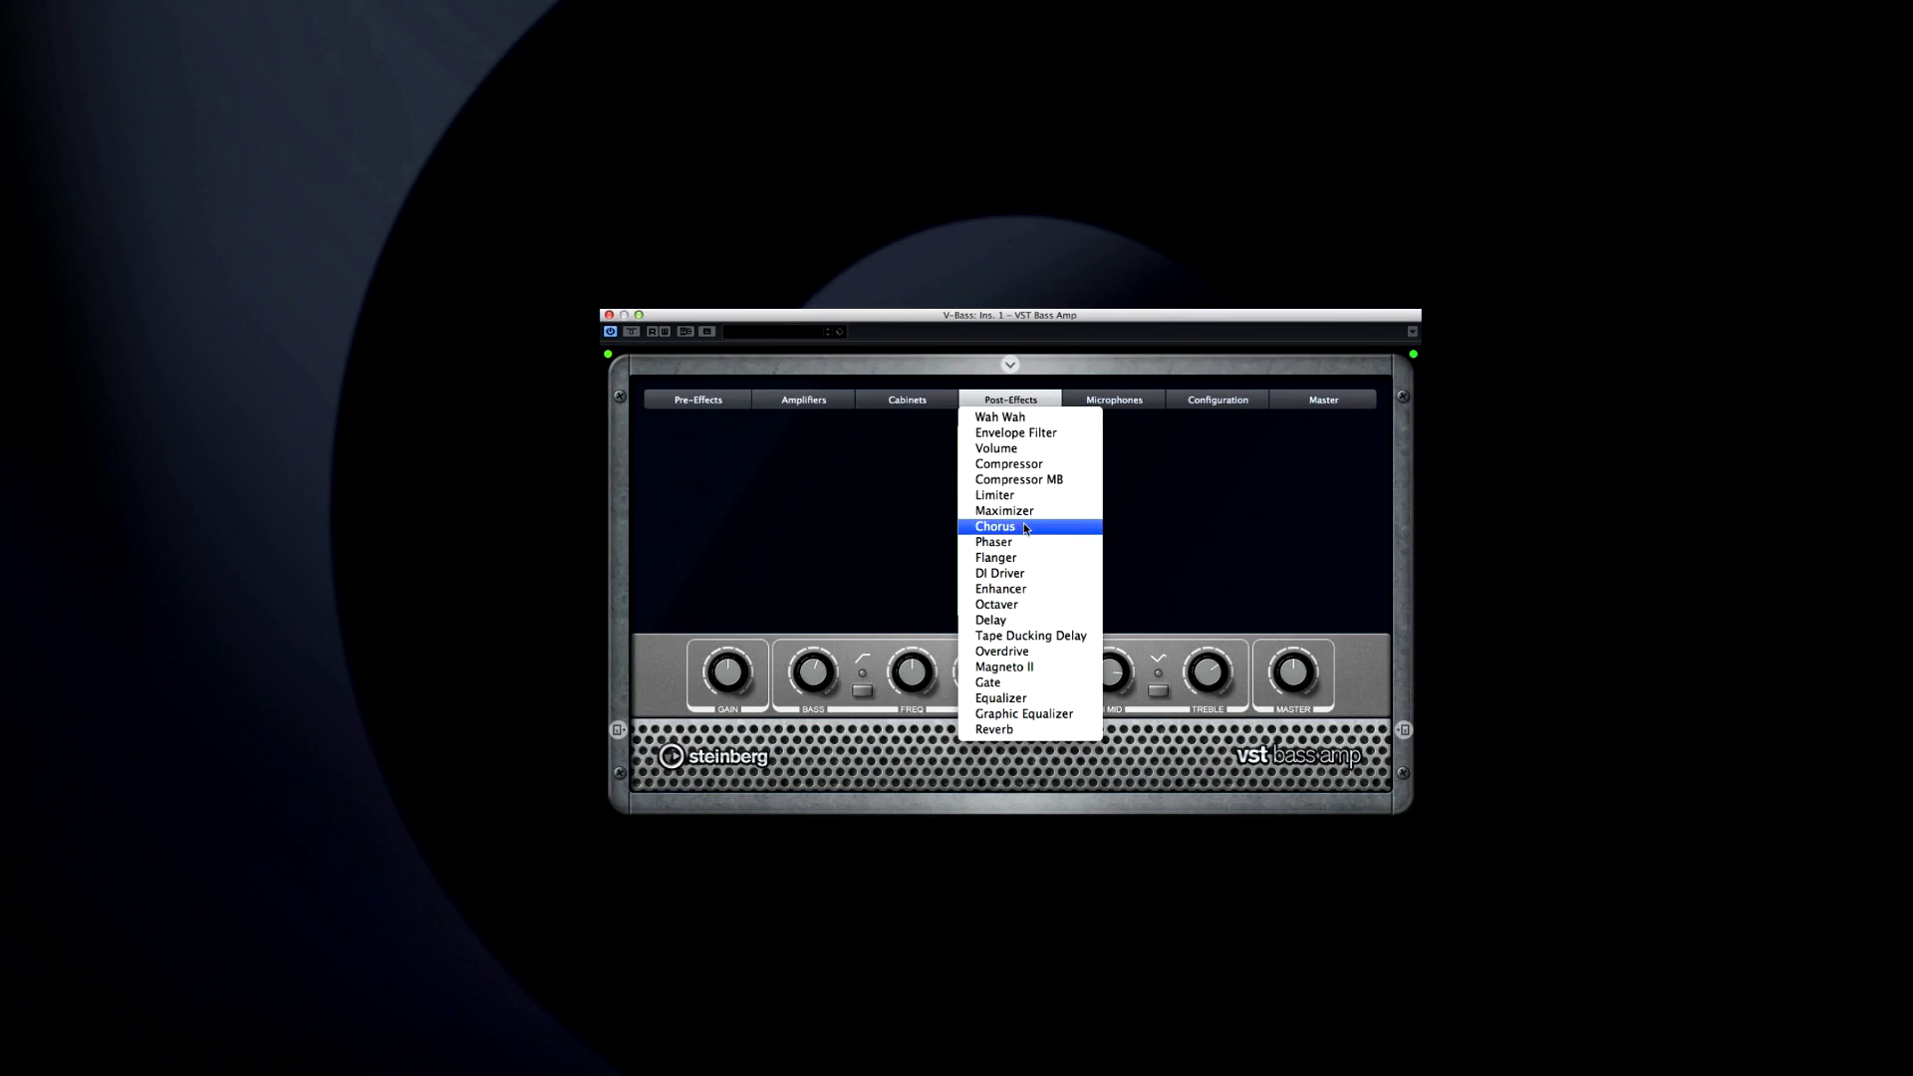
click(996, 526)
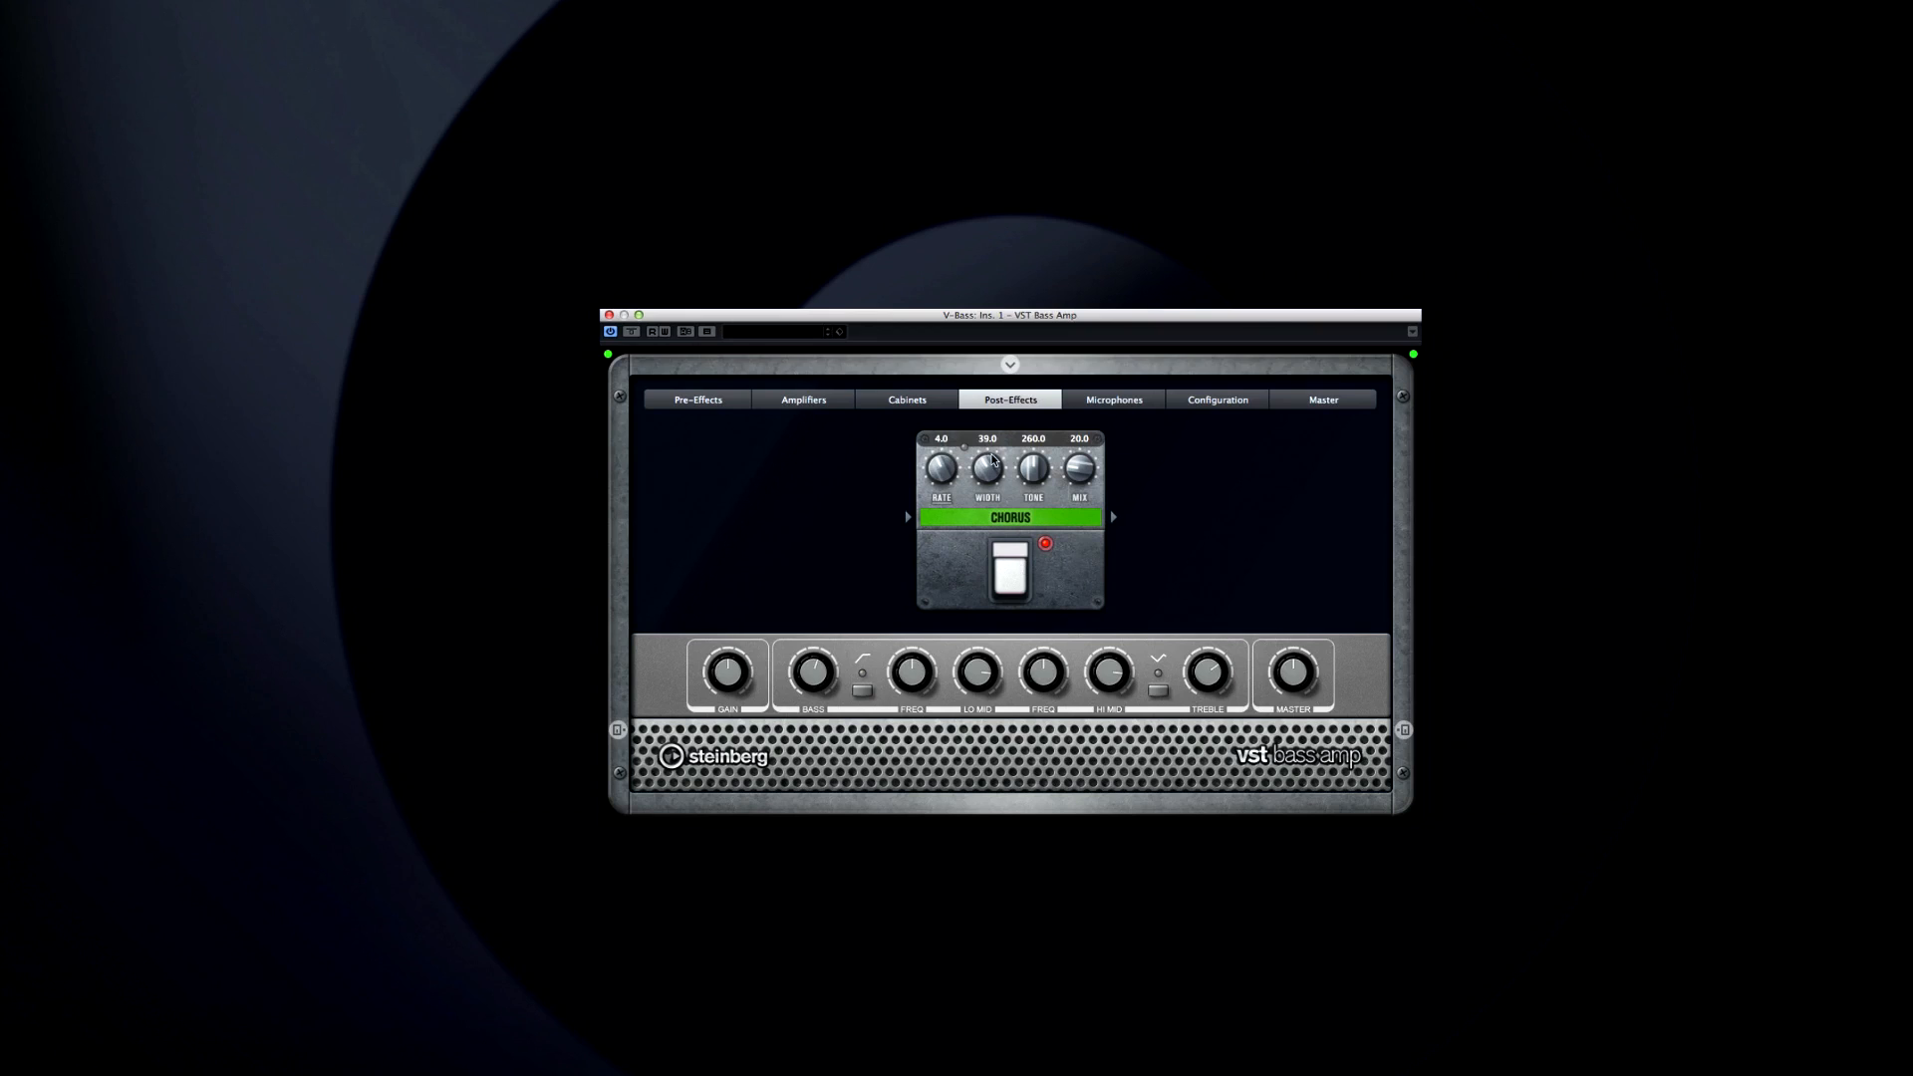
mouse_move(1112, 398)
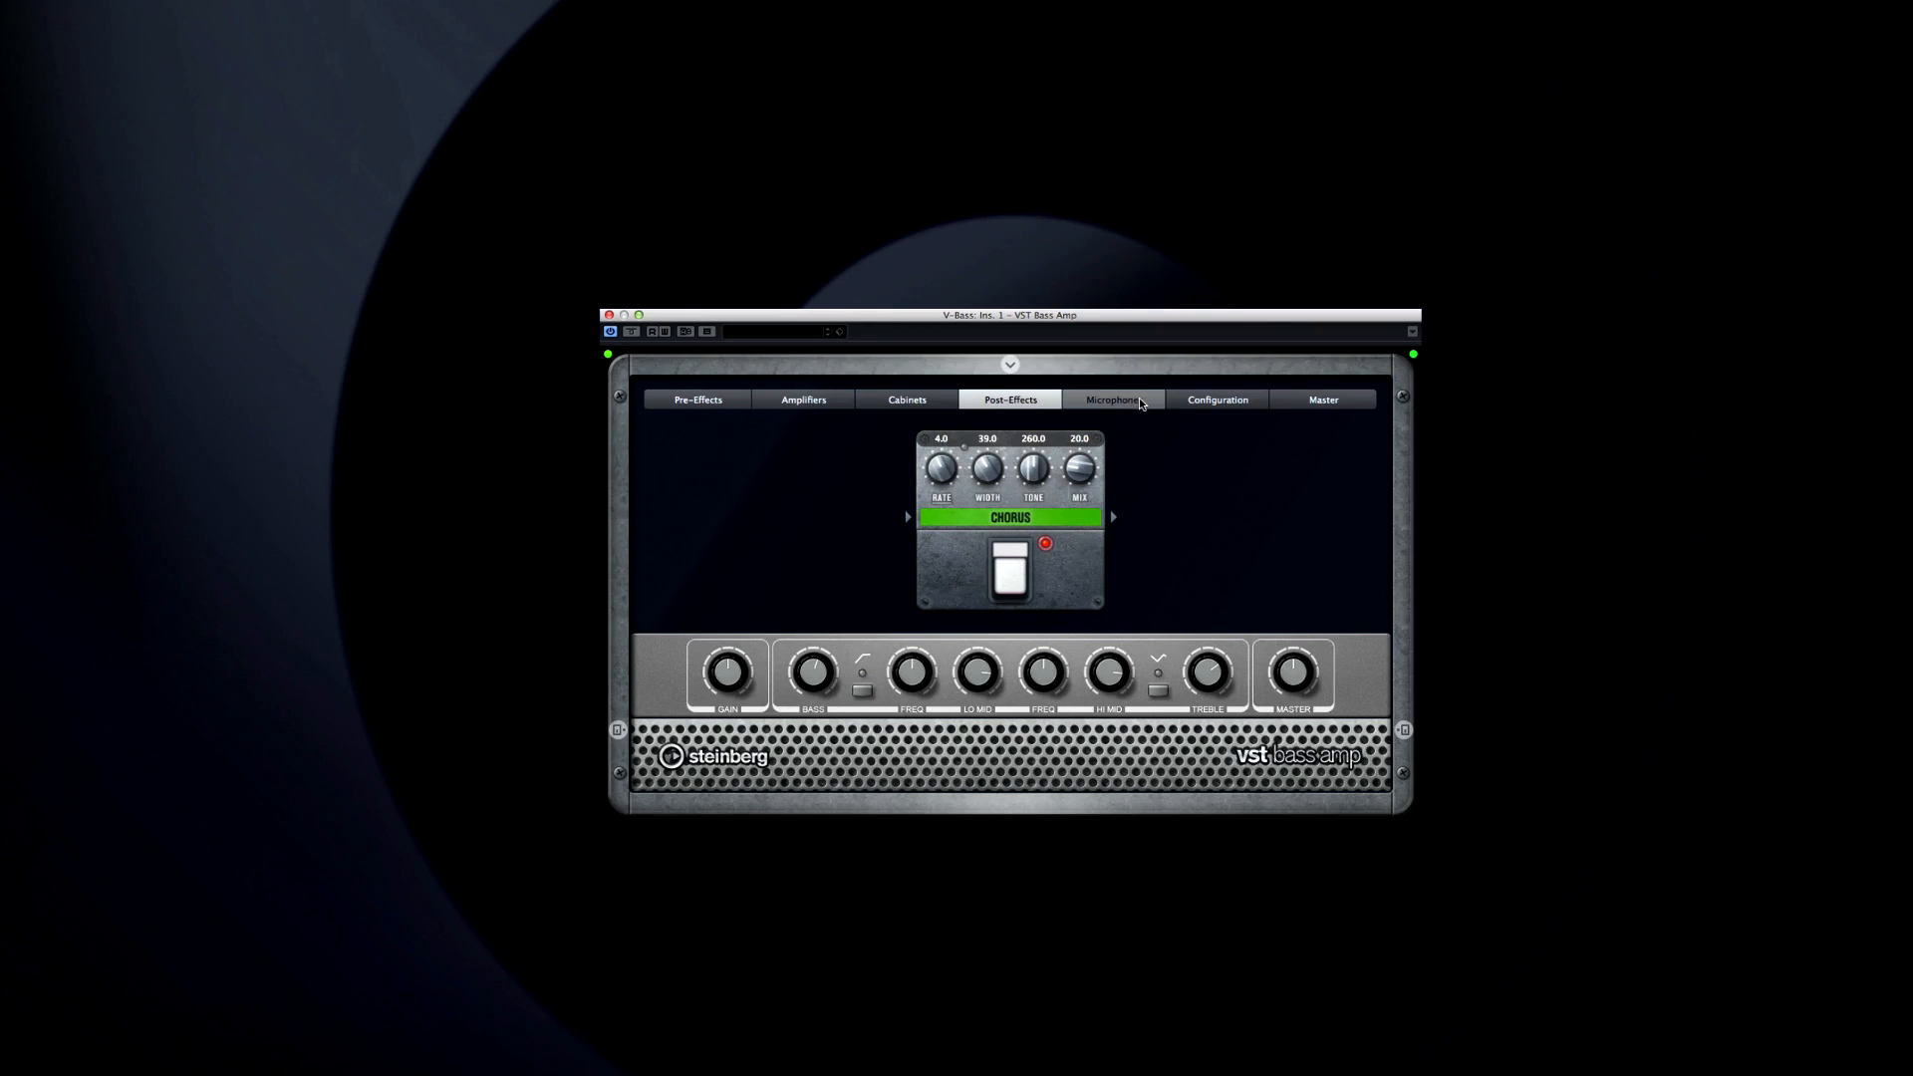
Show VST Bass Amp's Microphones page and change the first microphone's model
click(1112, 399)
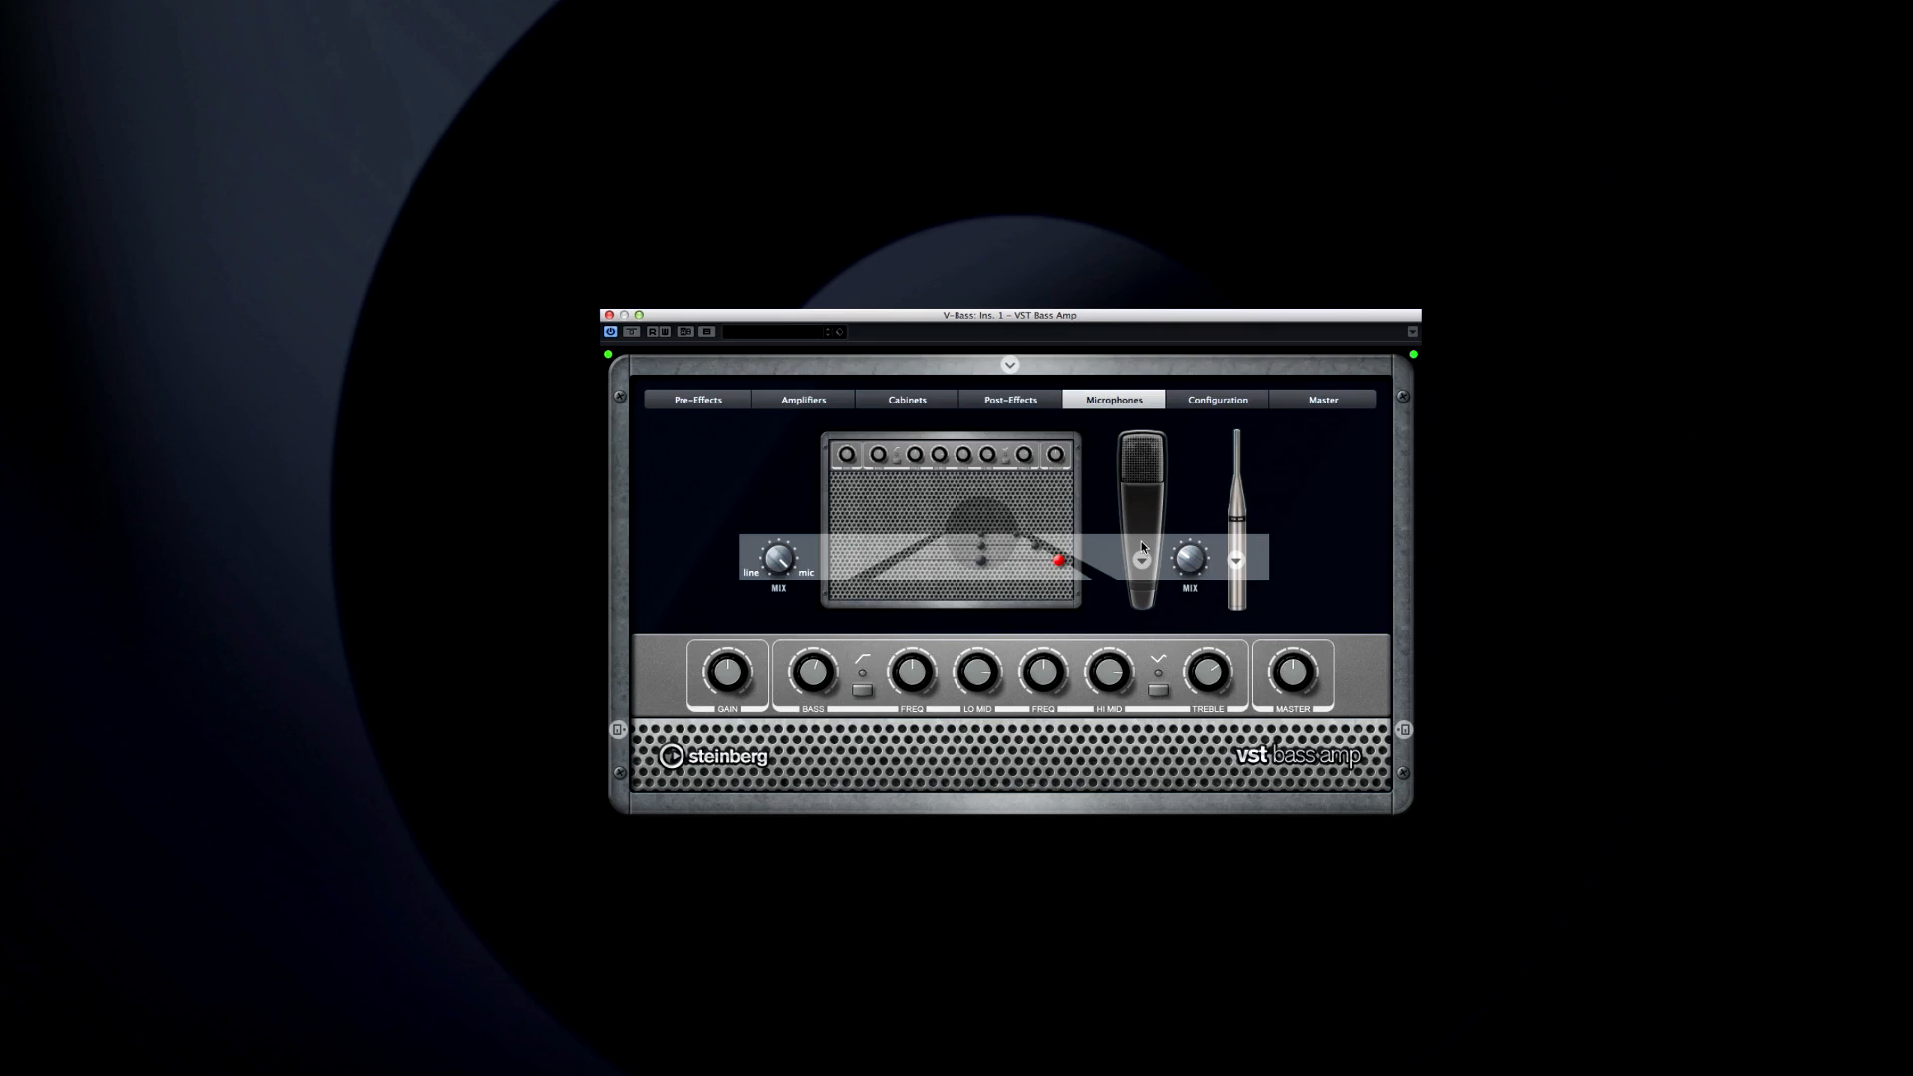
click(1142, 512)
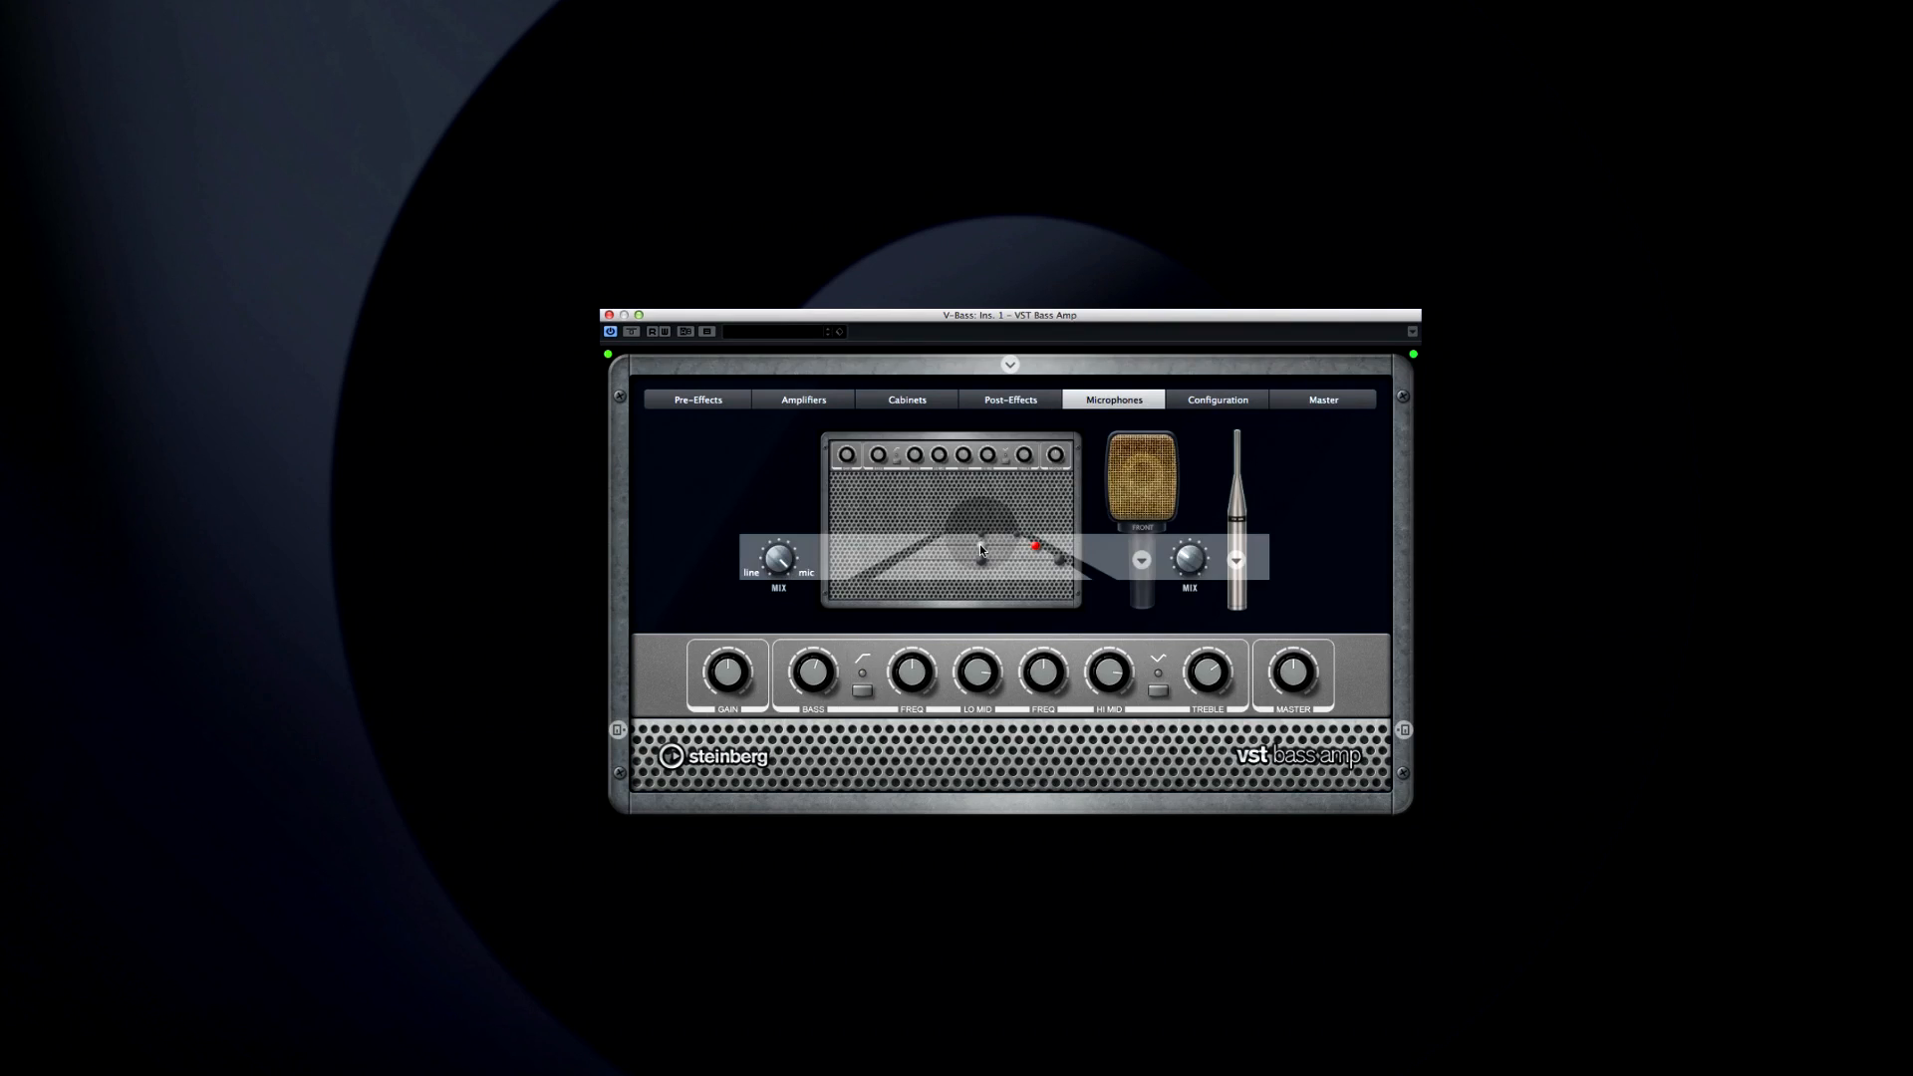
mouse_move(769, 608)
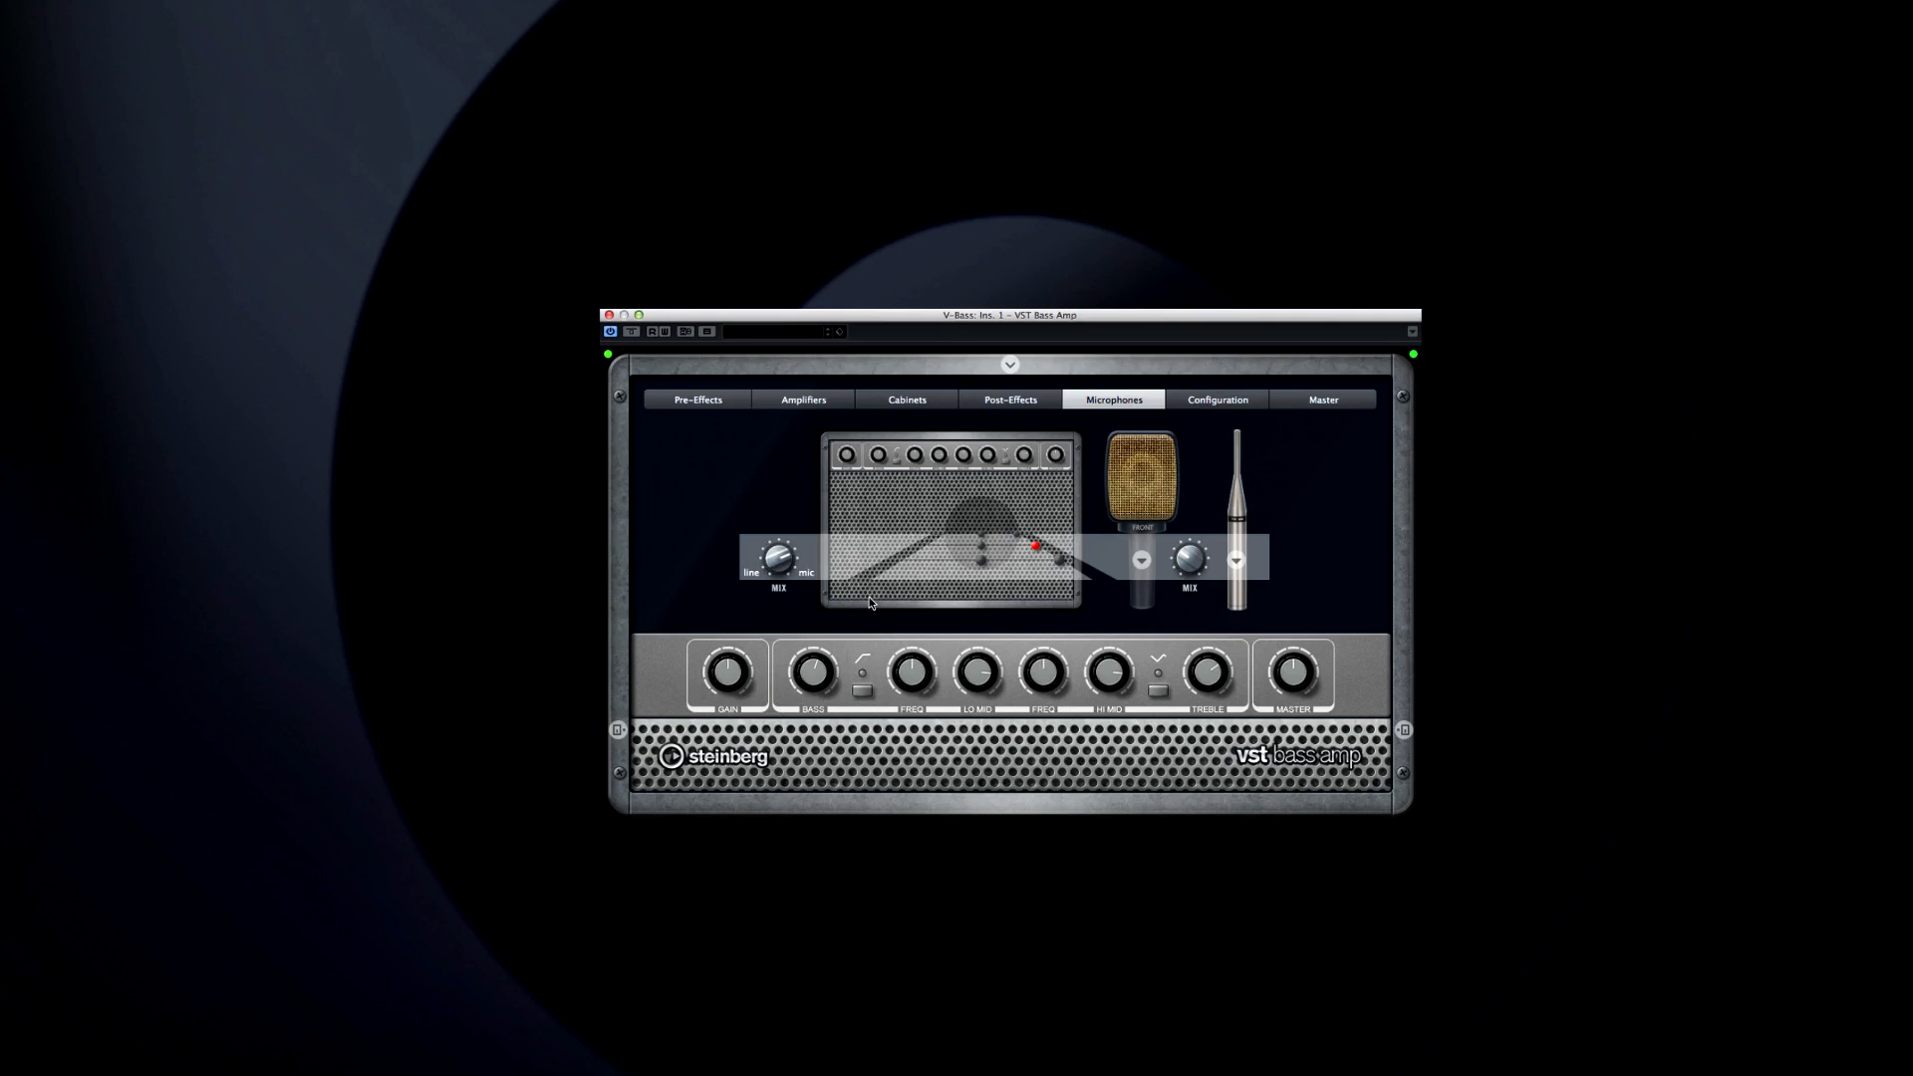
mouse_move(1190, 506)
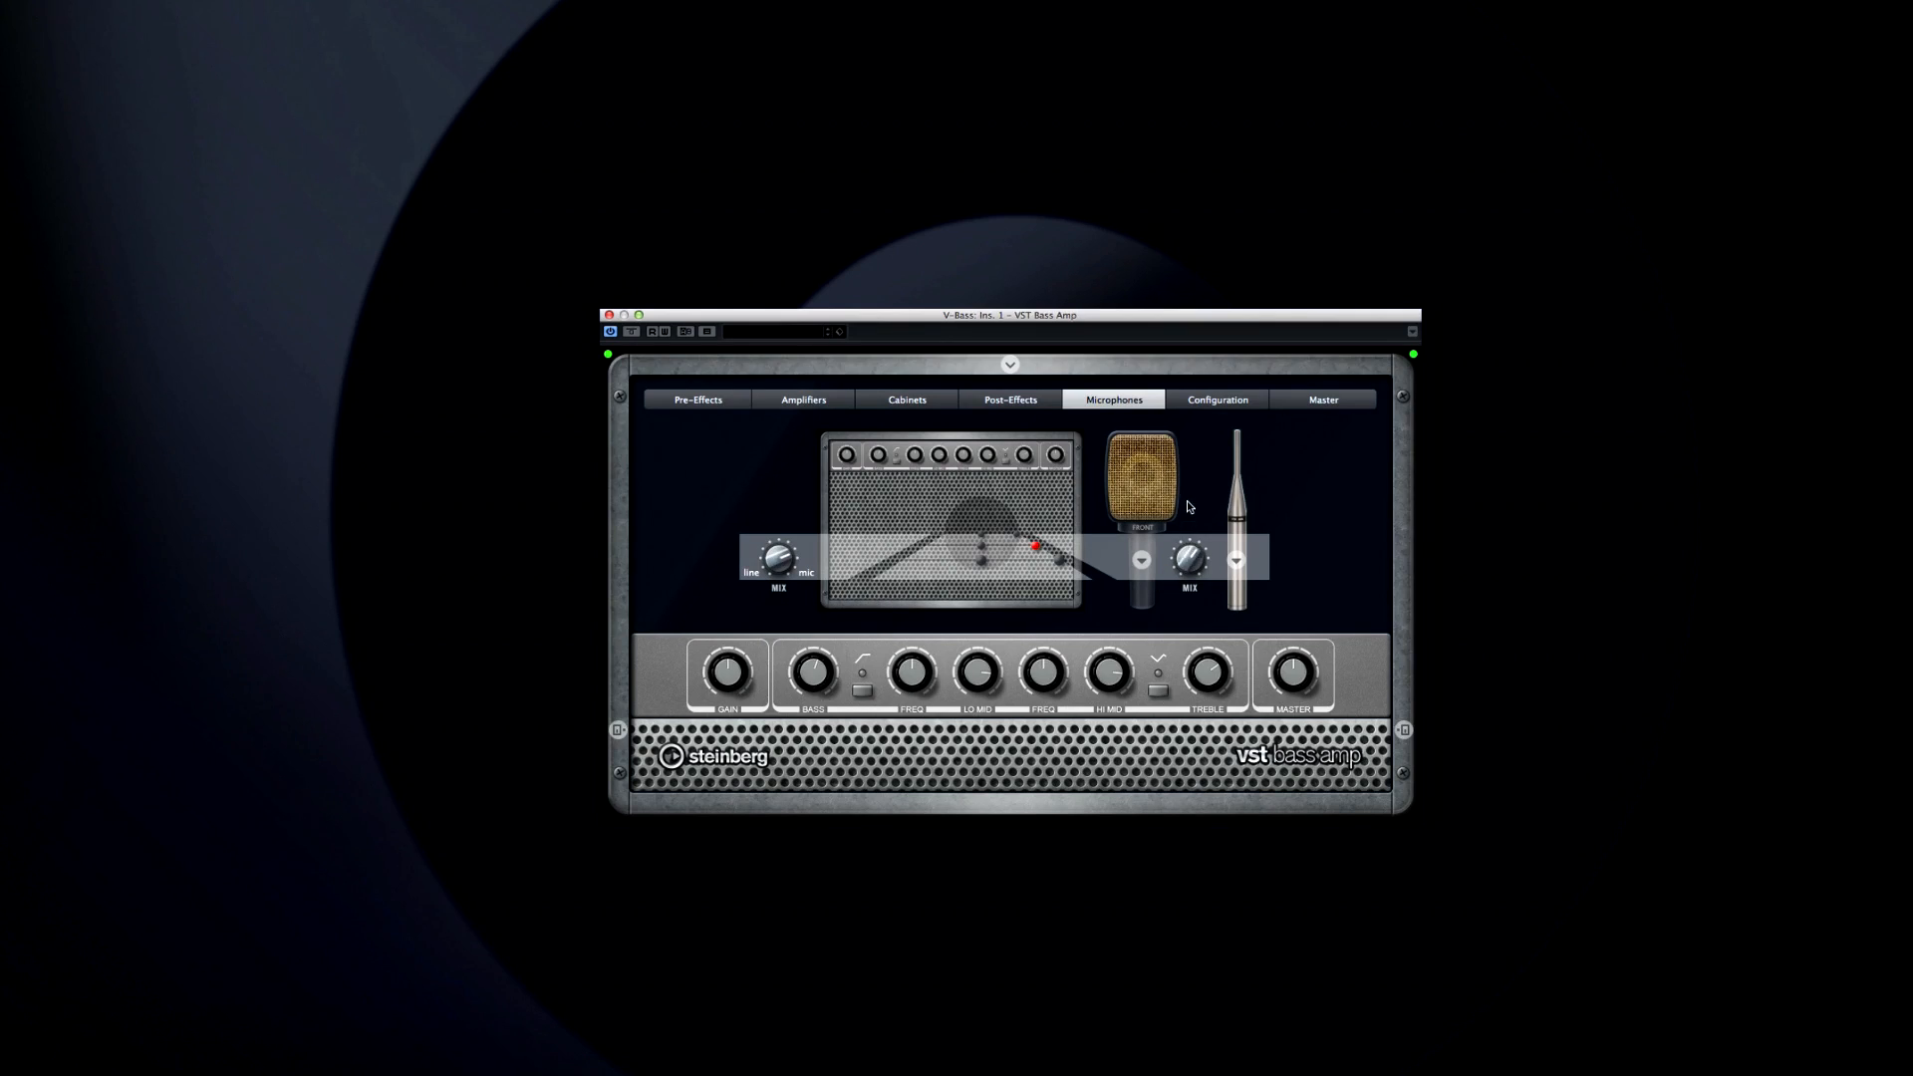
mouse_move(1176, 584)
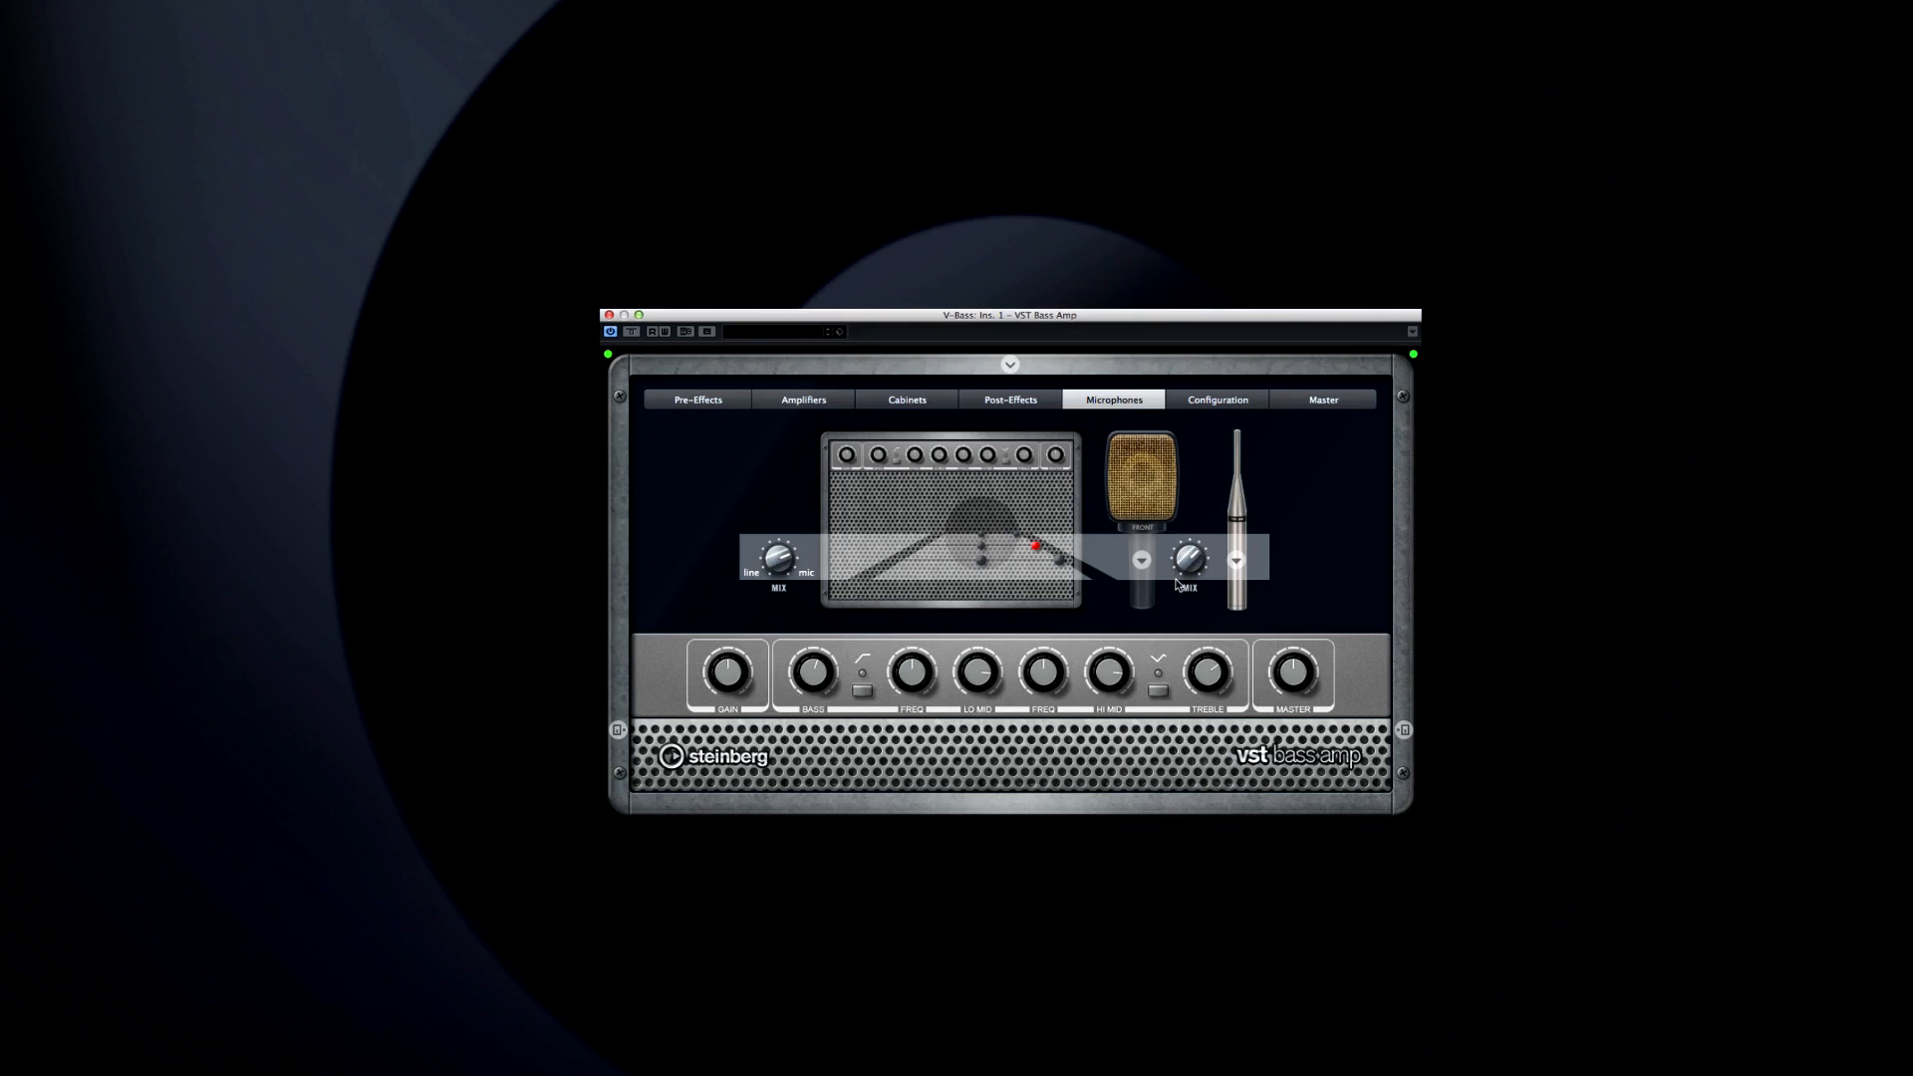
mouse_move(1266, 438)
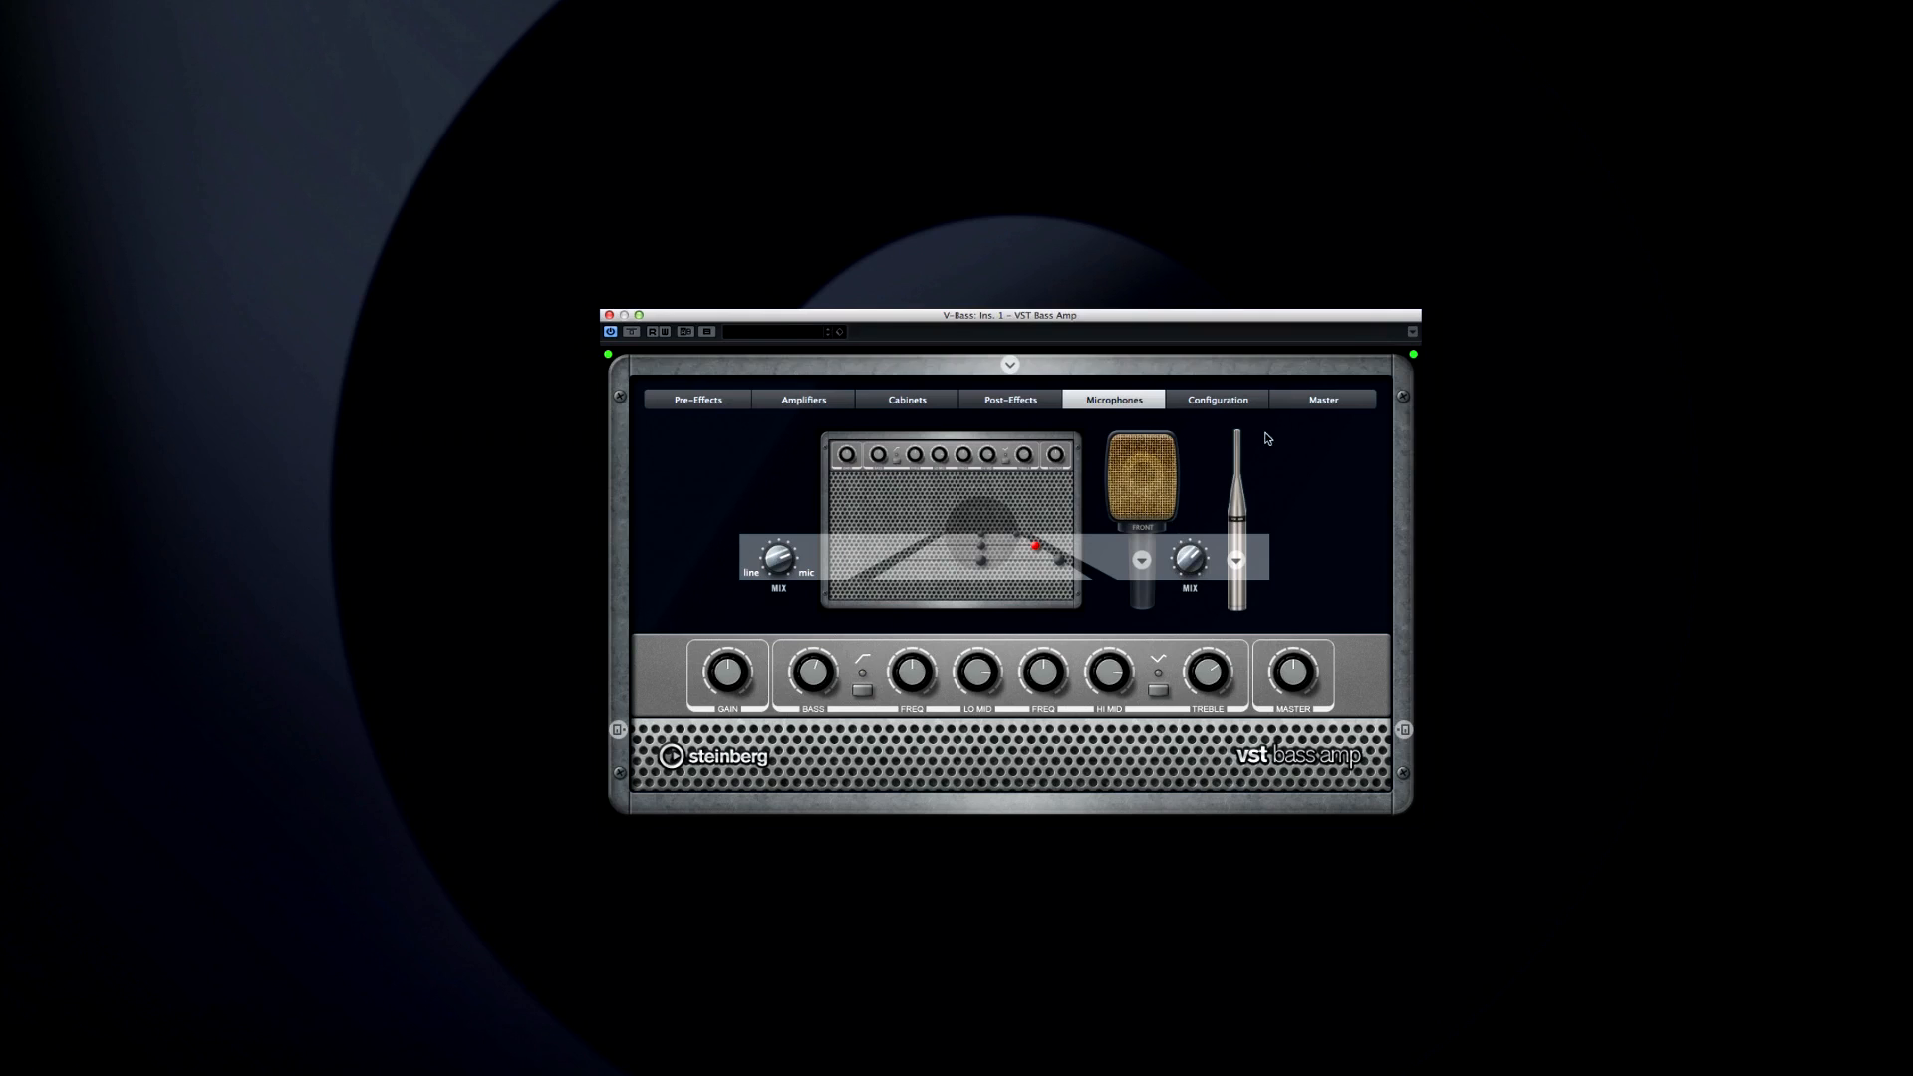
View the amp's Configuration and Master sections, then bring up Groove Agent SE's Showing Off kit
click(1216, 398)
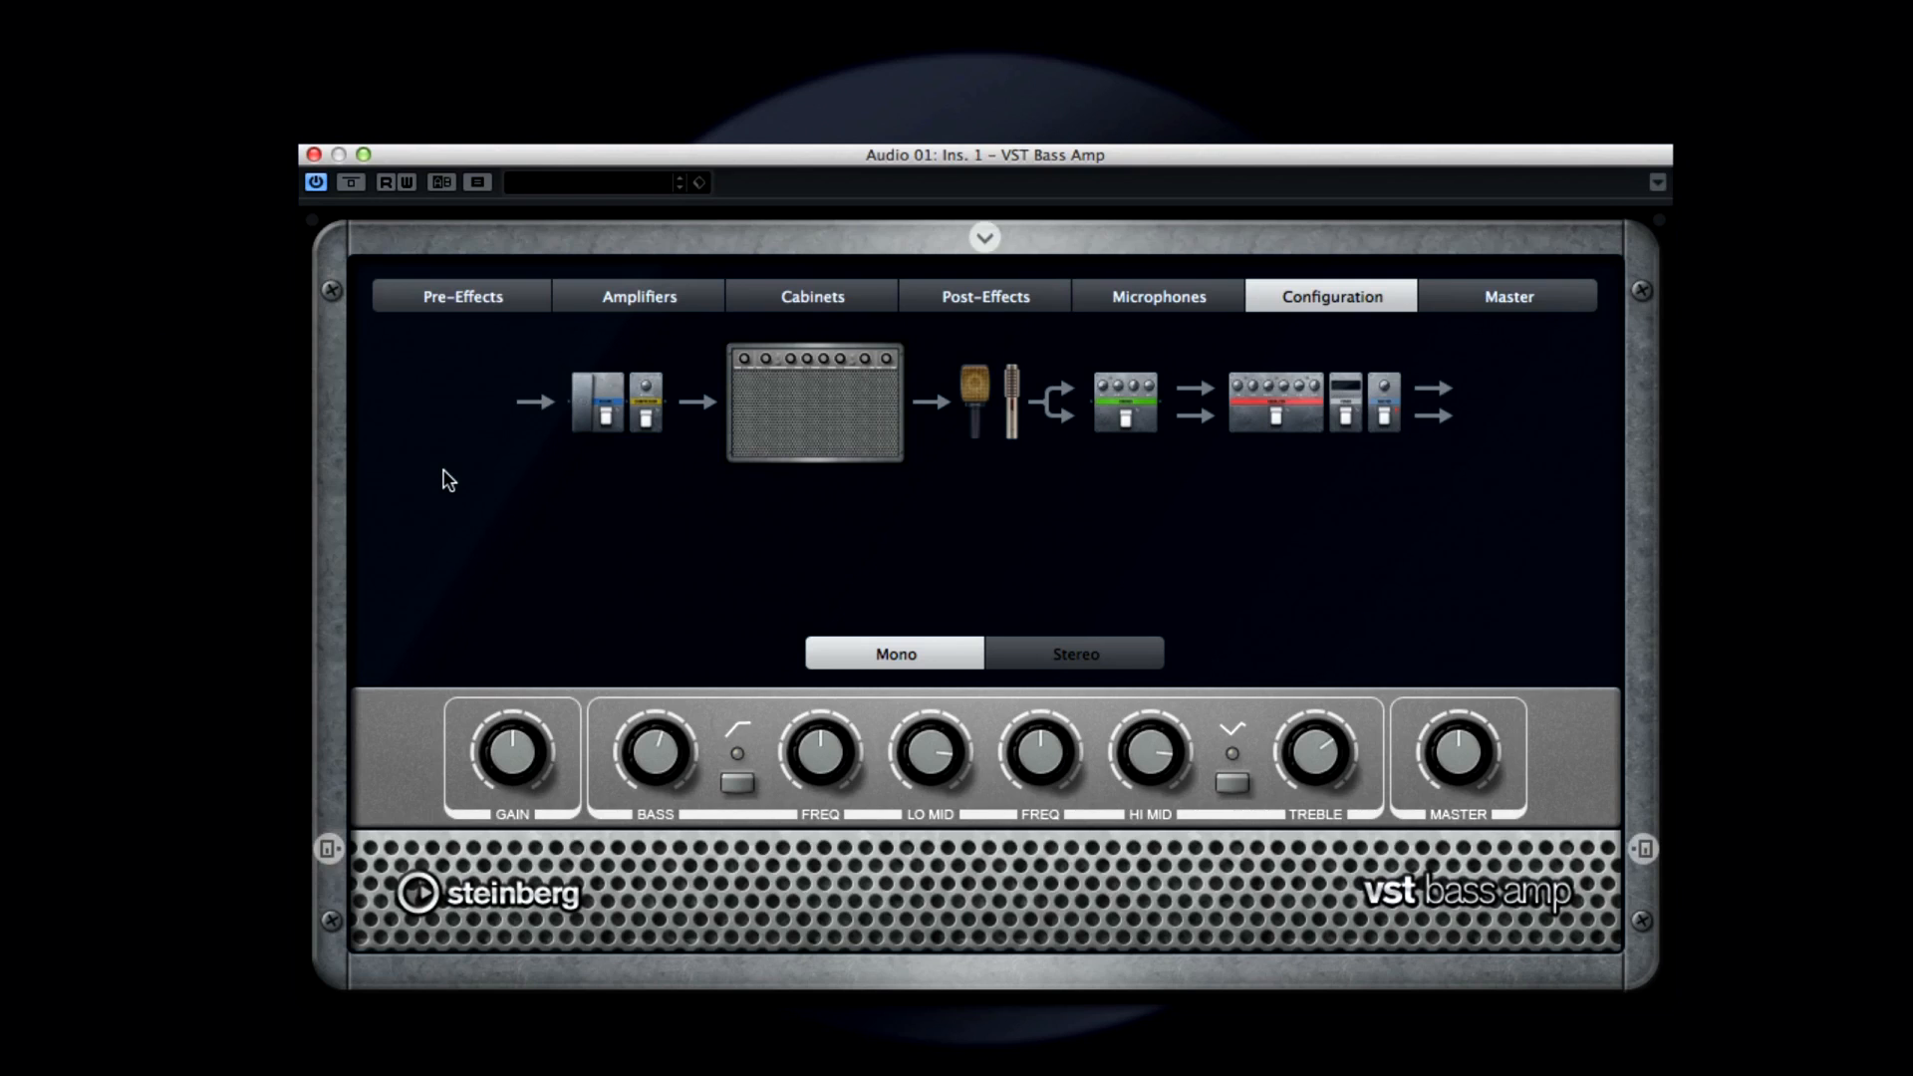
click(1074, 653)
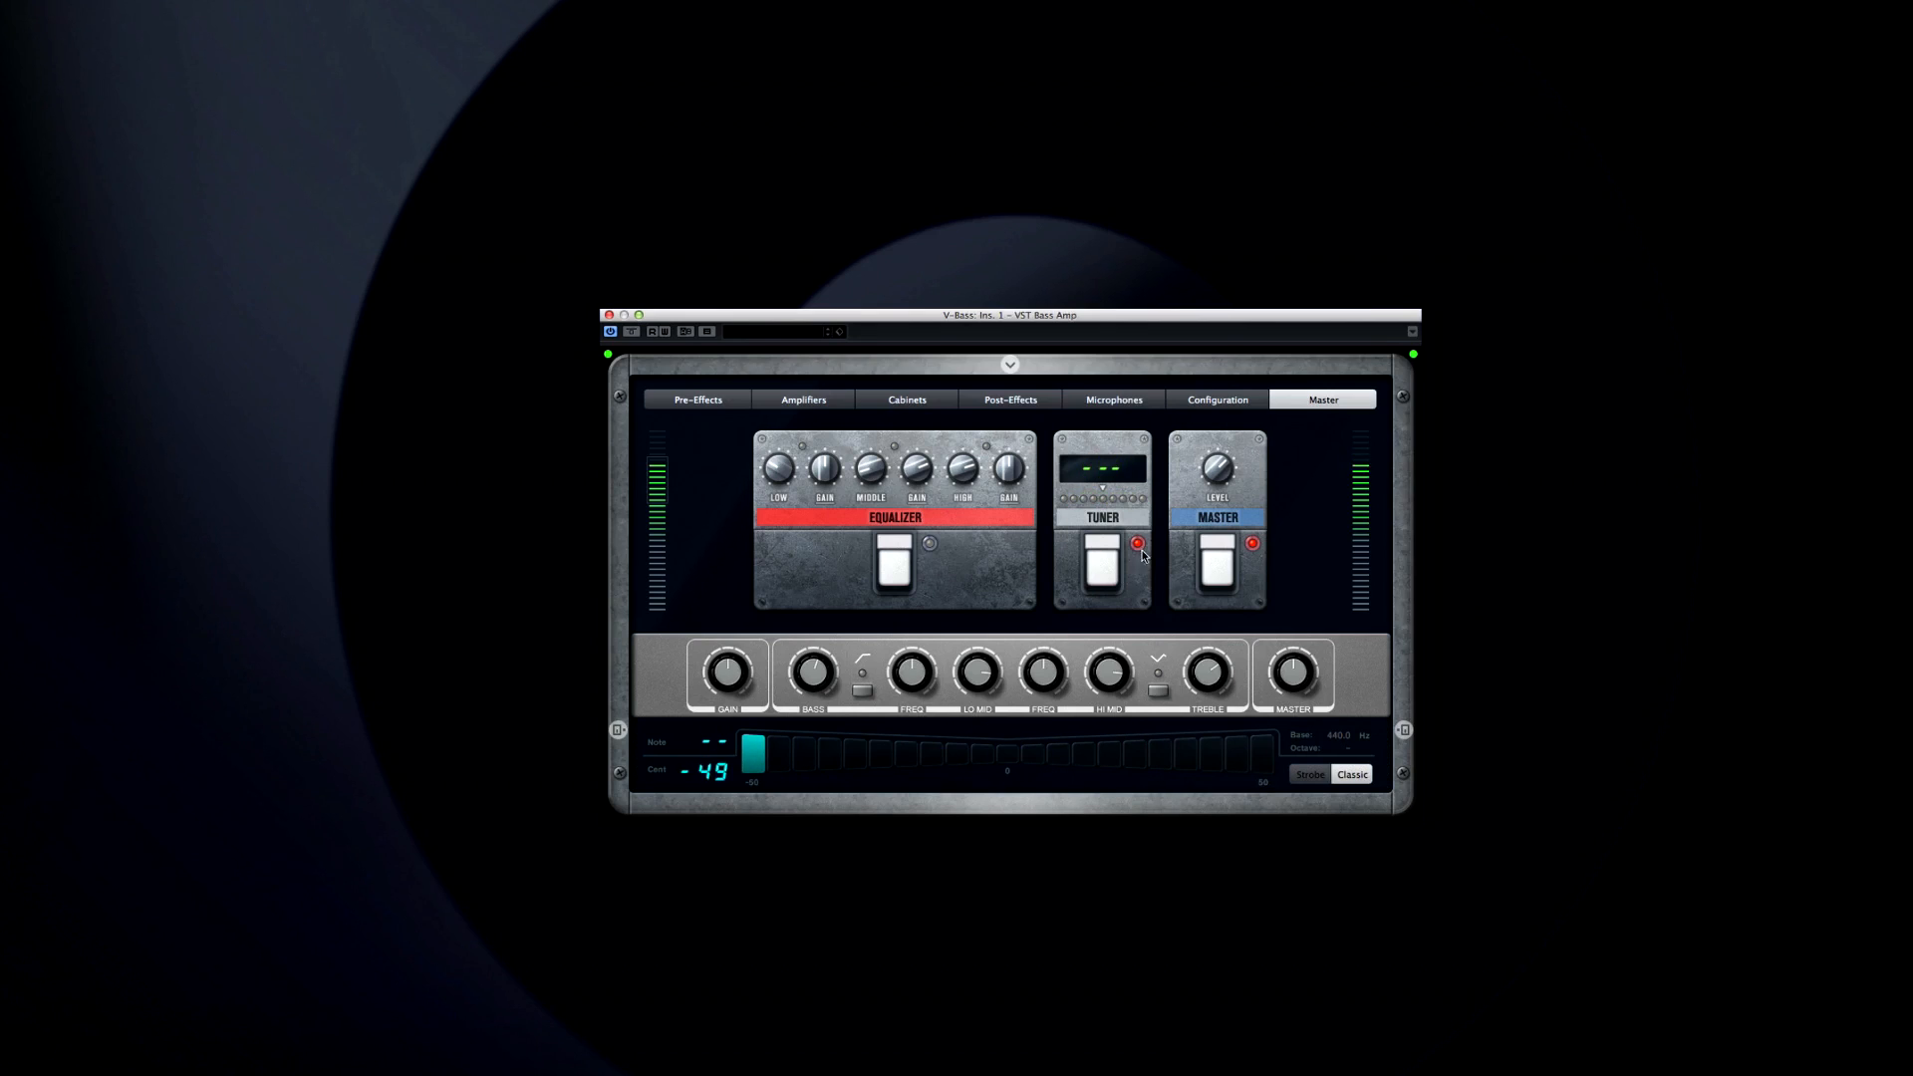
click(1009, 363)
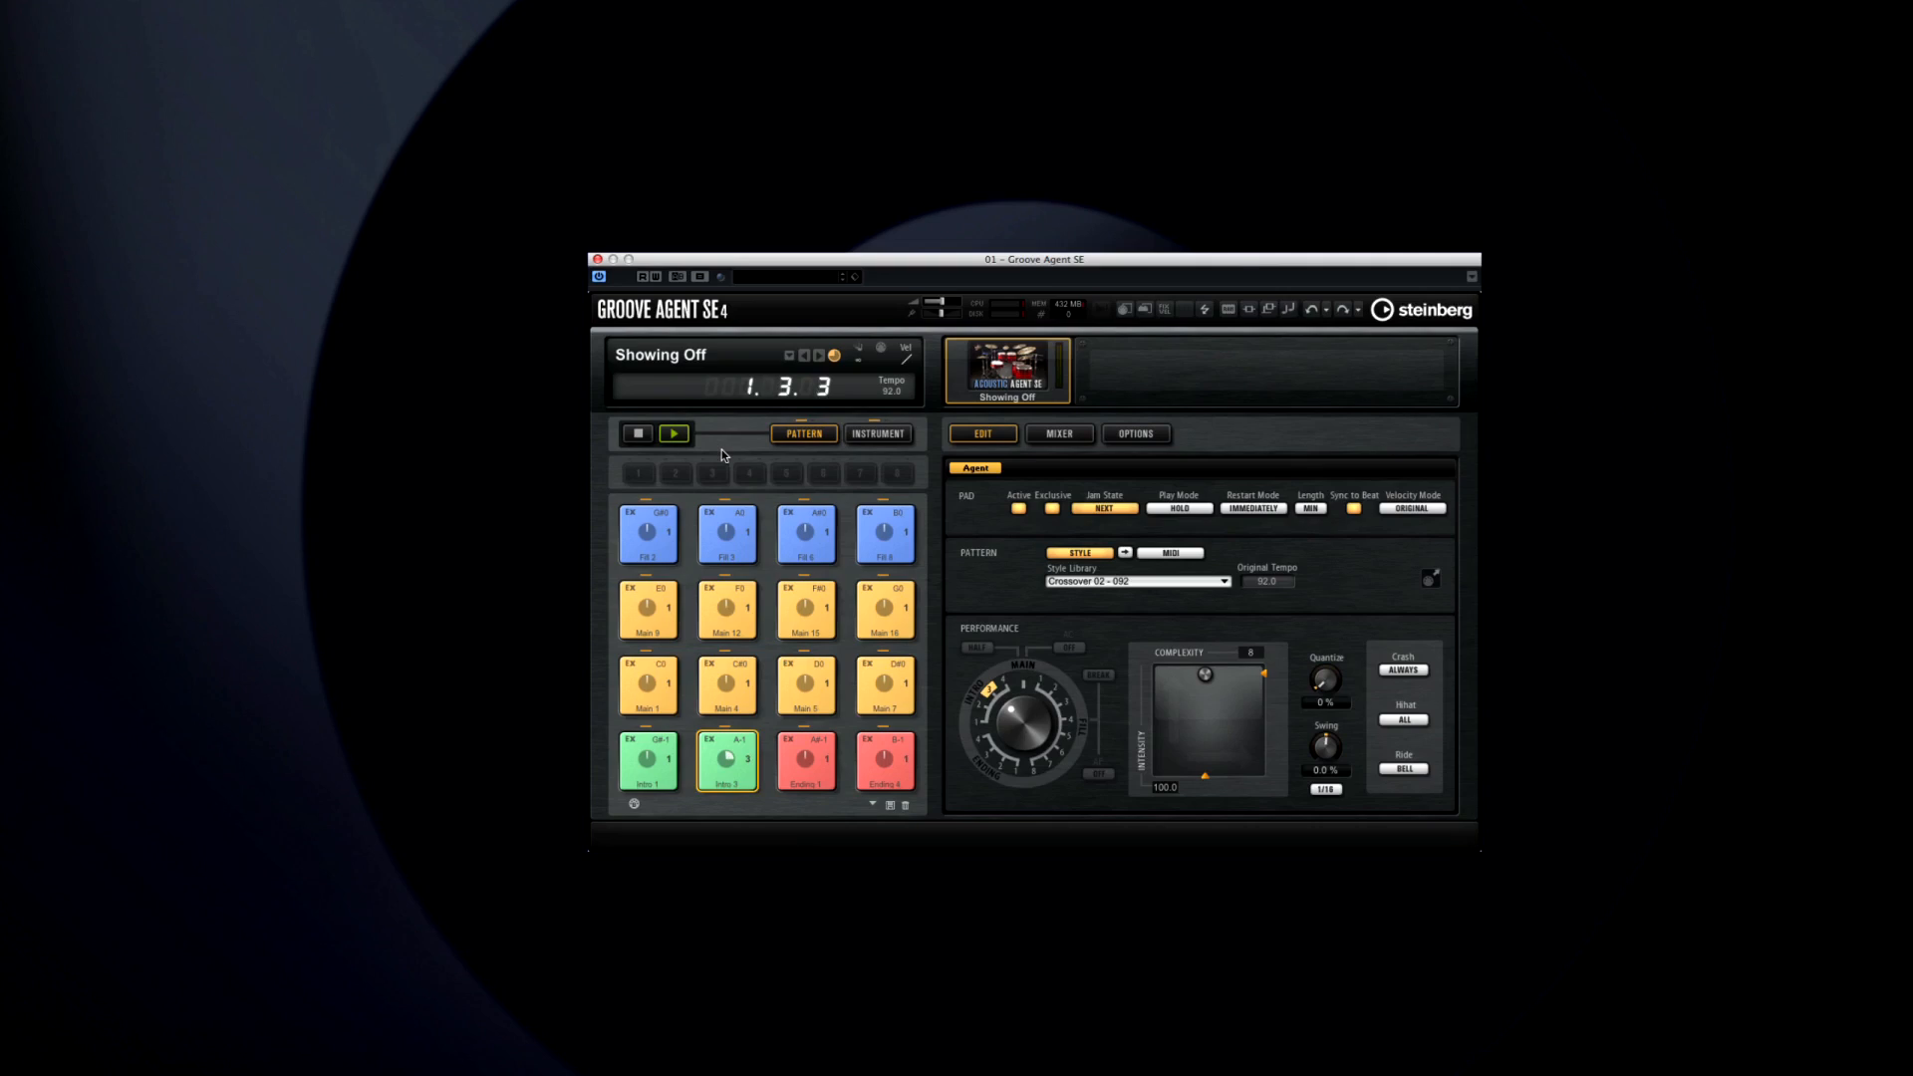
Play Showing Off main grooves including Main 1, then view the kit's drum sounds
click(648, 683)
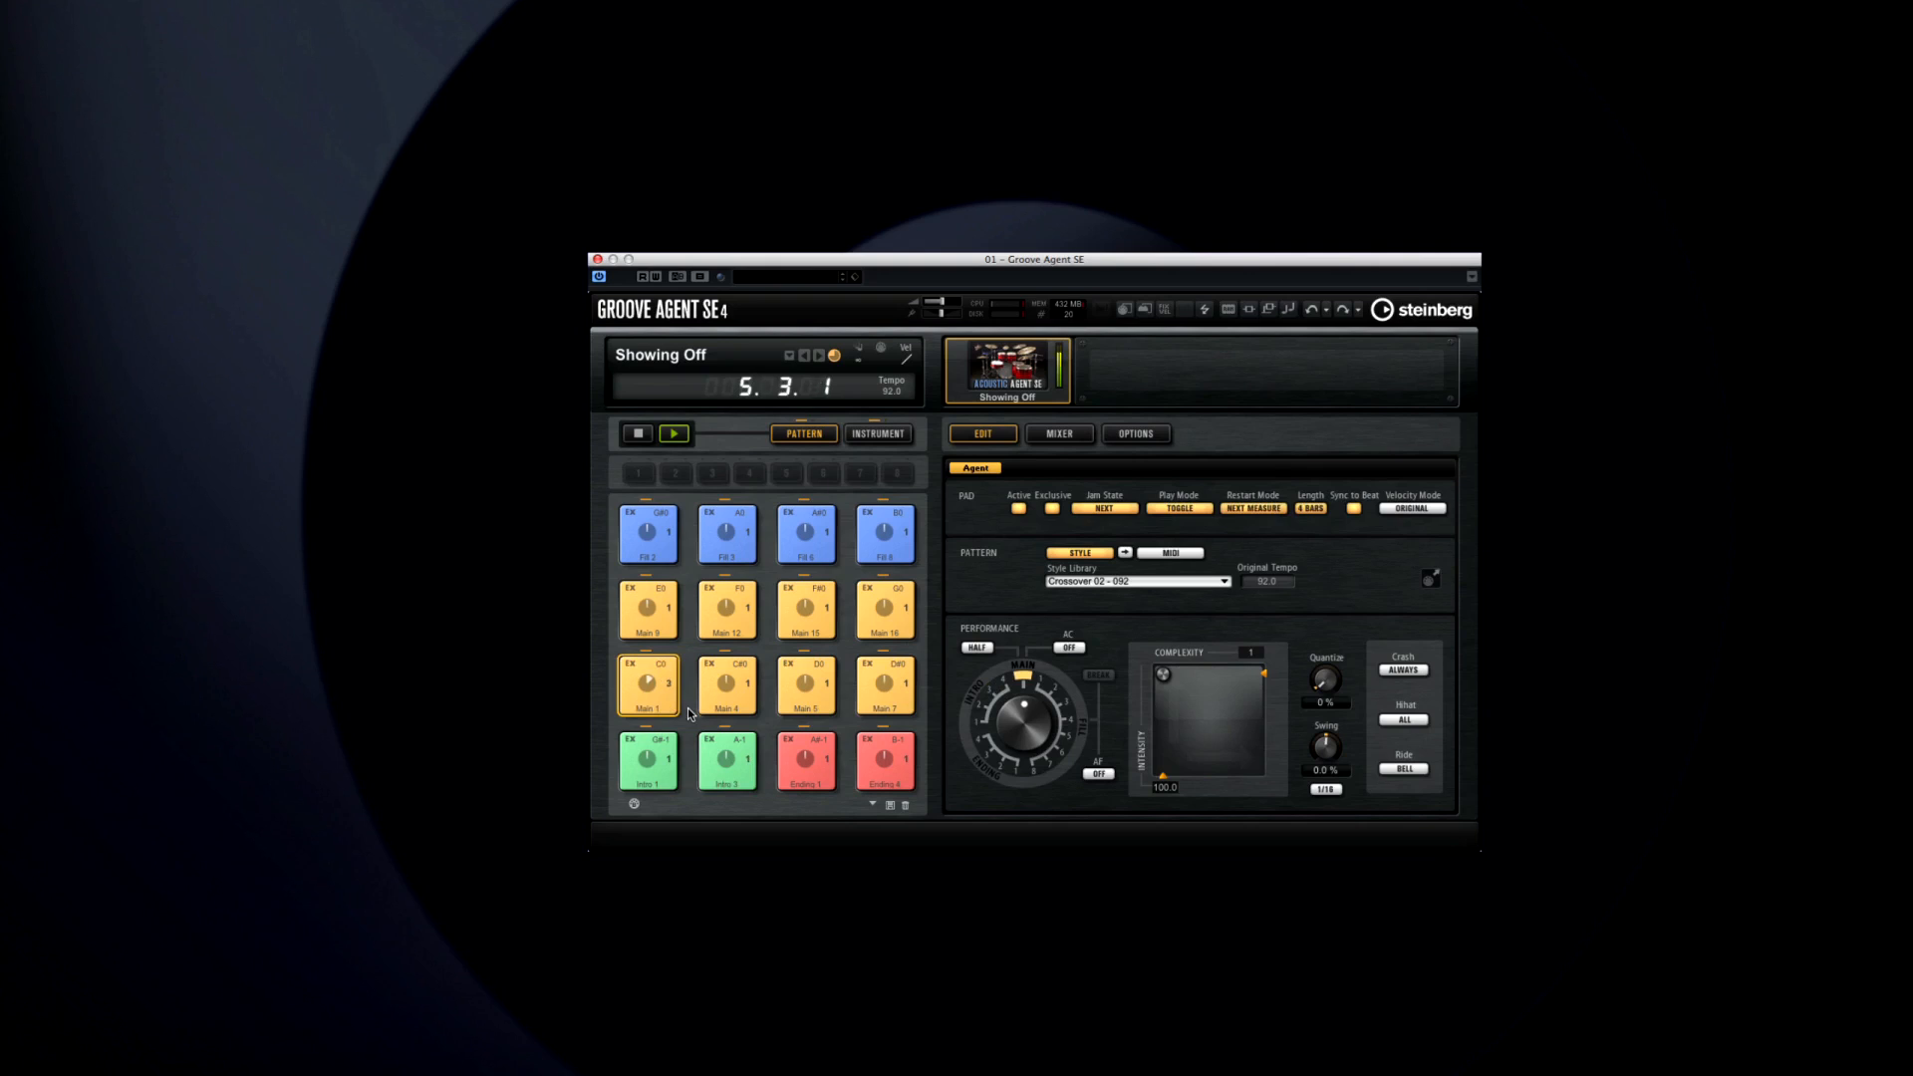
click(875, 434)
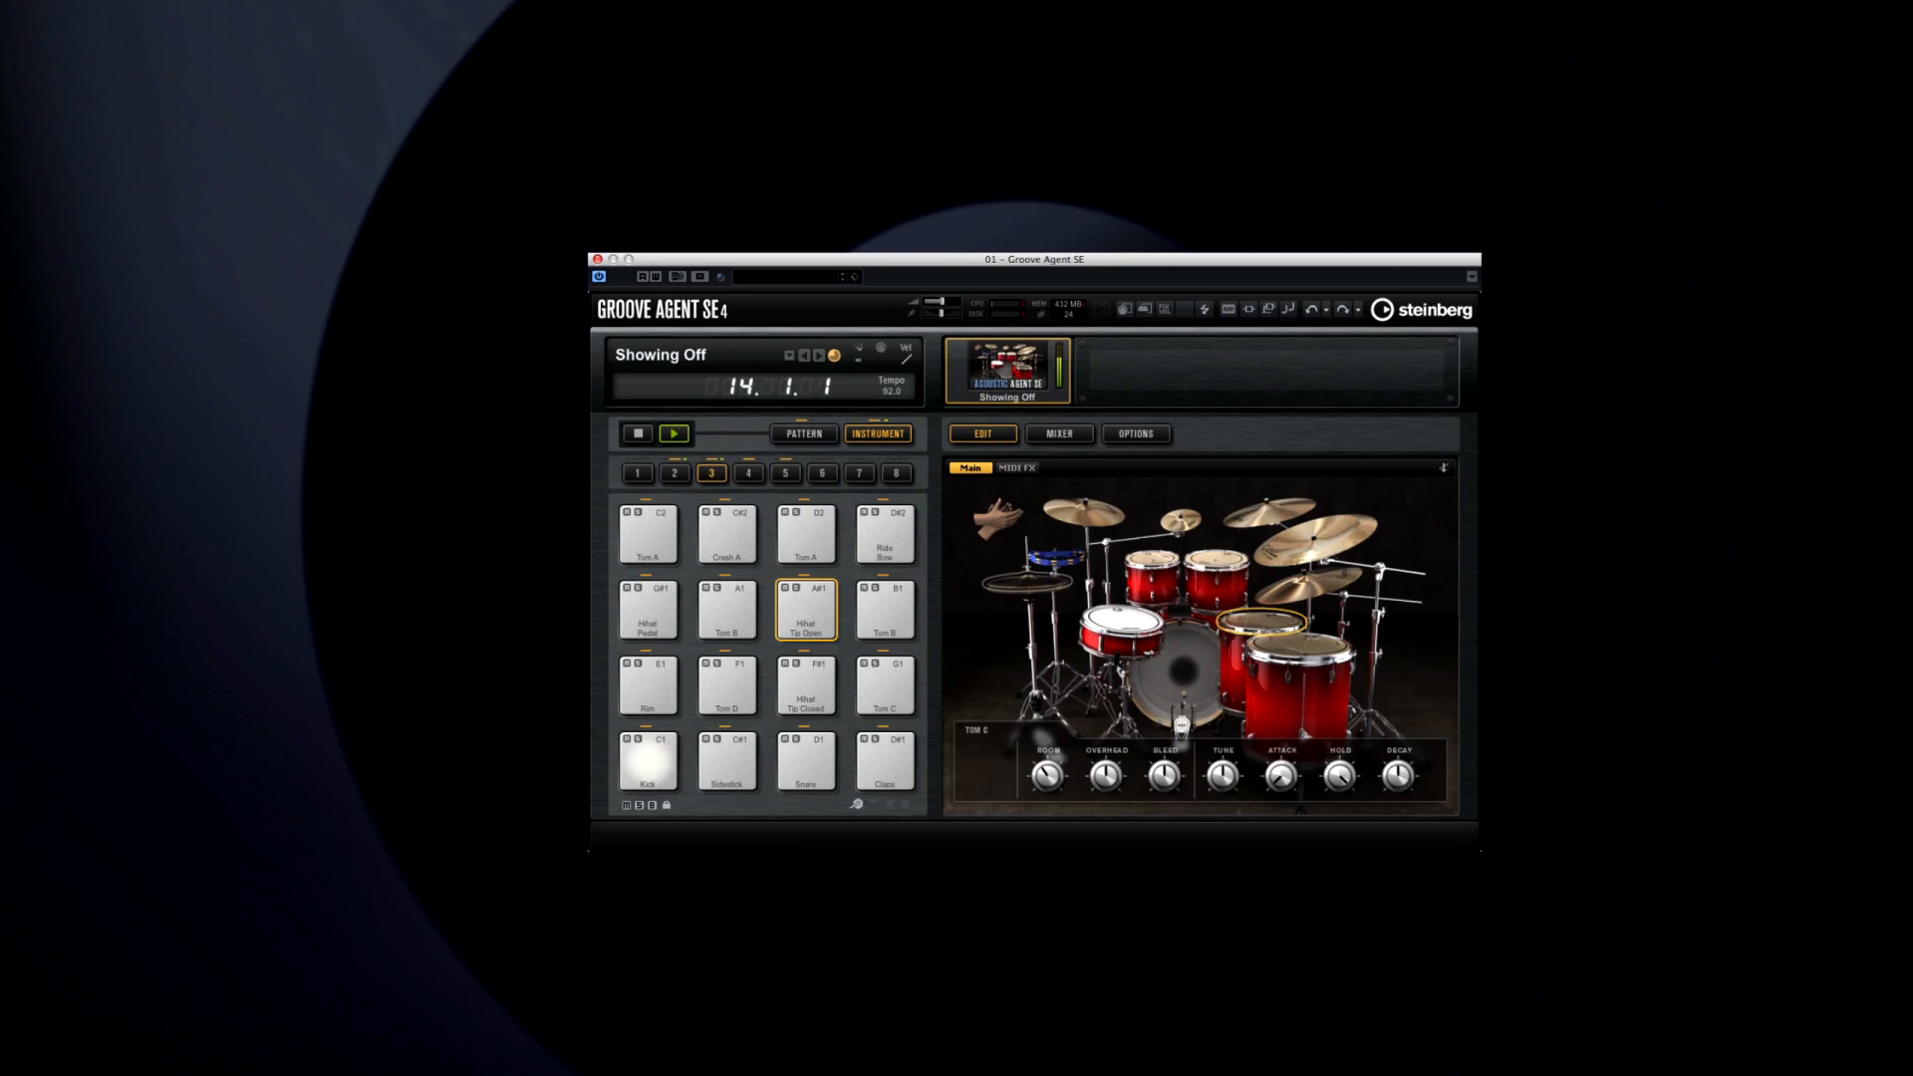
click(803, 434)
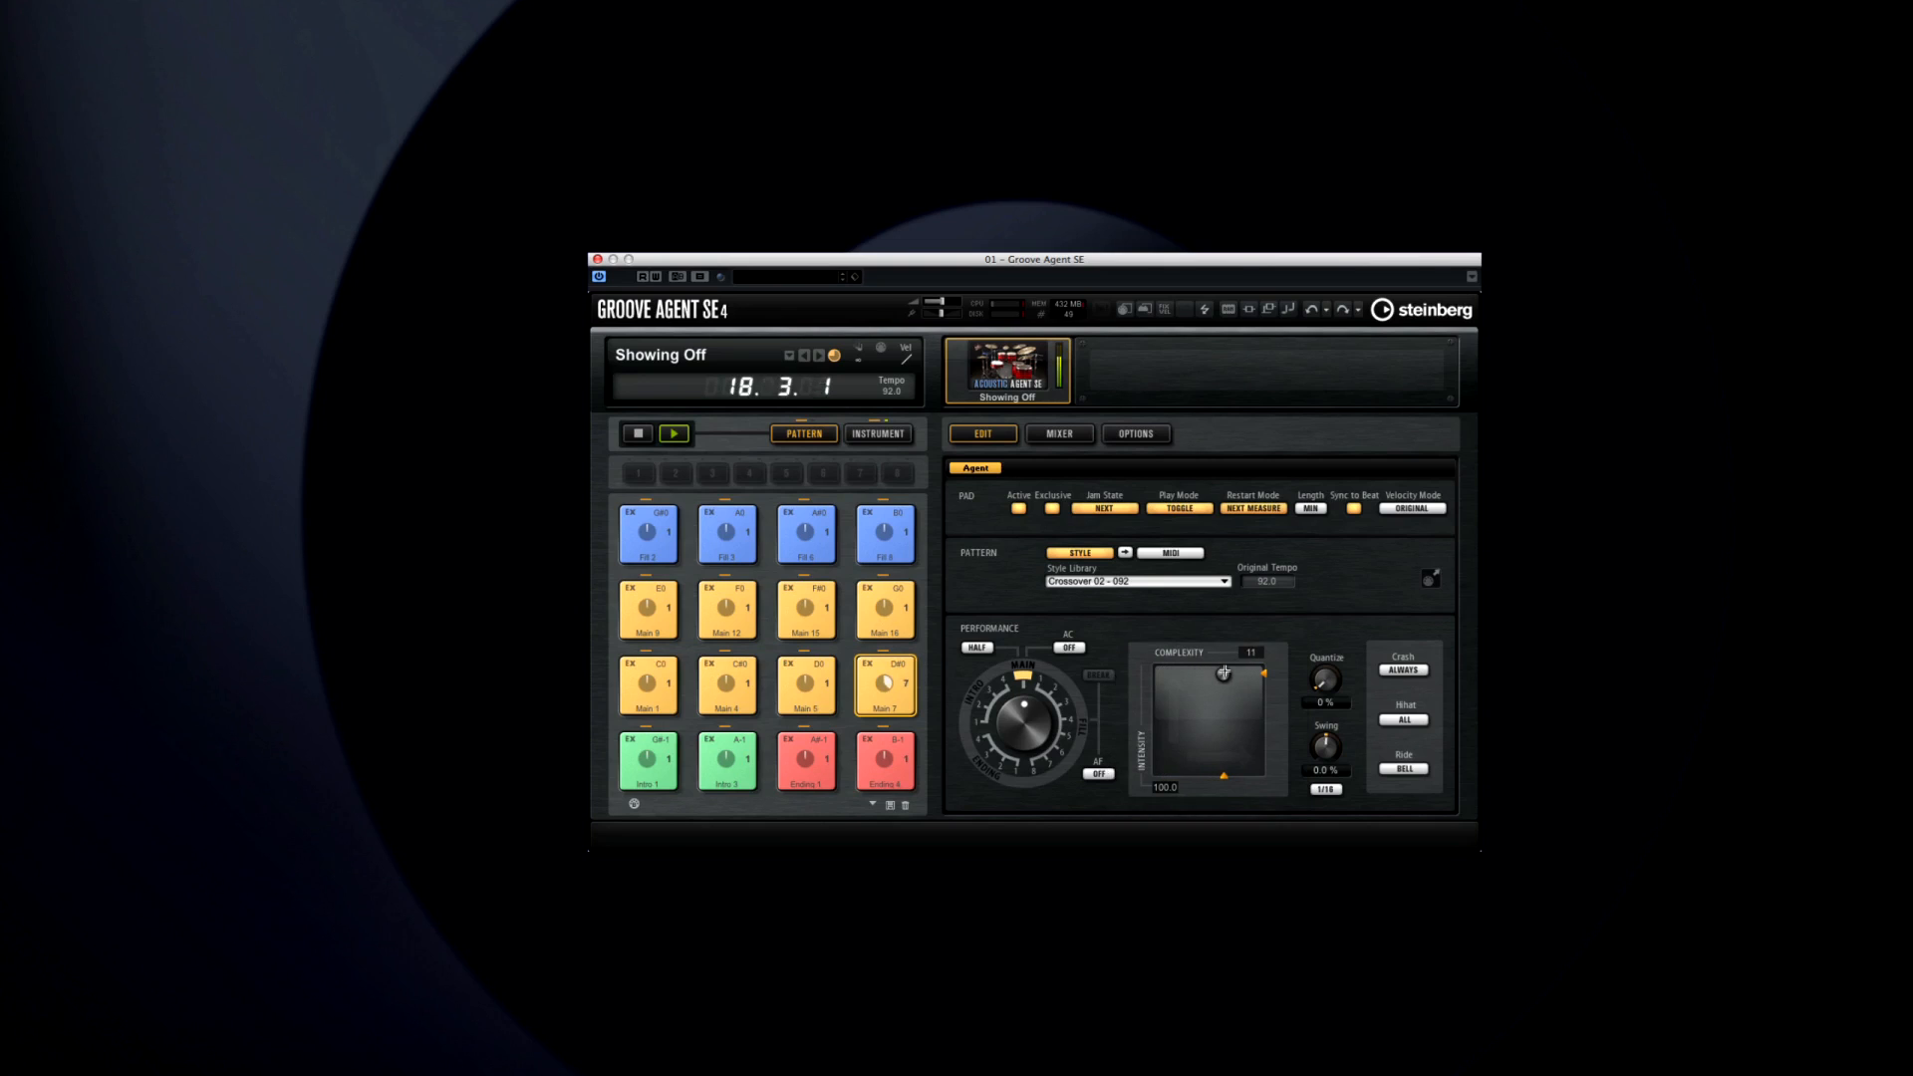
Trigger the Ending 1 pattern, stop playback, and switch between pattern and instrument pads
click(1058, 433)
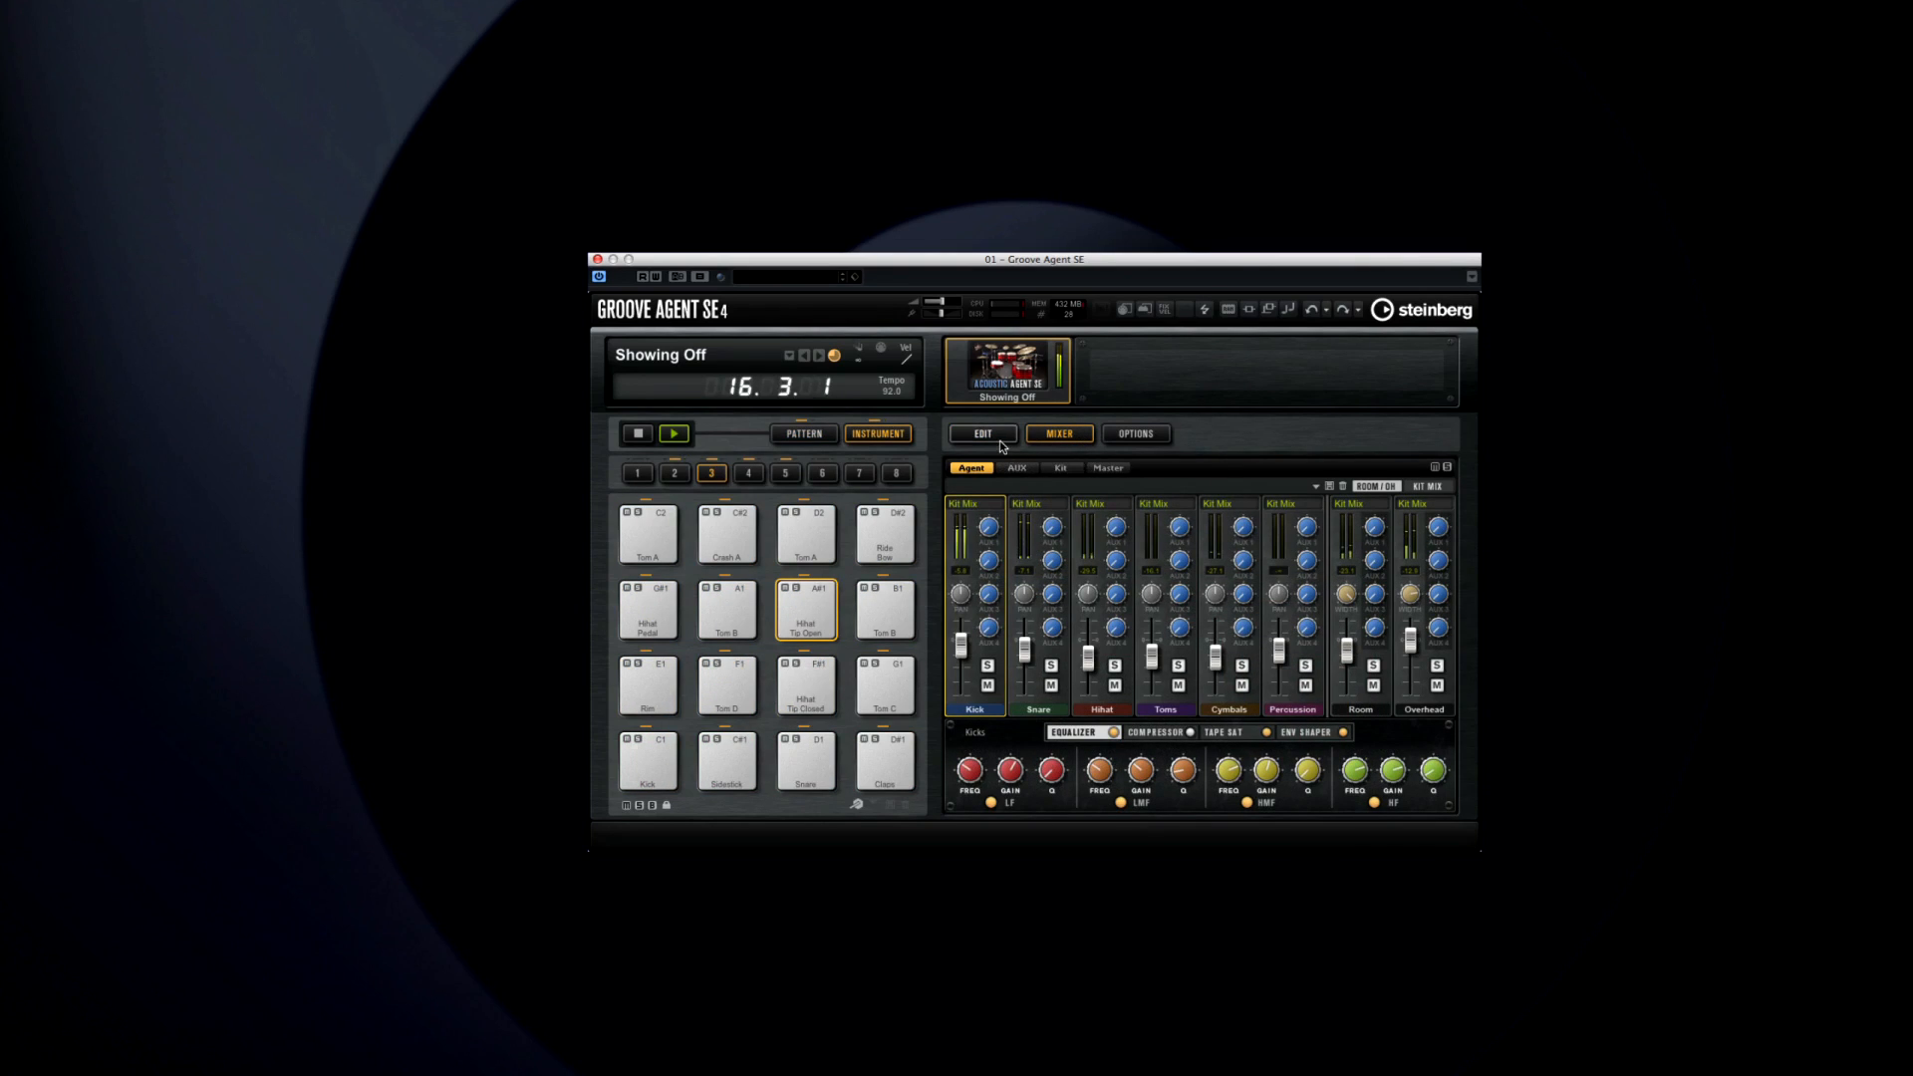
click(984, 435)
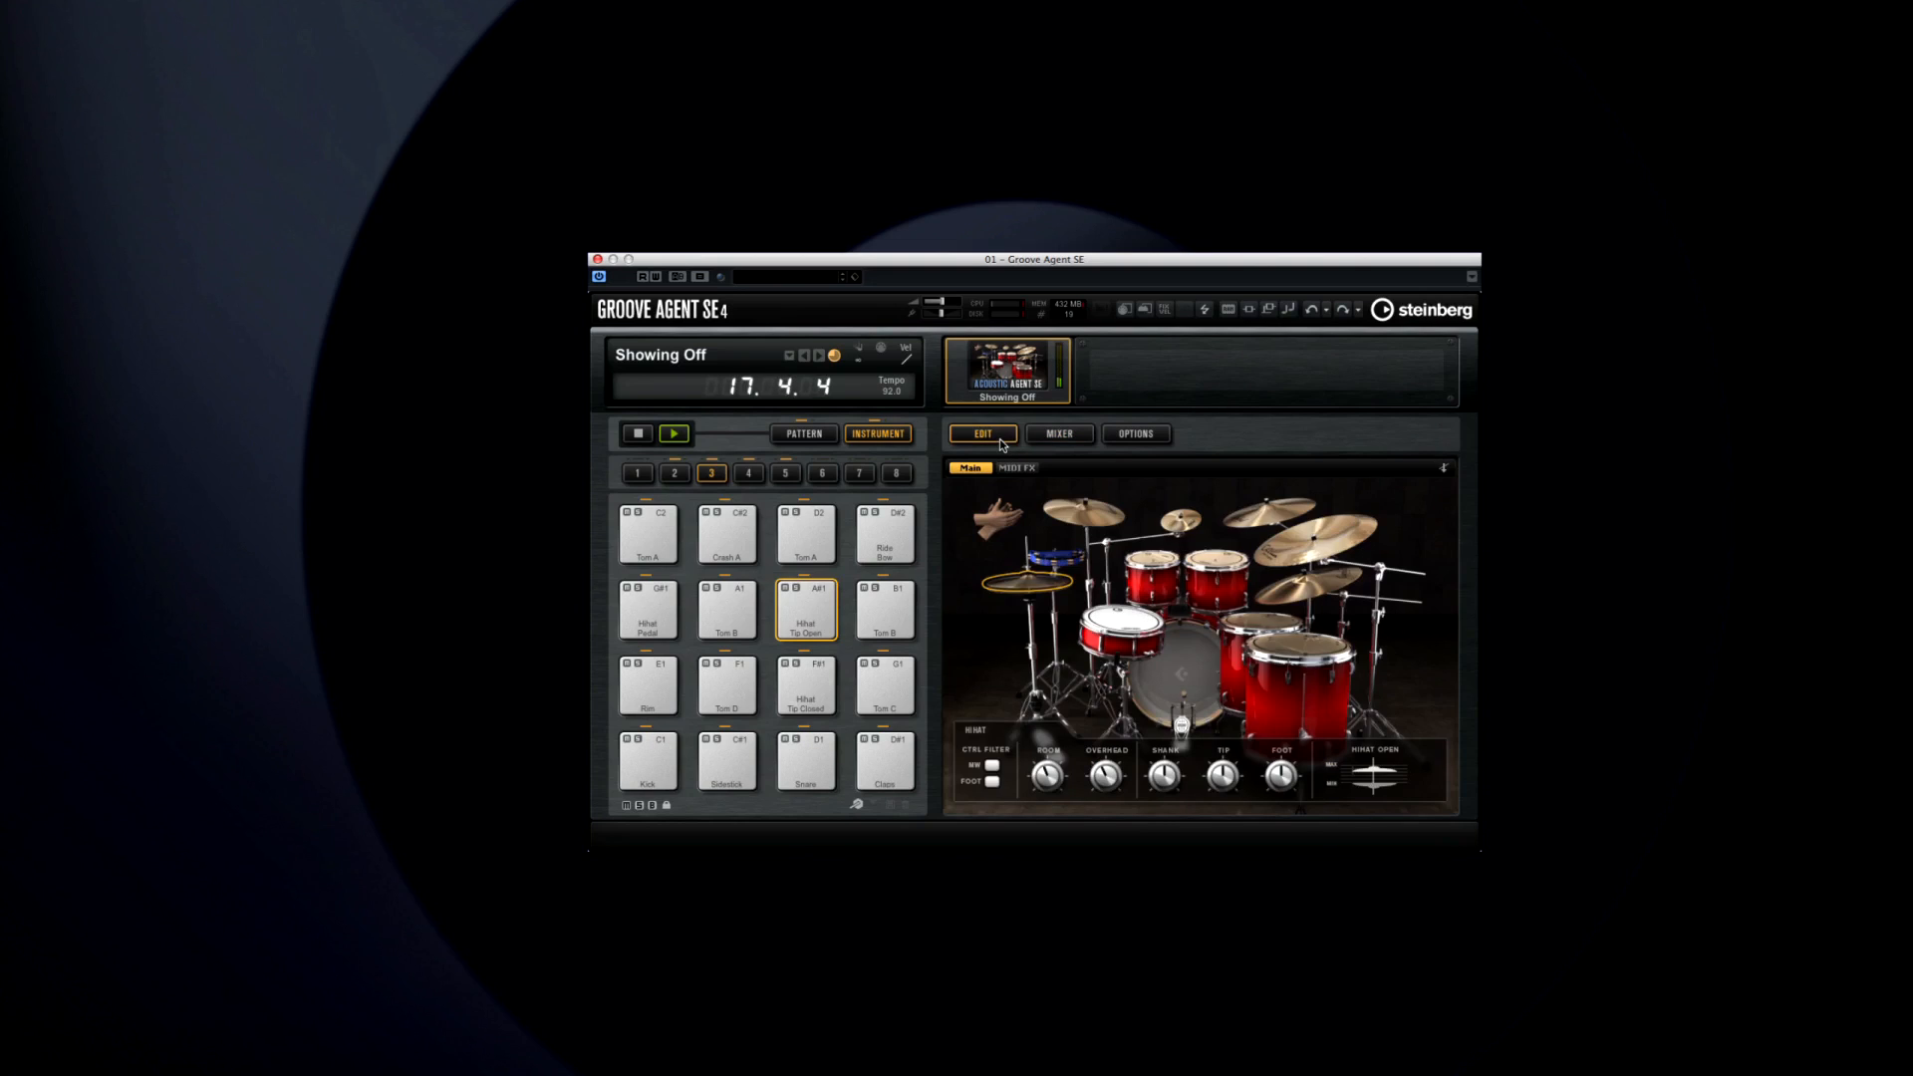
click(803, 434)
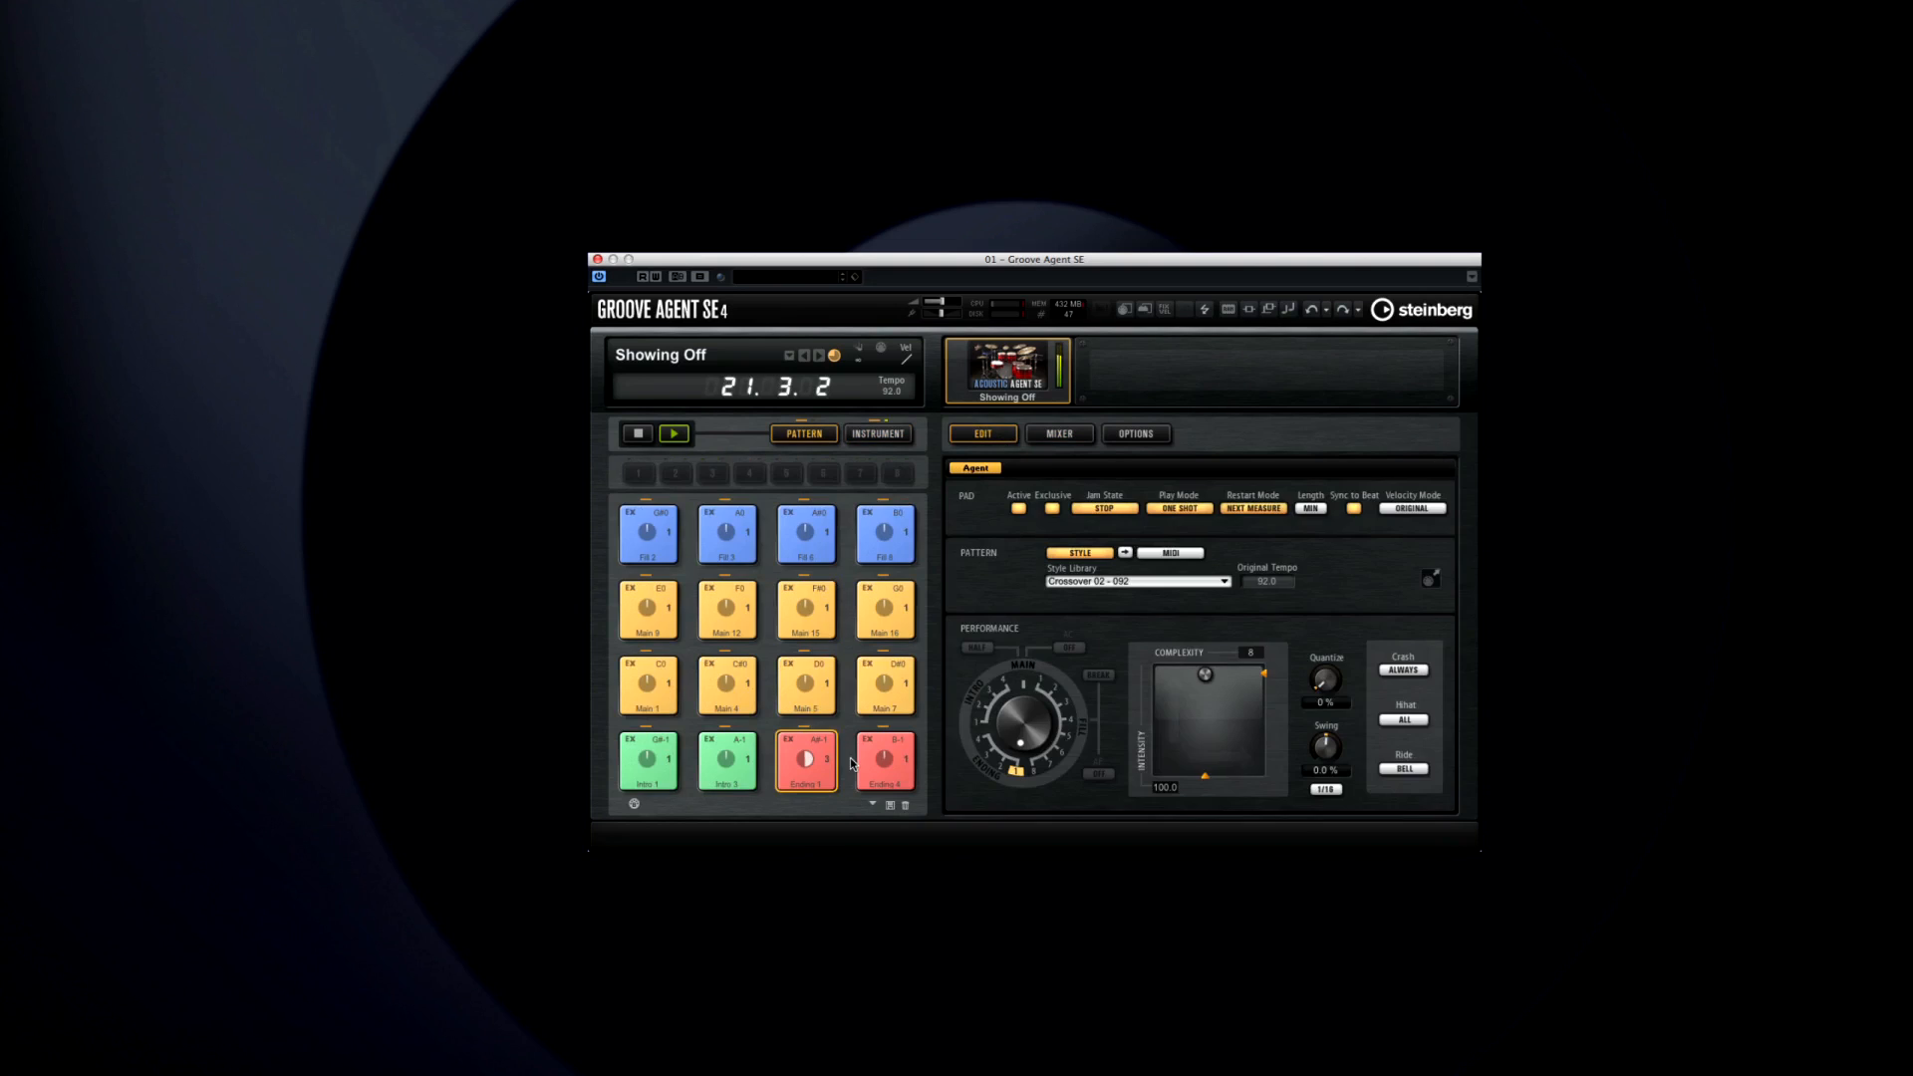
click(636, 433)
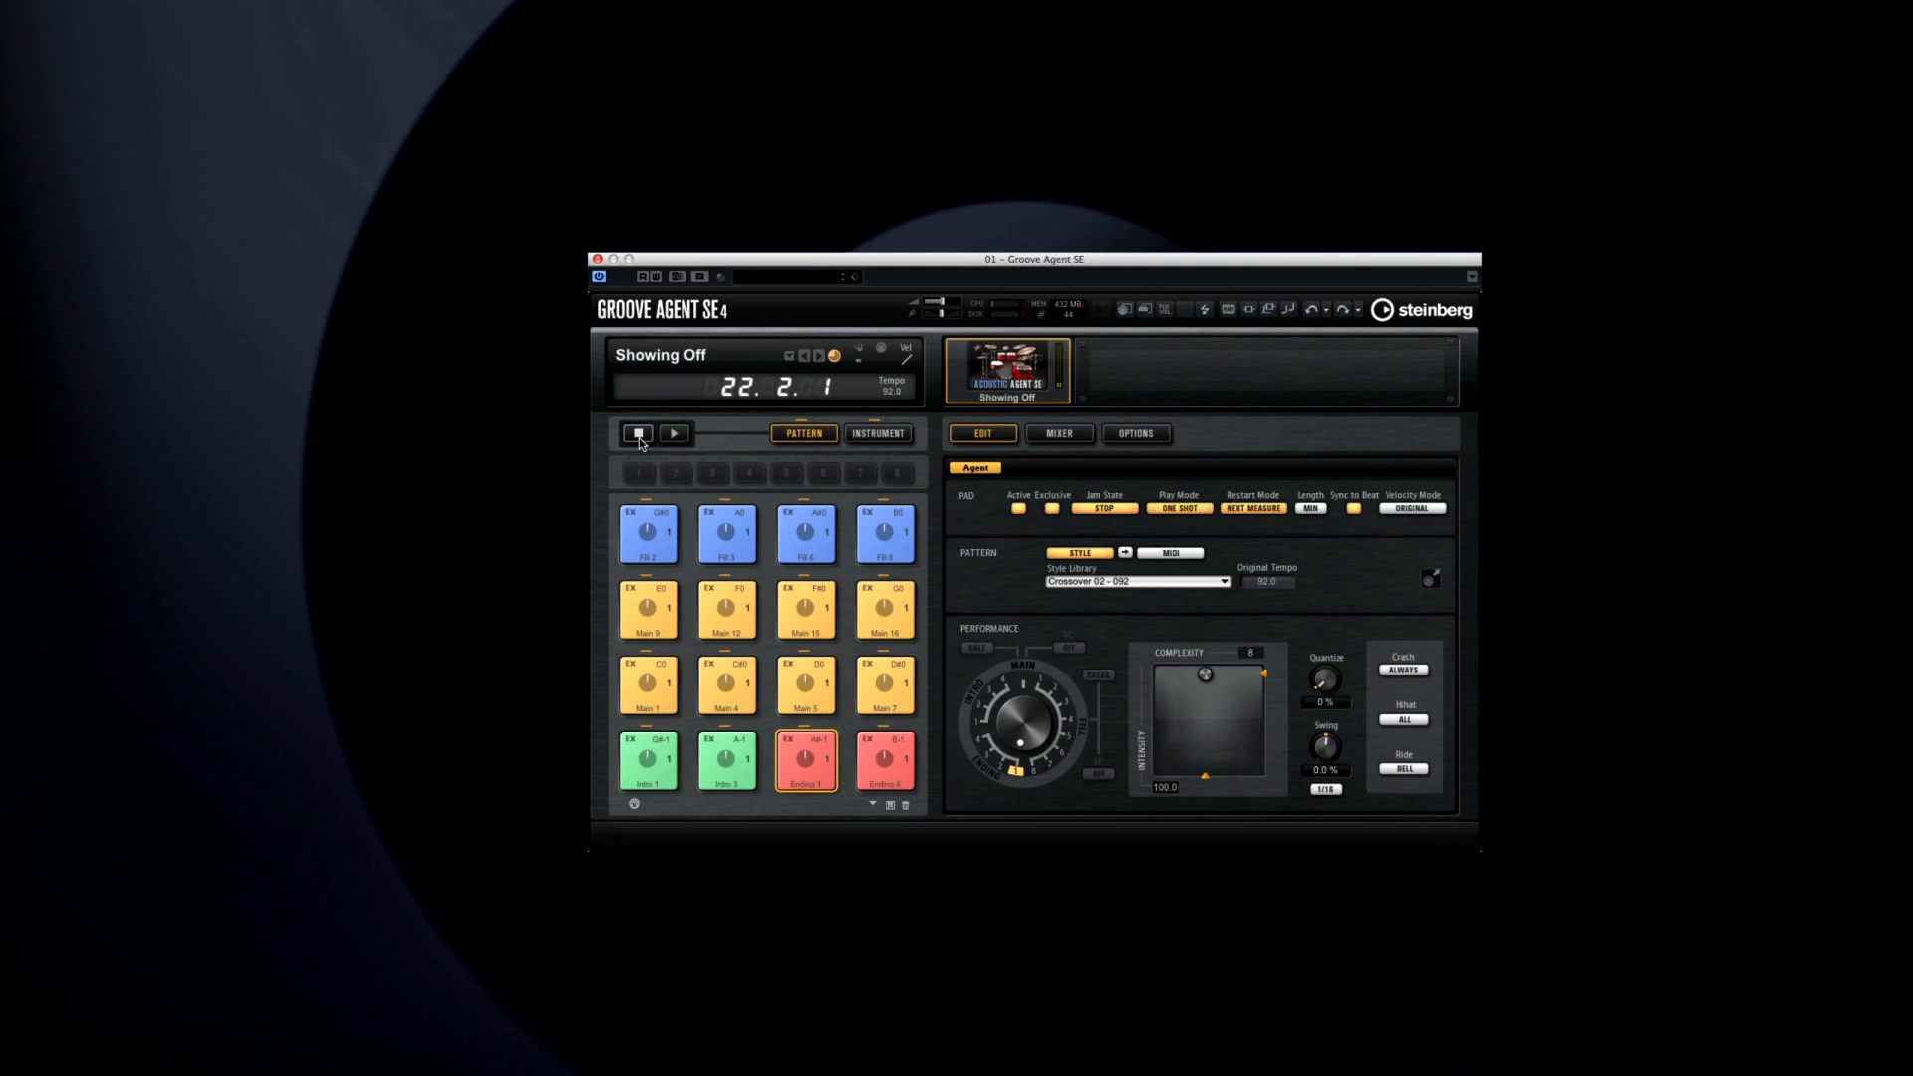
click(876, 435)
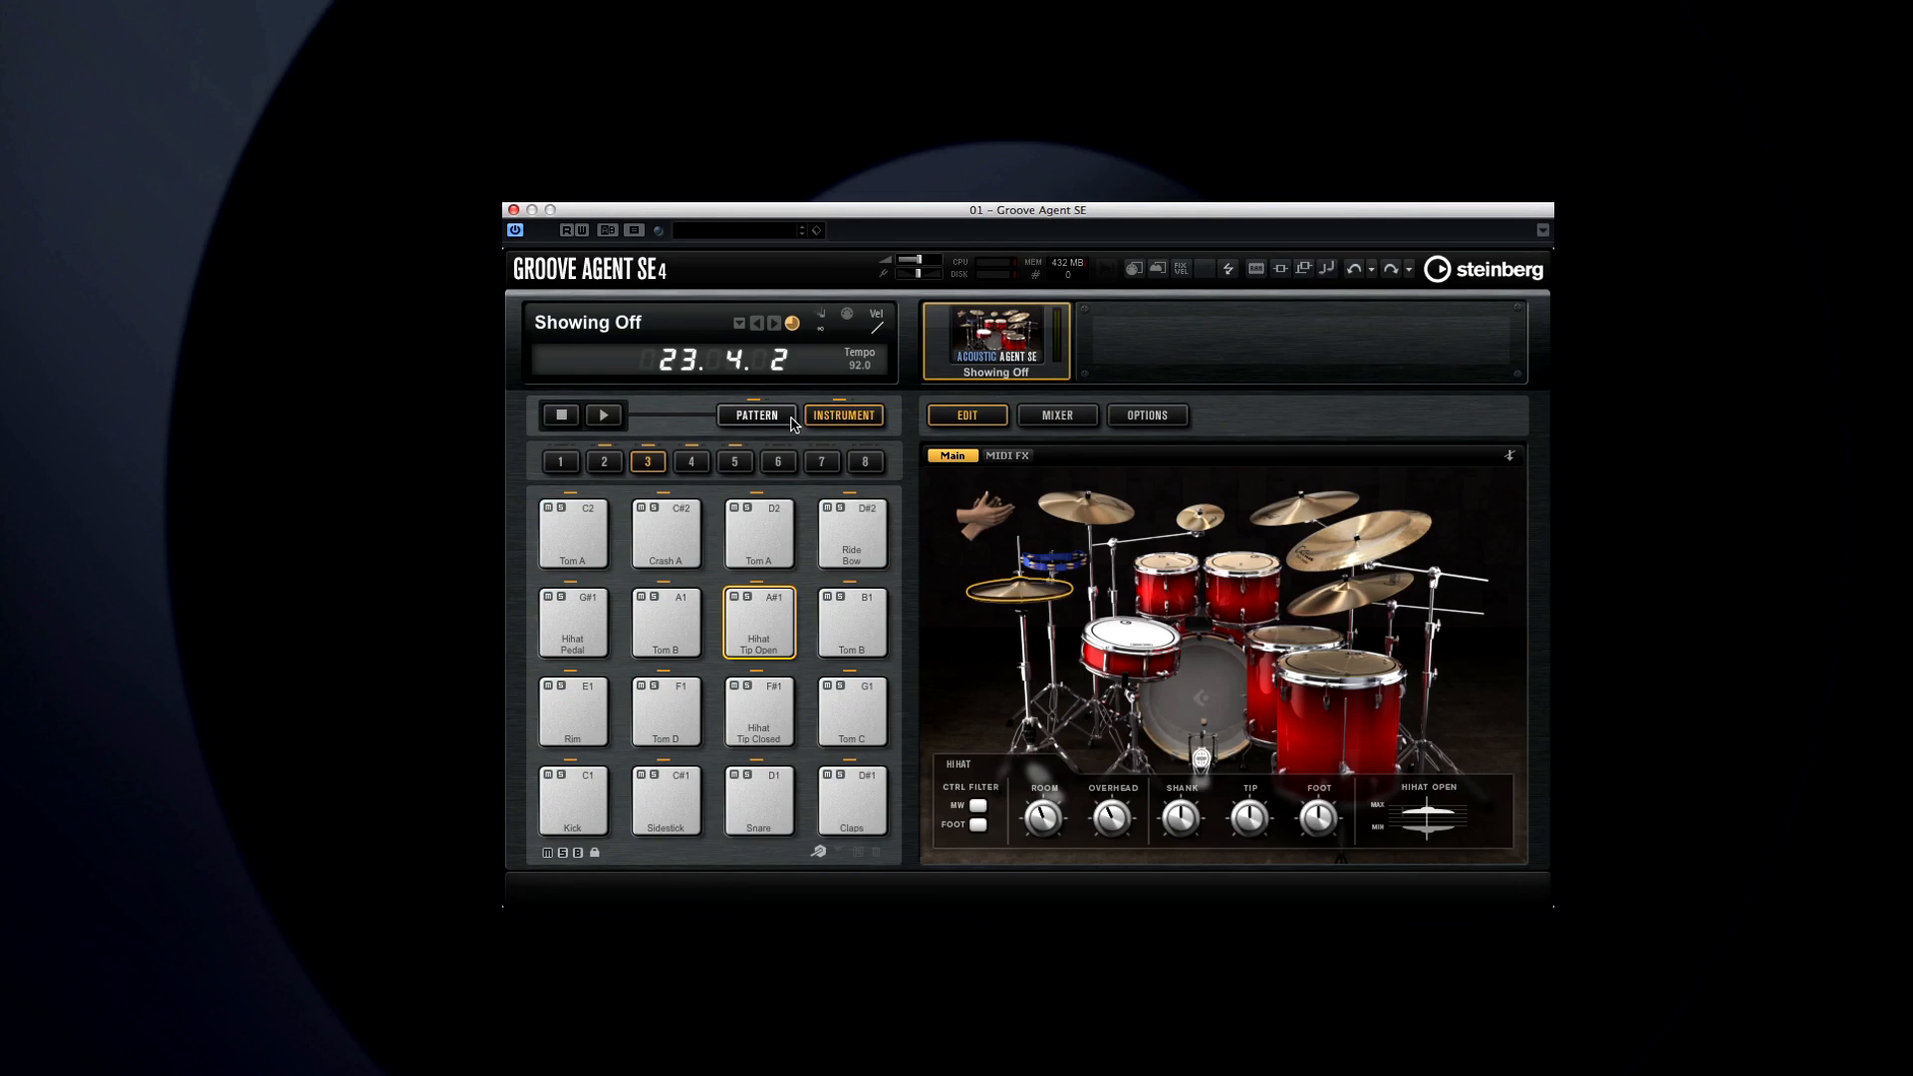
click(755, 415)
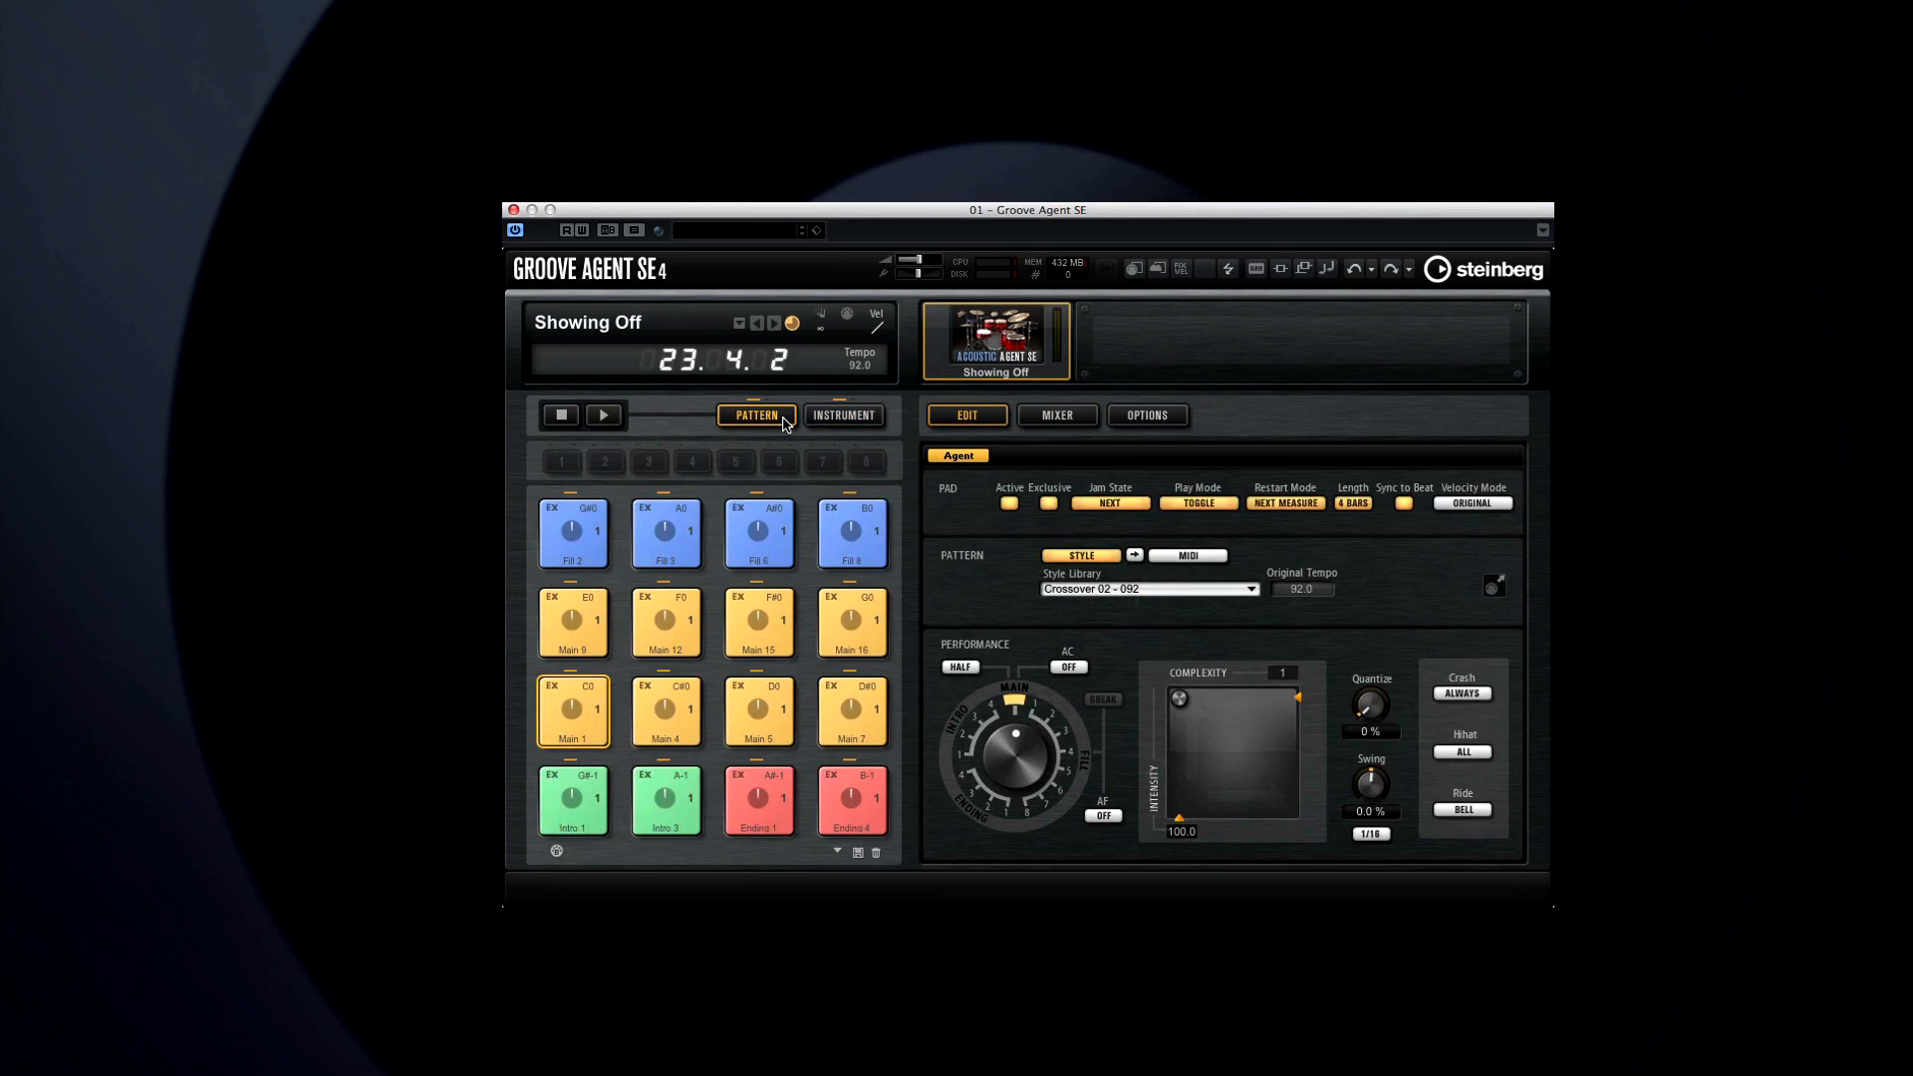
click(842, 415)
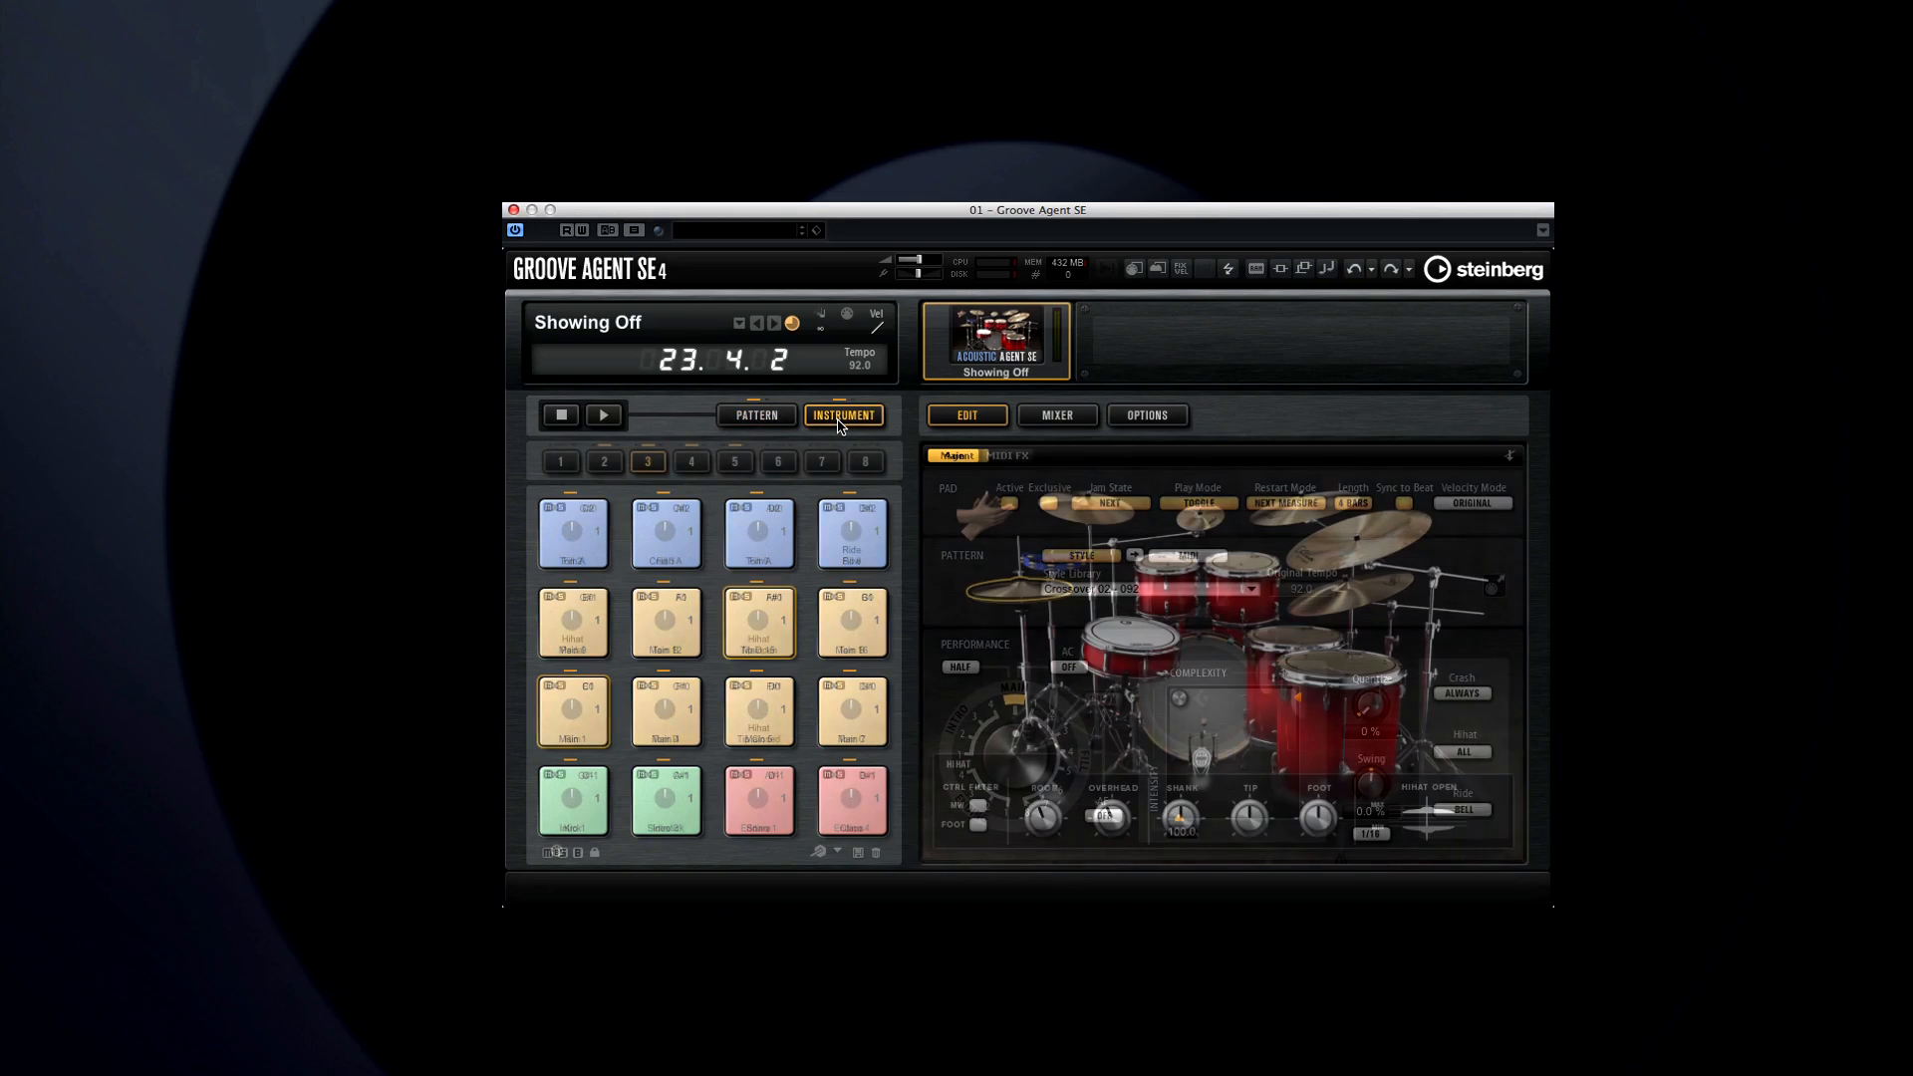
click(843, 415)
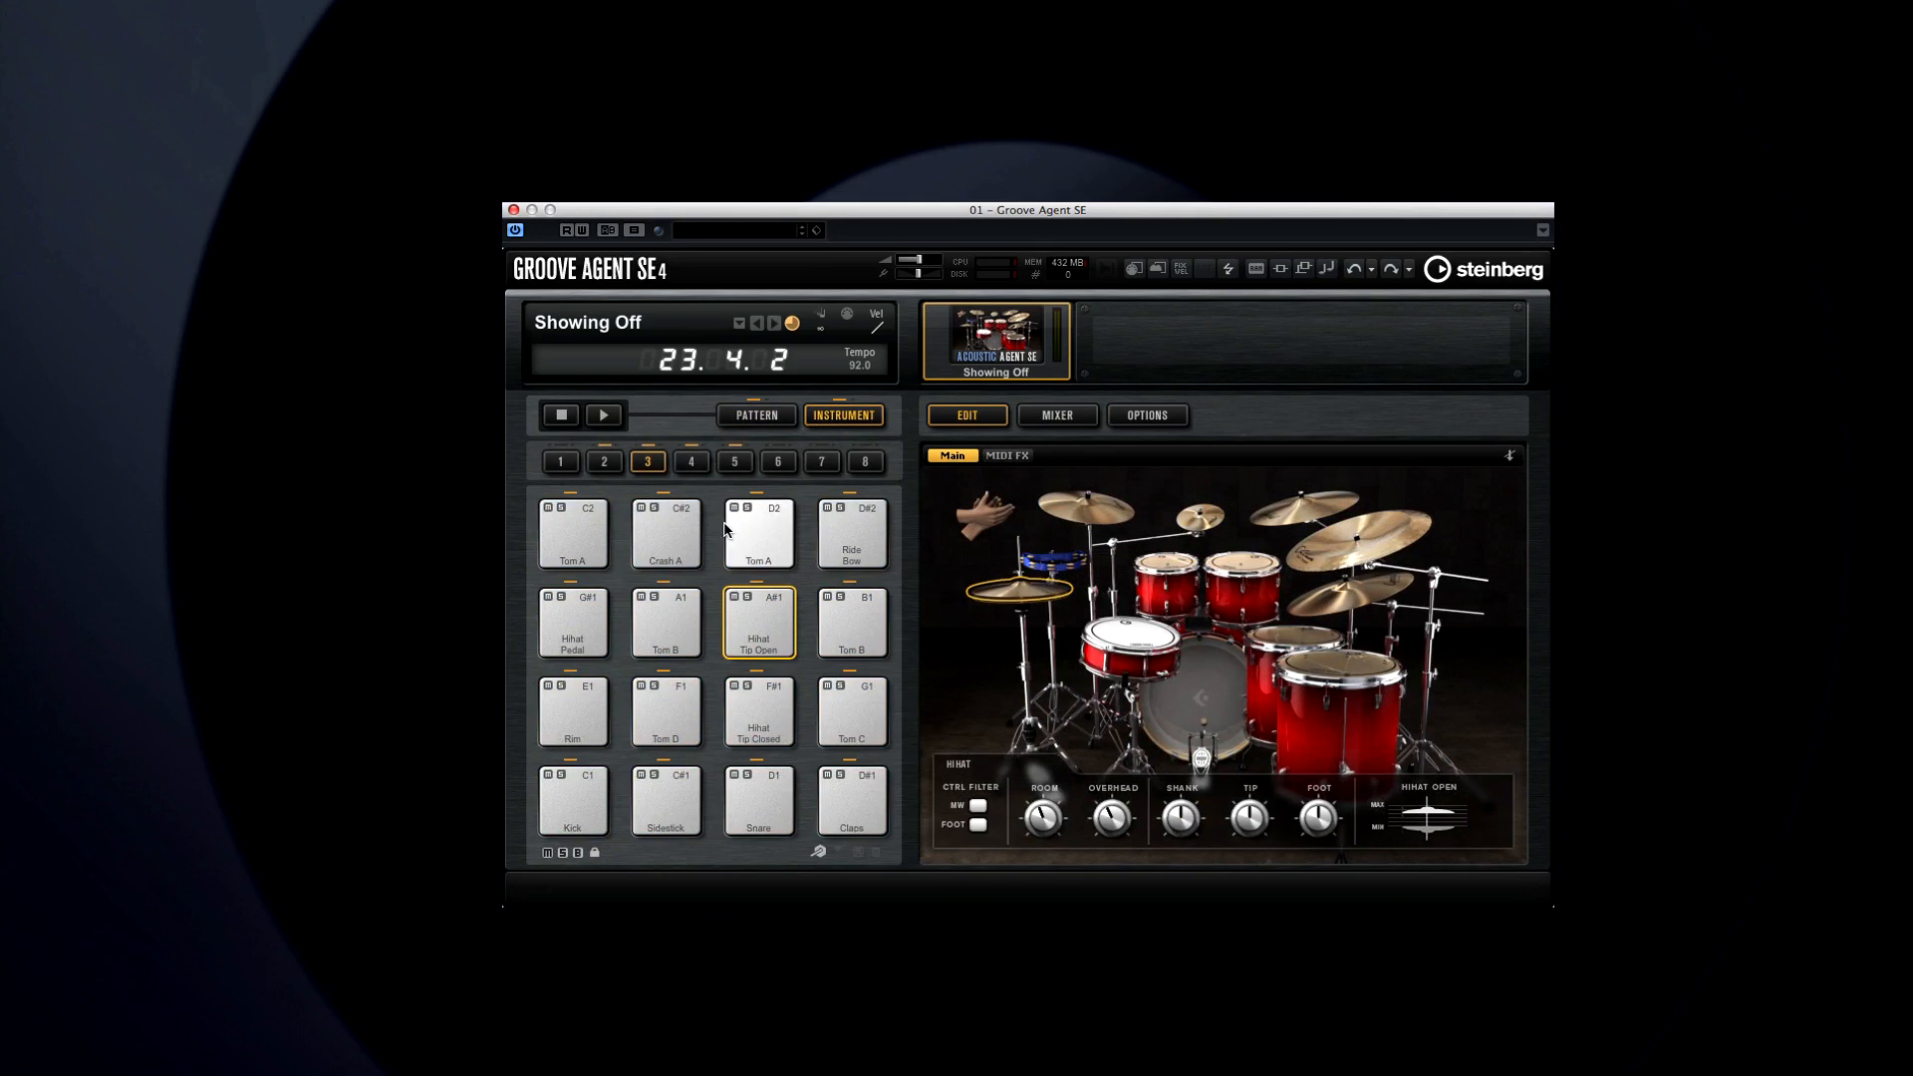
Select Tom A, Claps, Sidestick and Snare pads, then clear the drum selection
click(757, 533)
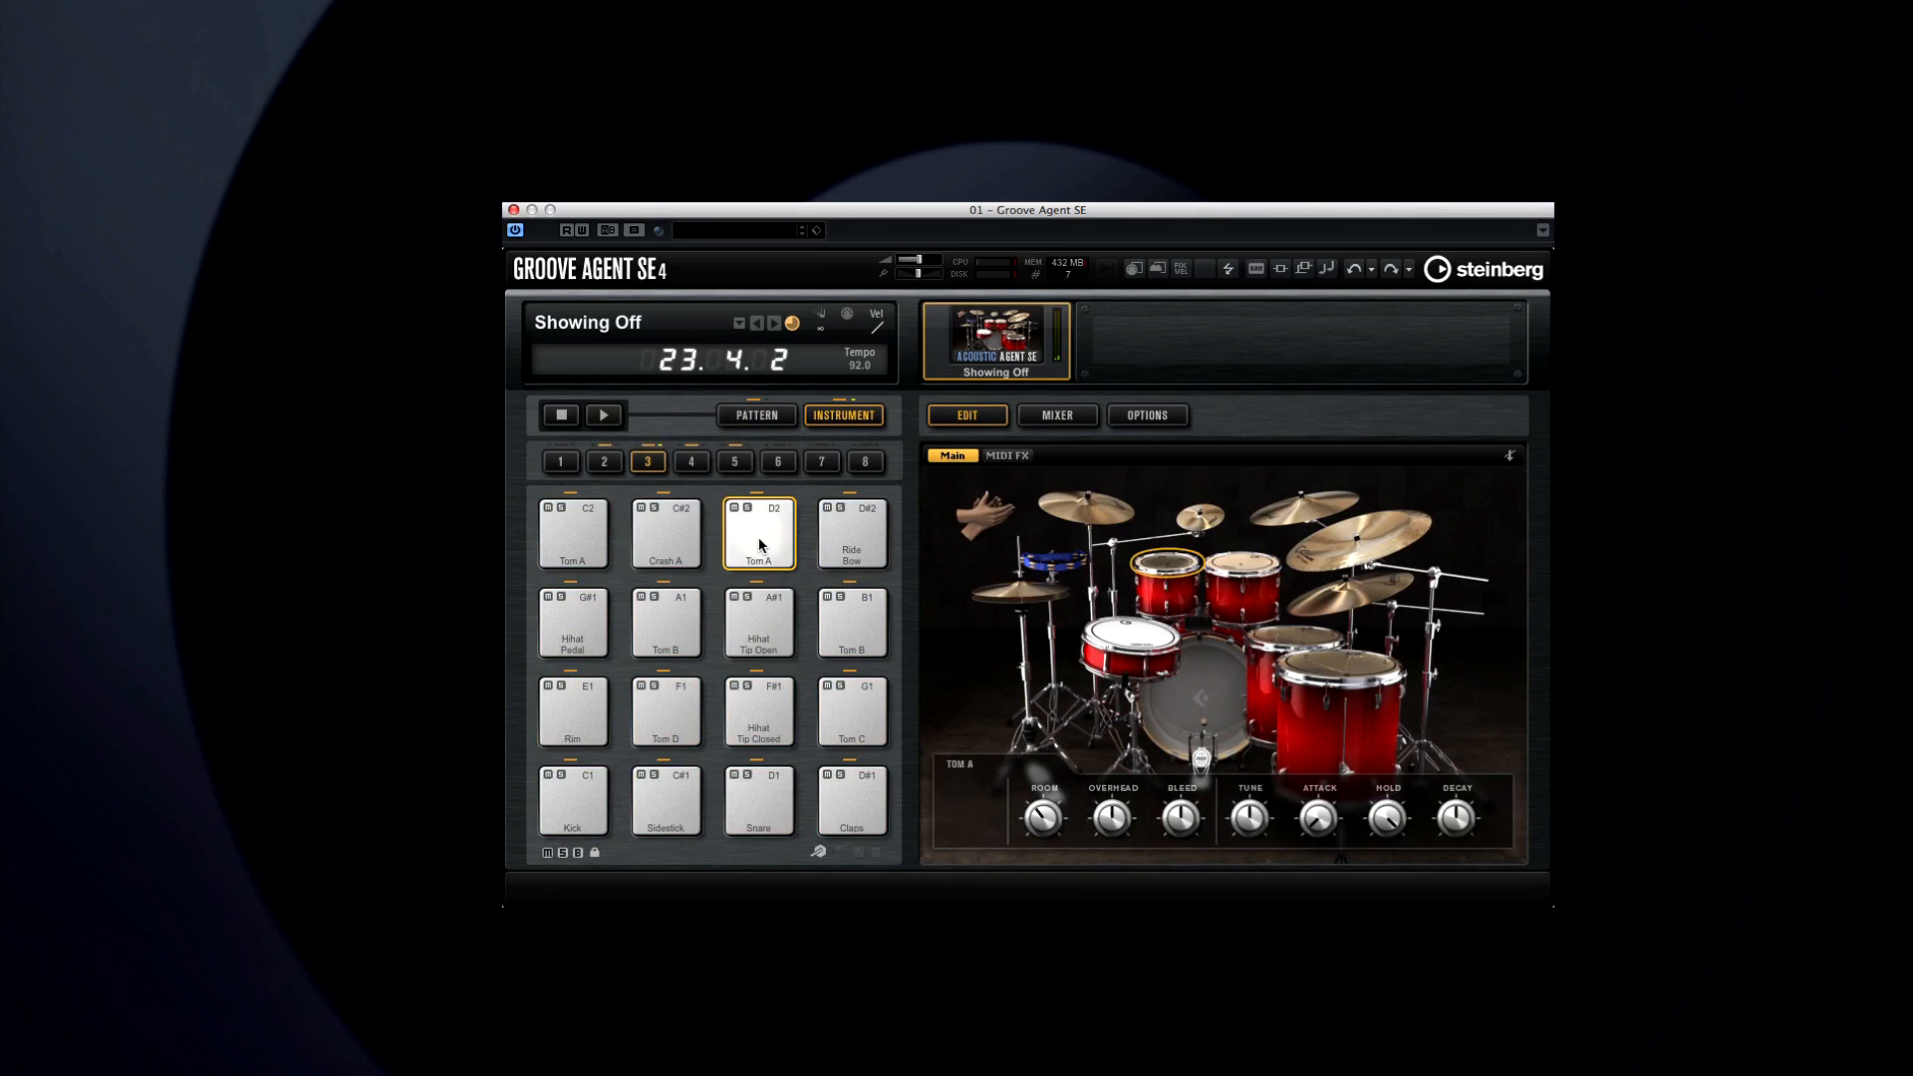
click(757, 624)
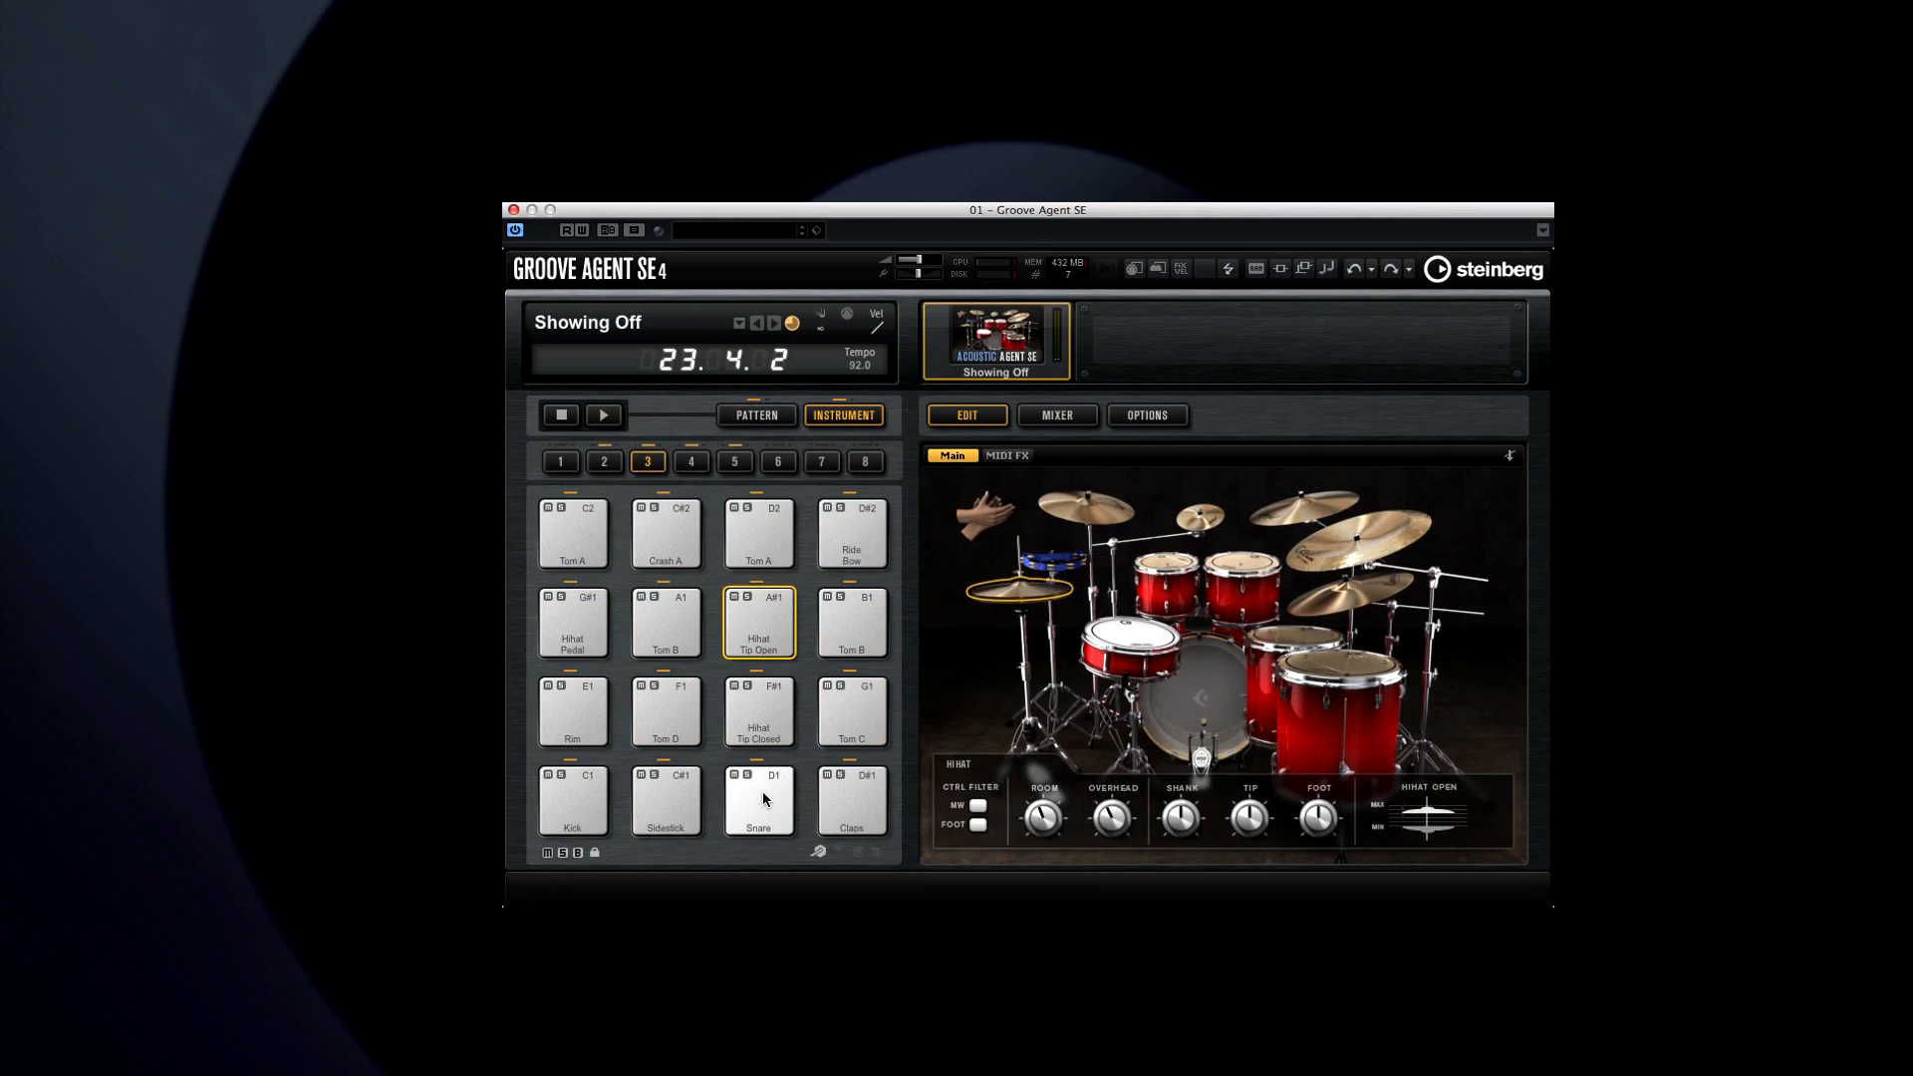
click(849, 800)
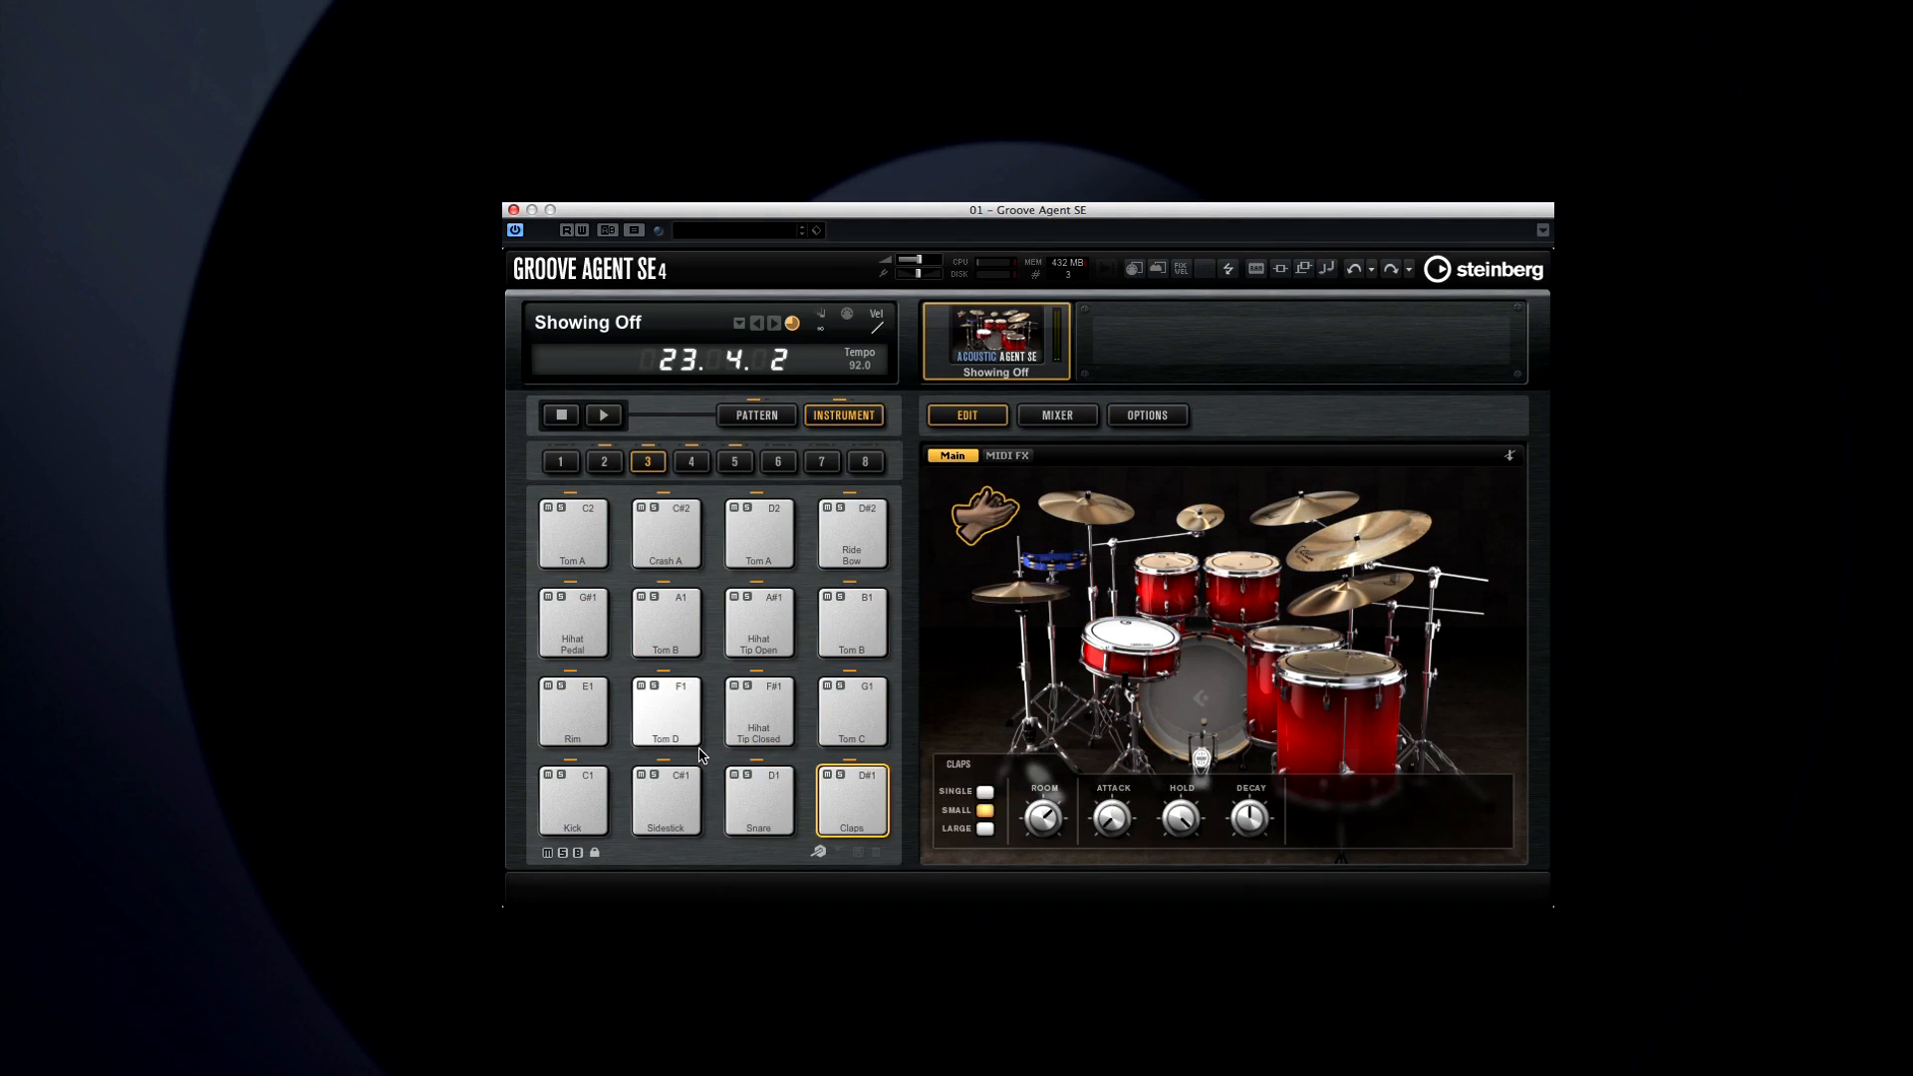
click(665, 801)
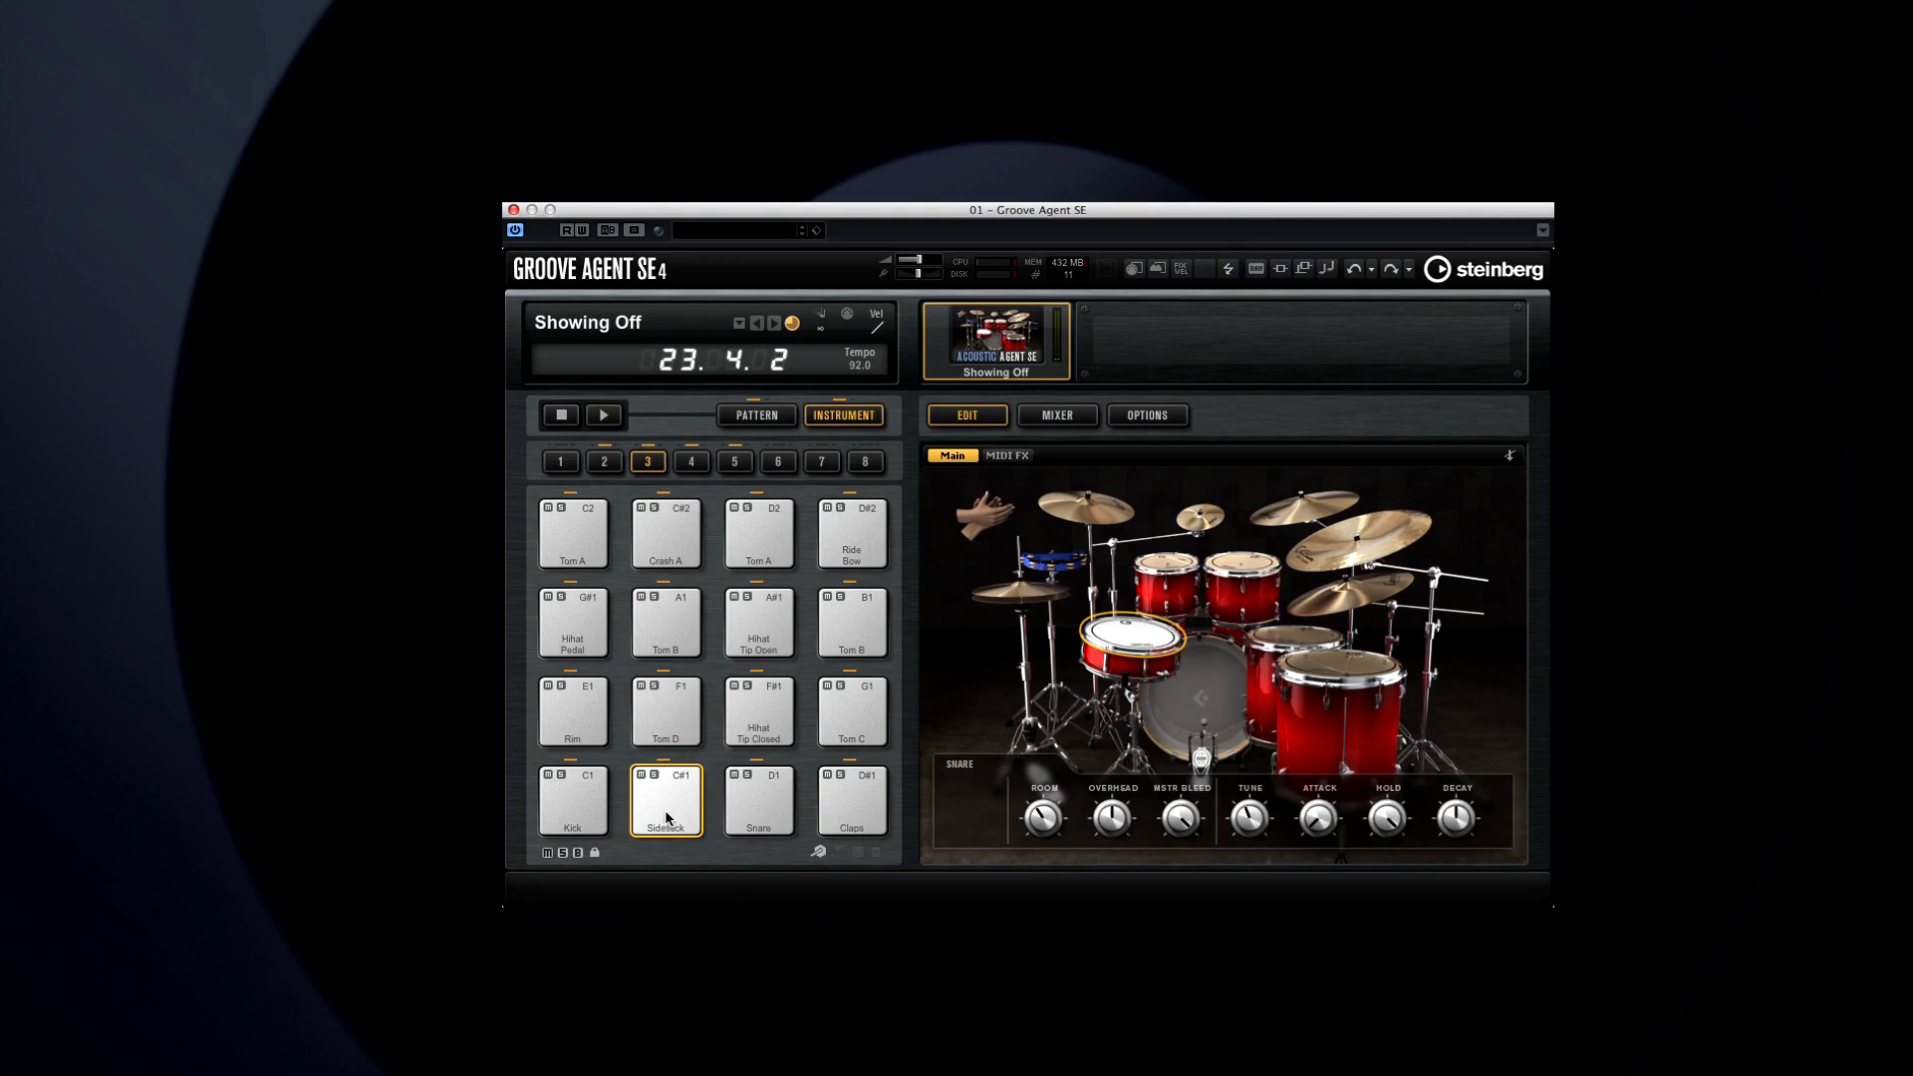
click(757, 801)
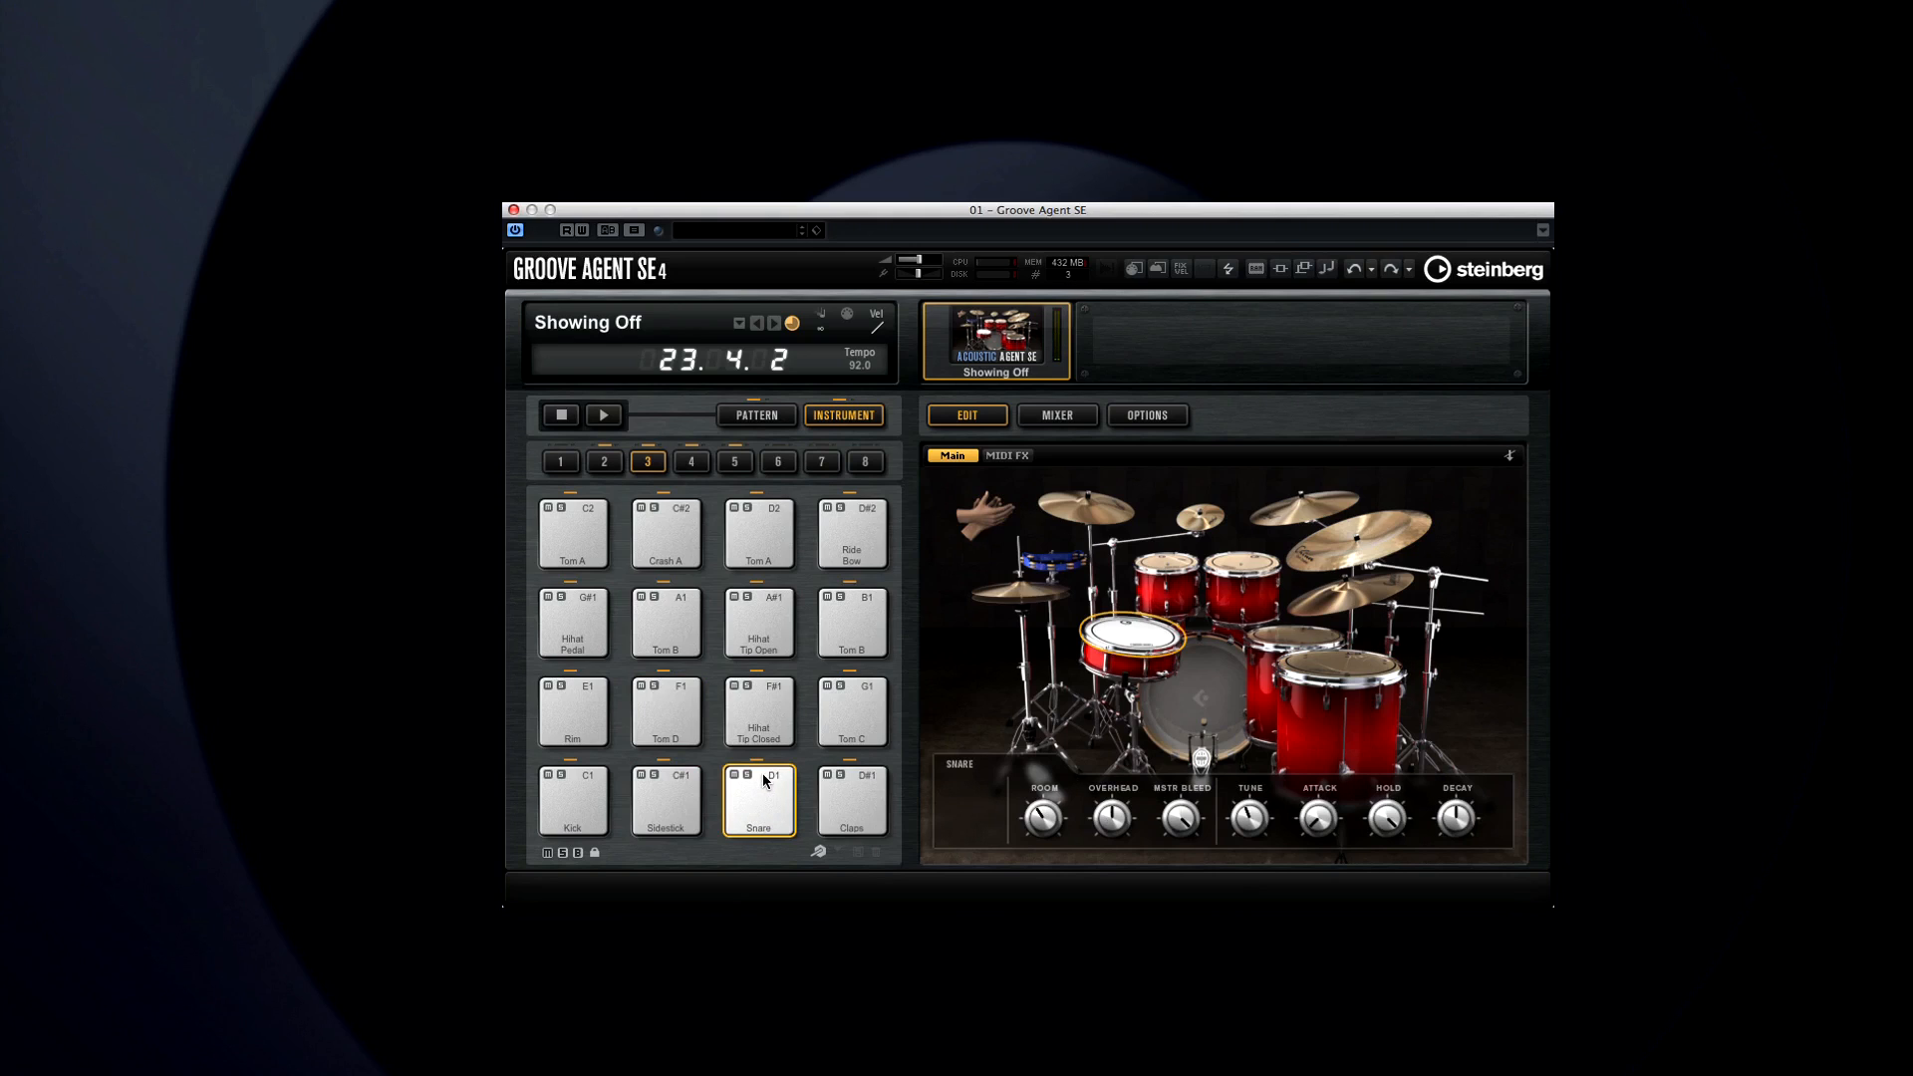
click(1198, 516)
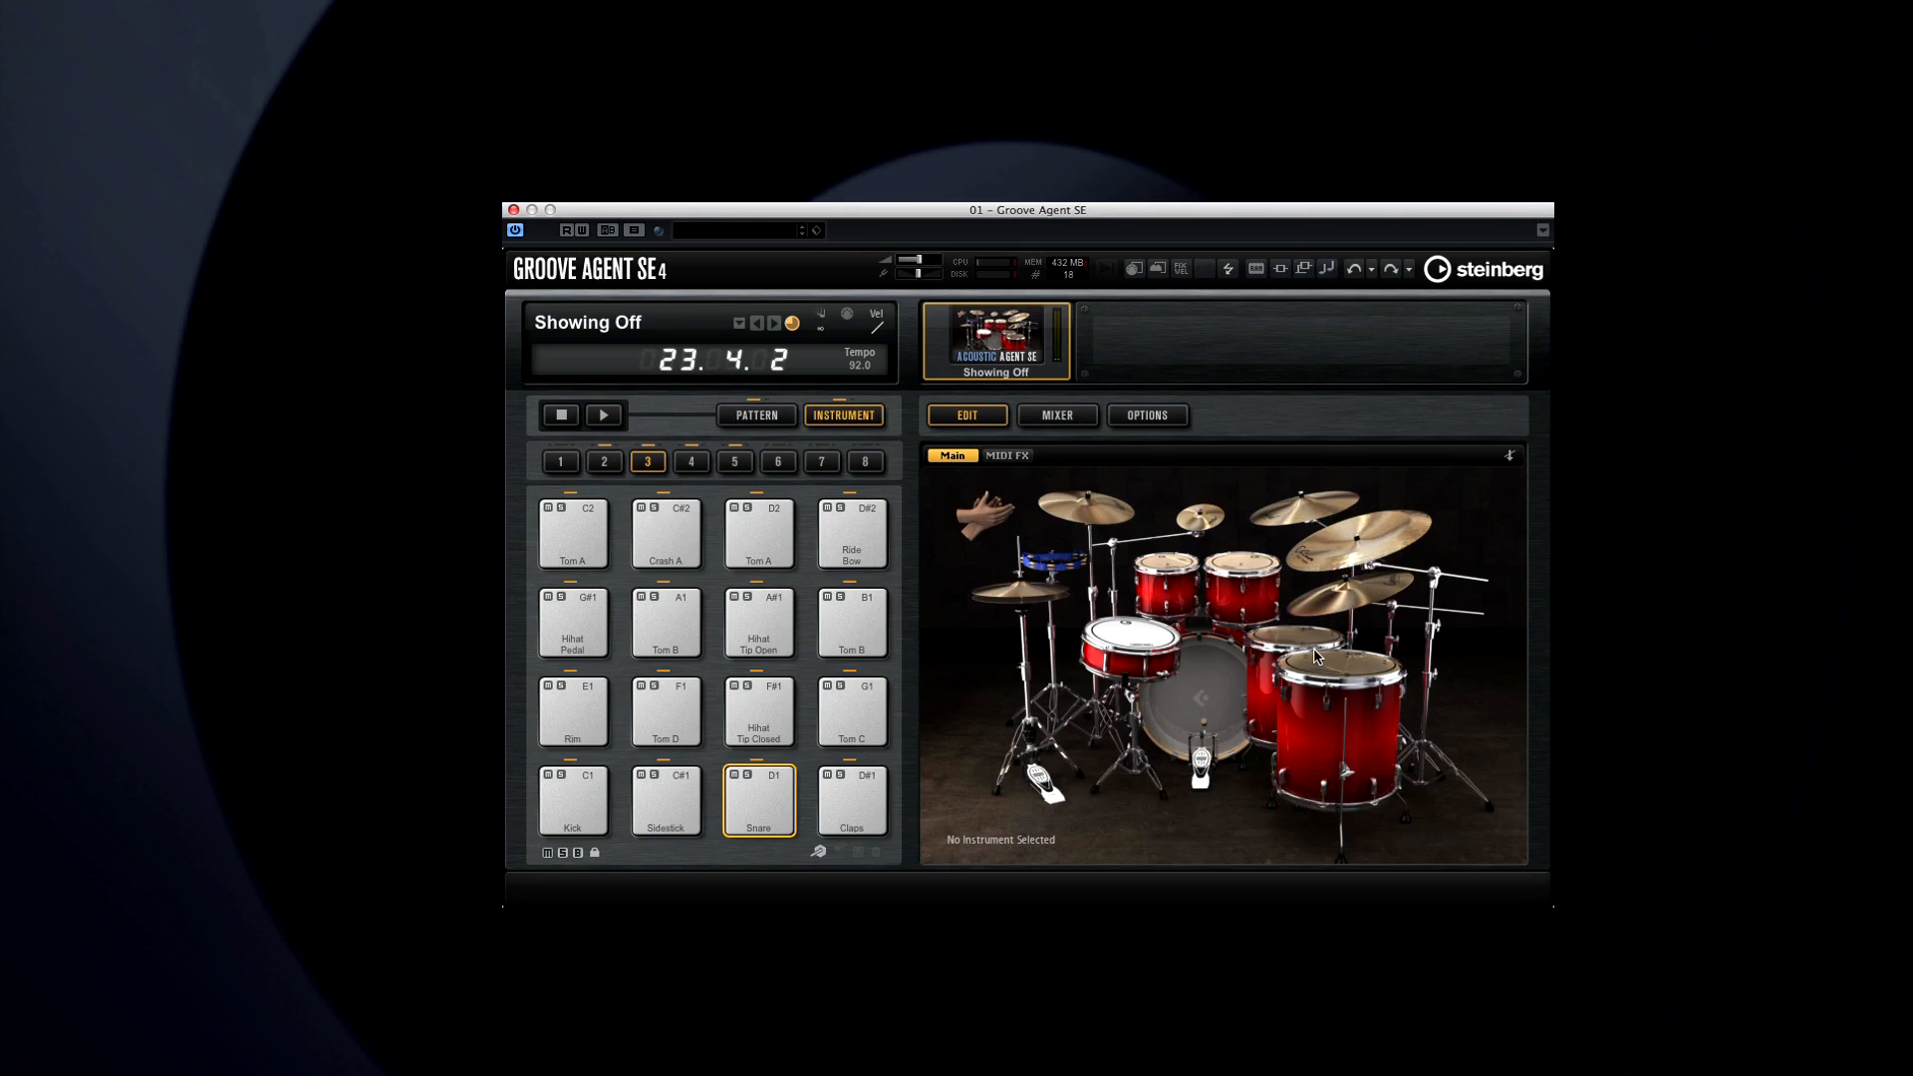
Select Tom C, the claps and the hi-hat in the kit picture to show their controls
click(1297, 647)
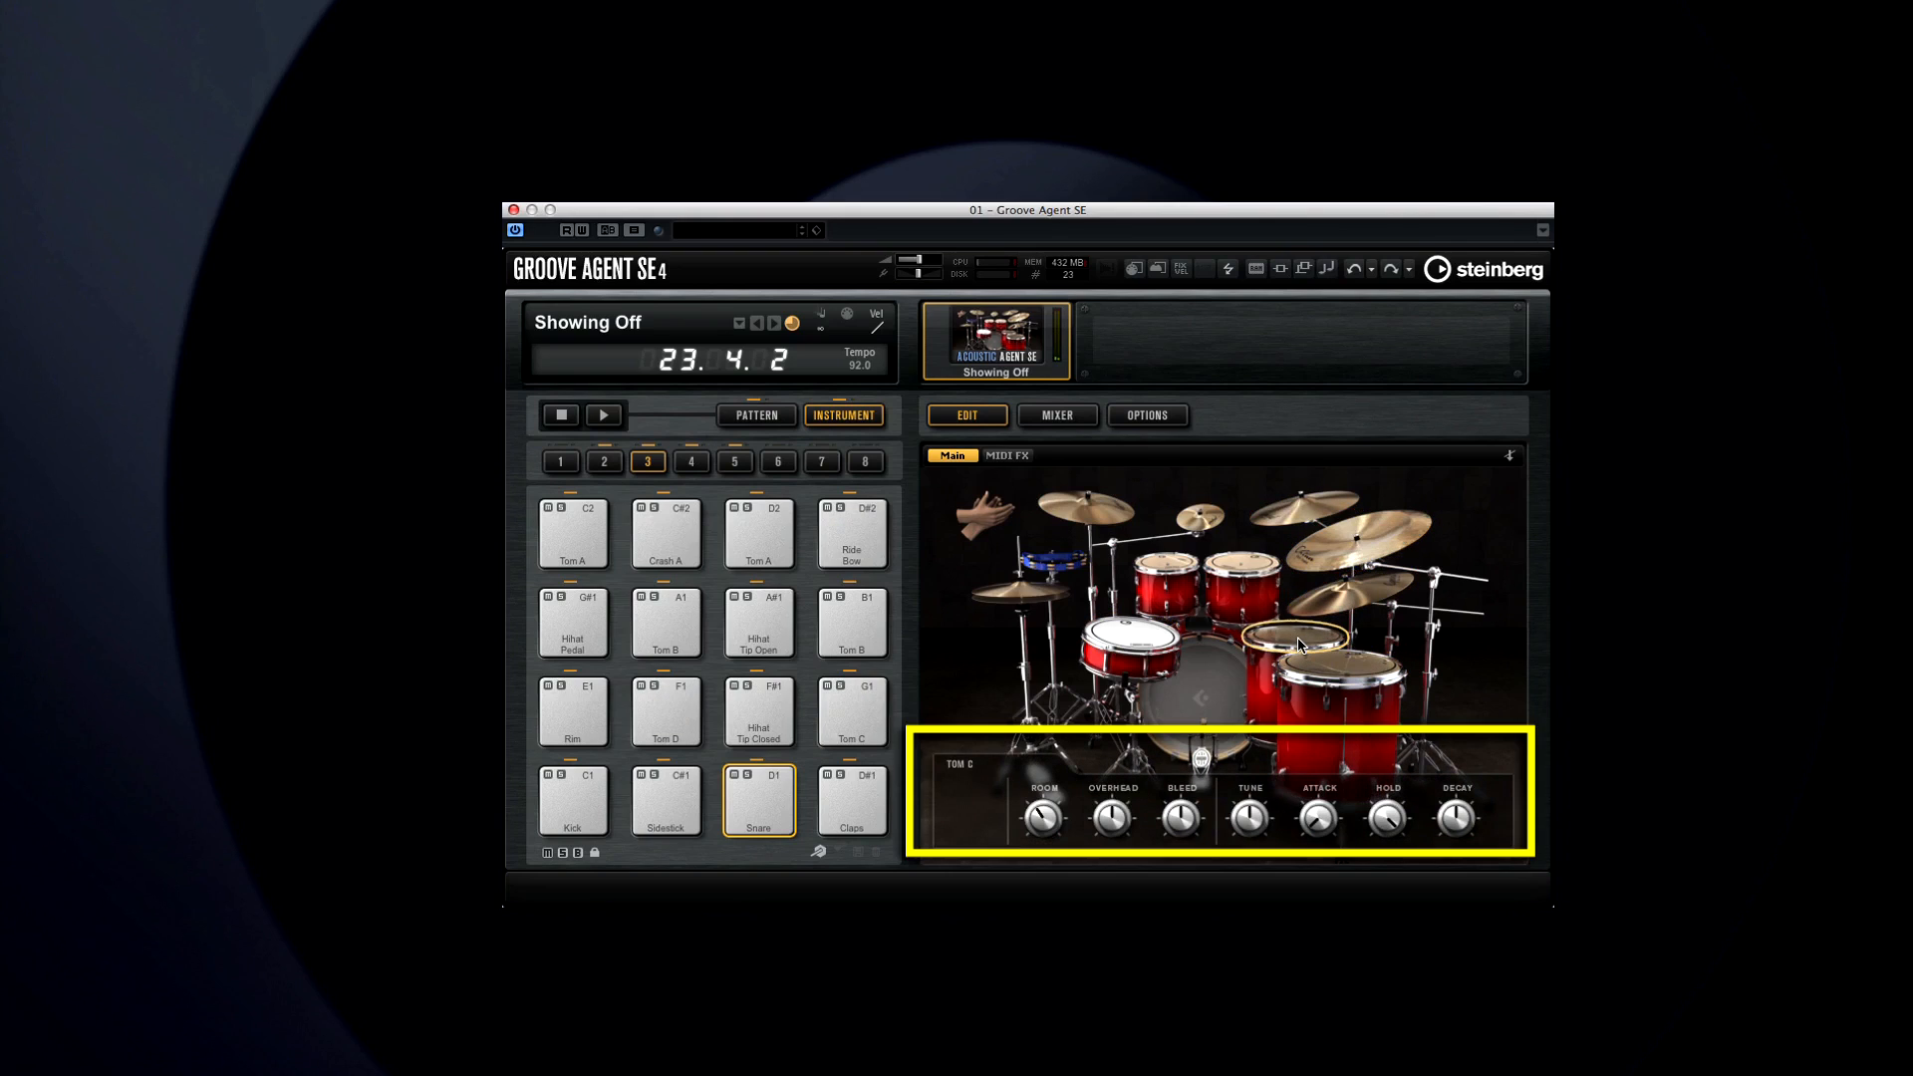
click(1130, 637)
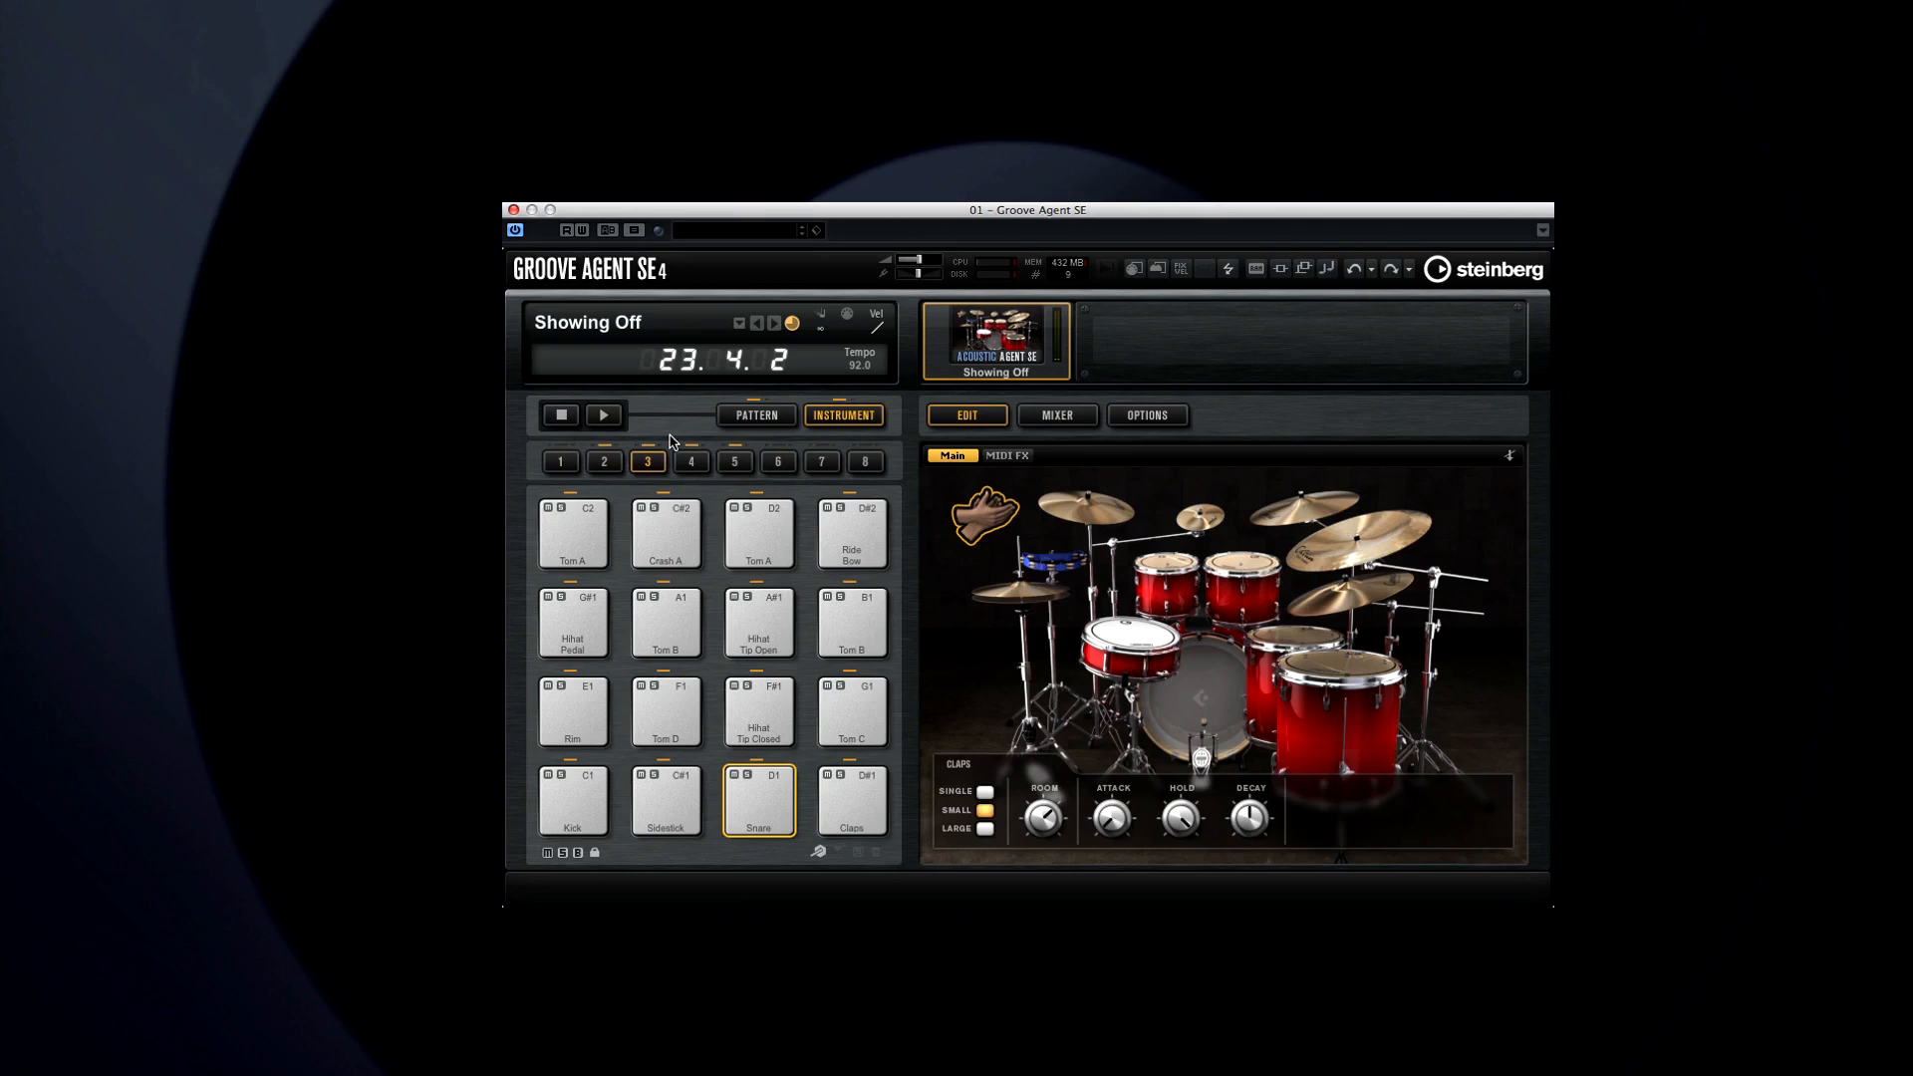
click(602, 415)
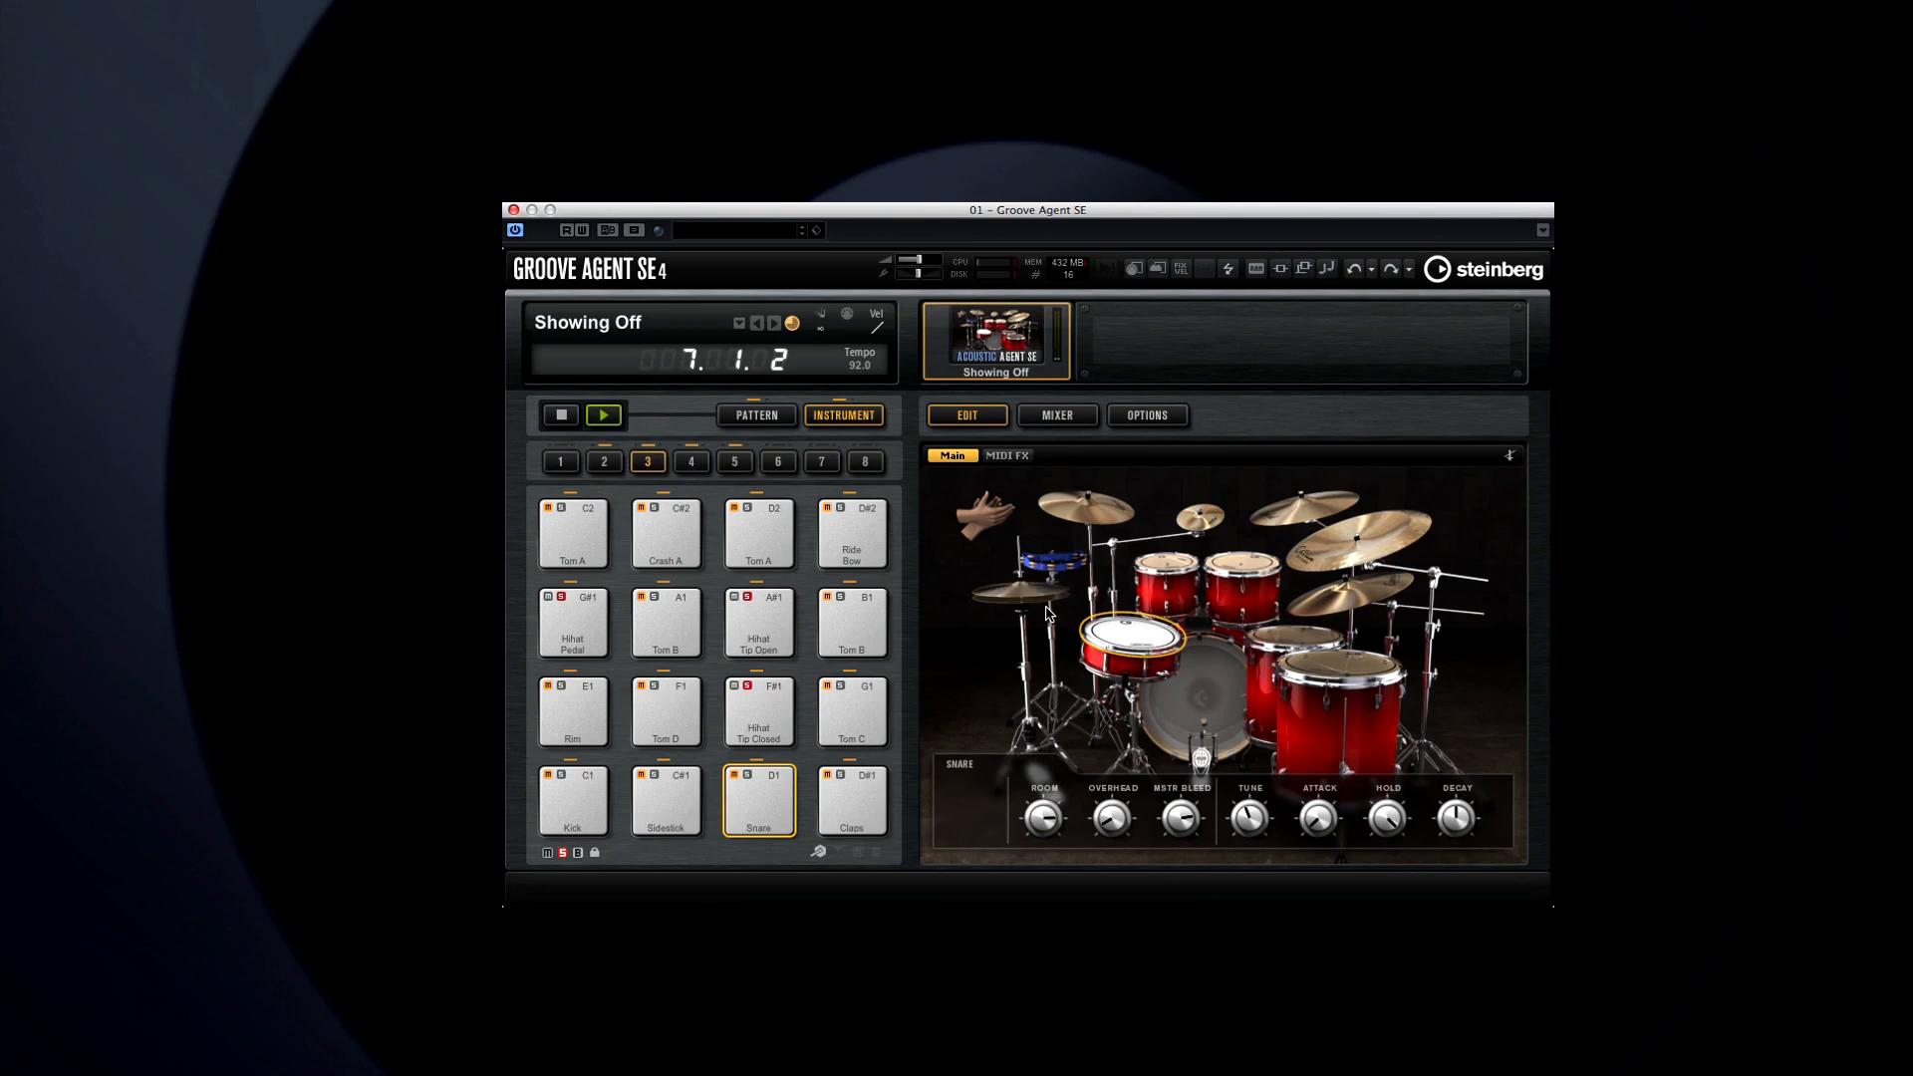
click(1025, 588)
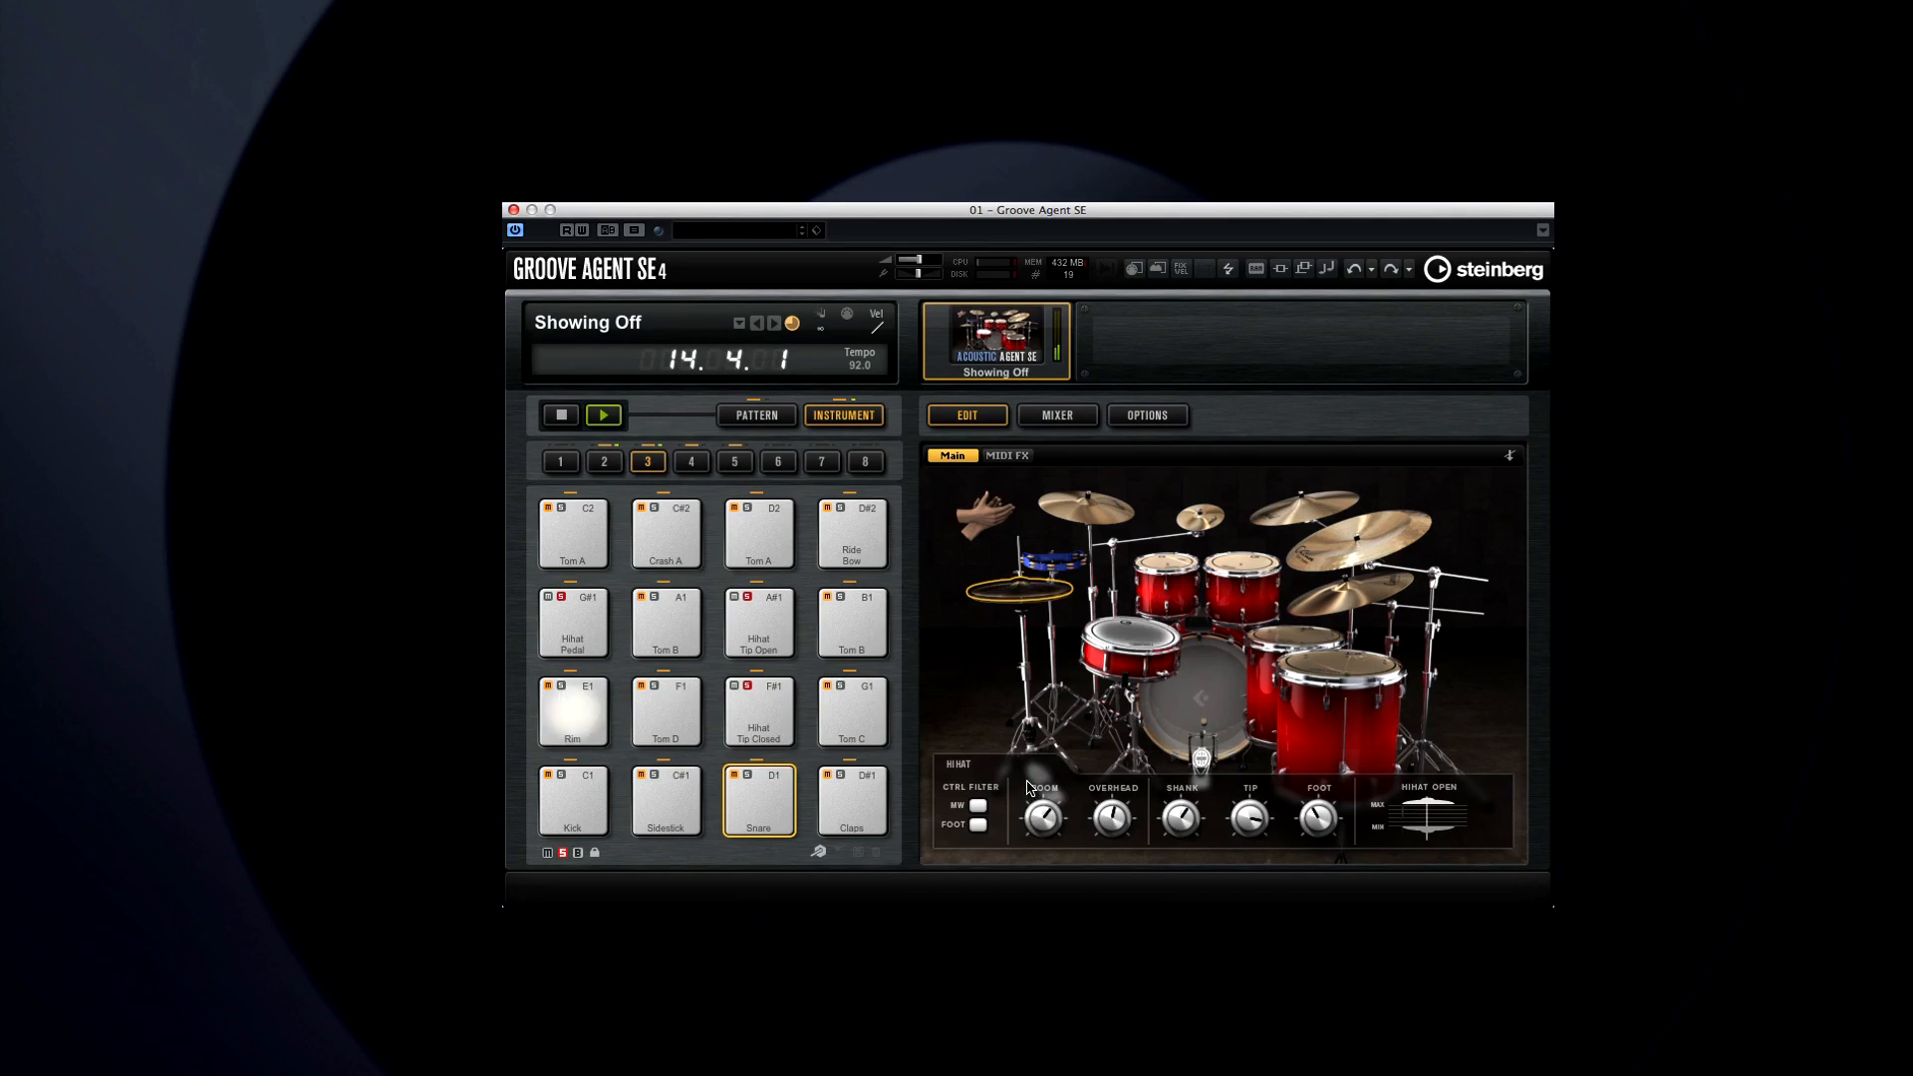
click(560, 415)
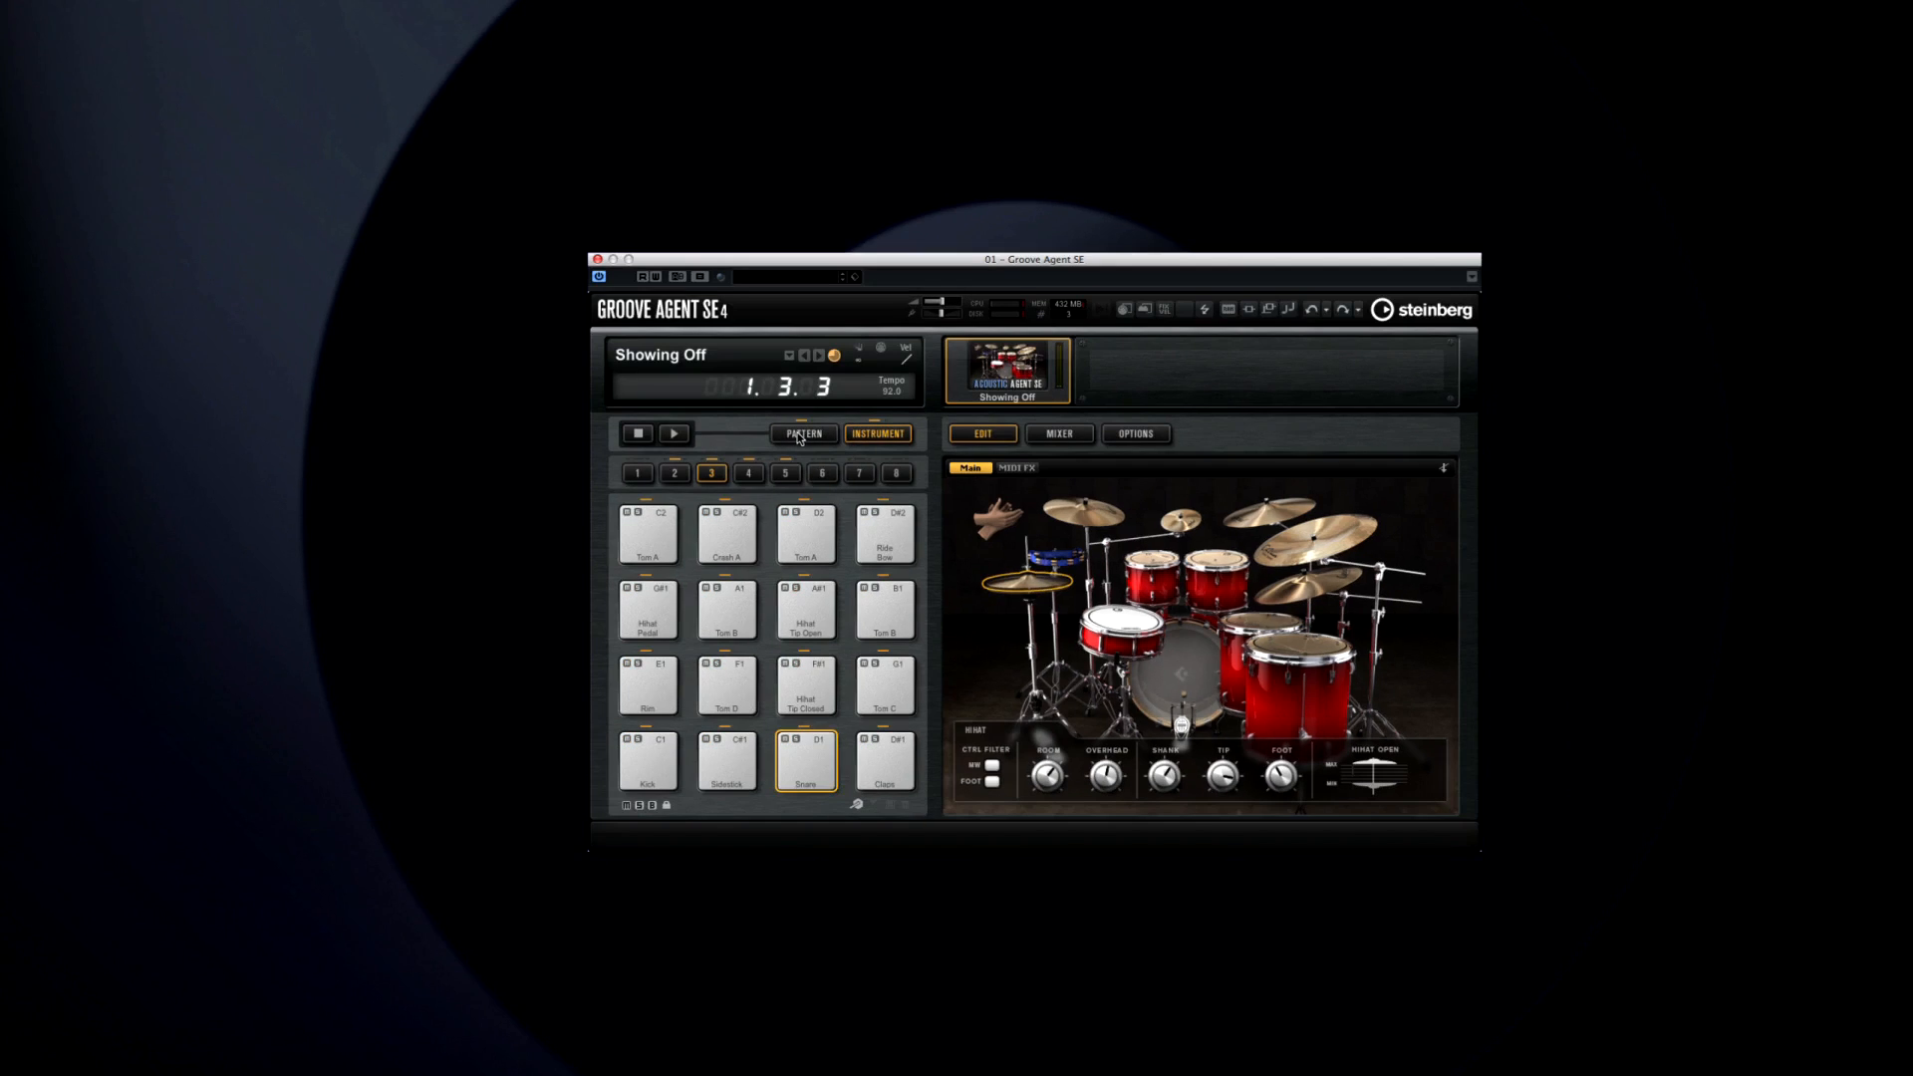
Start a pattern playing and load the Alternative Rock 01 style from the Style Library
click(674, 434)
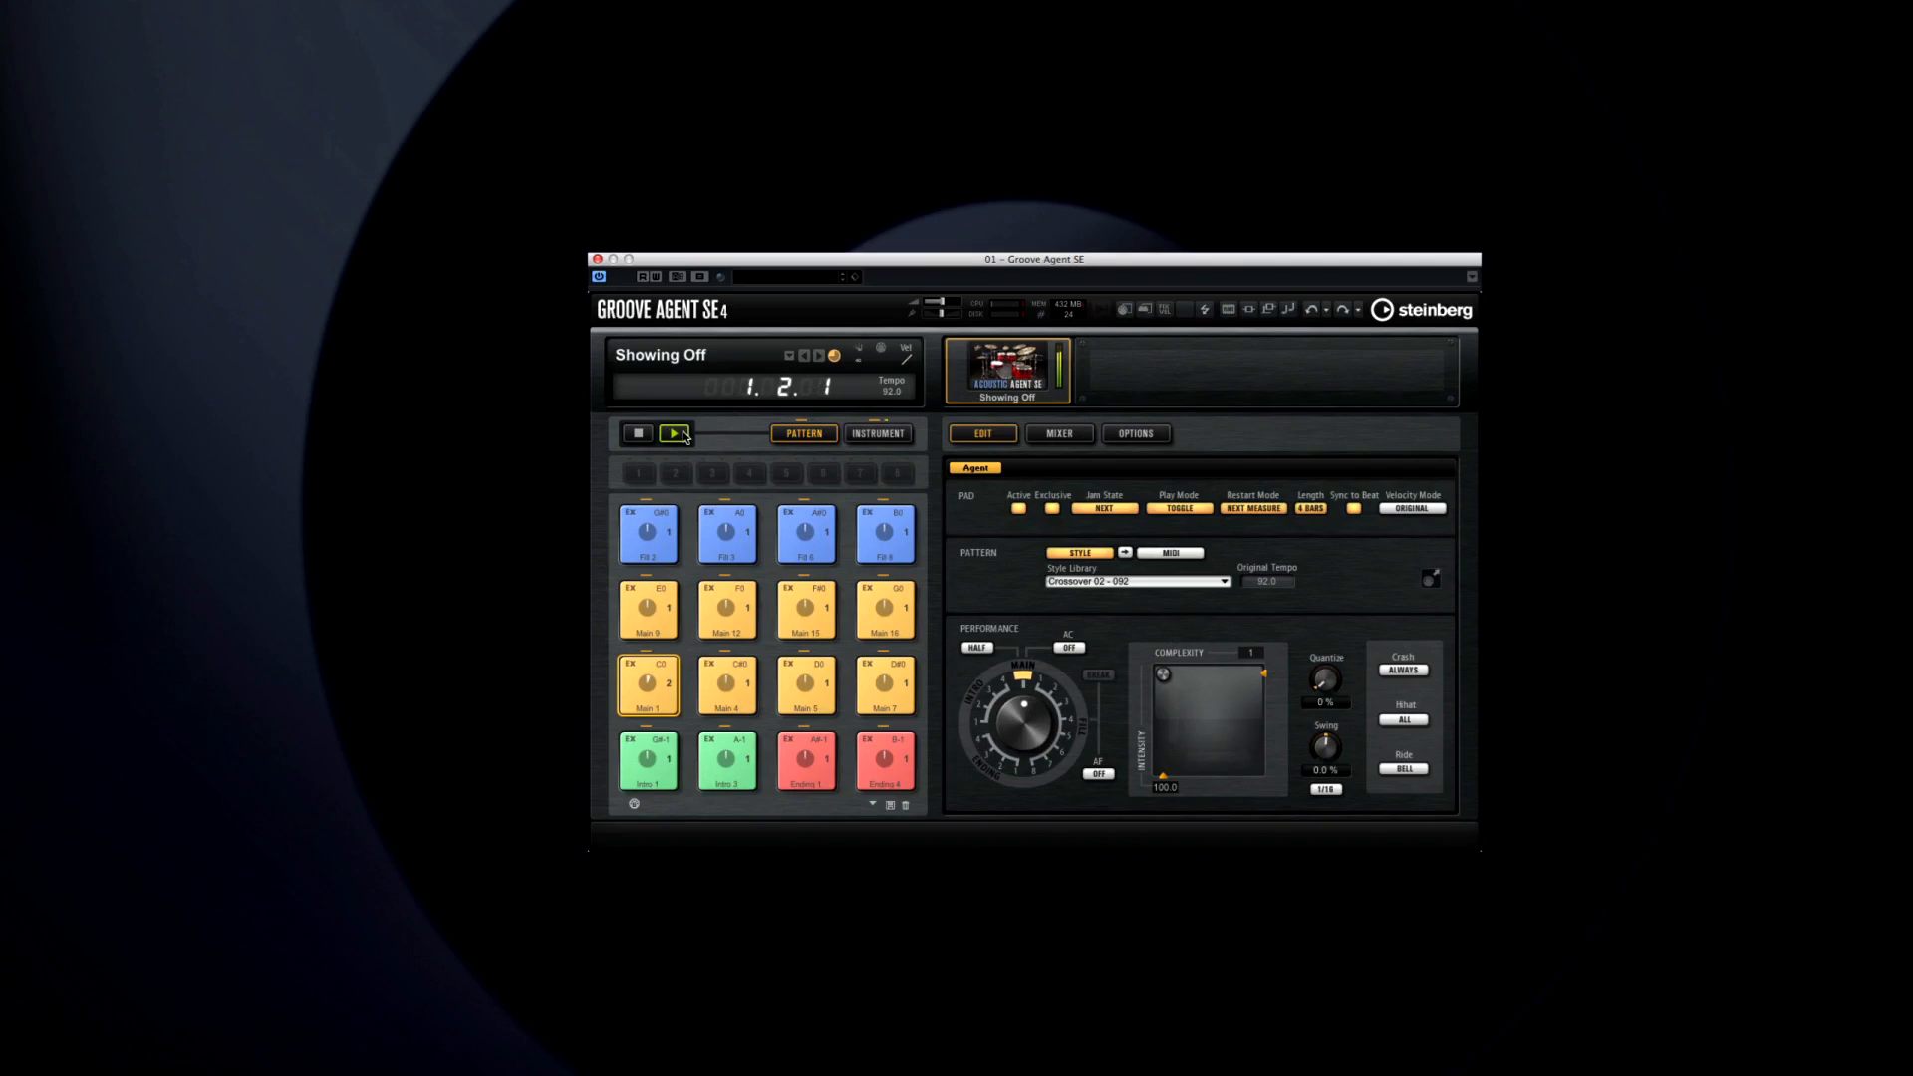
click(673, 433)
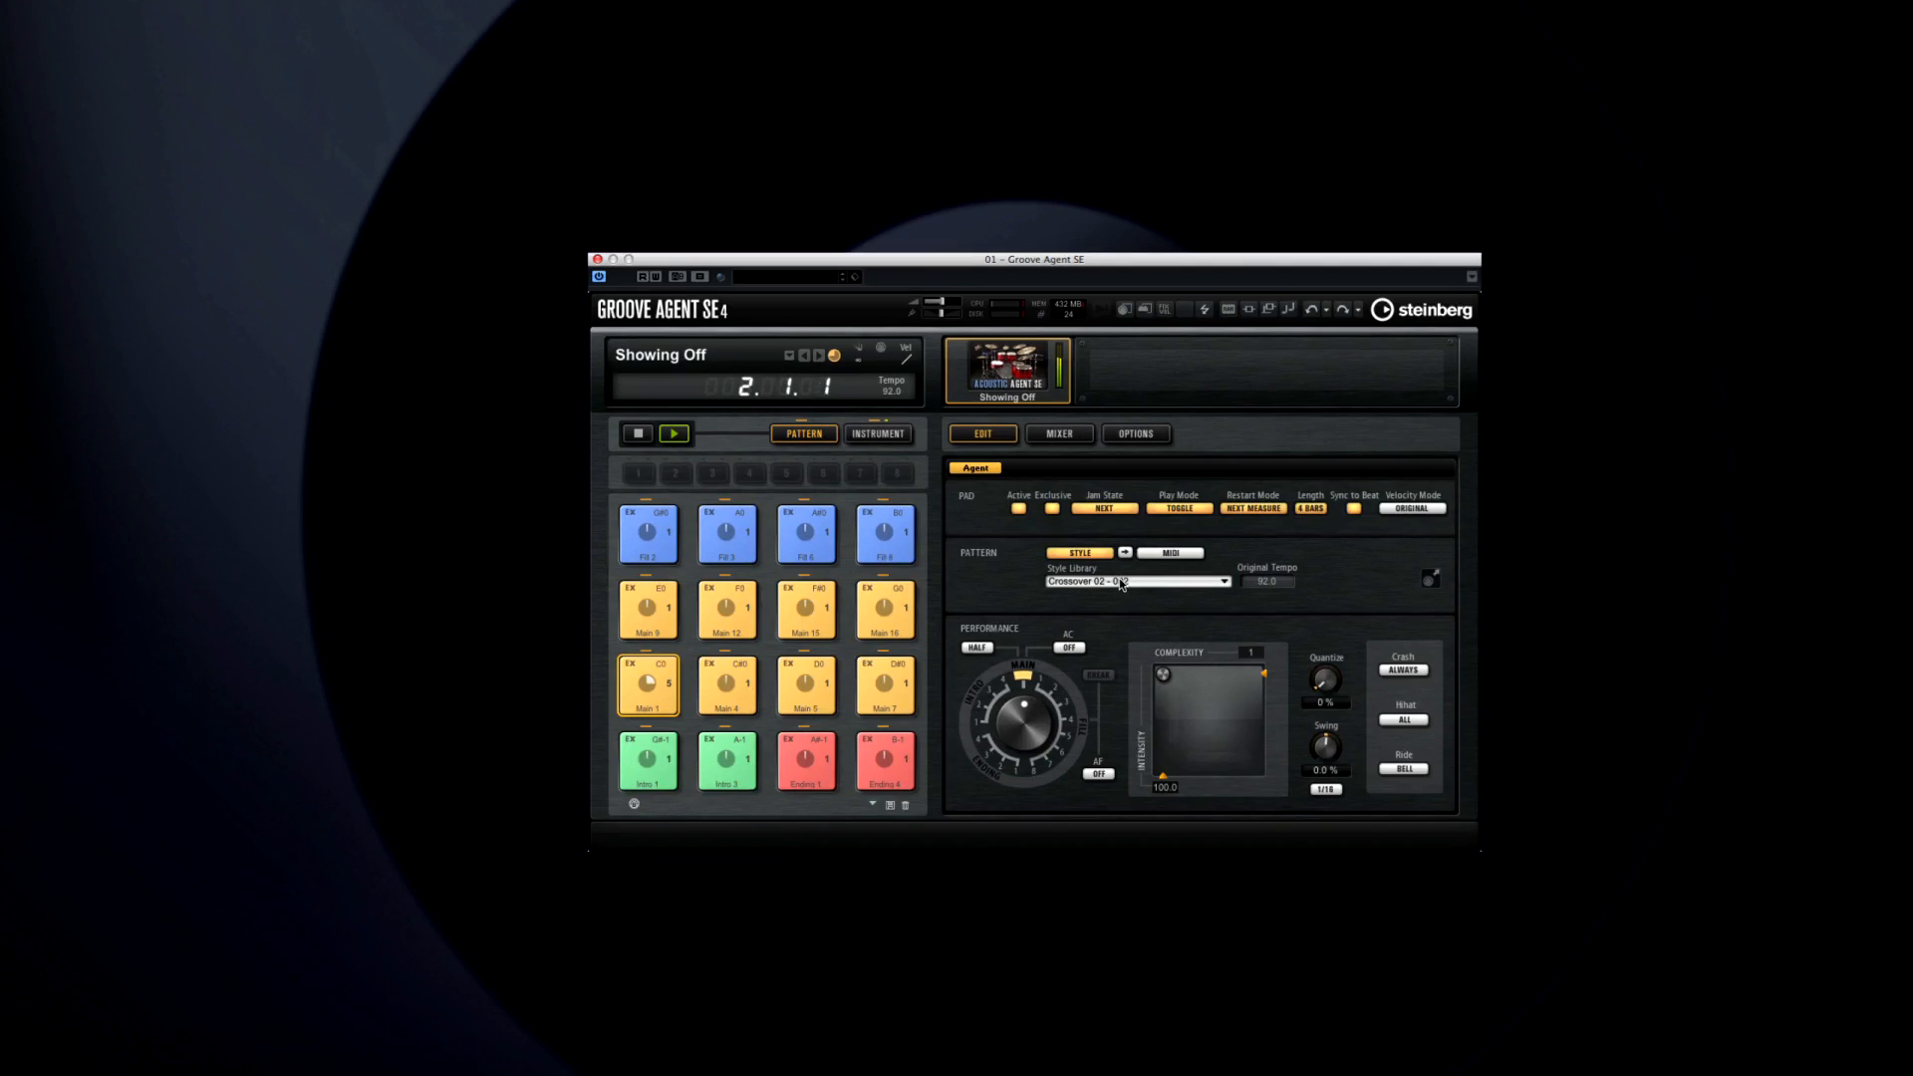
click(1223, 581)
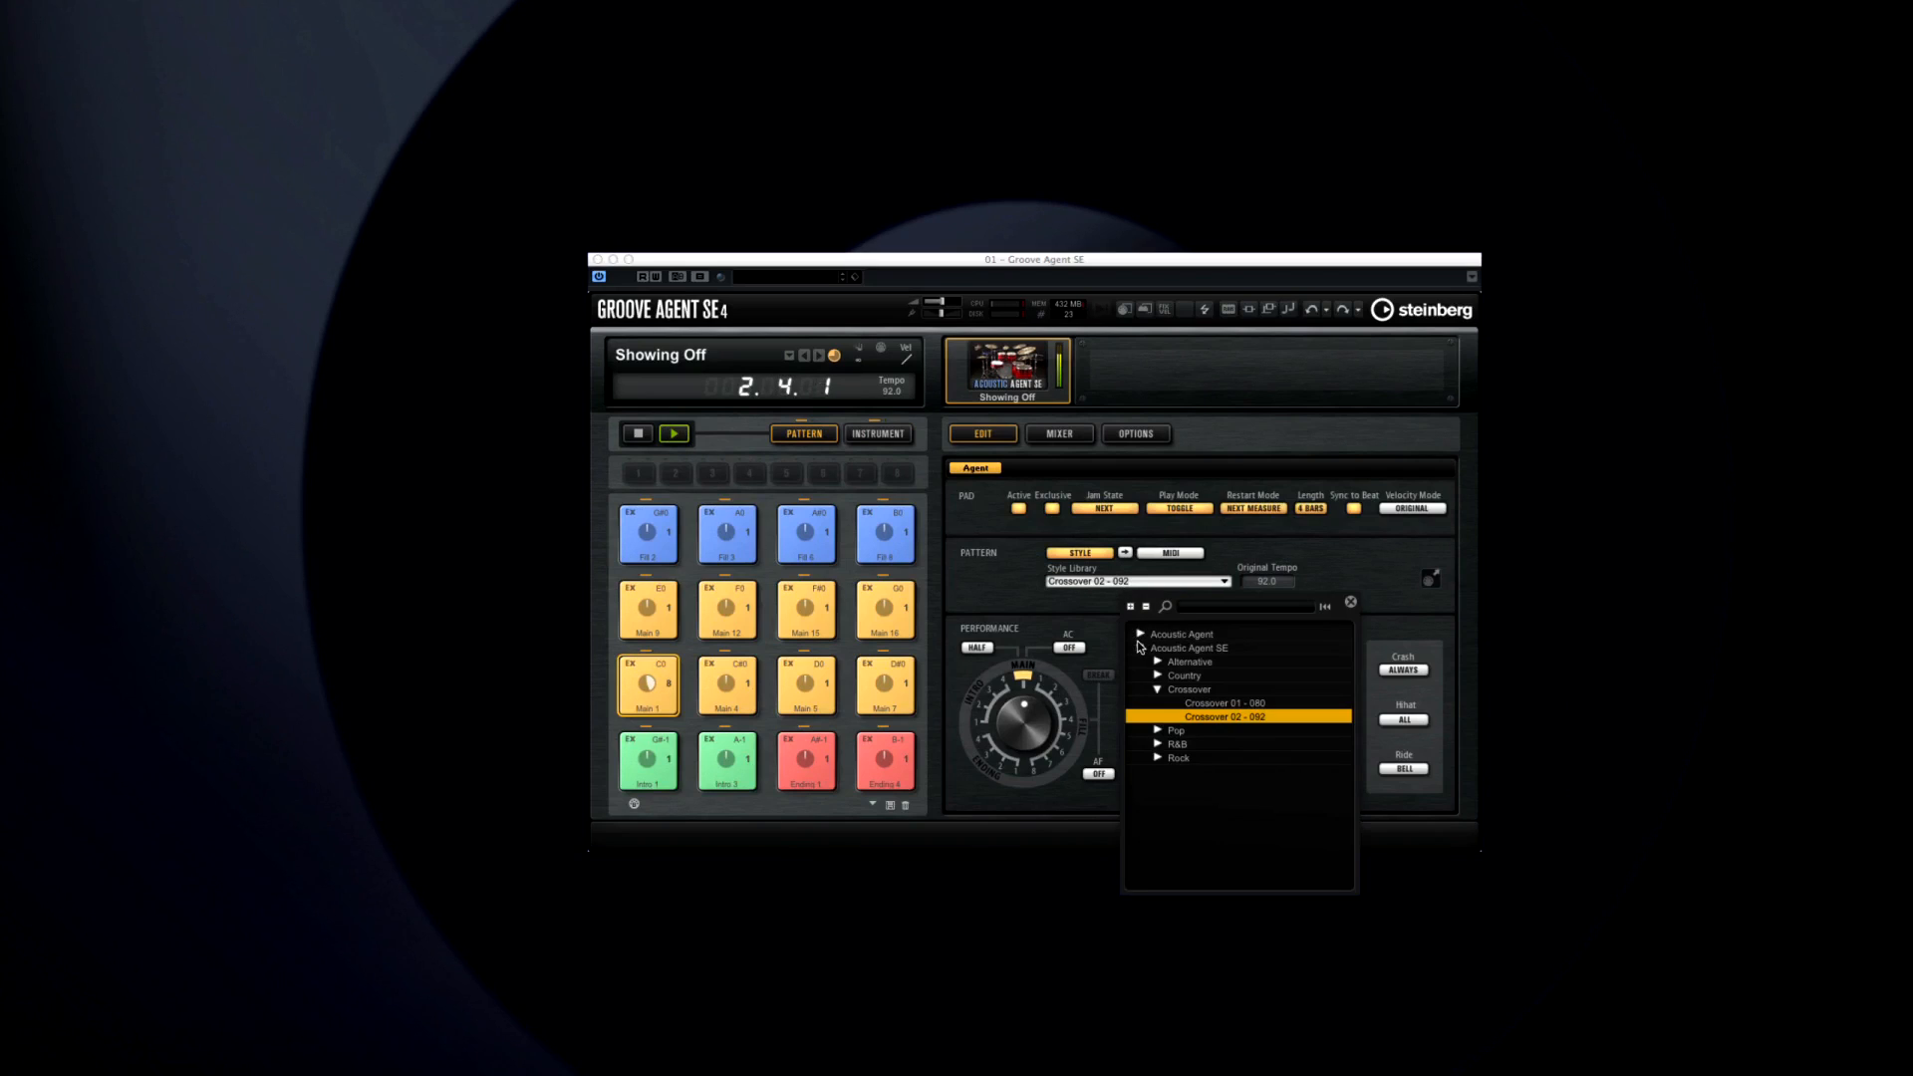
click(1158, 661)
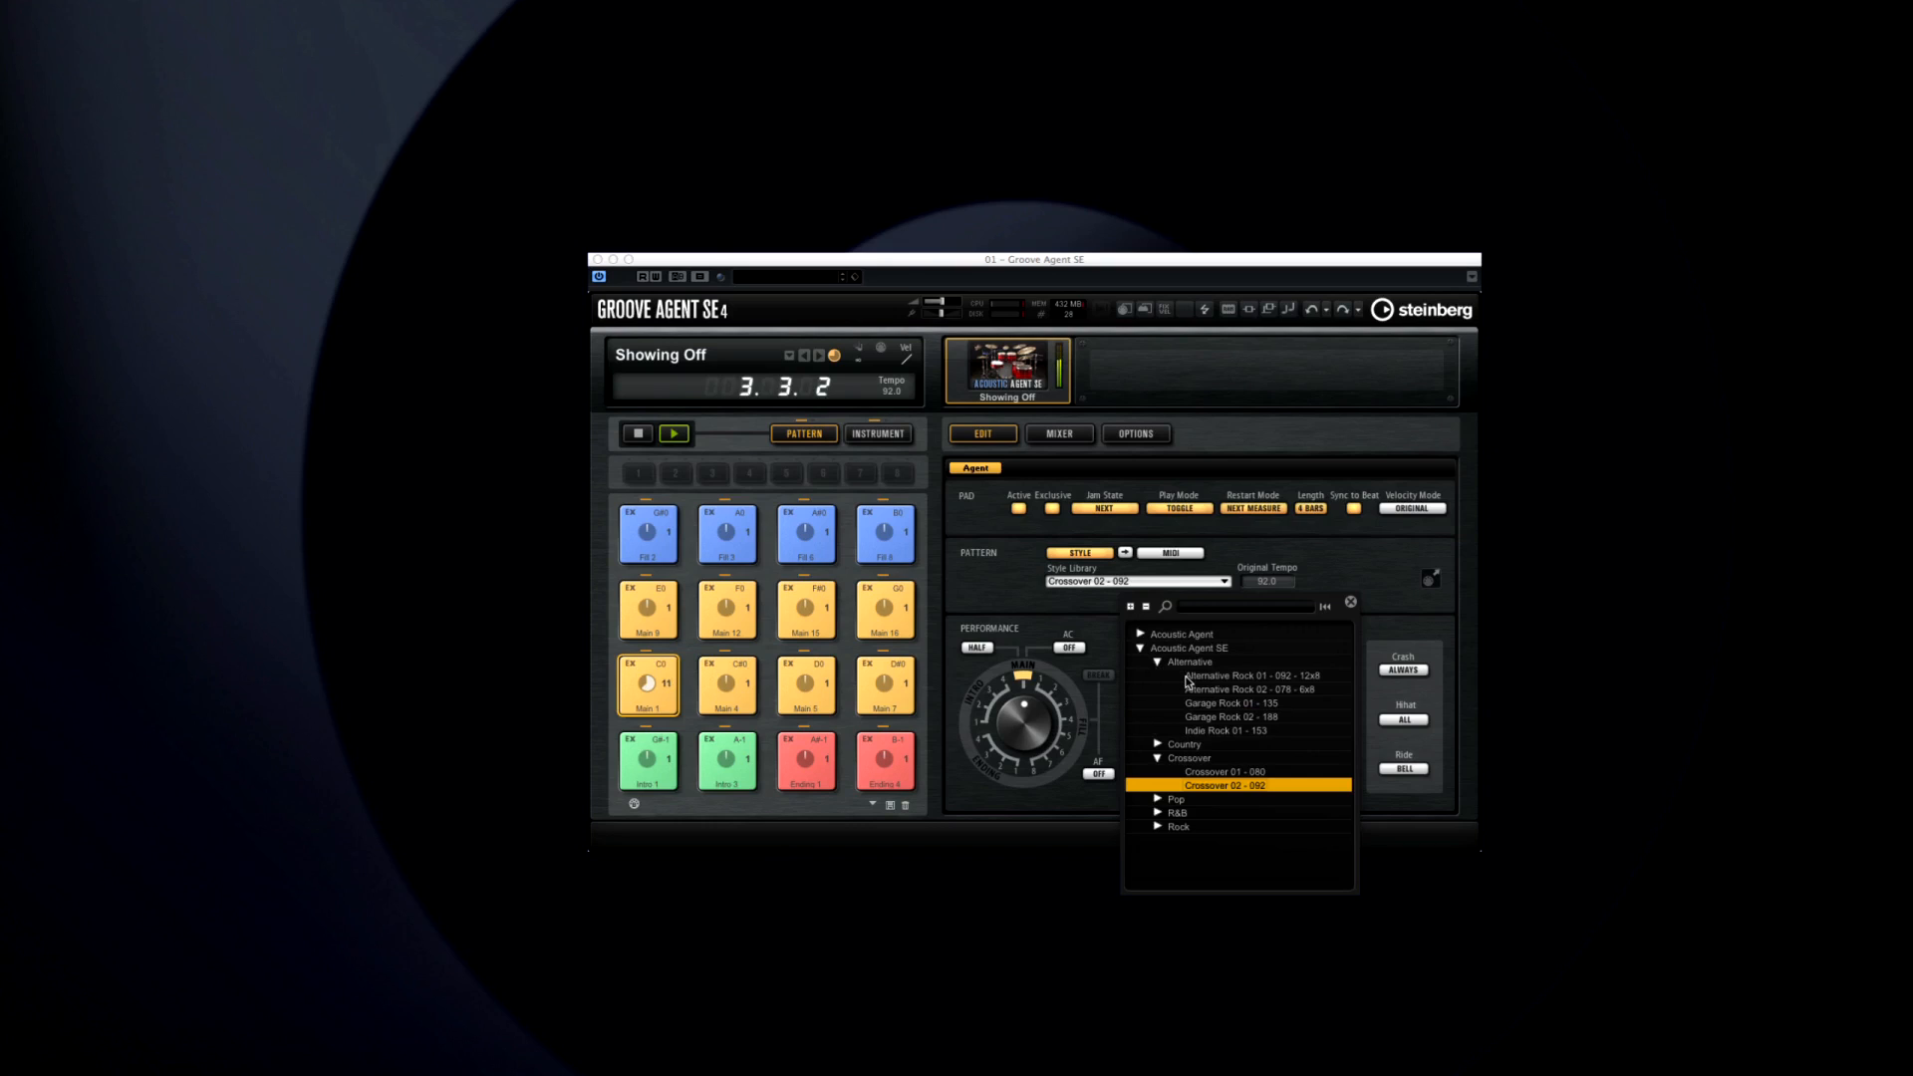
click(1238, 675)
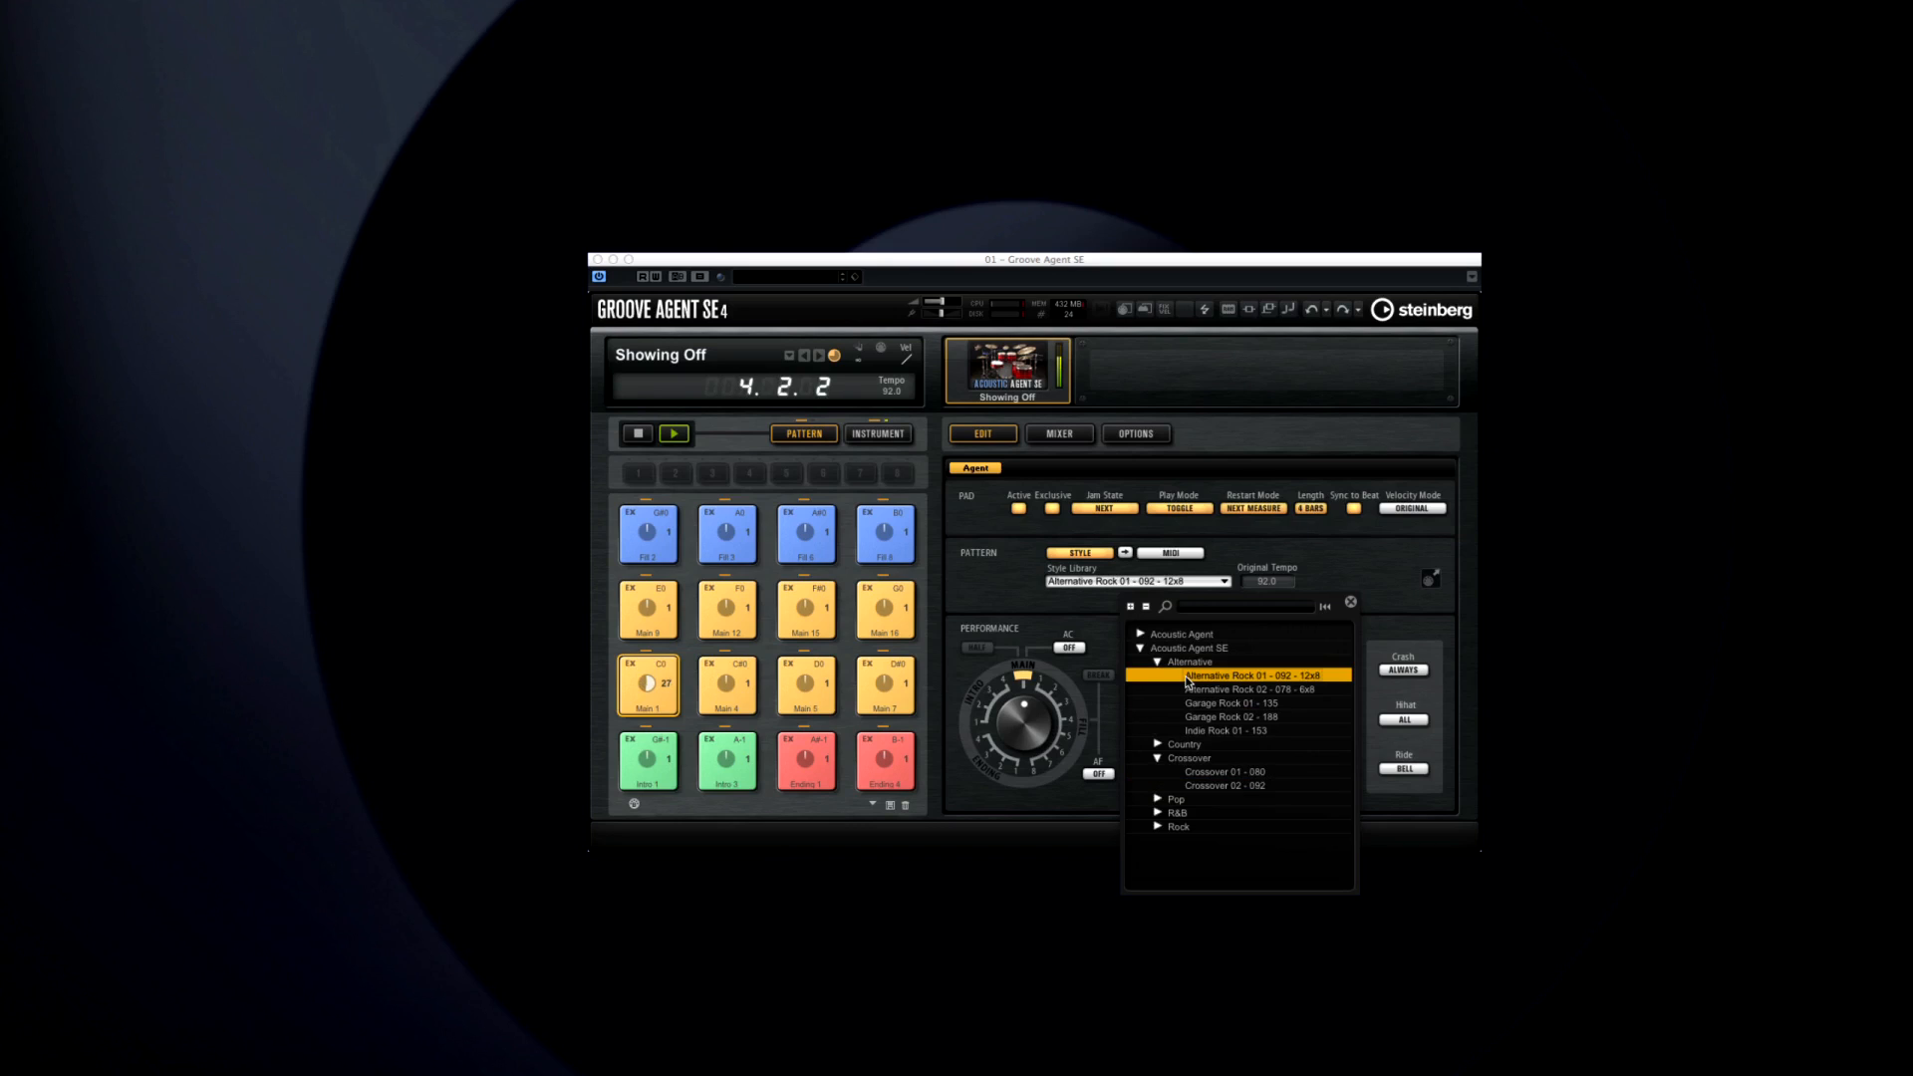
click(1251, 676)
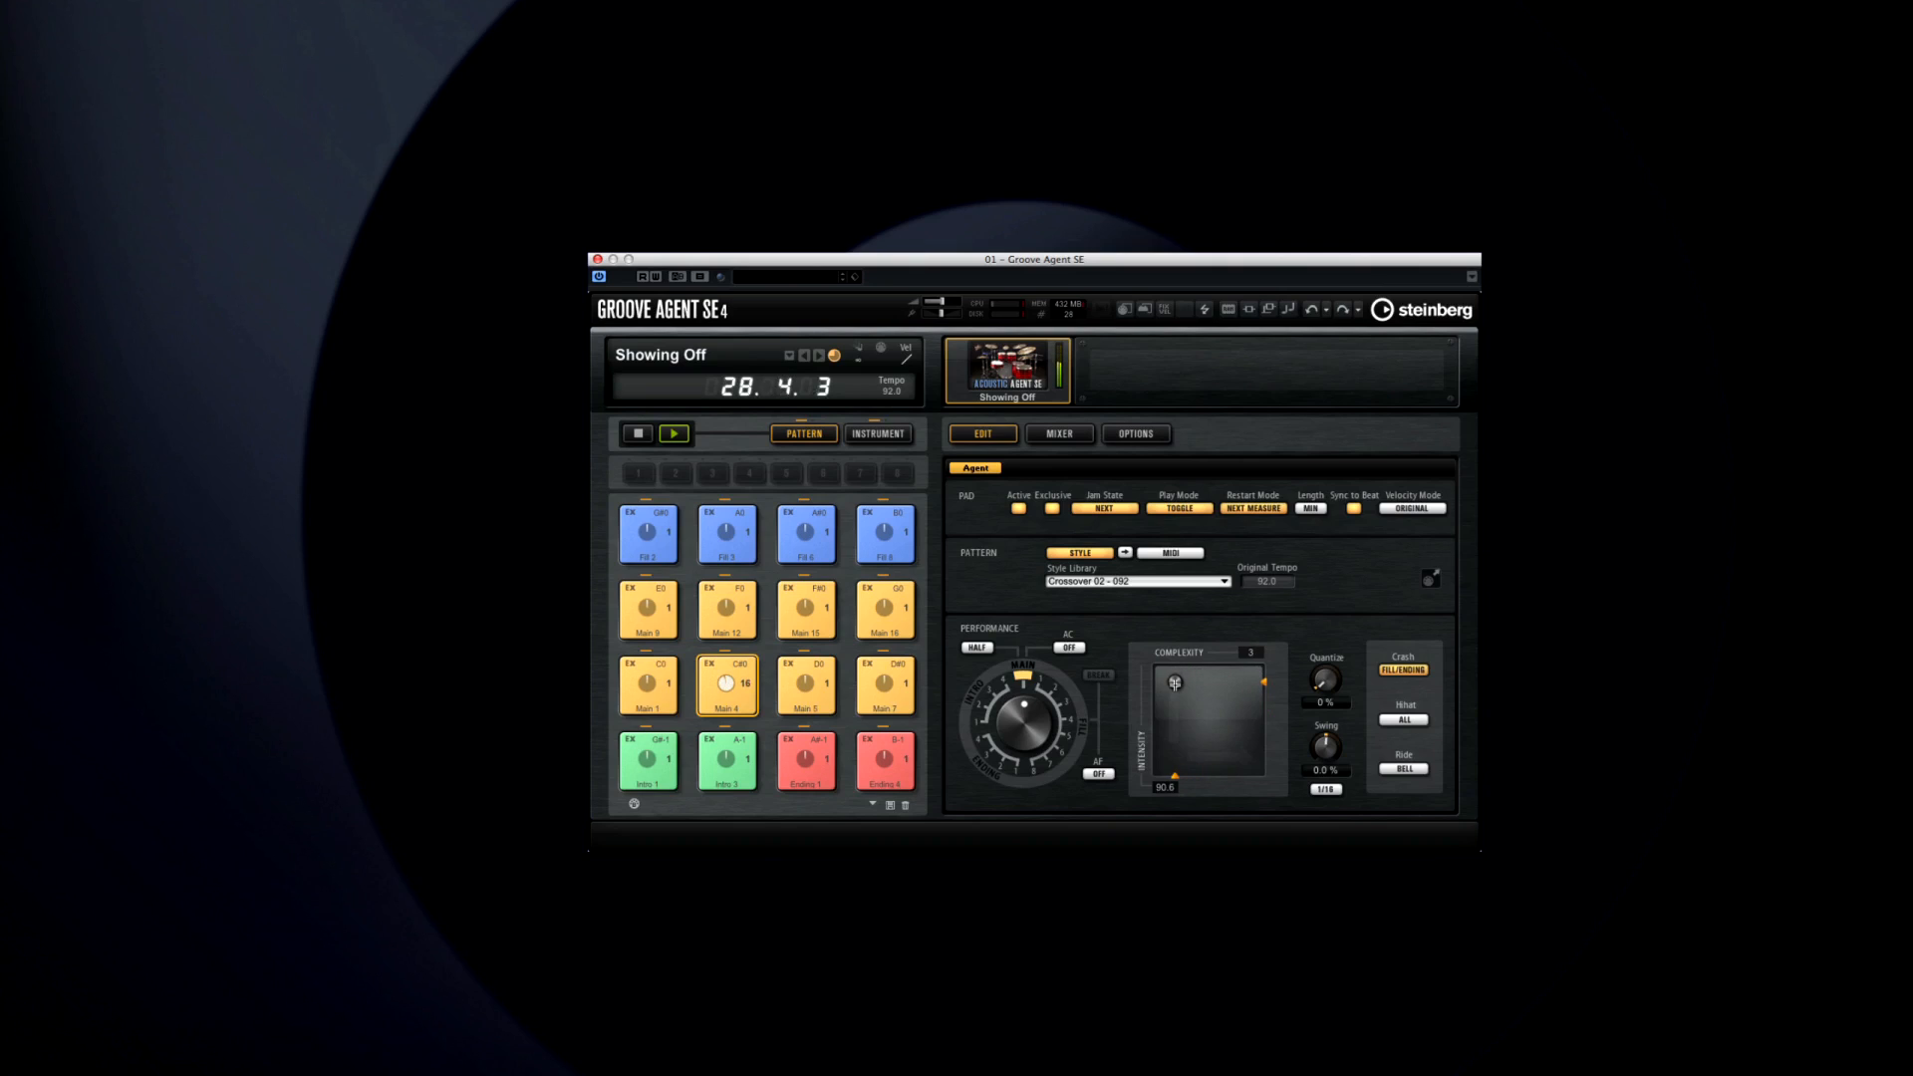
Set auto-fill to every 4 bars, then stop playback
click(1104, 771)
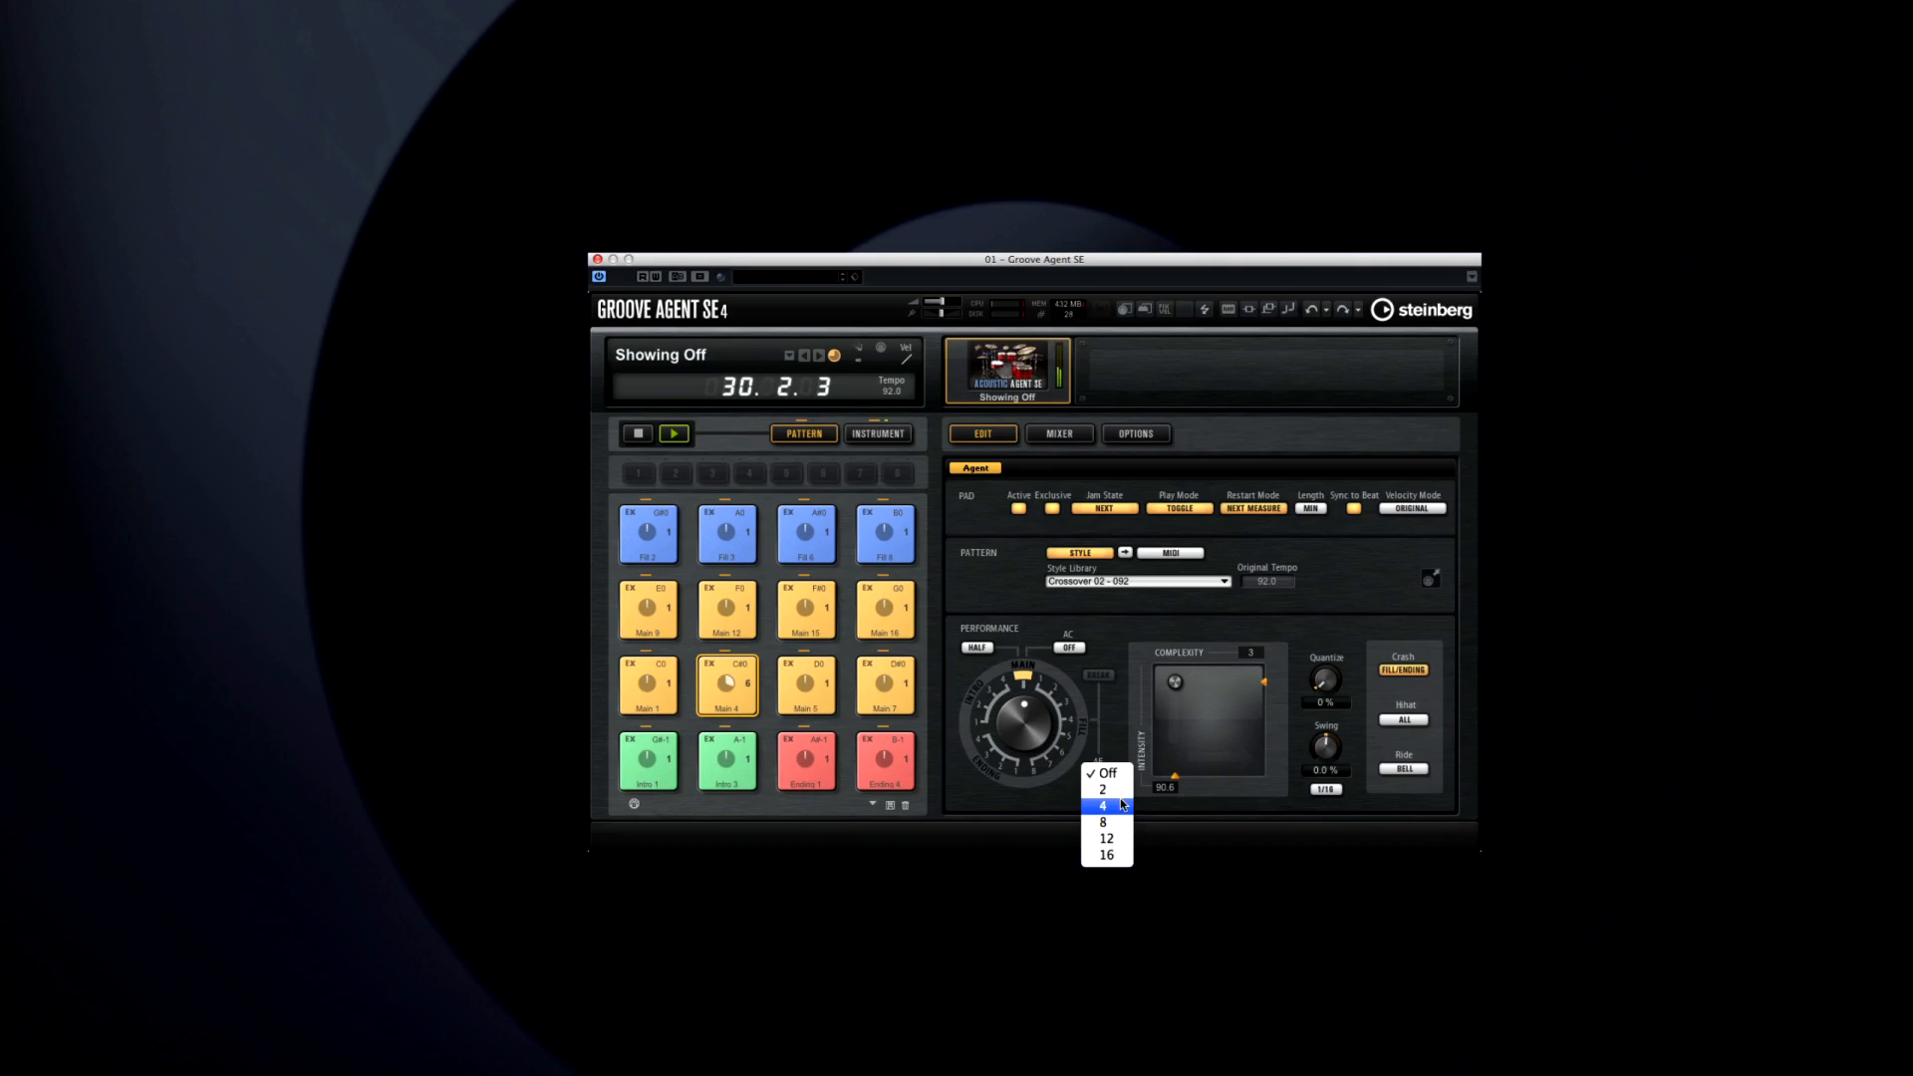
click(1103, 805)
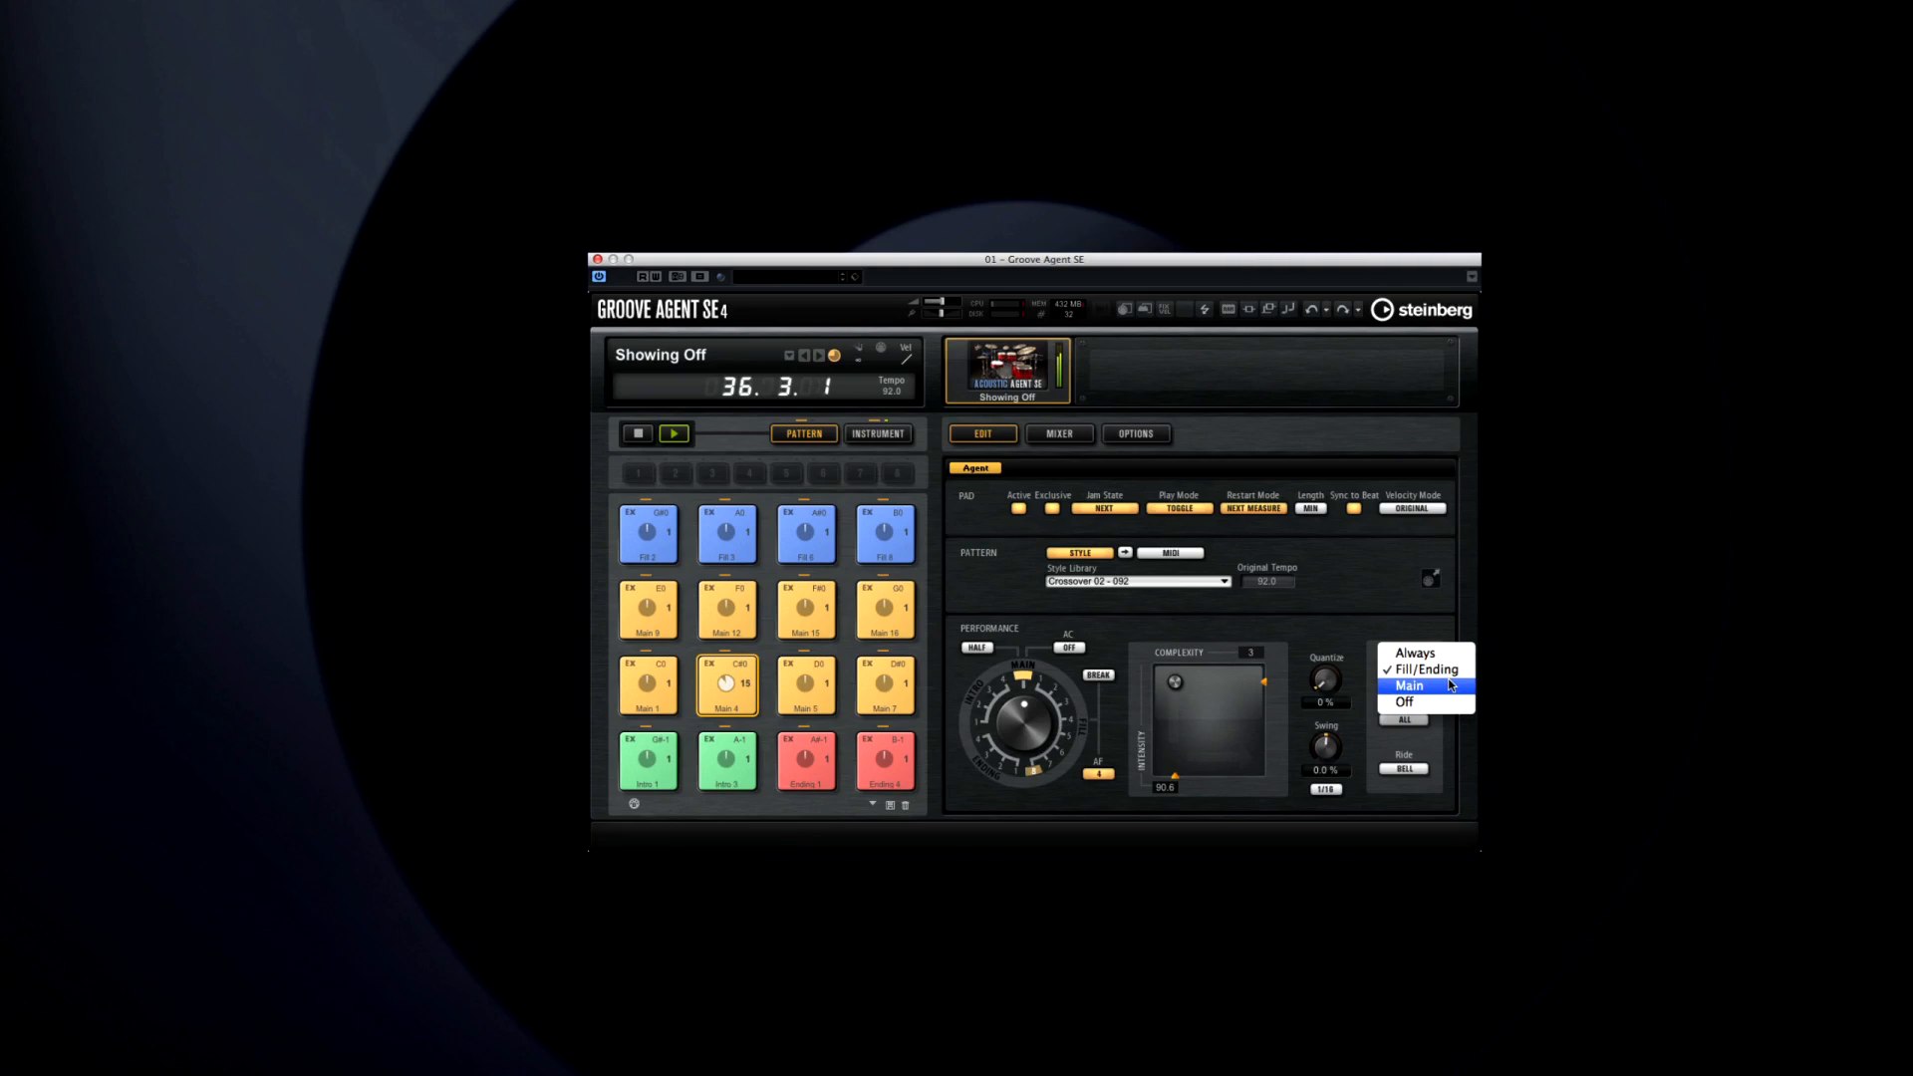
click(1430, 669)
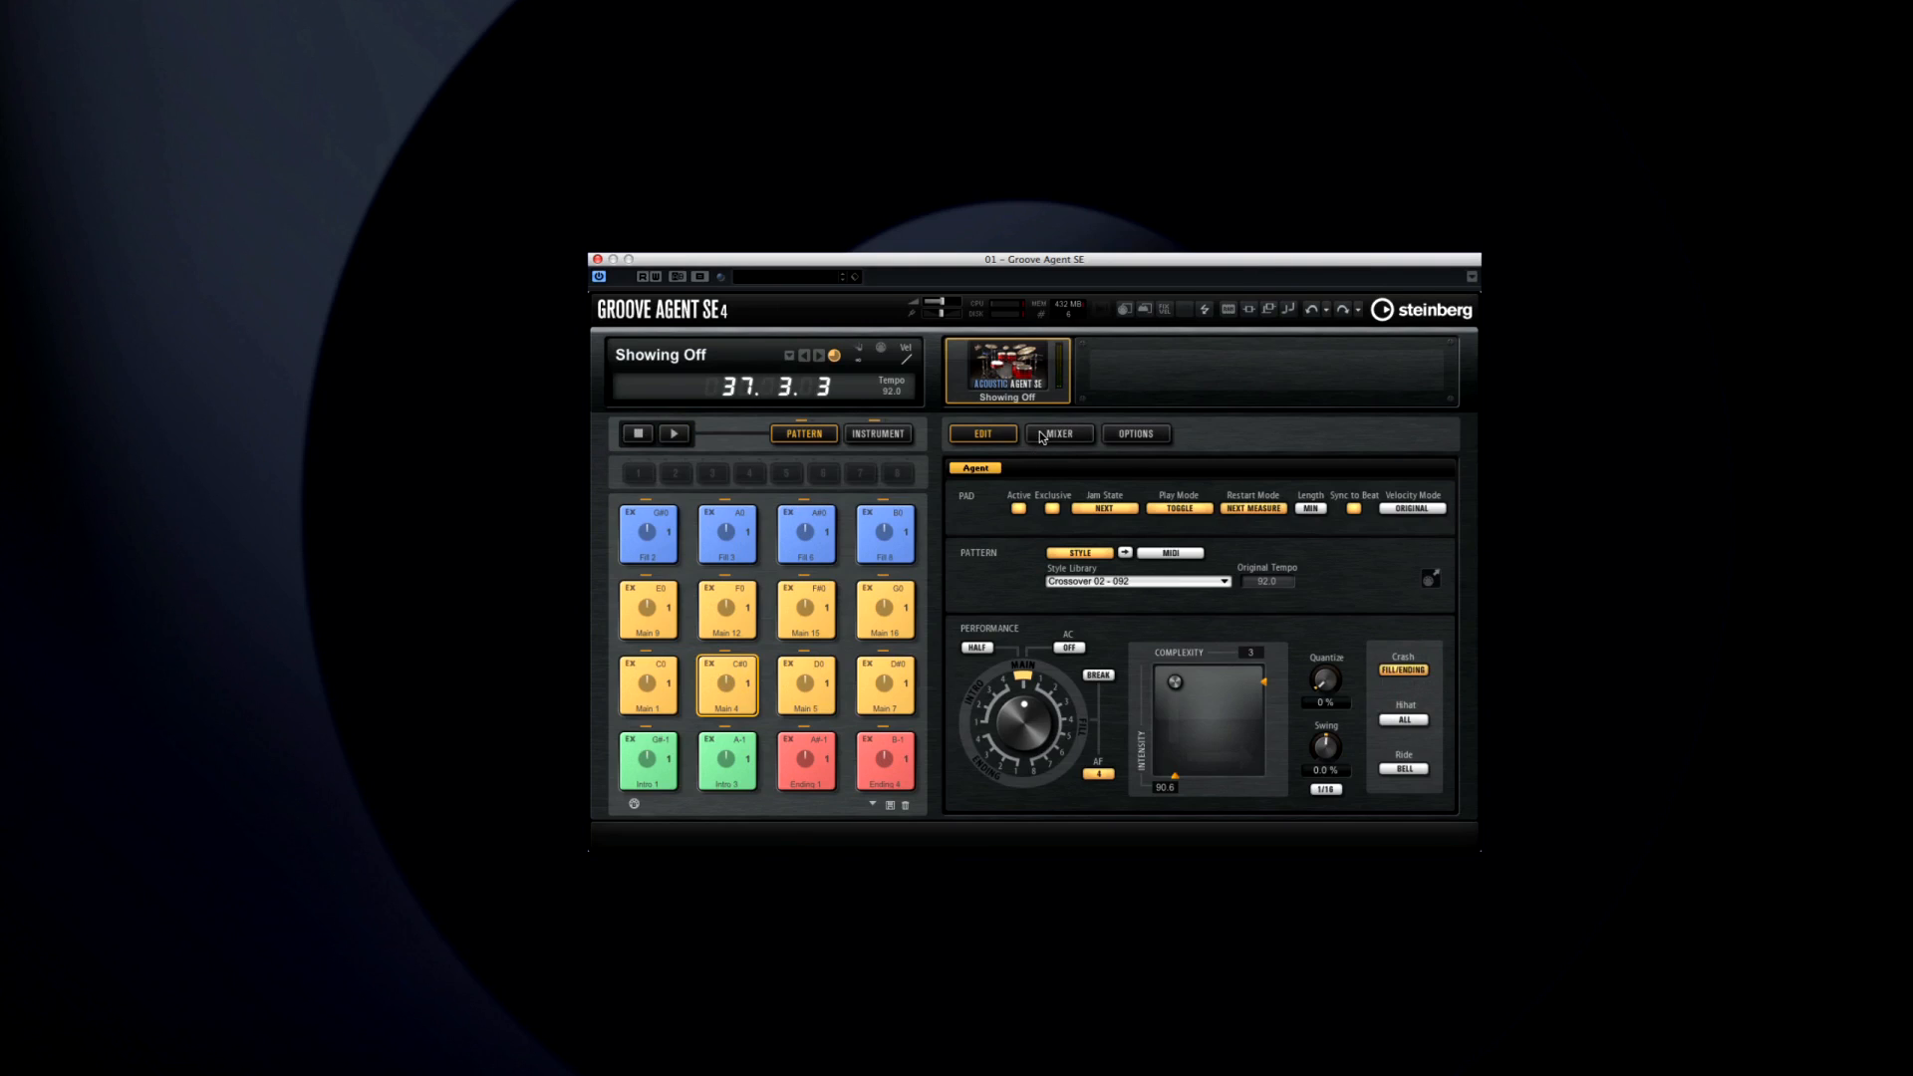
Show the agent mixer's per-drum channels and restart the pattern
click(1058, 434)
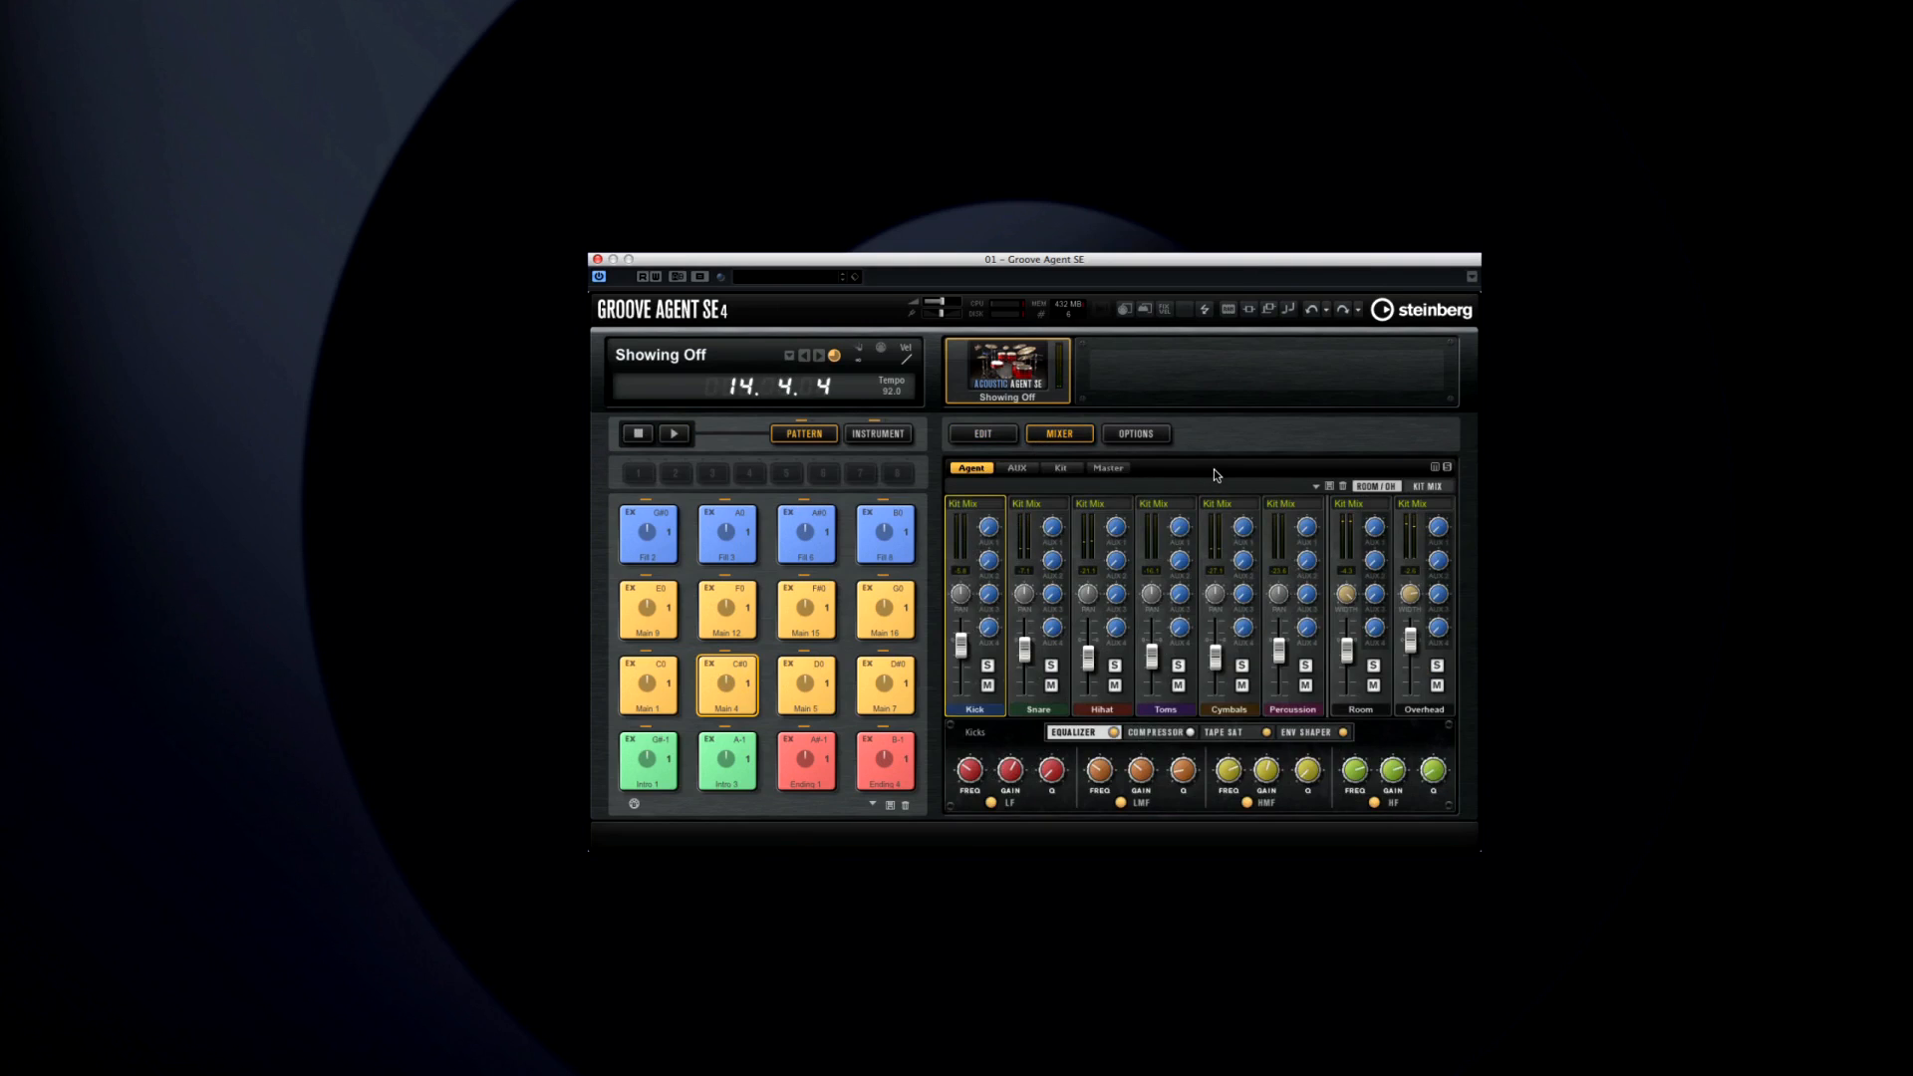
click(672, 433)
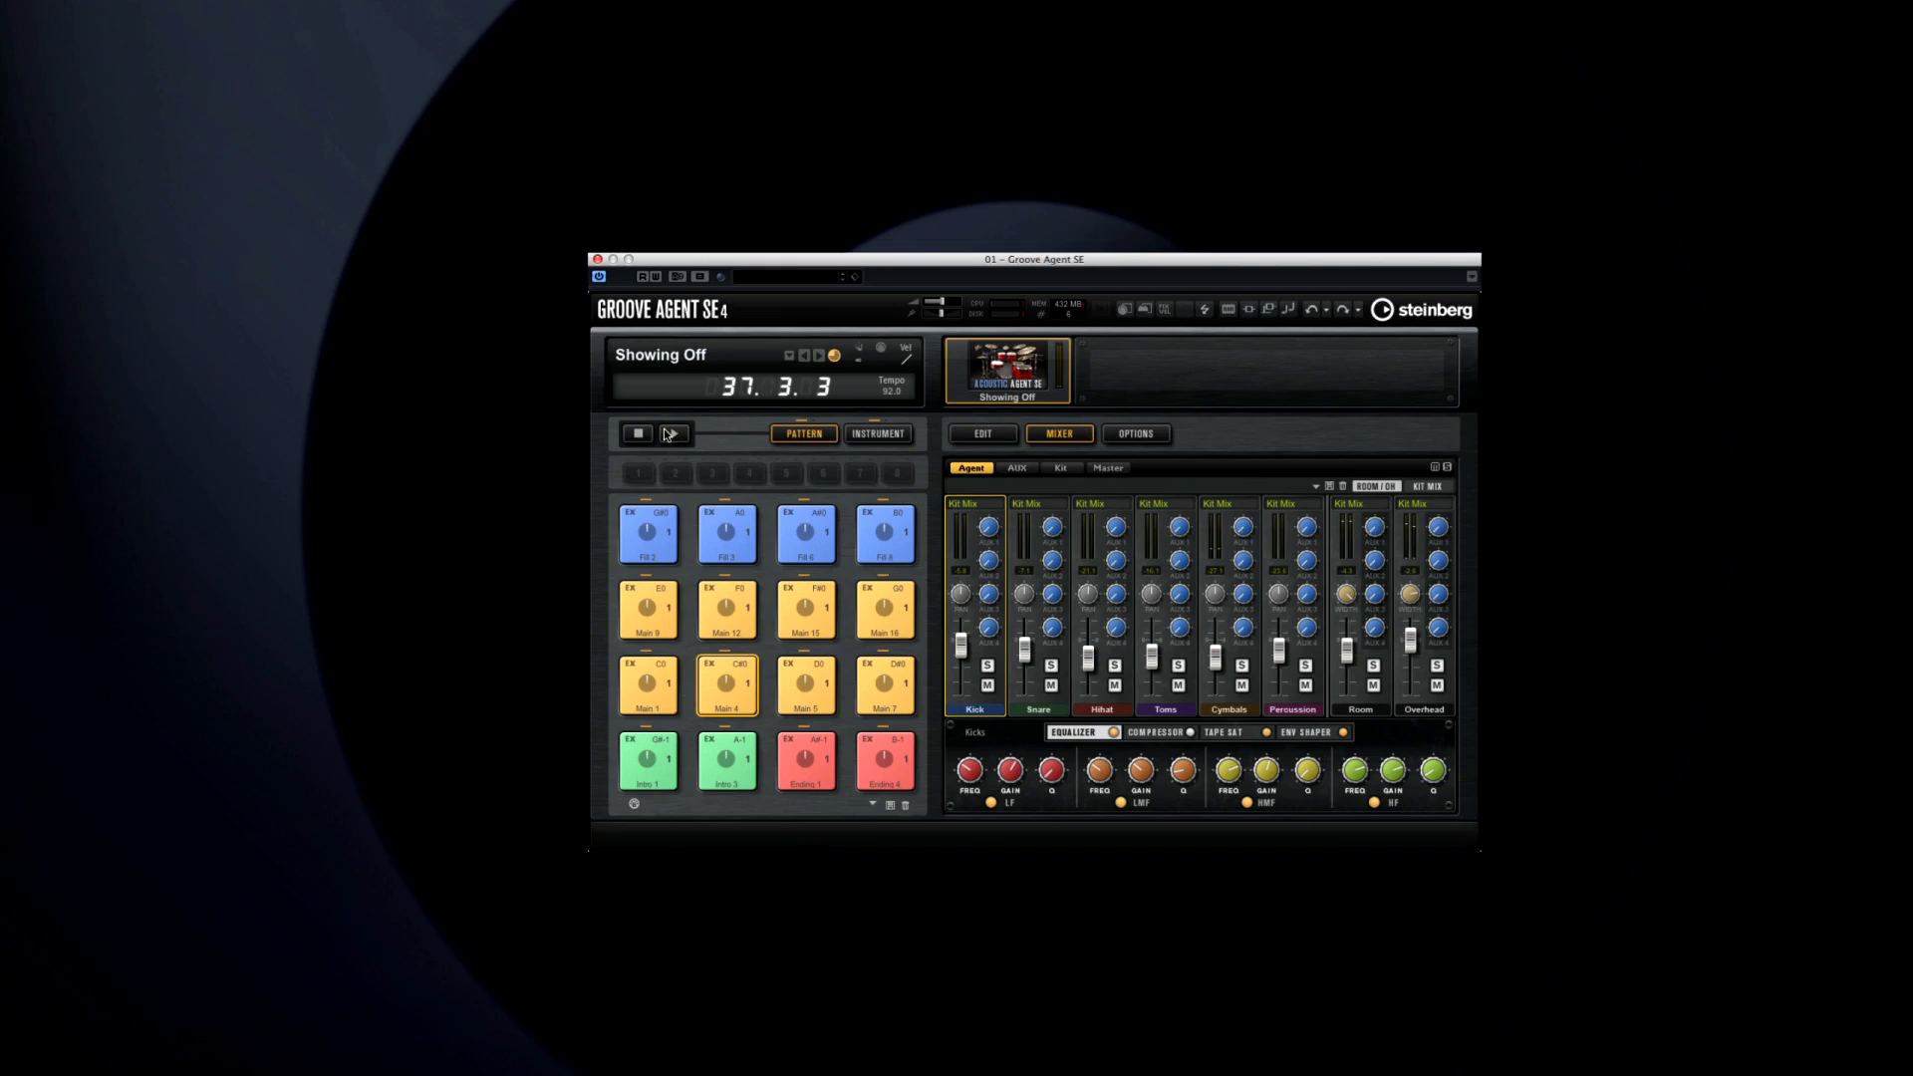
click(672, 433)
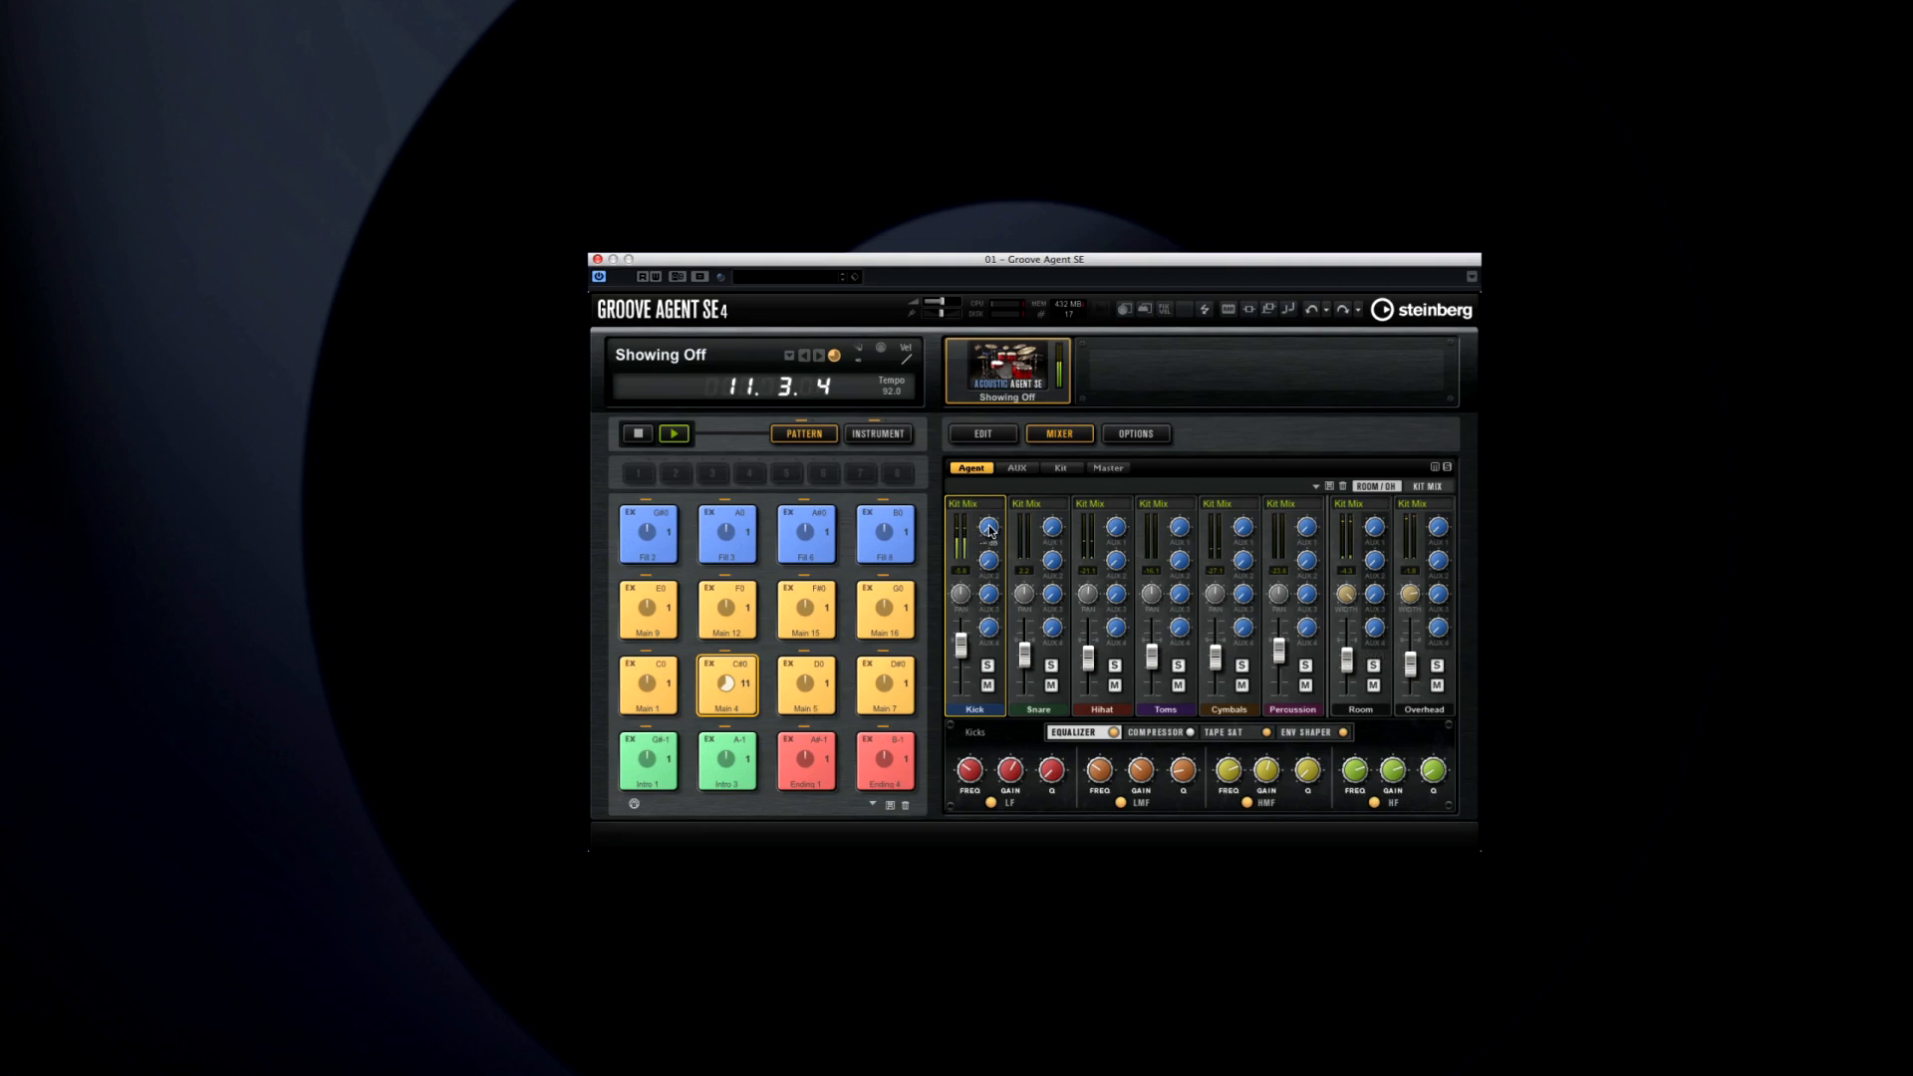
Switch between the AUX and Agent tabs to view the Reverb on AUX FX 1
click(1016, 468)
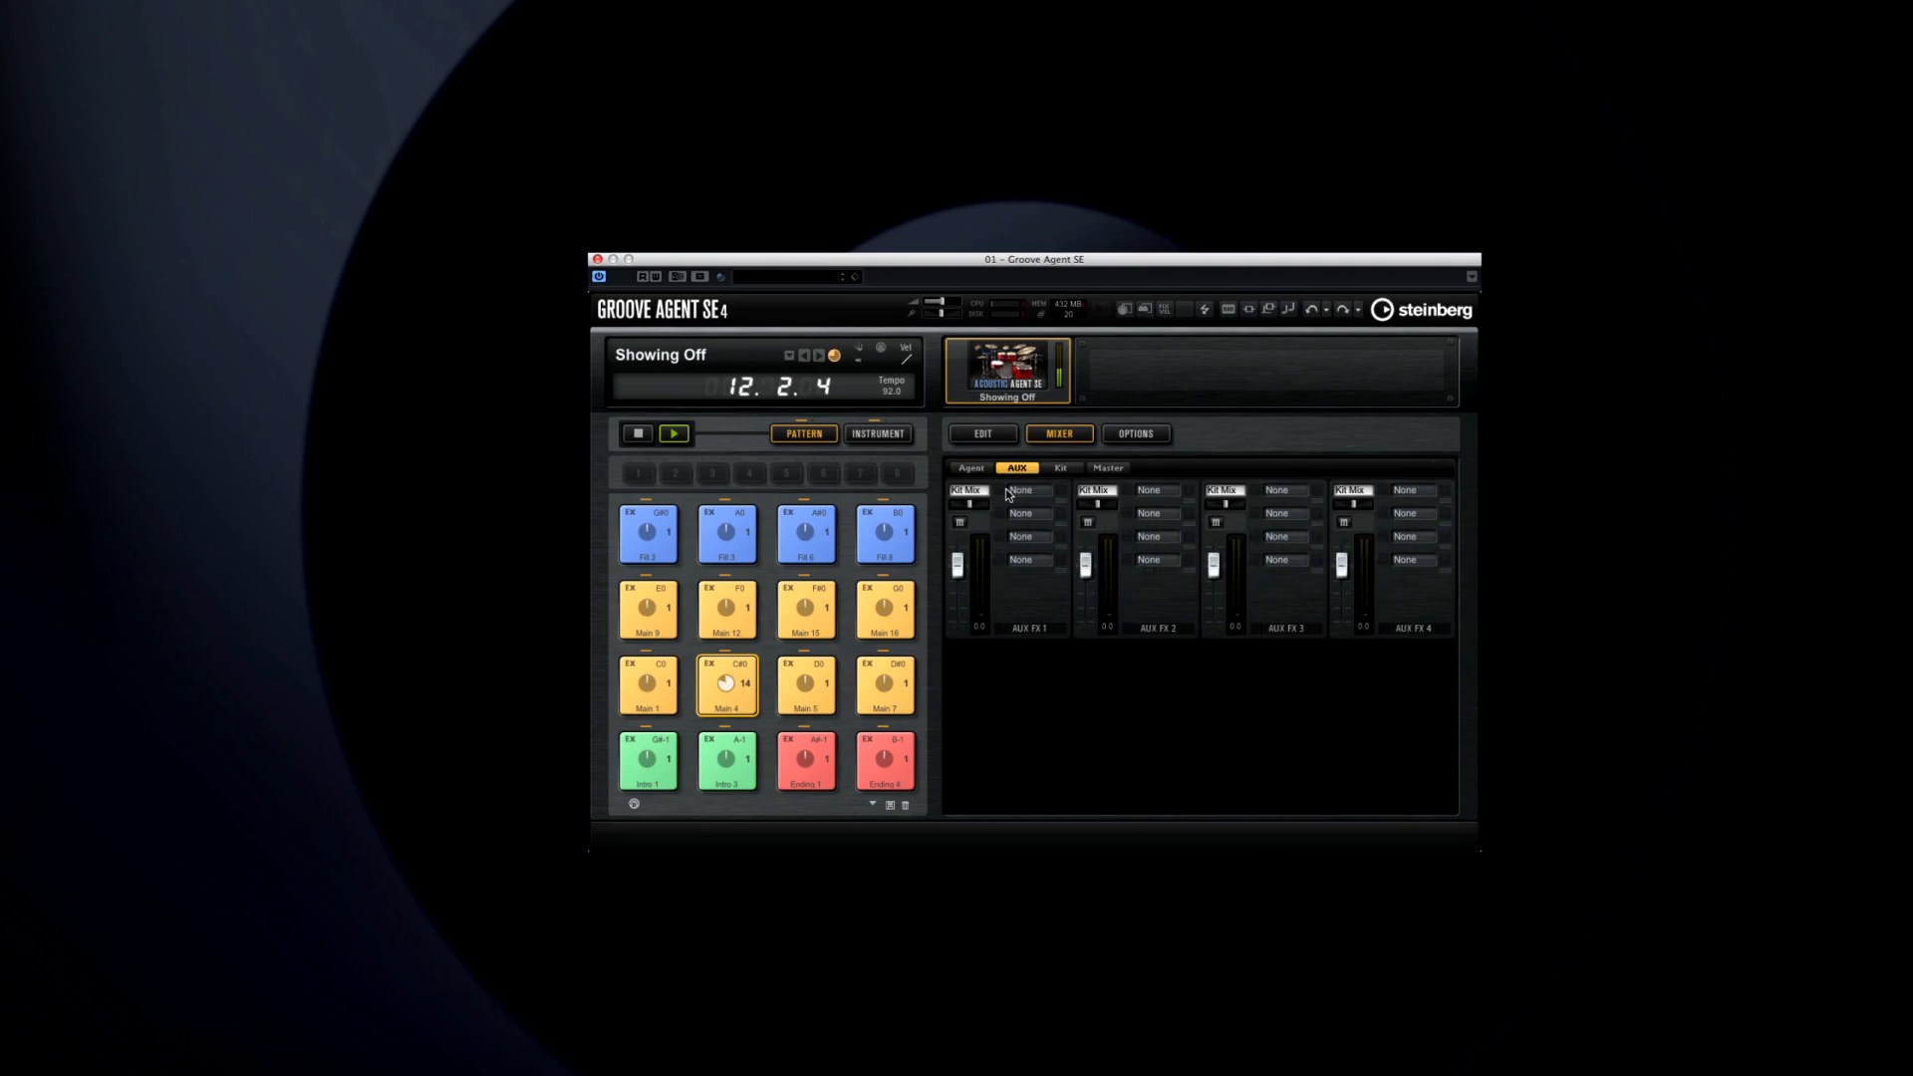
click(971, 468)
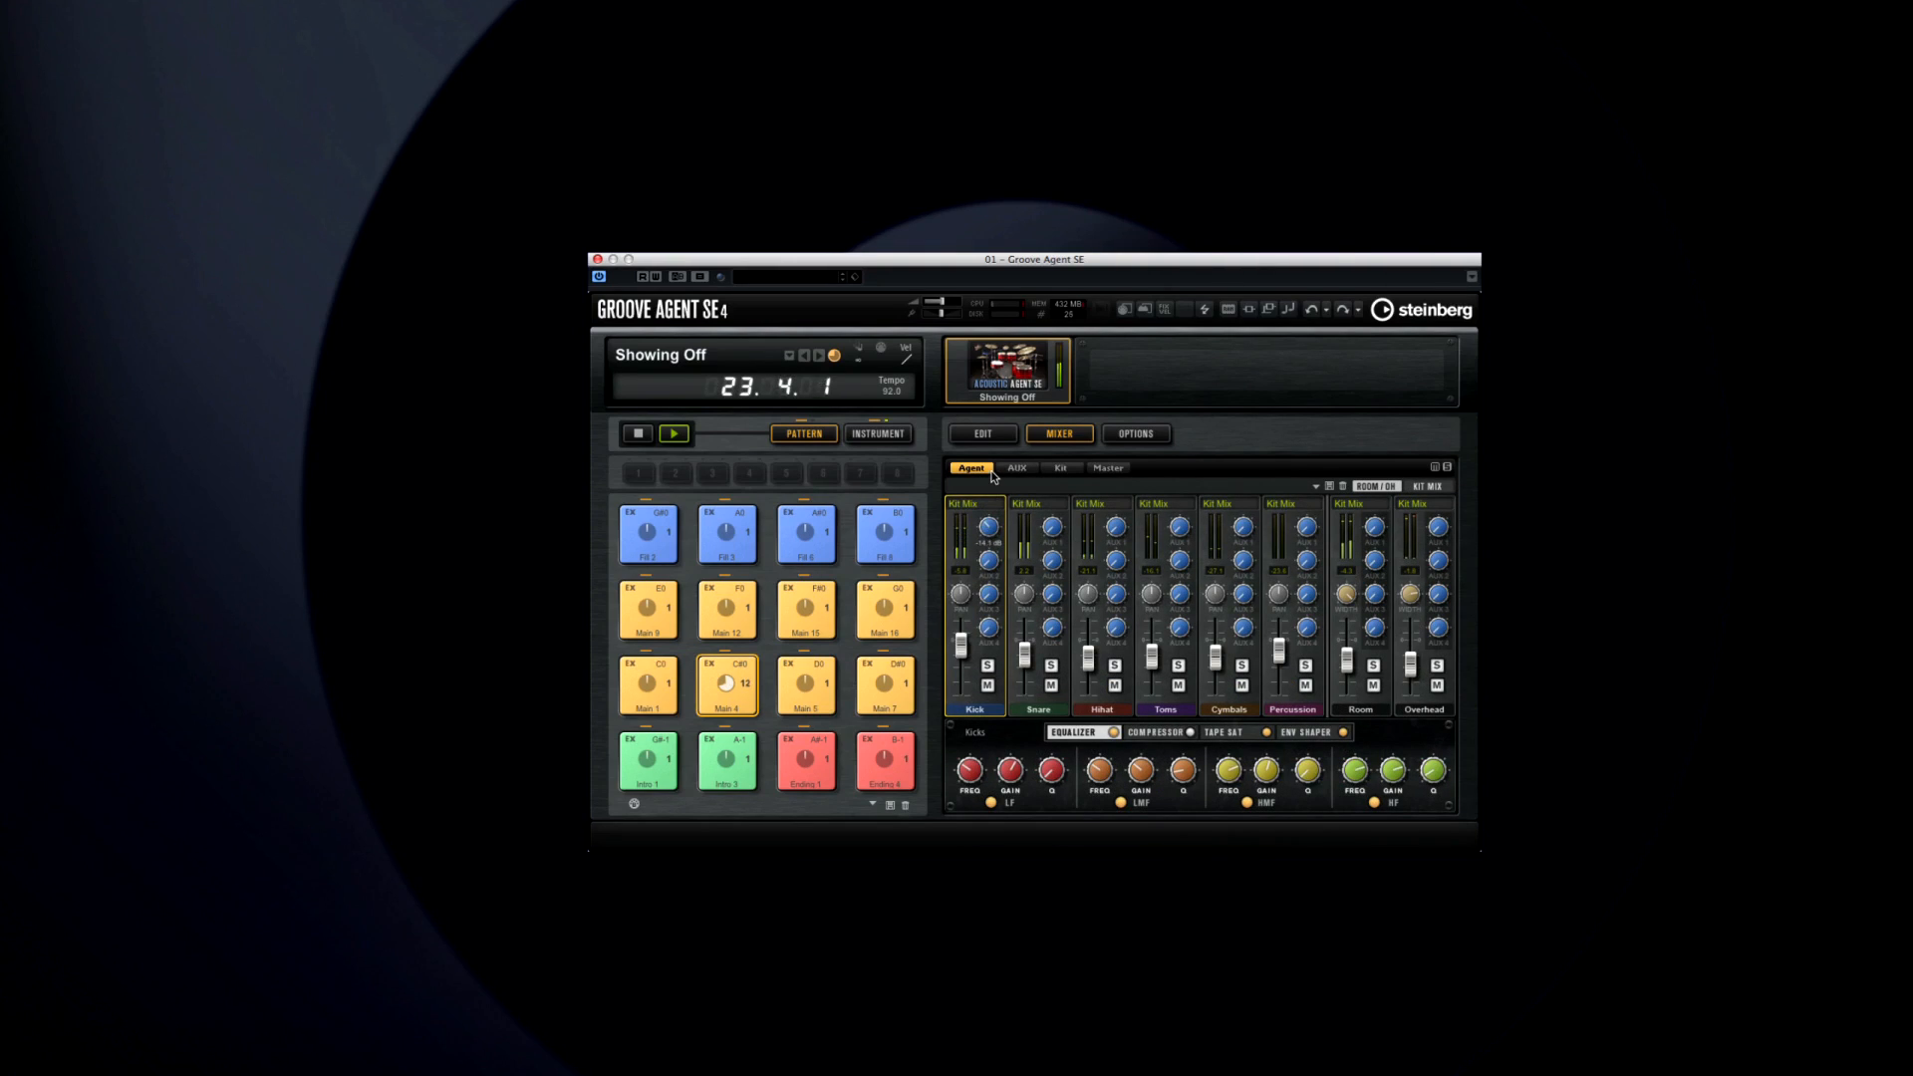
click(1015, 472)
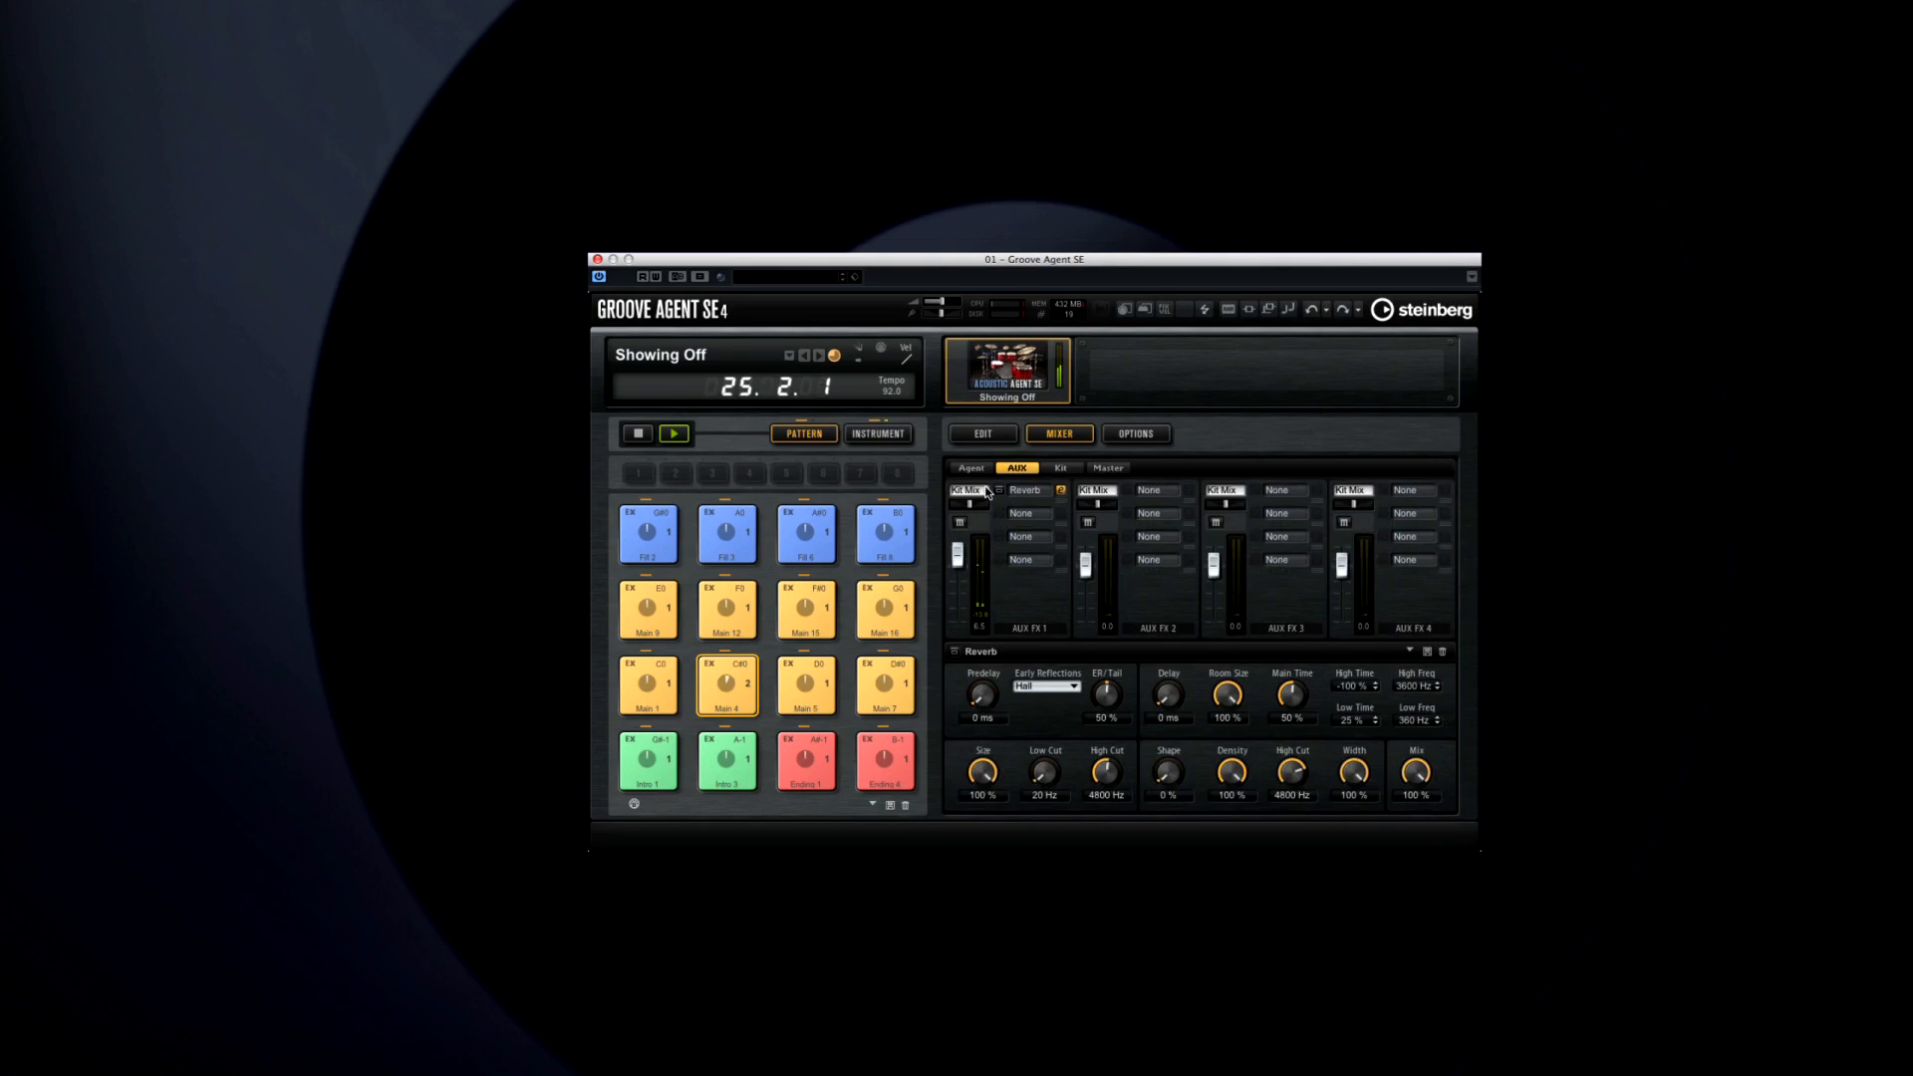
click(970, 468)
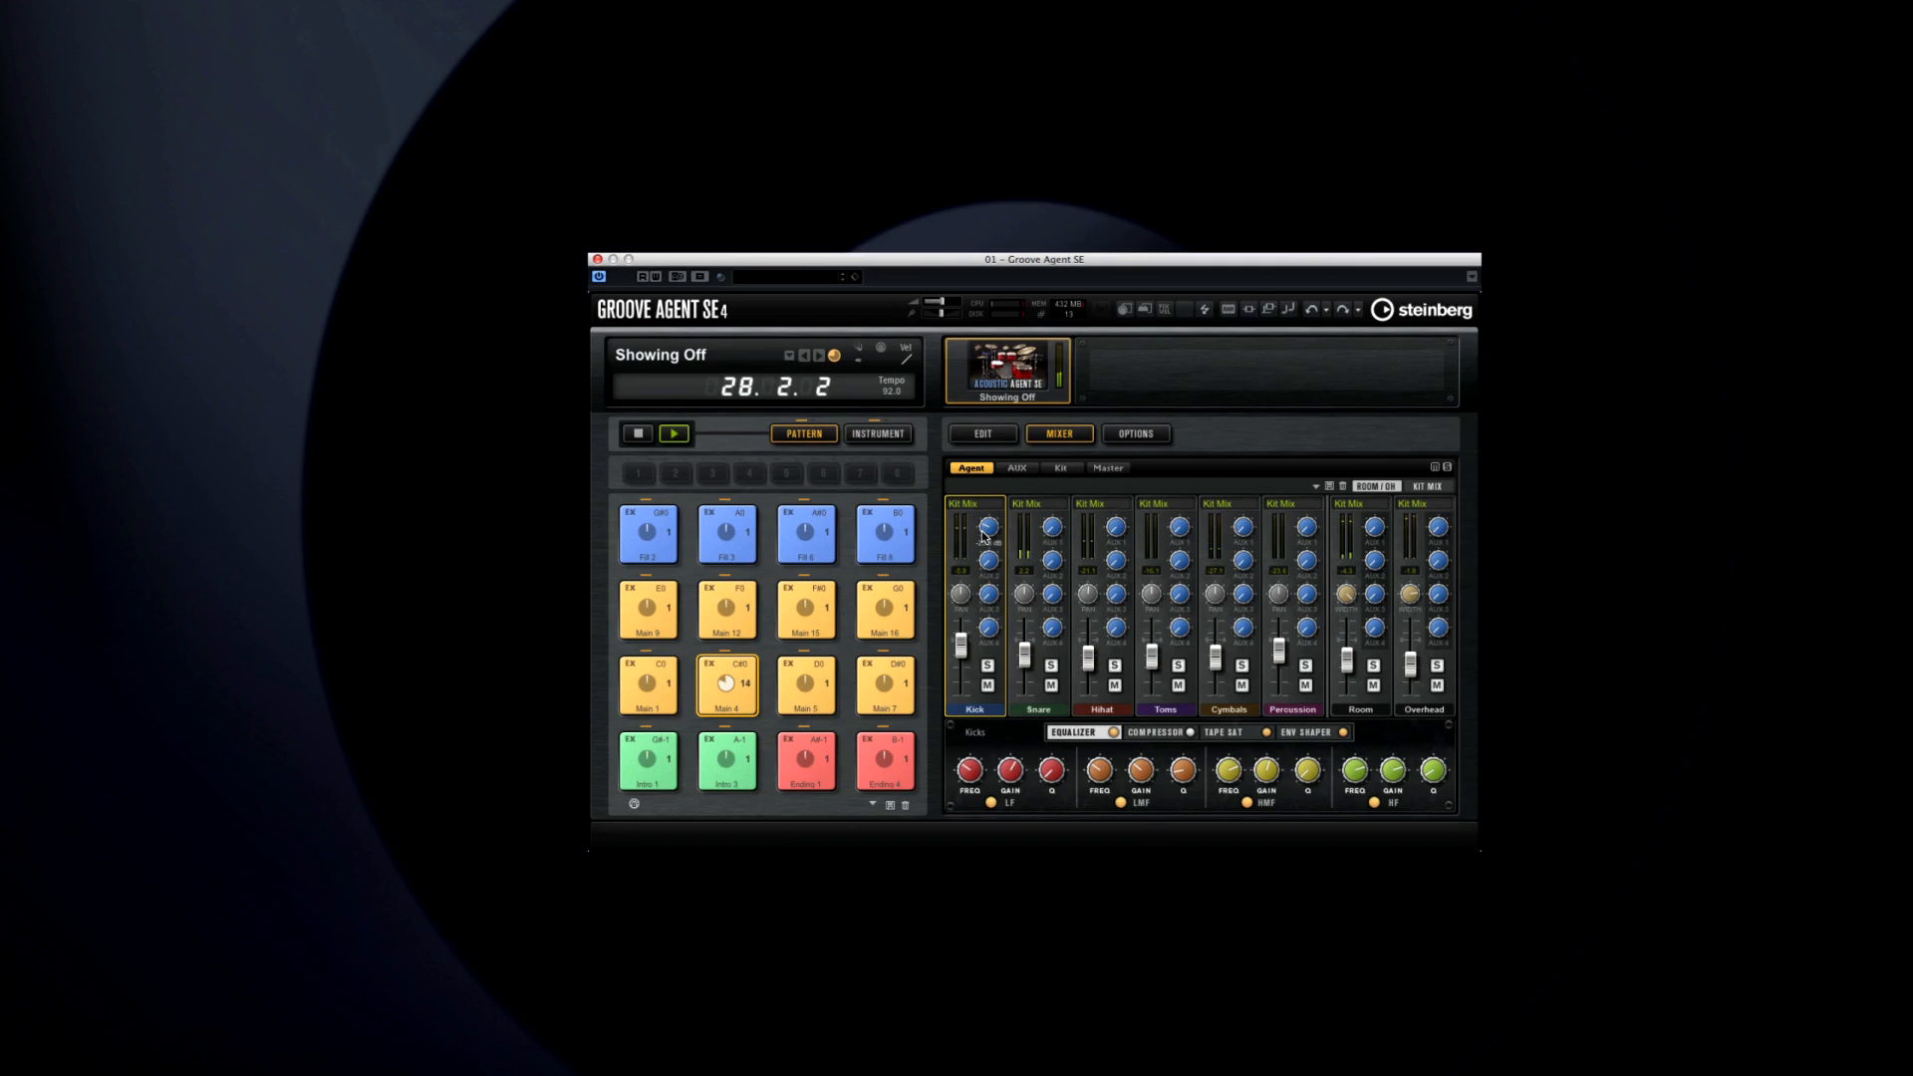
click(1014, 469)
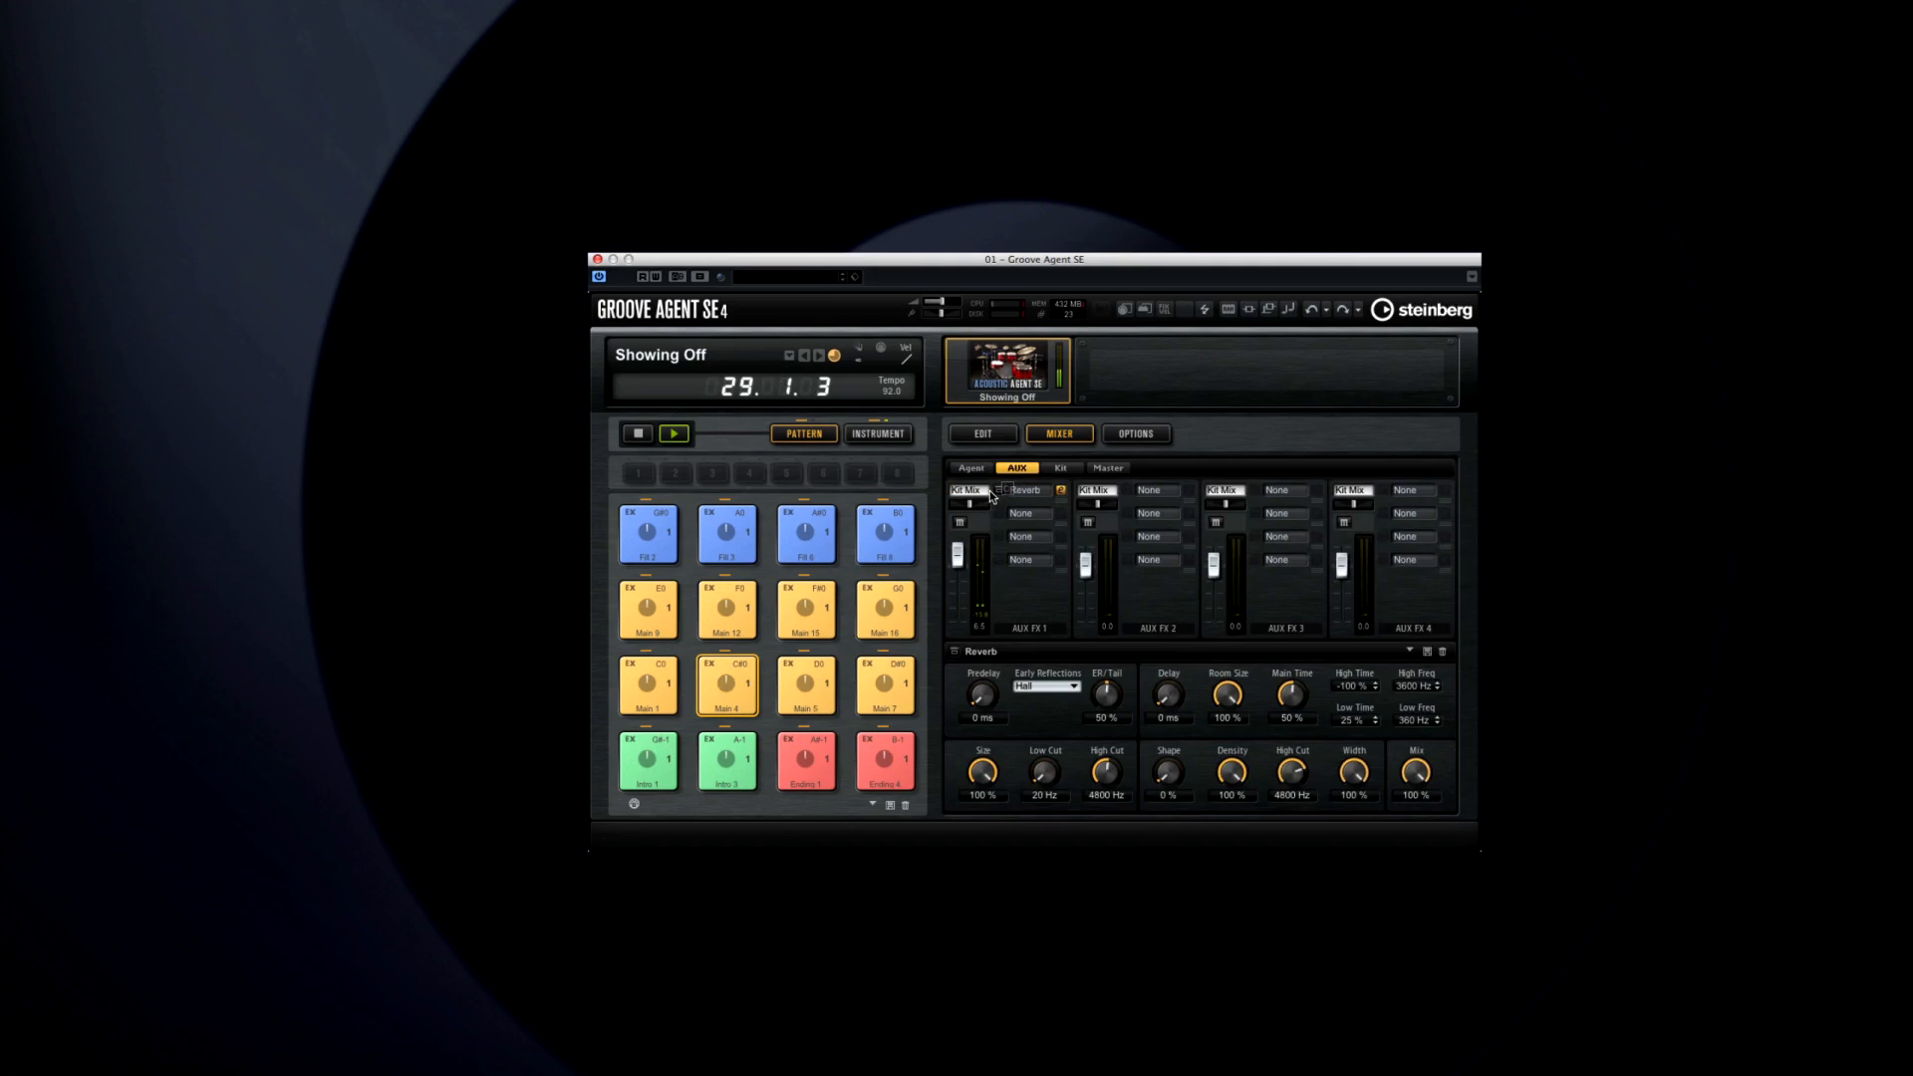
click(971, 467)
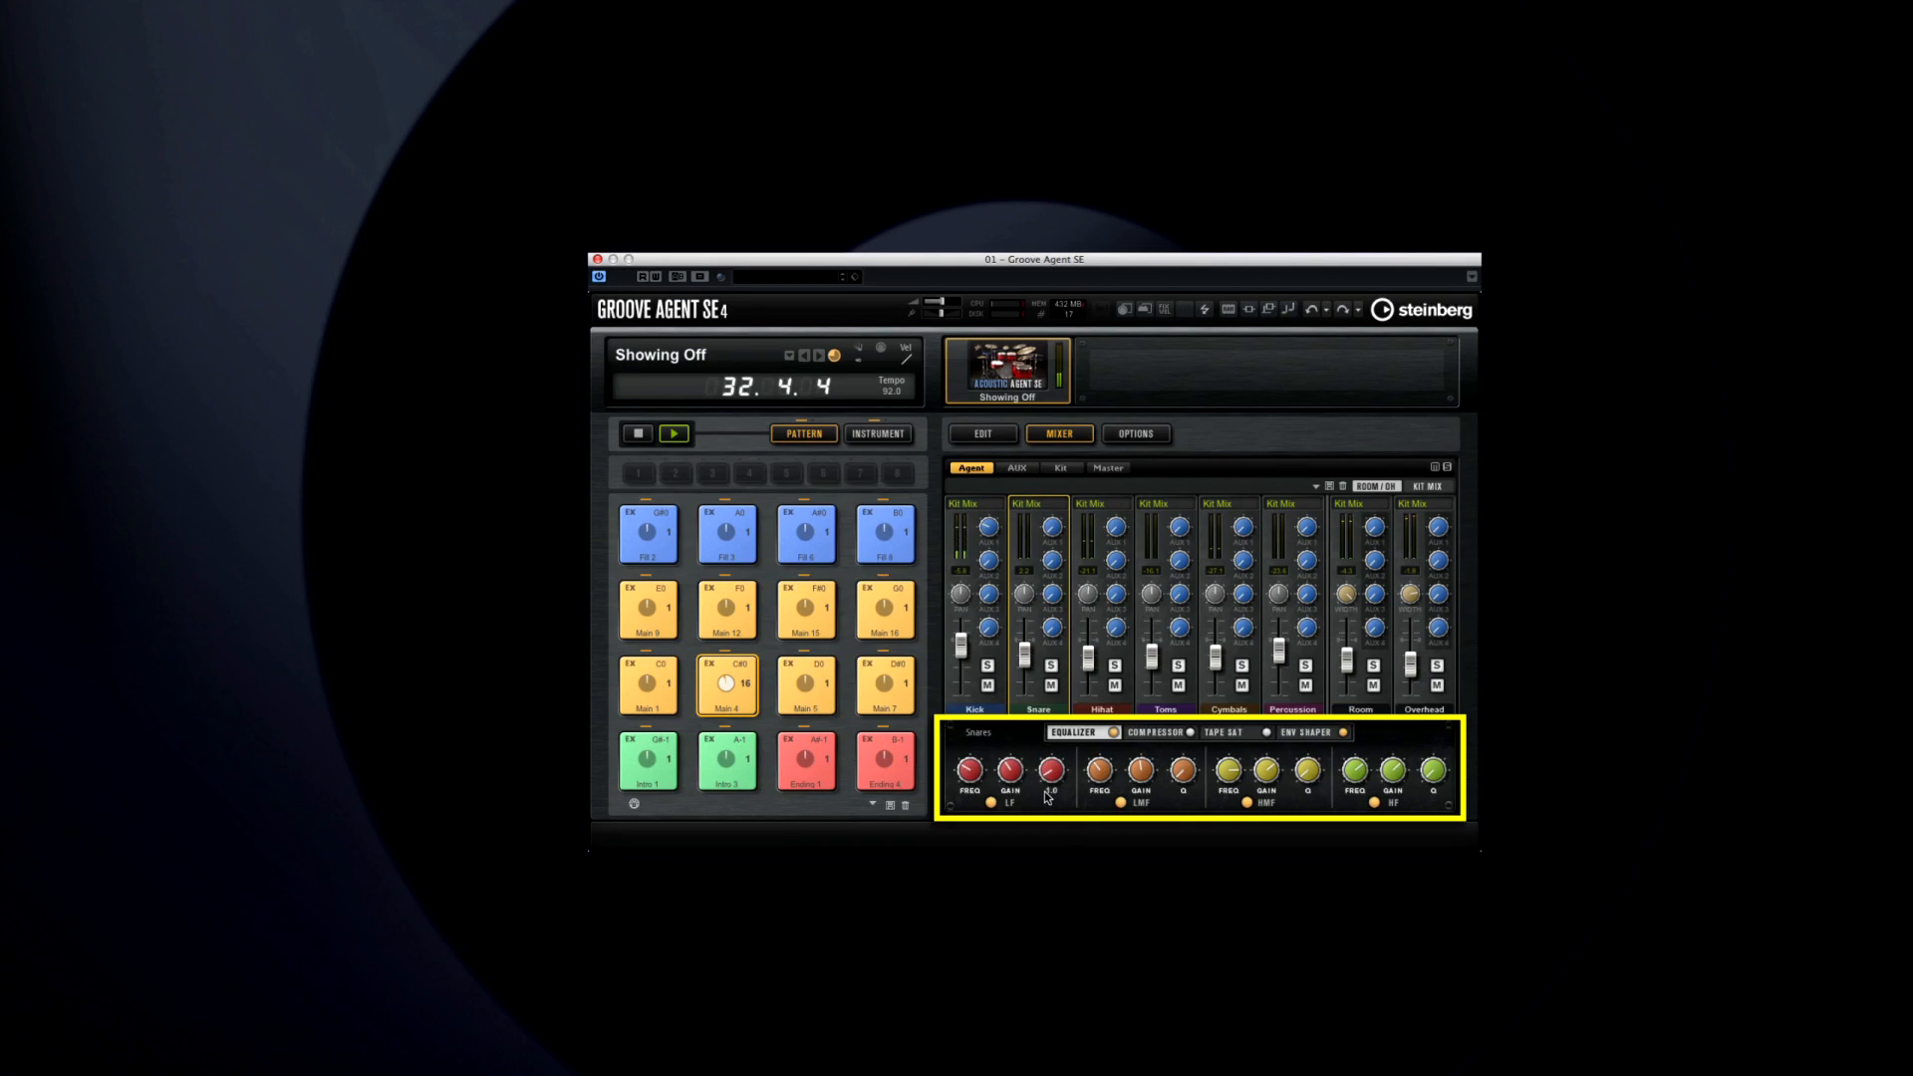
Show the Snare channel's TAPE SAT settings in the channel FX section and power it on
click(1228, 732)
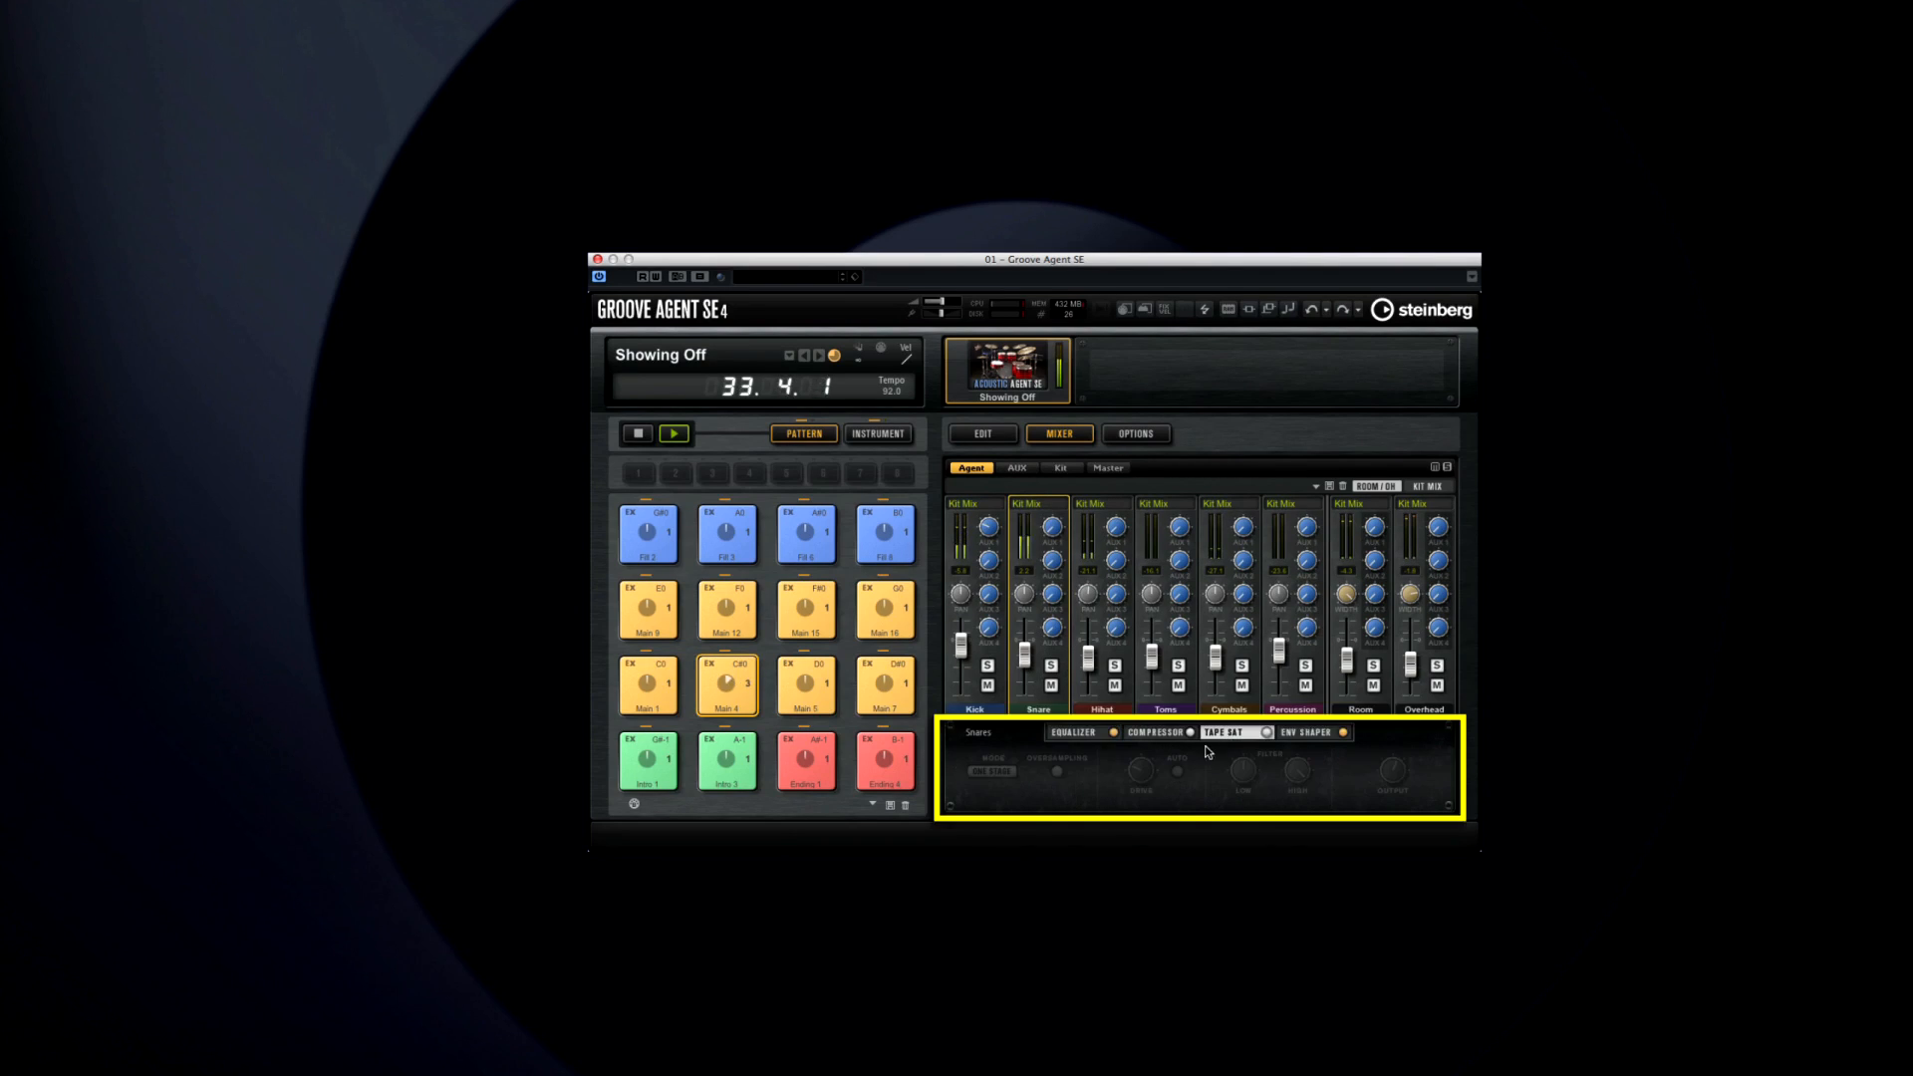
click(1266, 732)
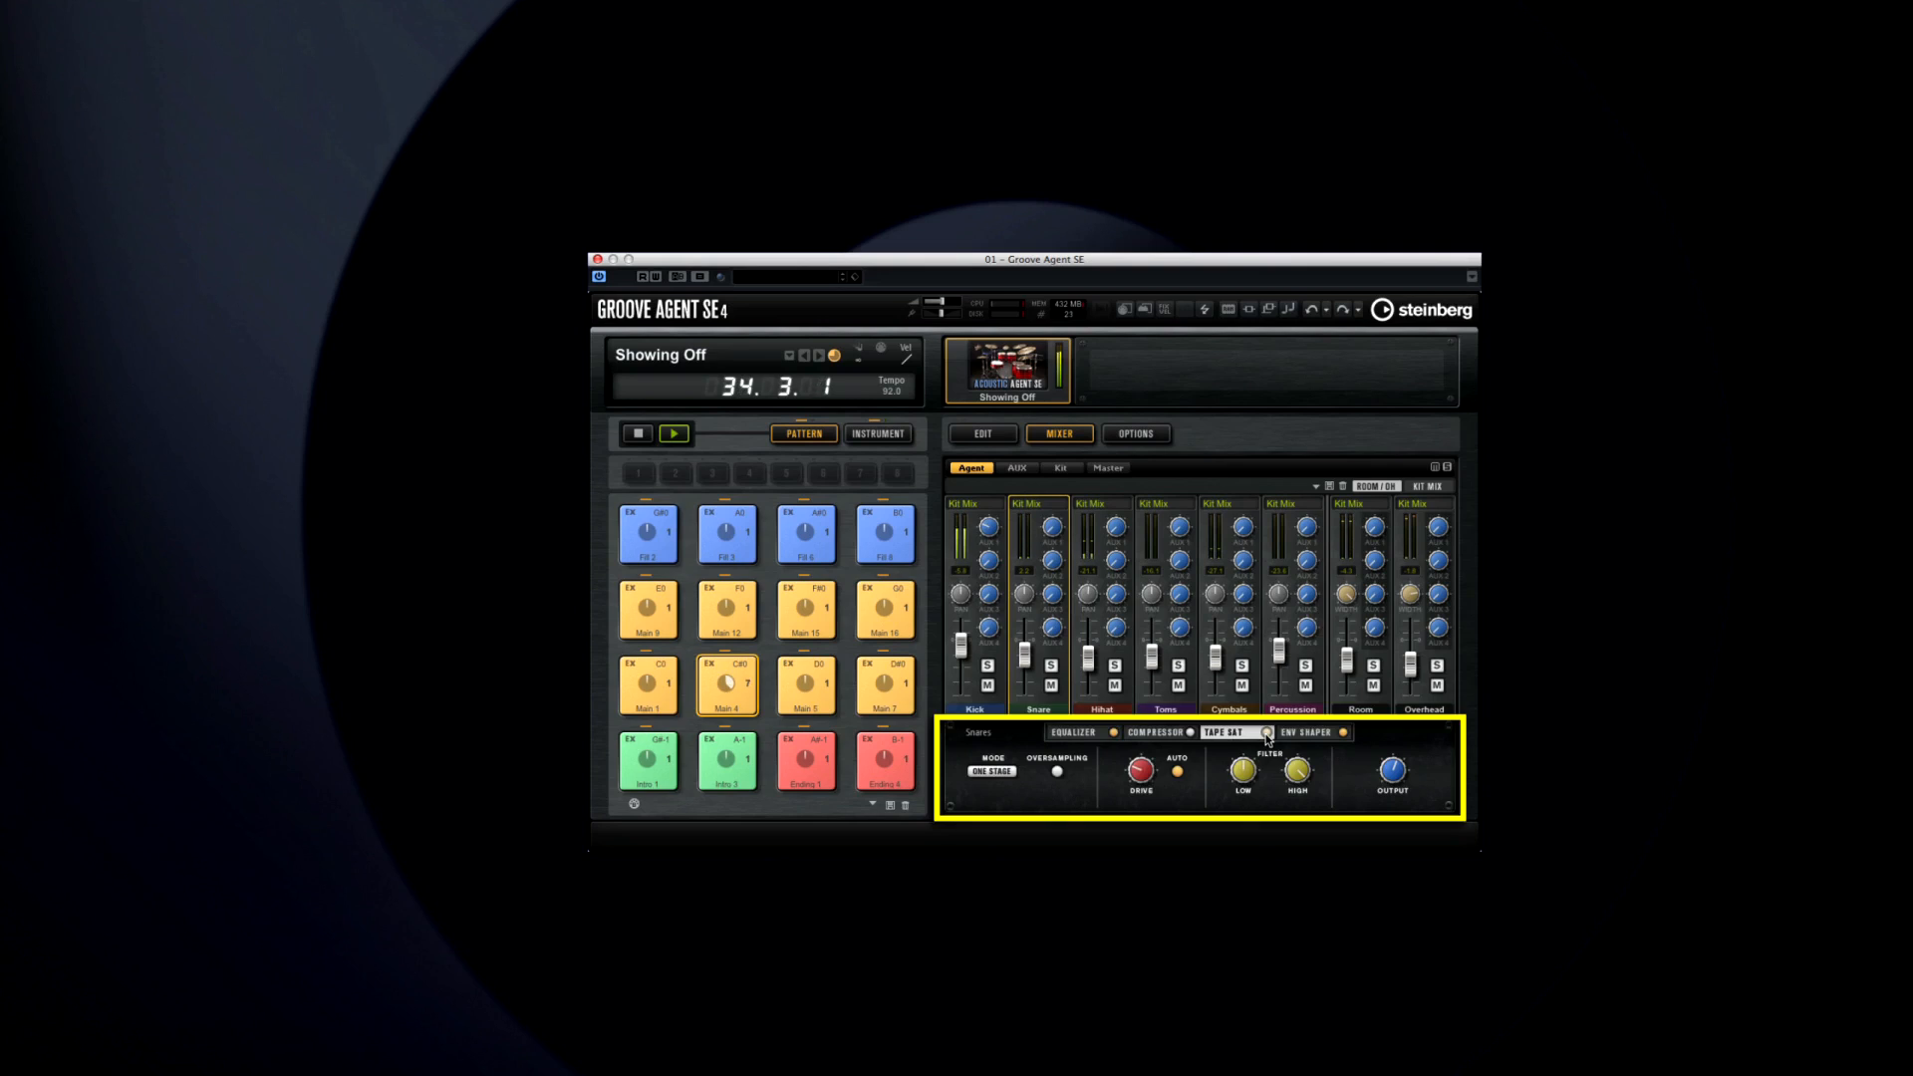